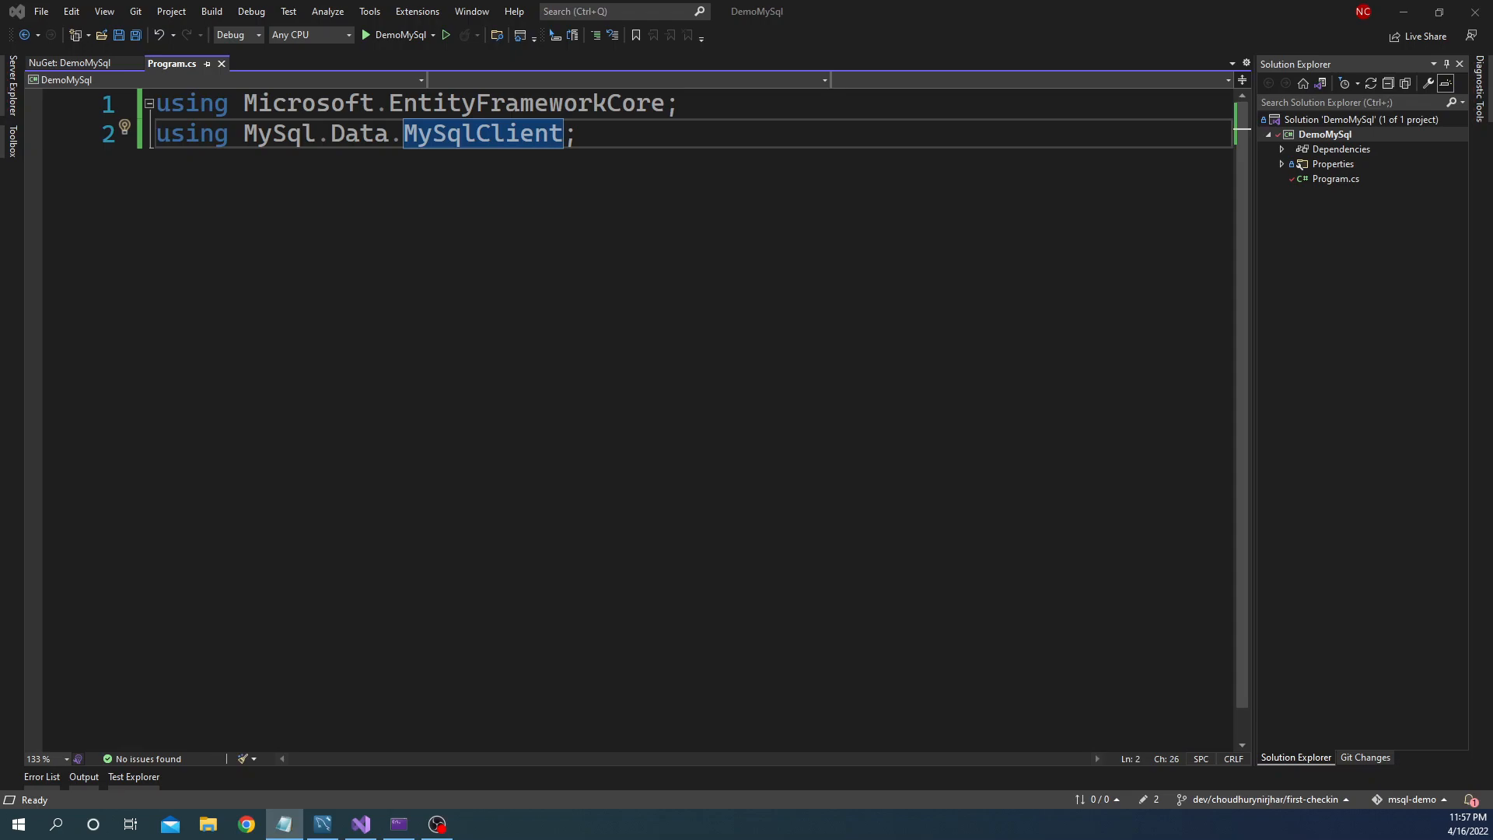
mouse_move(269, 808)
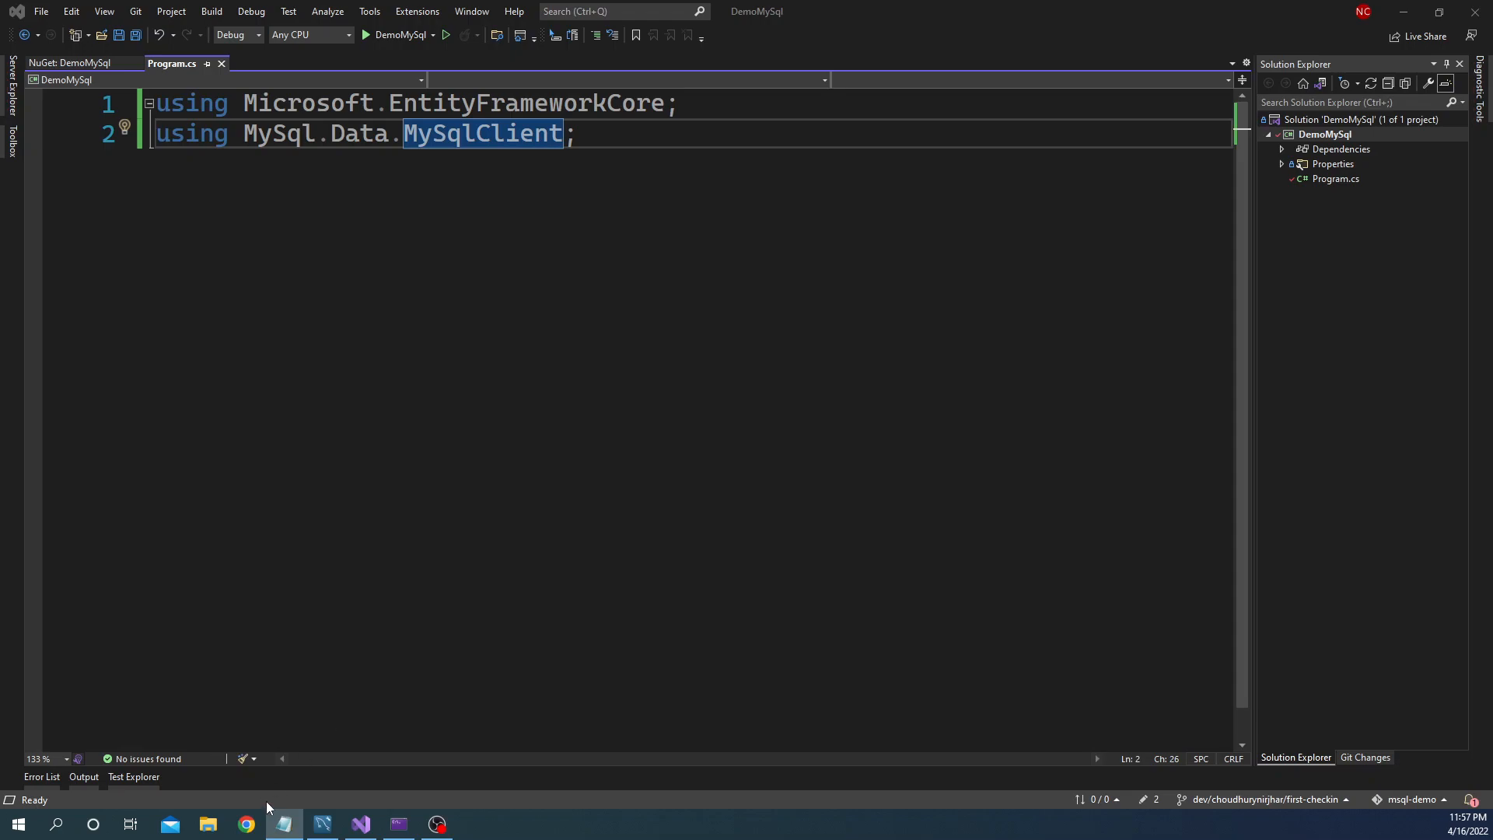
Review the CreateUser and DeleteUser procedure scripts in Workbench, then return to the users query
click(321, 824)
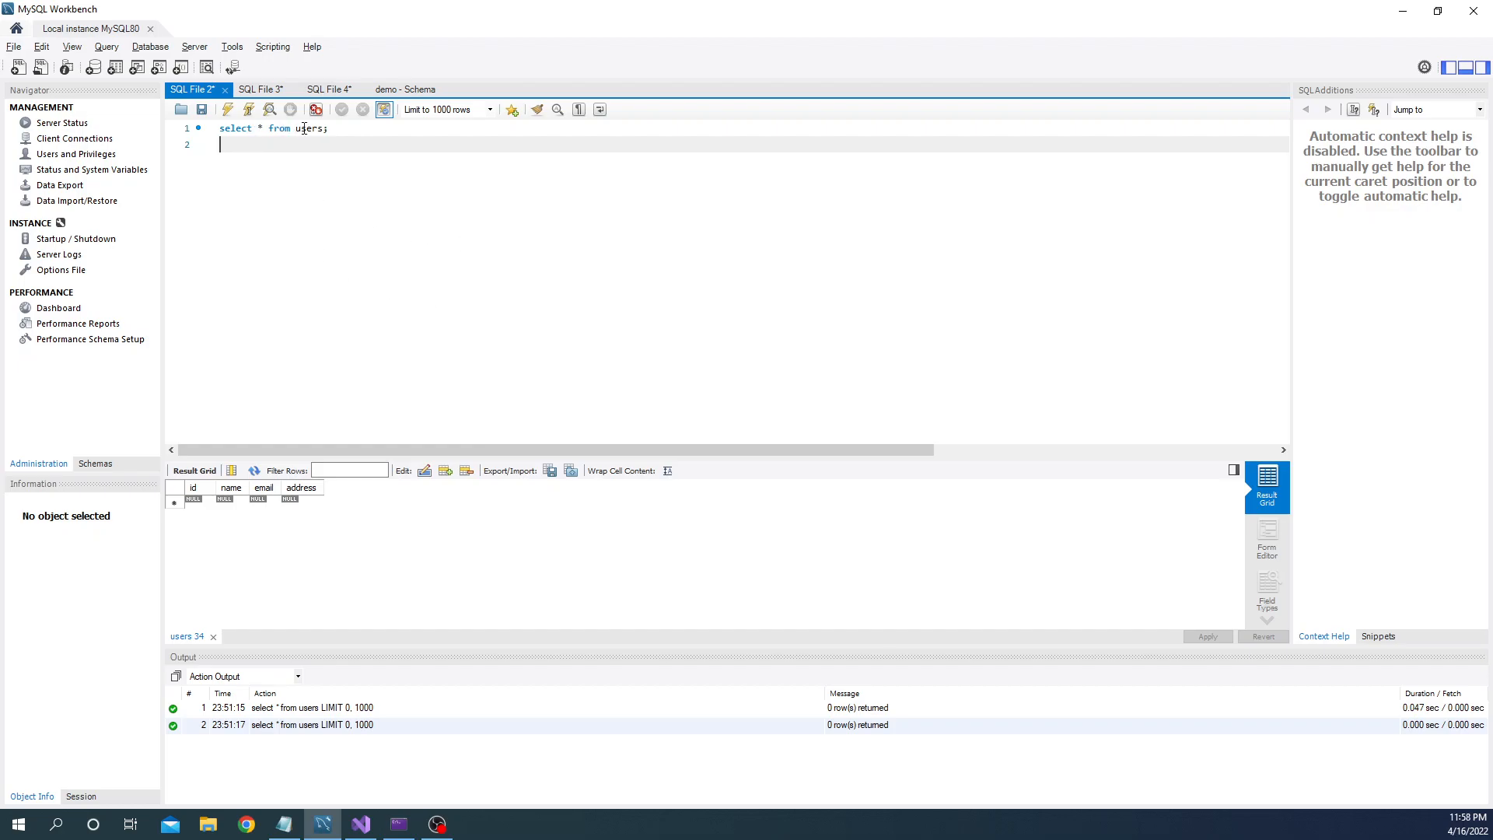
click(260, 89)
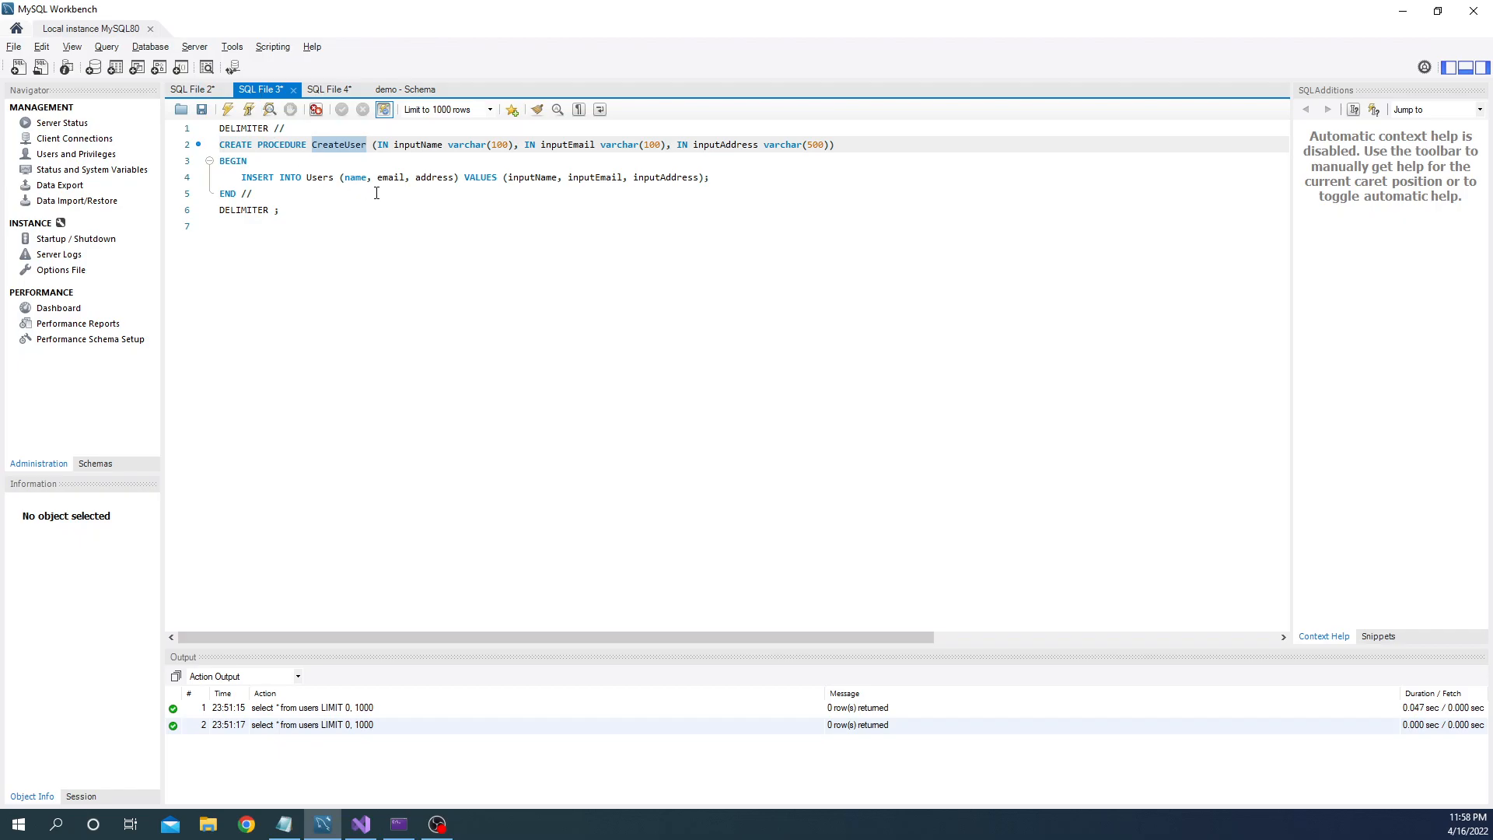
click(328, 89)
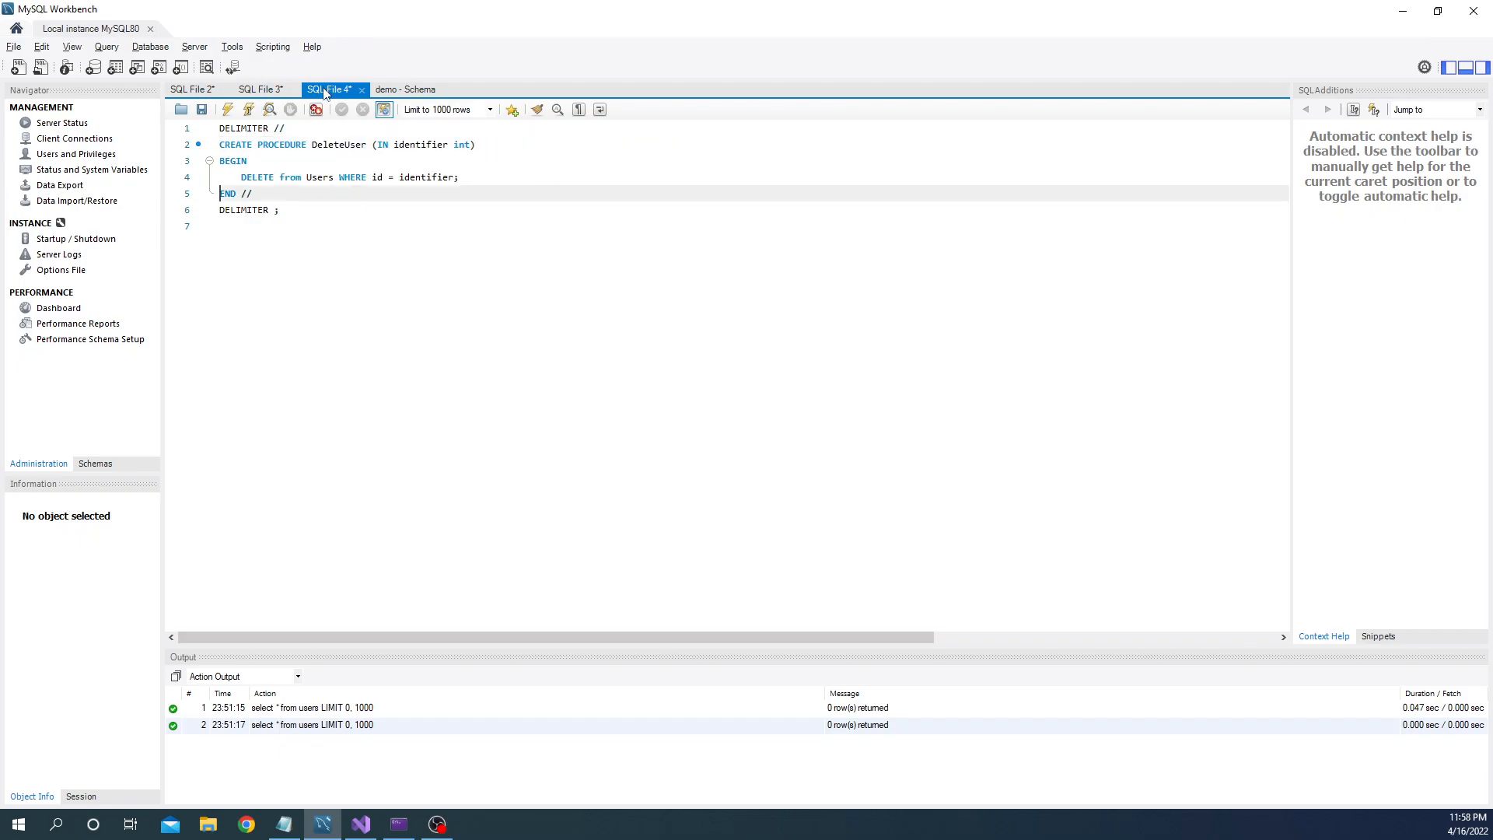
click(191, 88)
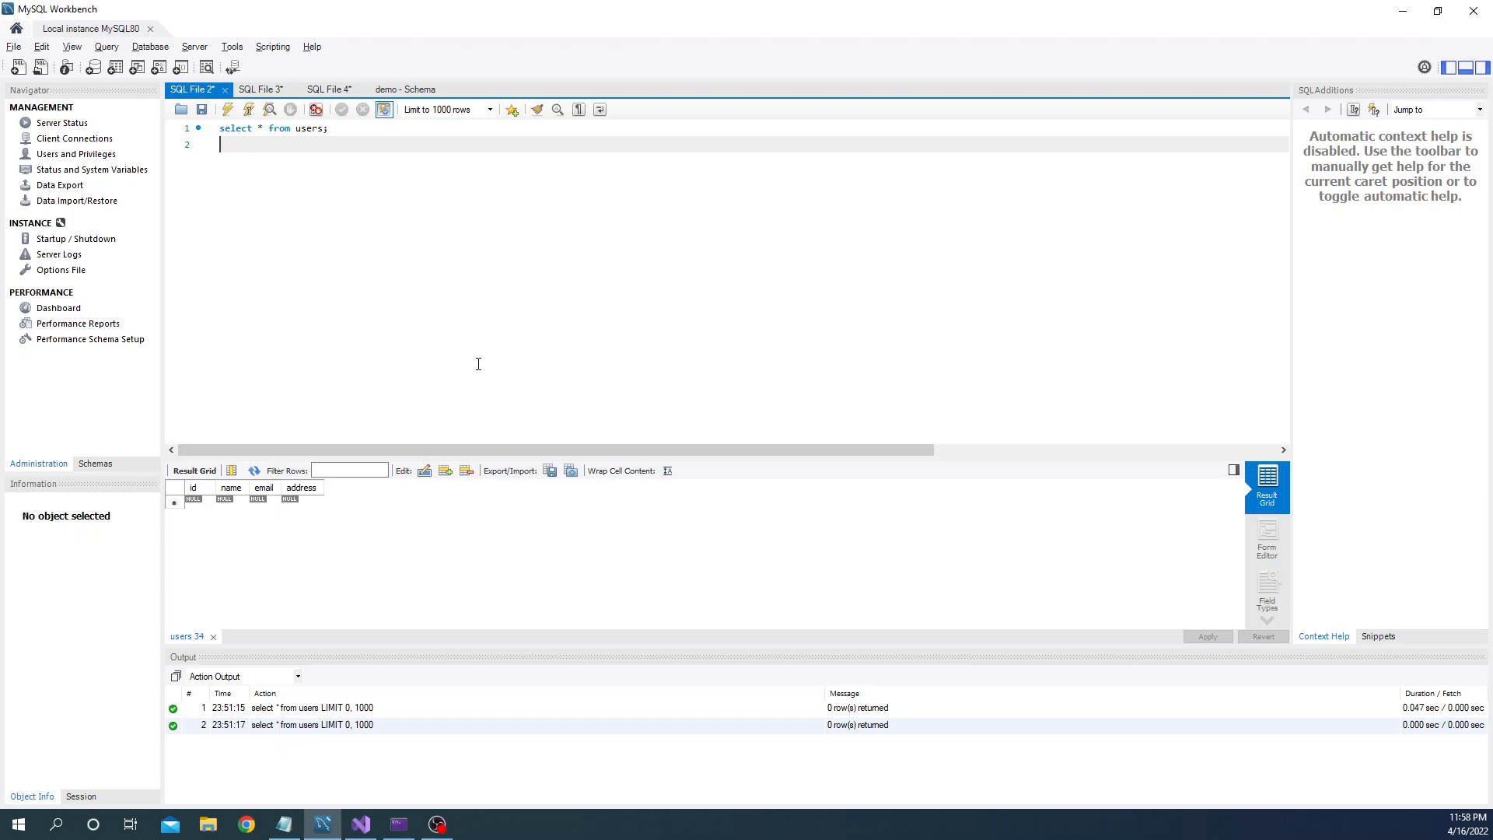
mouse_move(398, 235)
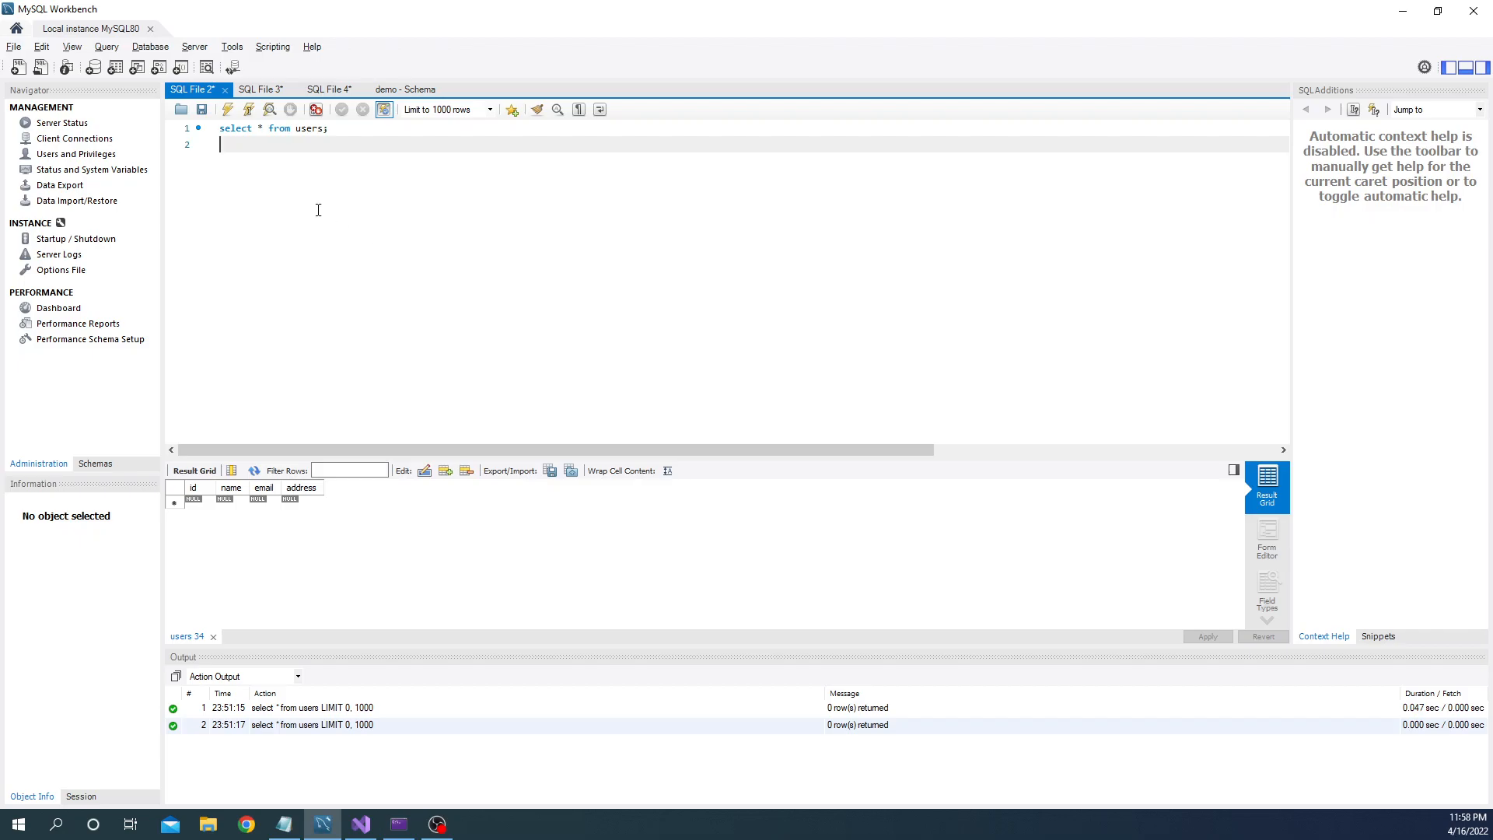
mouse_move(354, 154)
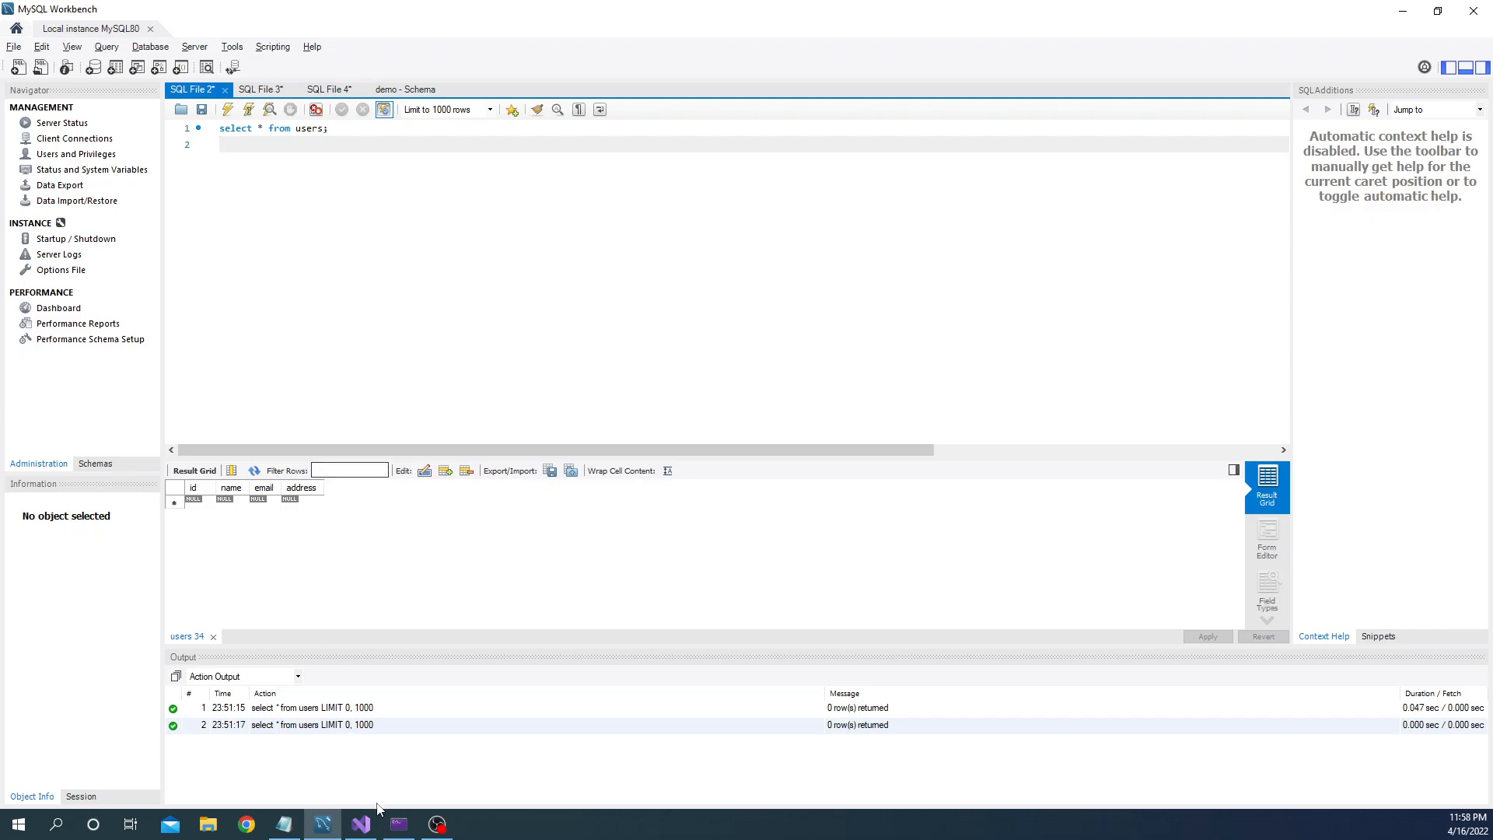
Check the installed NuGet packages including MySql.EntityFrameworkCore 6.0.0, then return to Program.cs
click(359, 824)
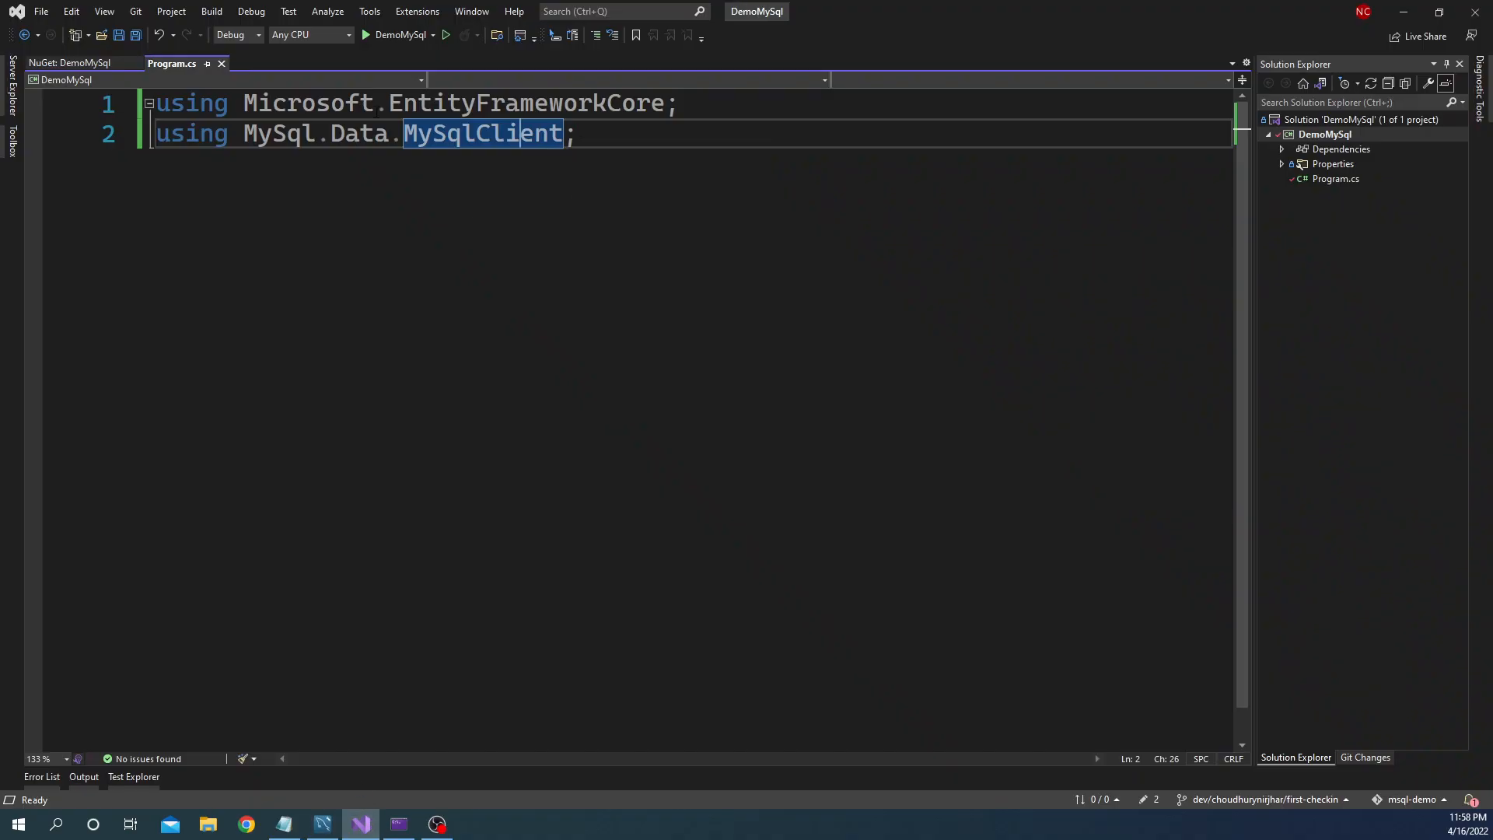
click(67, 62)
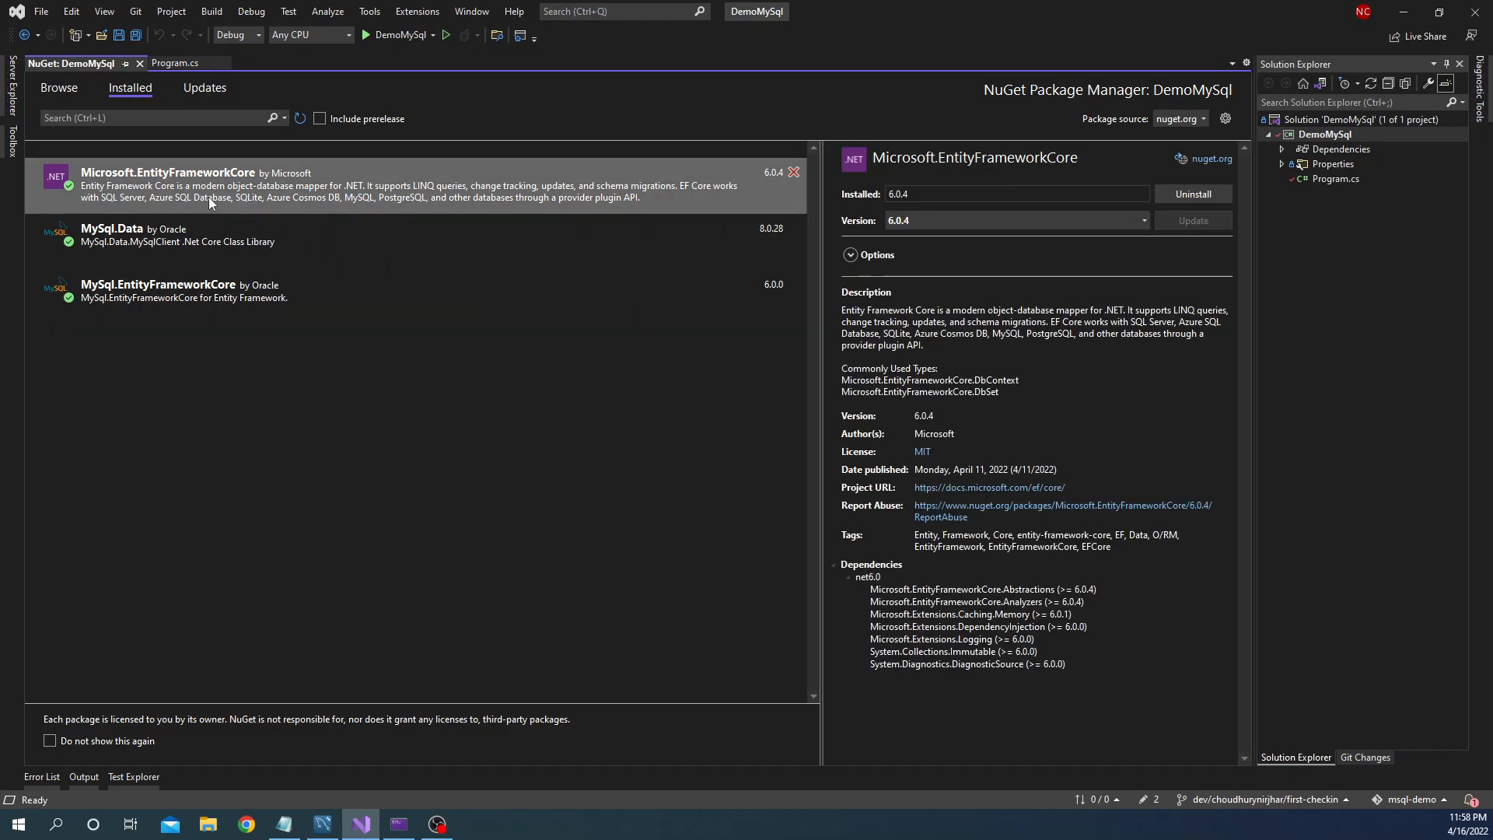
mouse_move(171, 178)
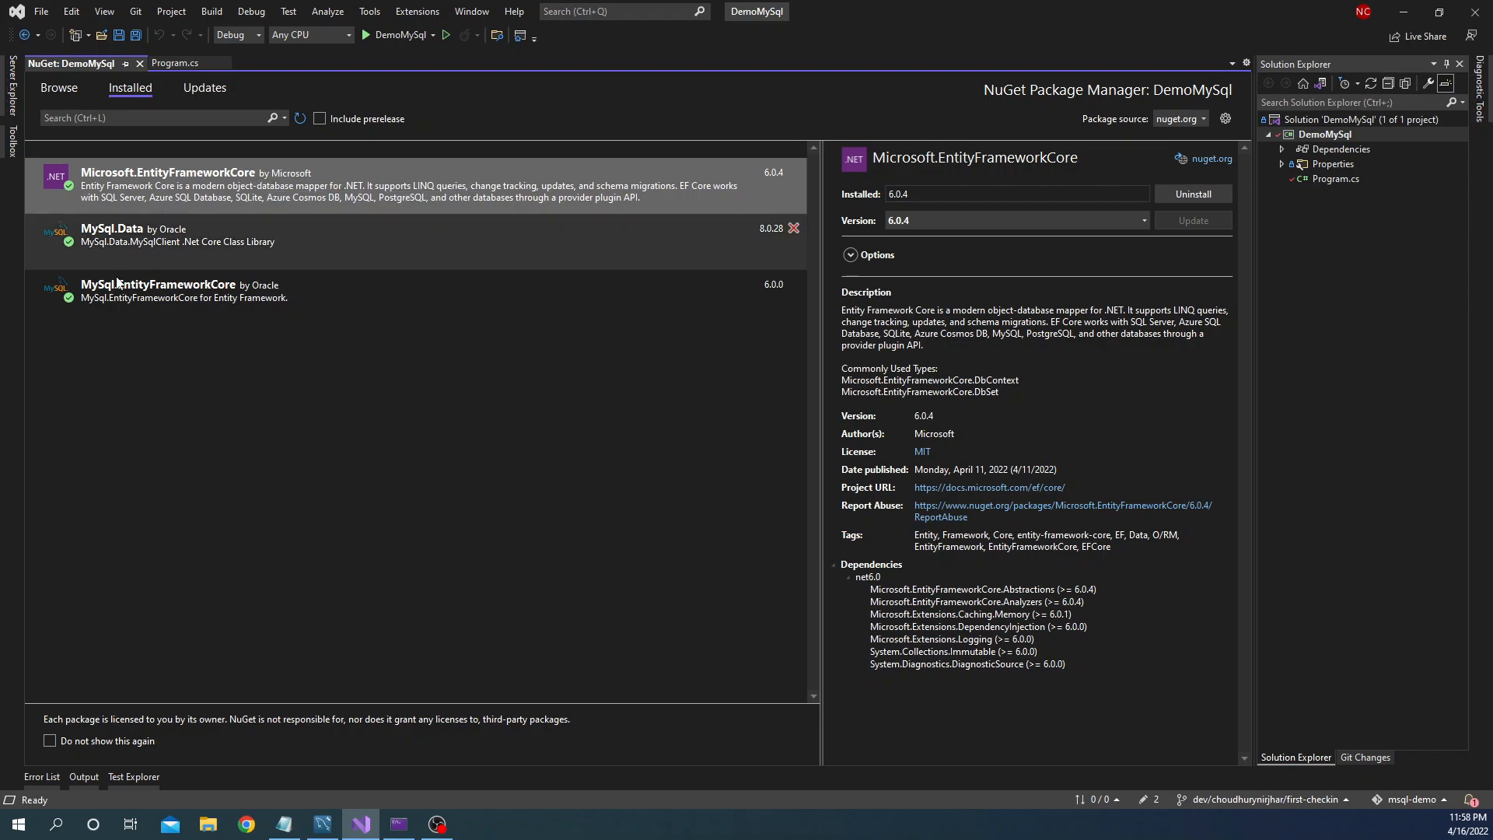
click(158, 290)
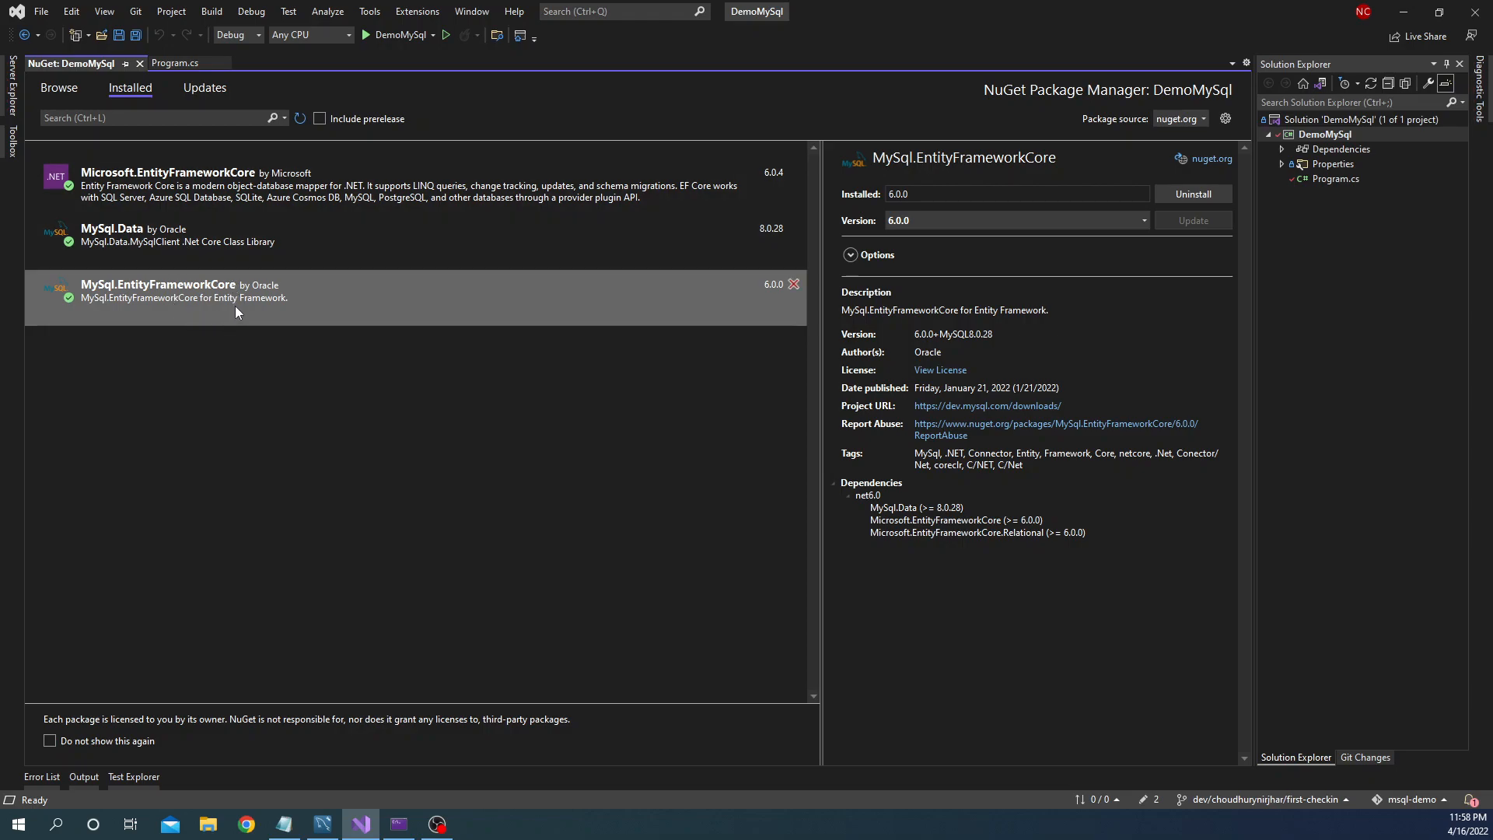
mouse_move(215, 315)
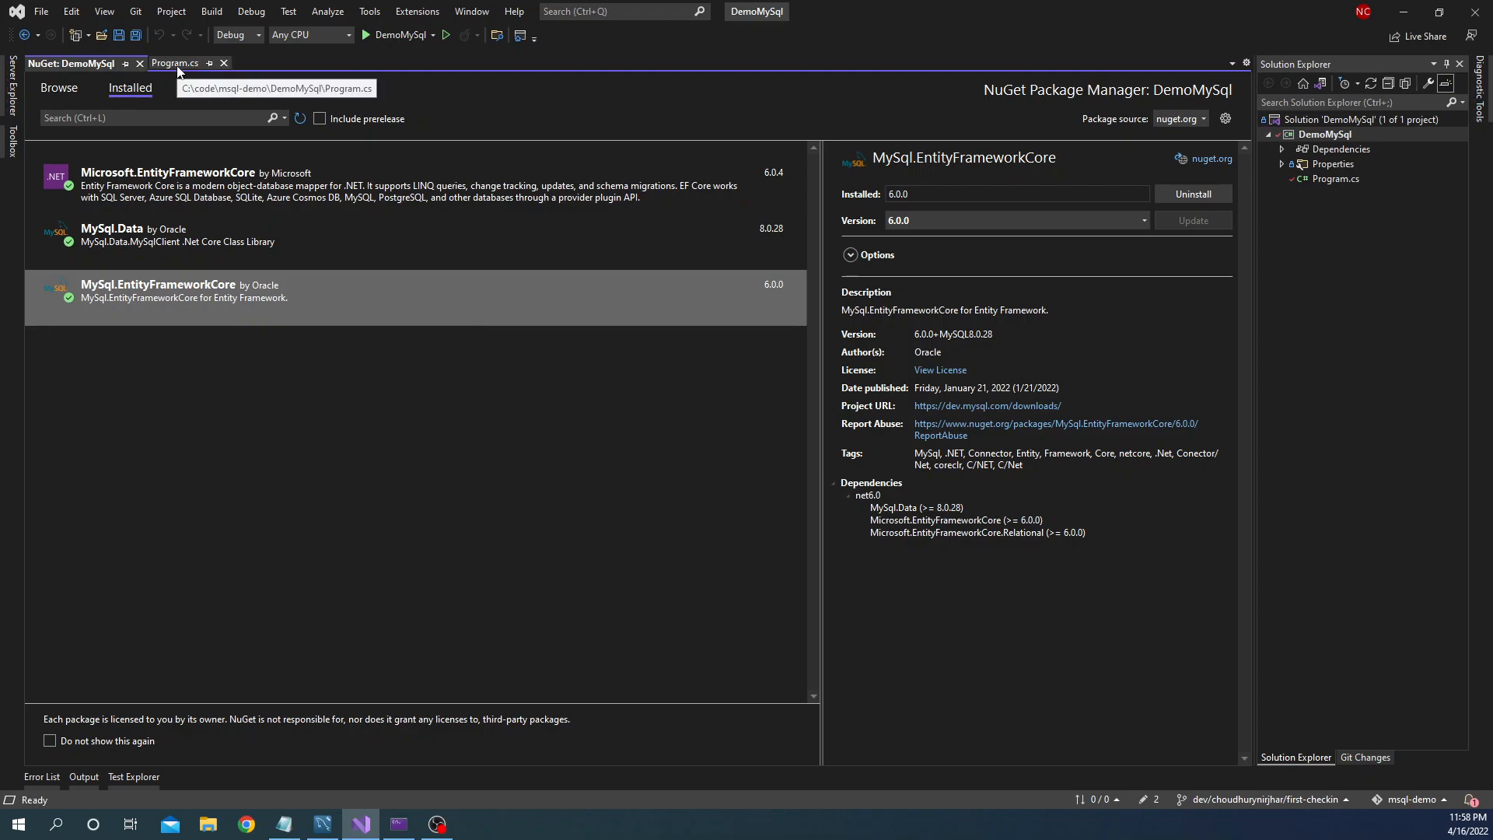
click(174, 62)
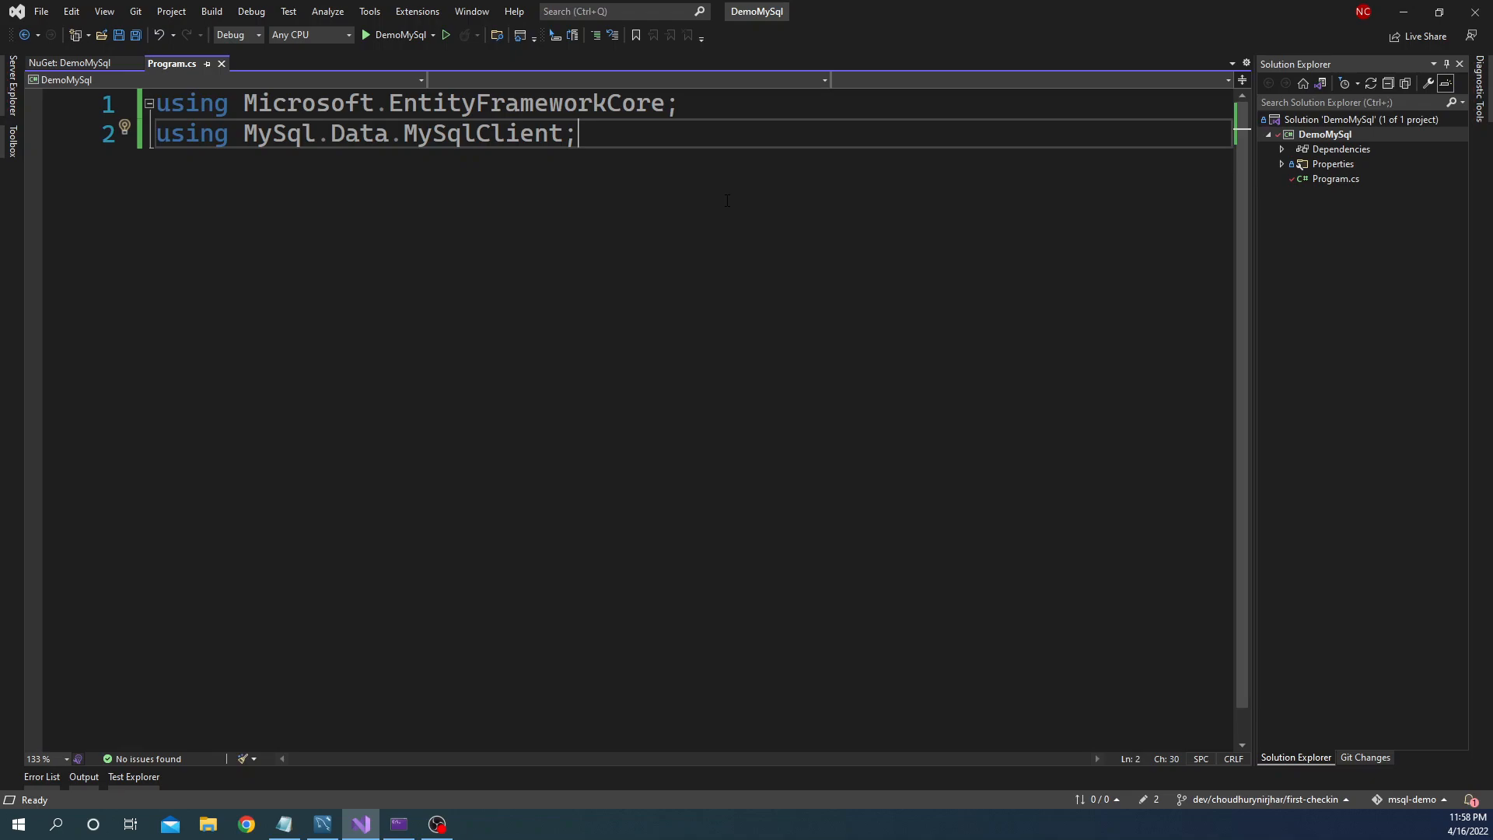
Import MySql.Data.MySqlClient and add a new UserContext class file to the DemoMySql project
text(using MySql.Data.MySqlClient.)
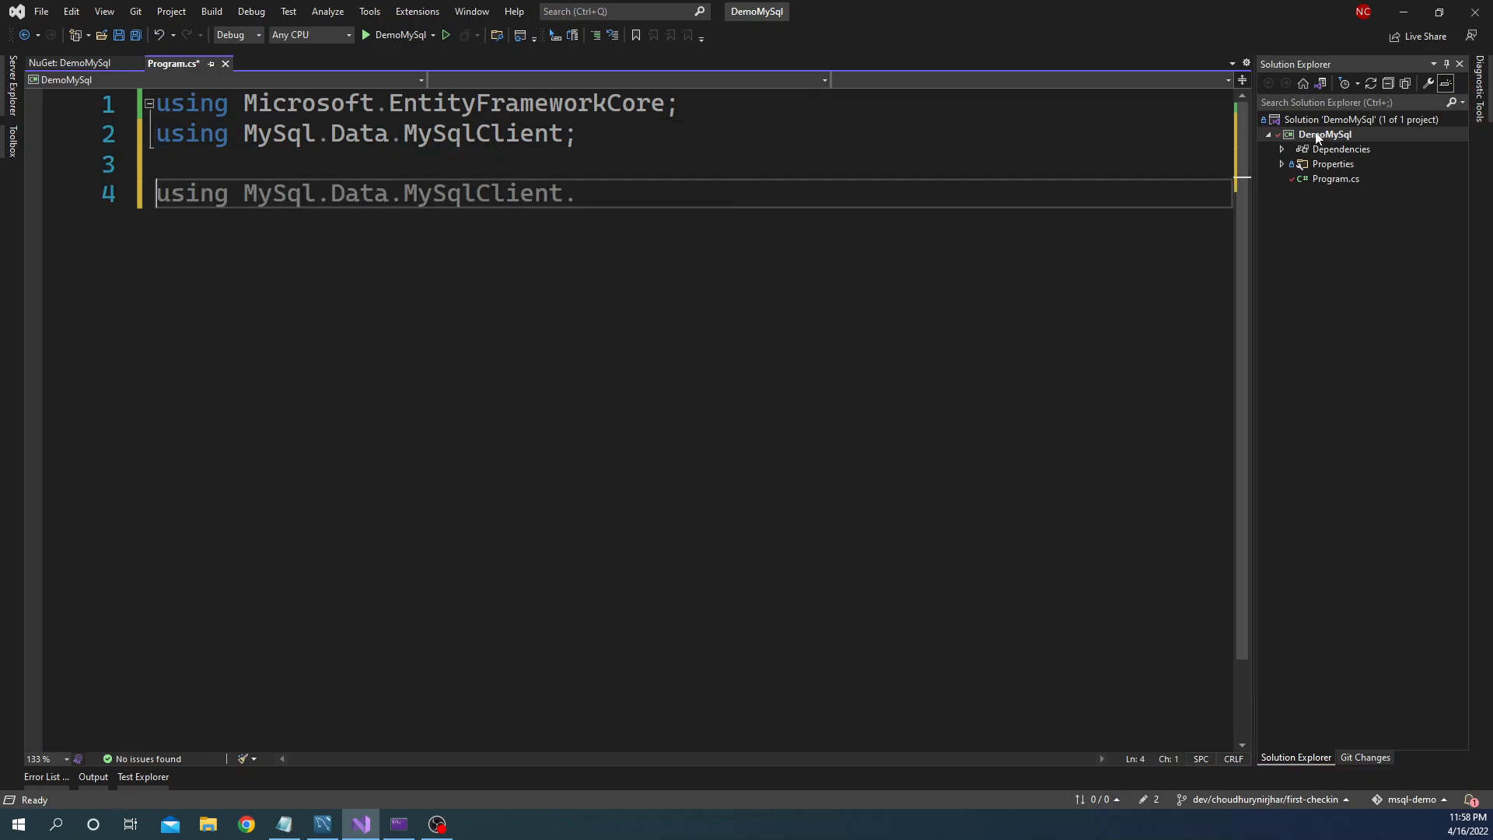
right_click(1322, 134)
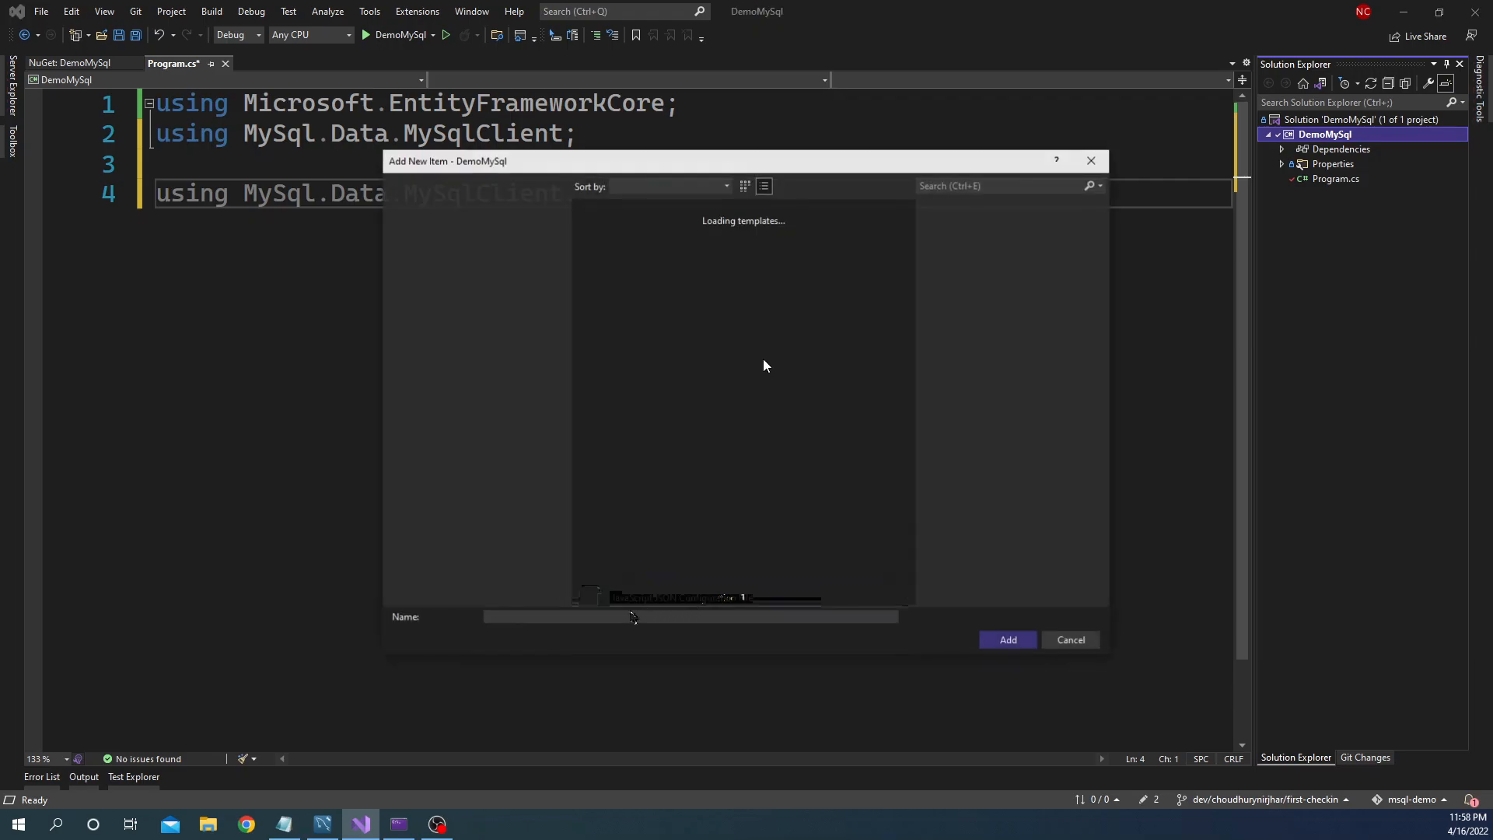
text(UserConte)
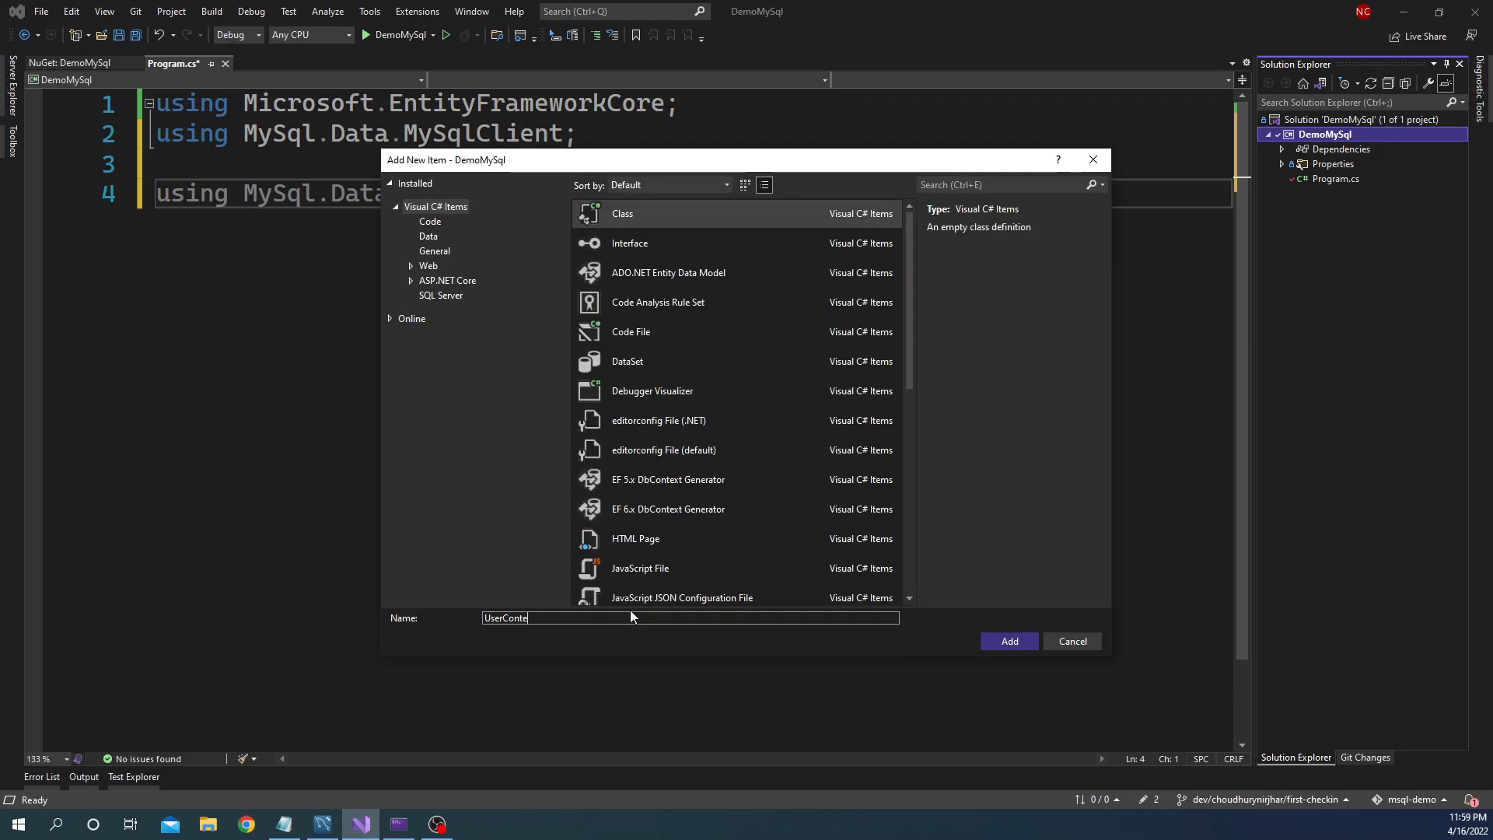
click(1008, 641)
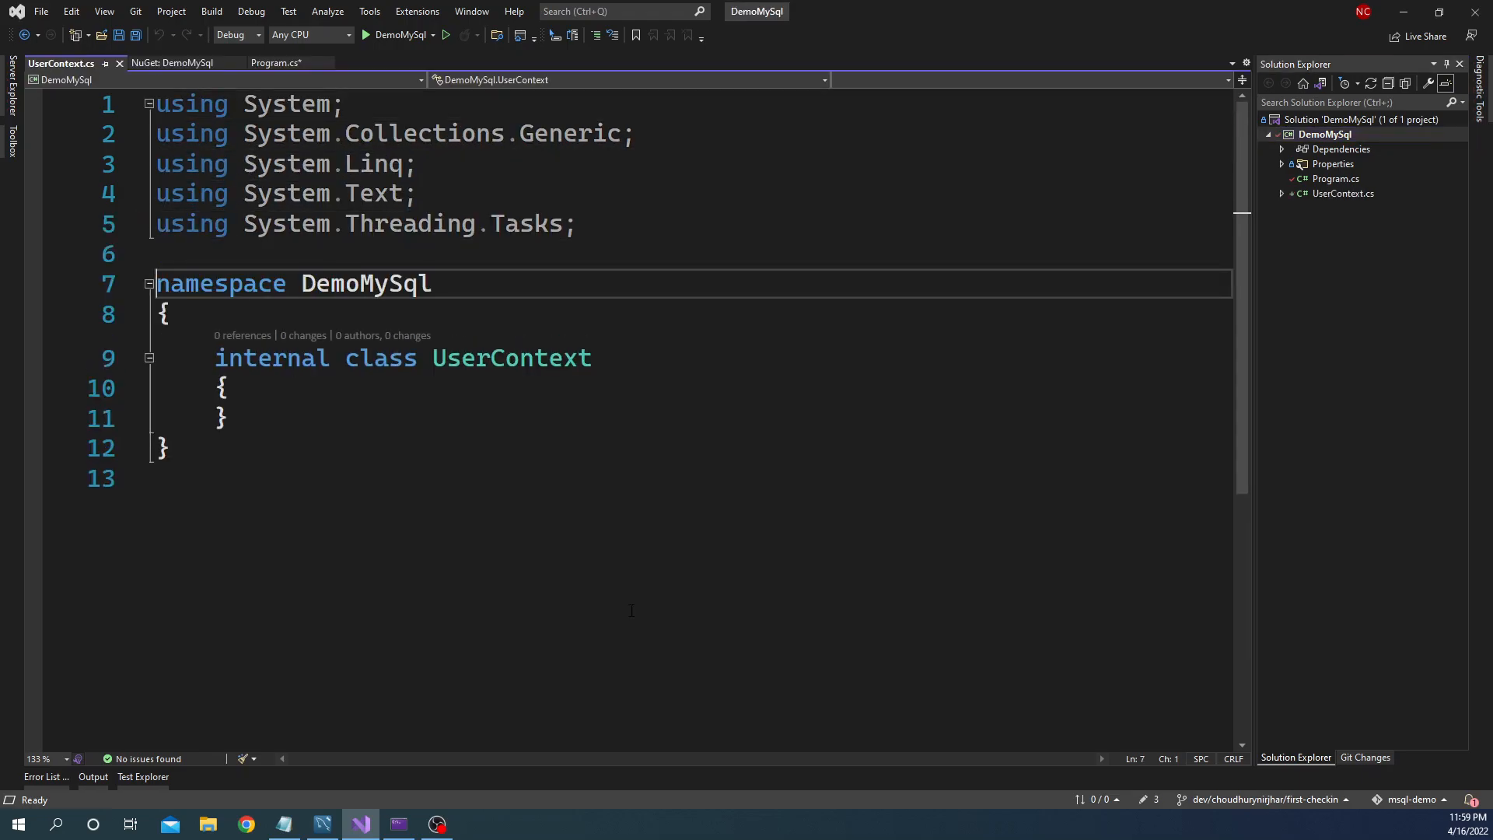
Make UserContext derive from DbContext
text(;)
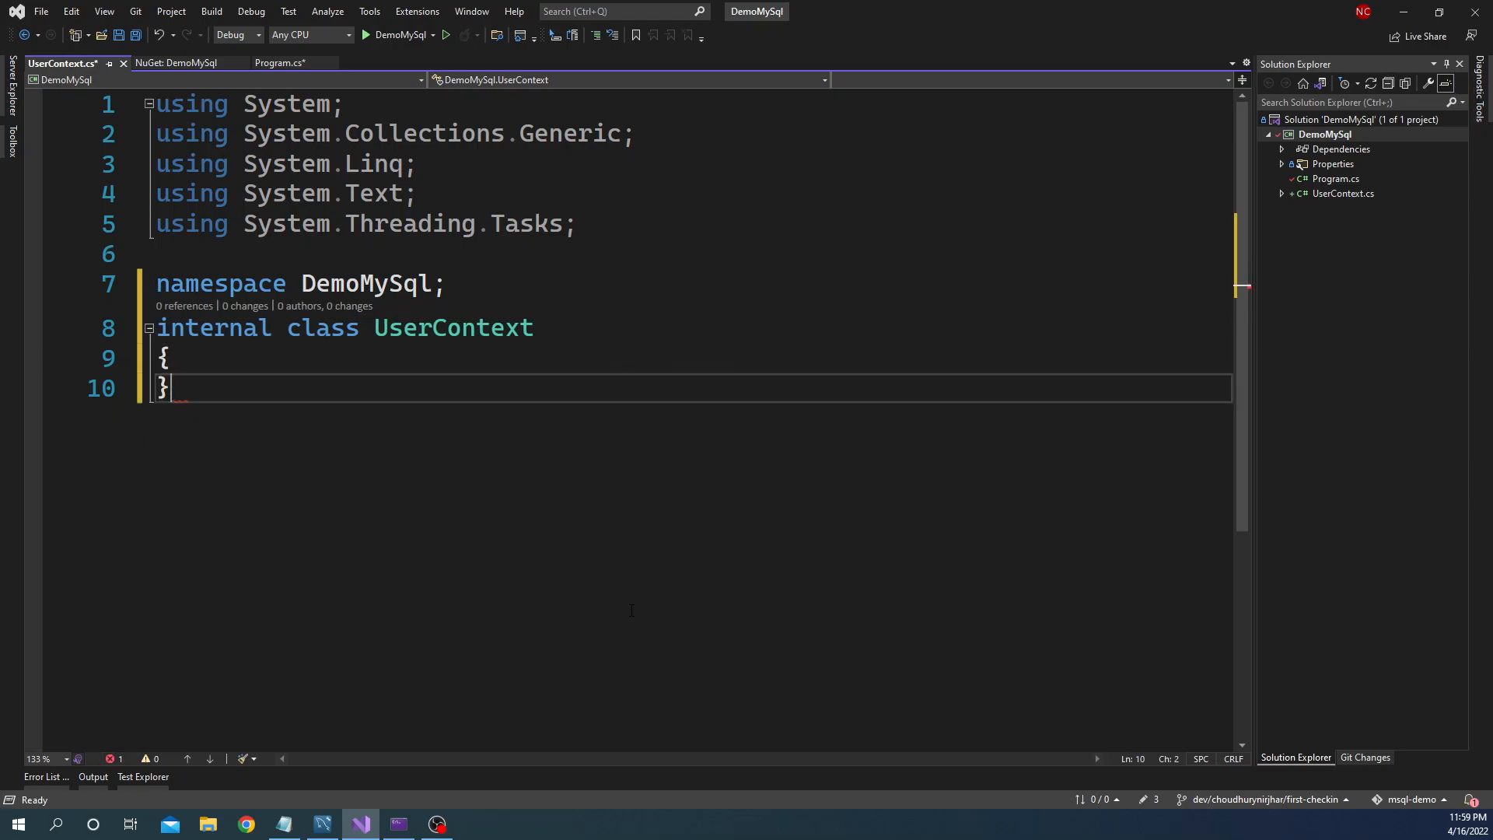
double_click(452, 328)
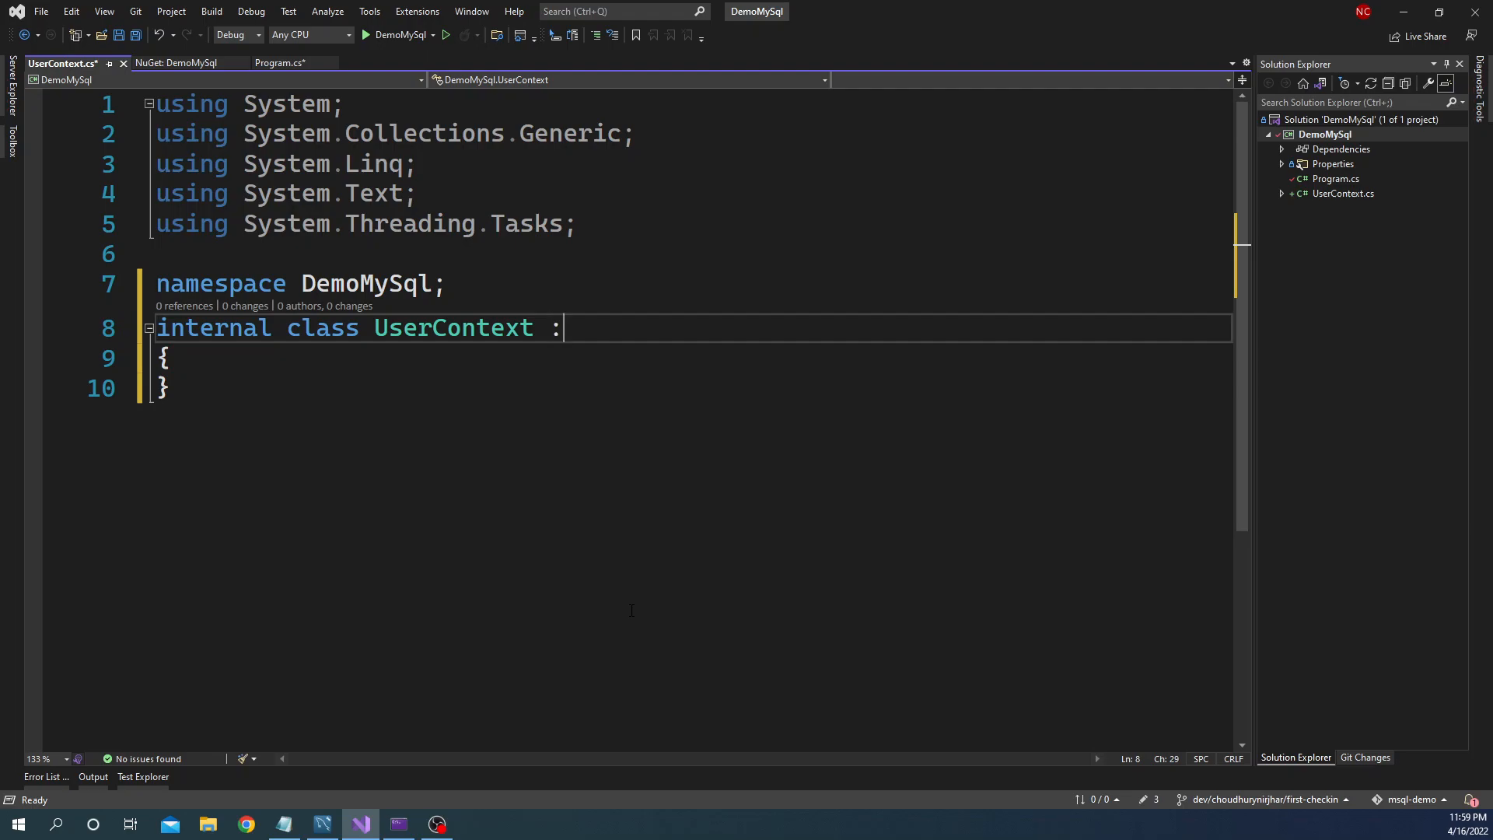
text(DbConte)
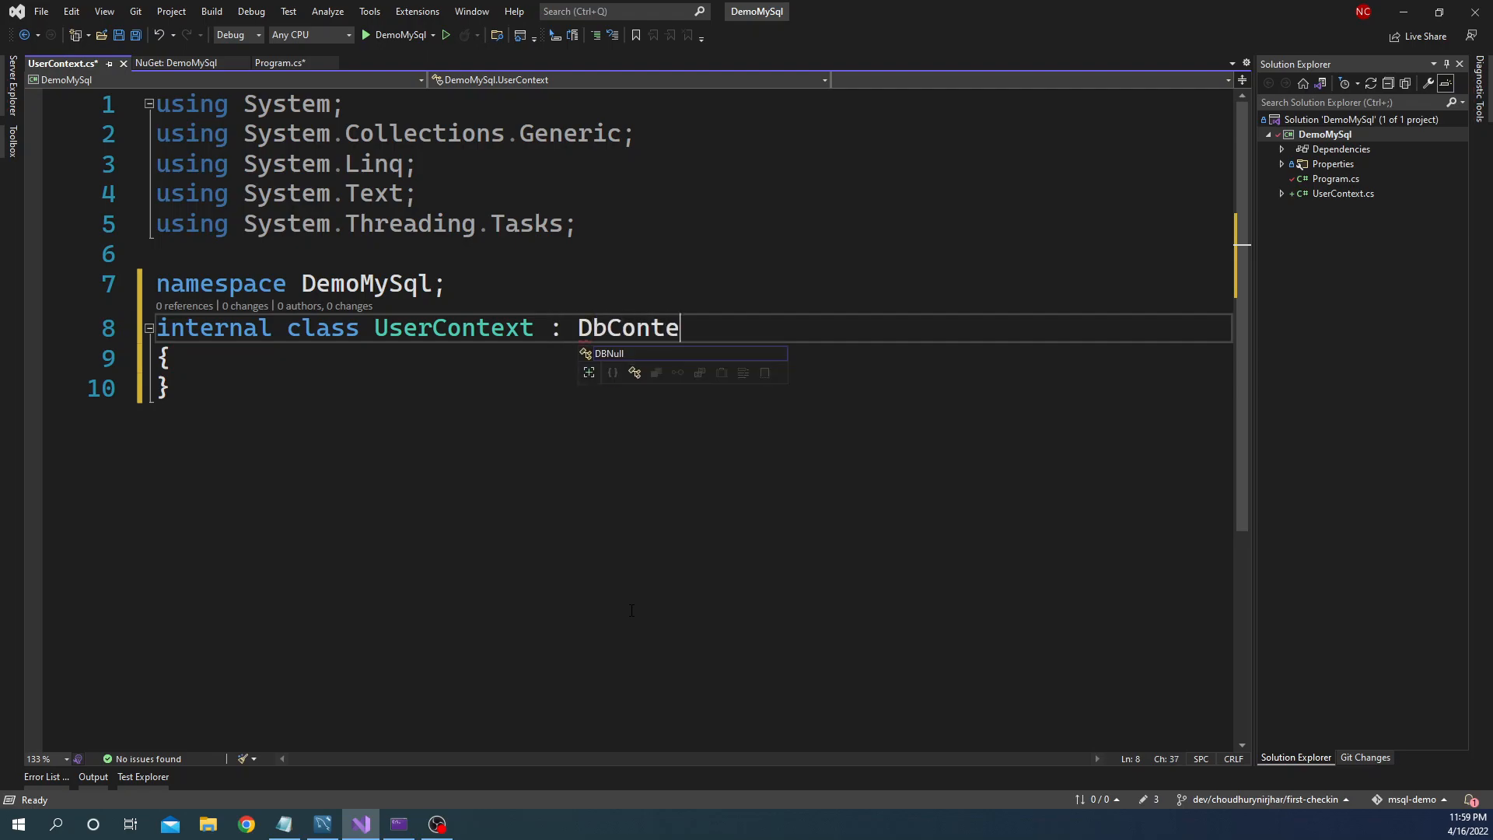
text(xt)
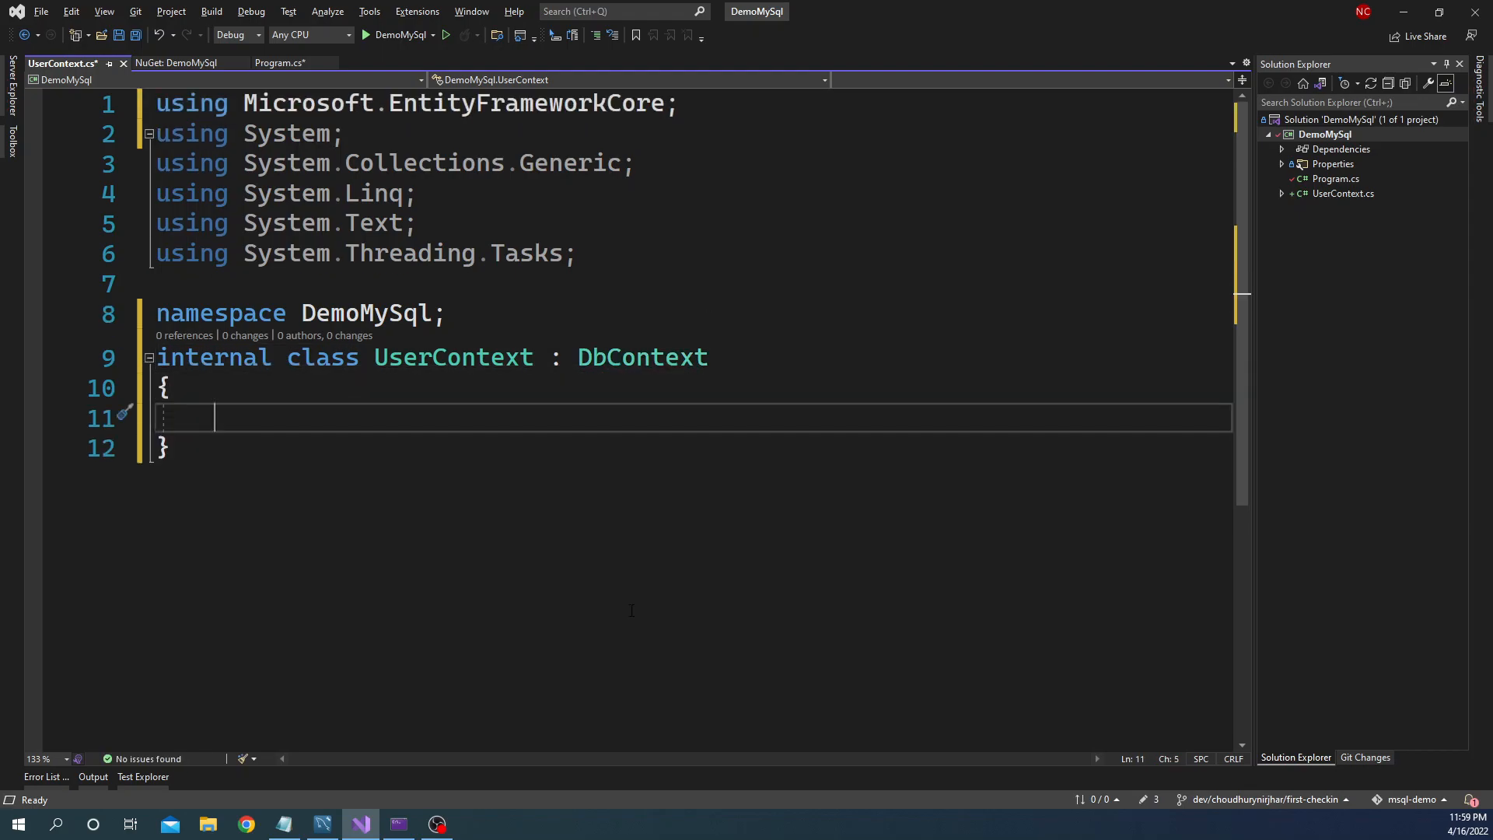
Add a constructor taking string connectionString and store it in a readonly field
text(ctr)
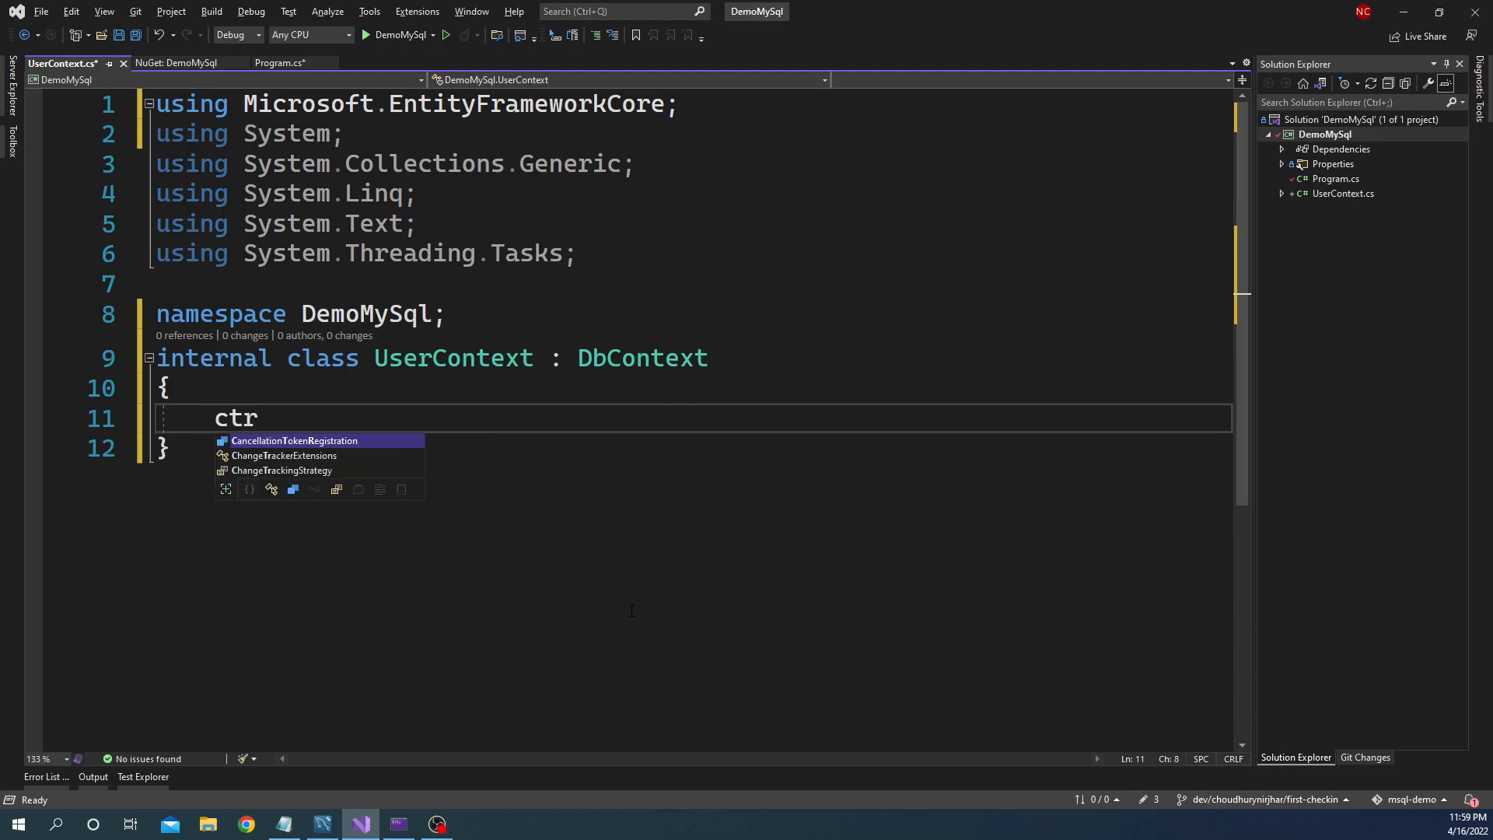
key(Backspace)
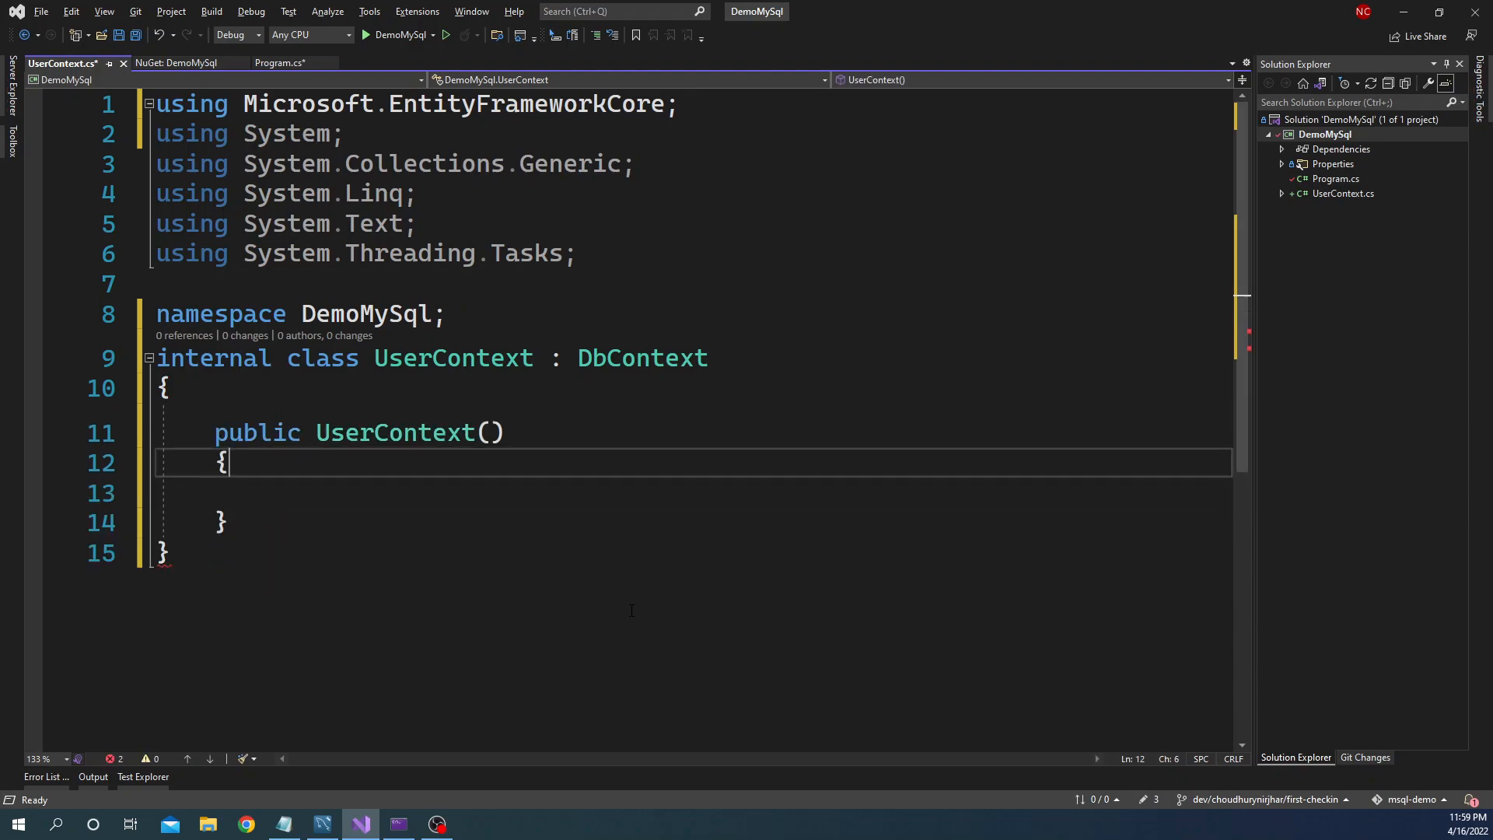
text(string)
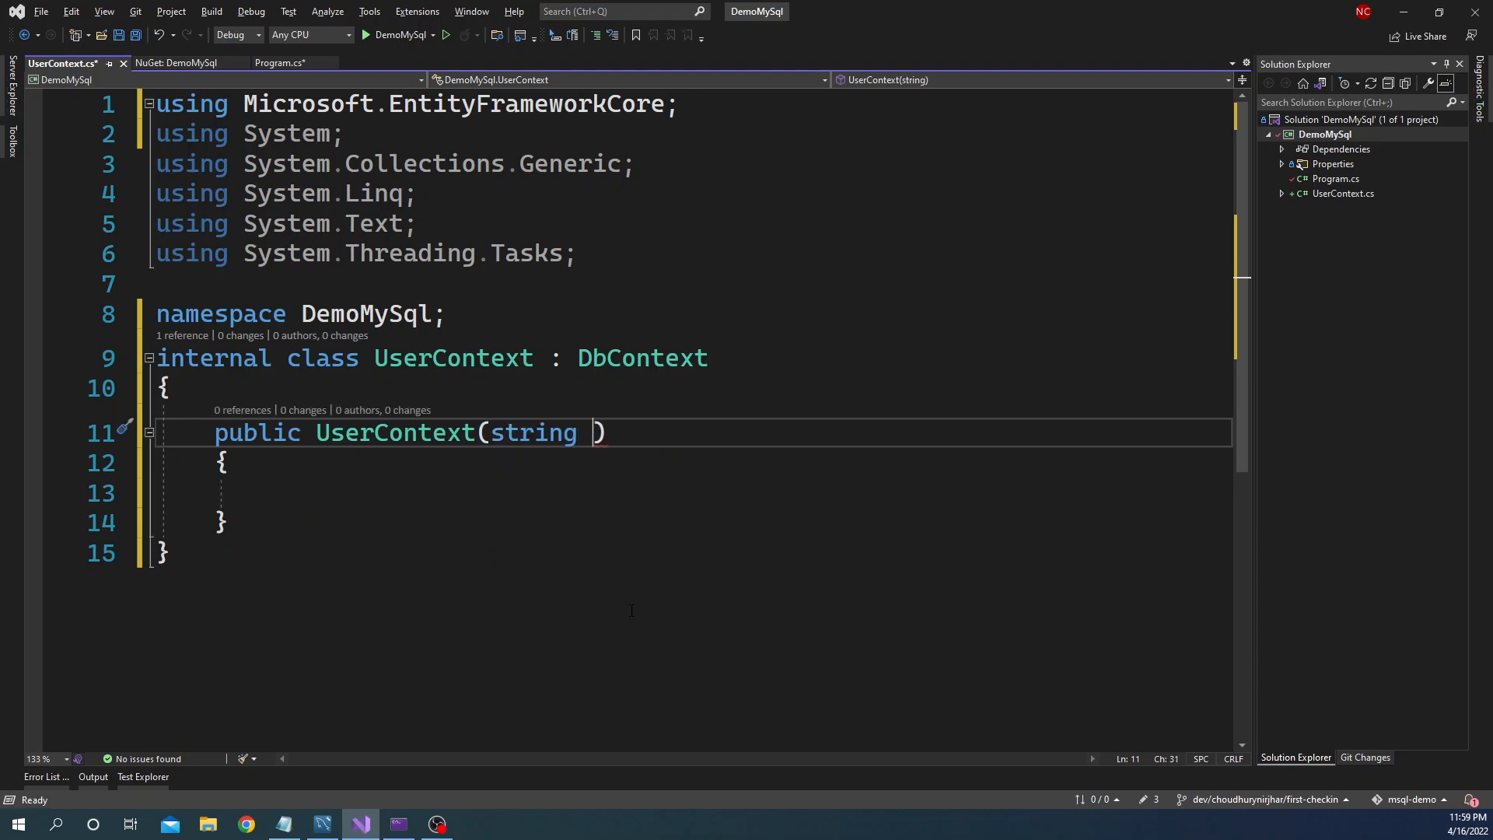
text(connection)
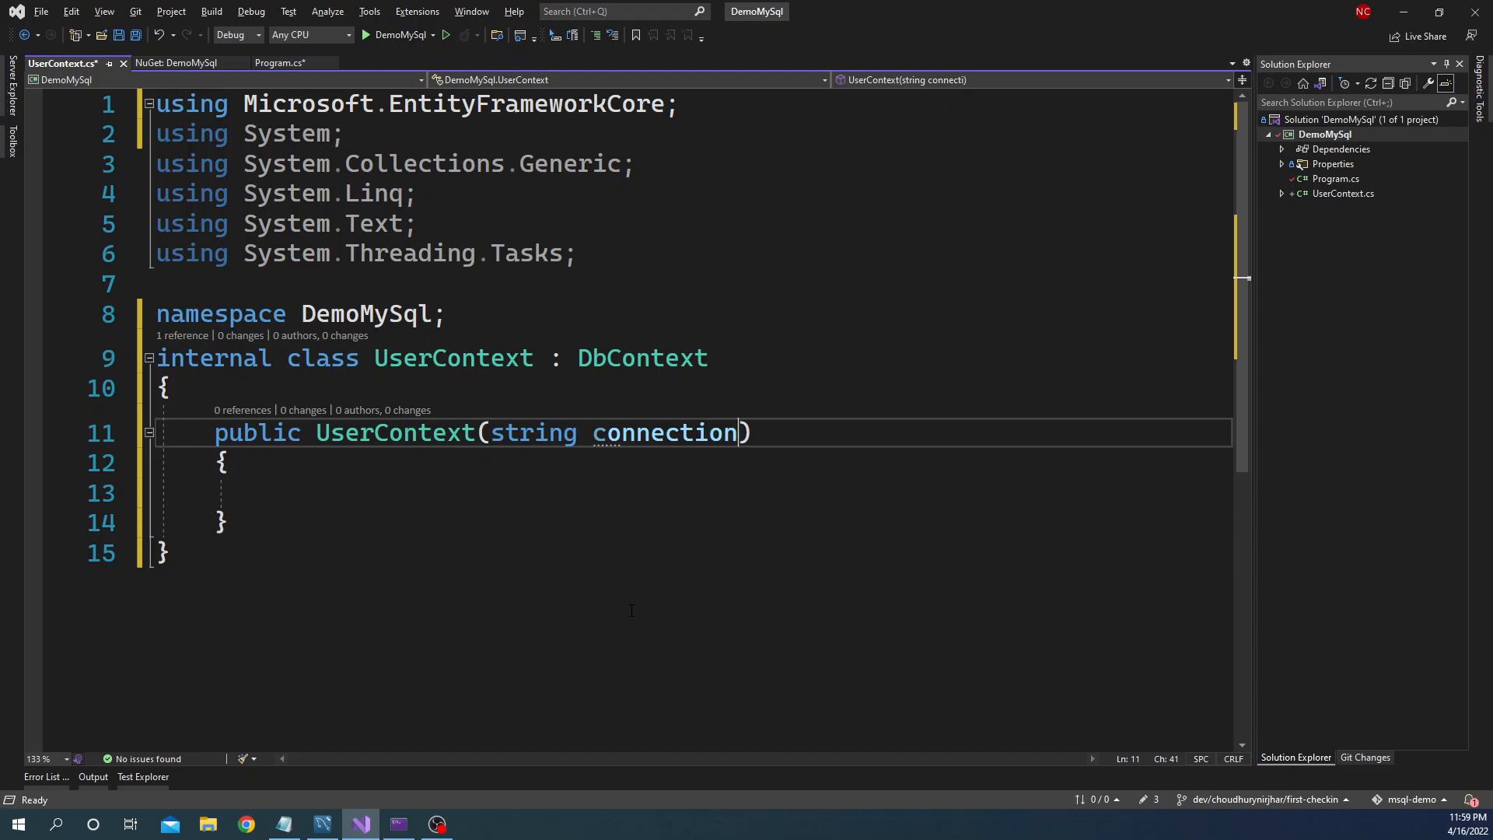
text(String)
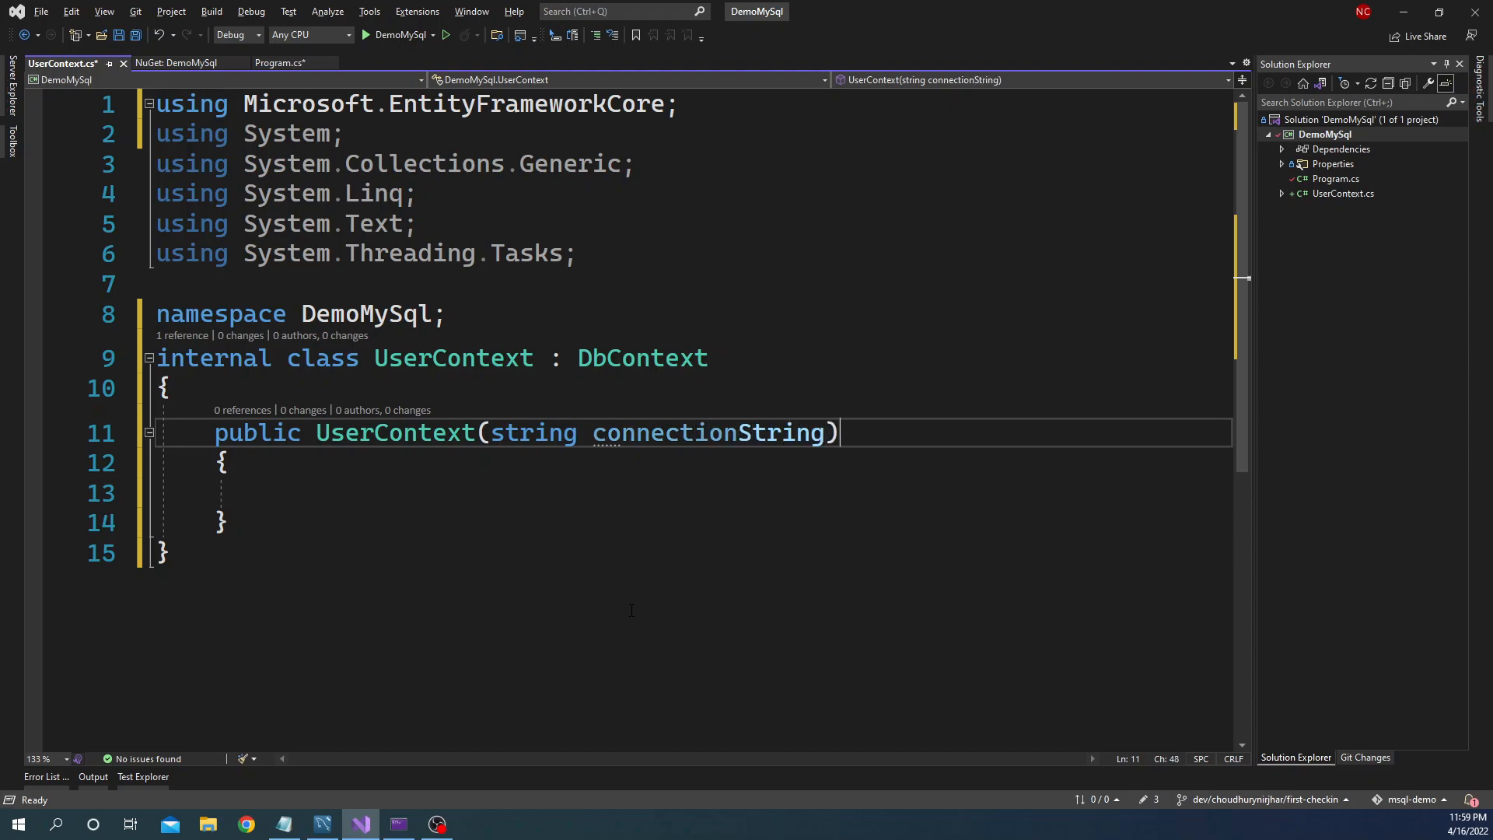
double_click(706, 433)
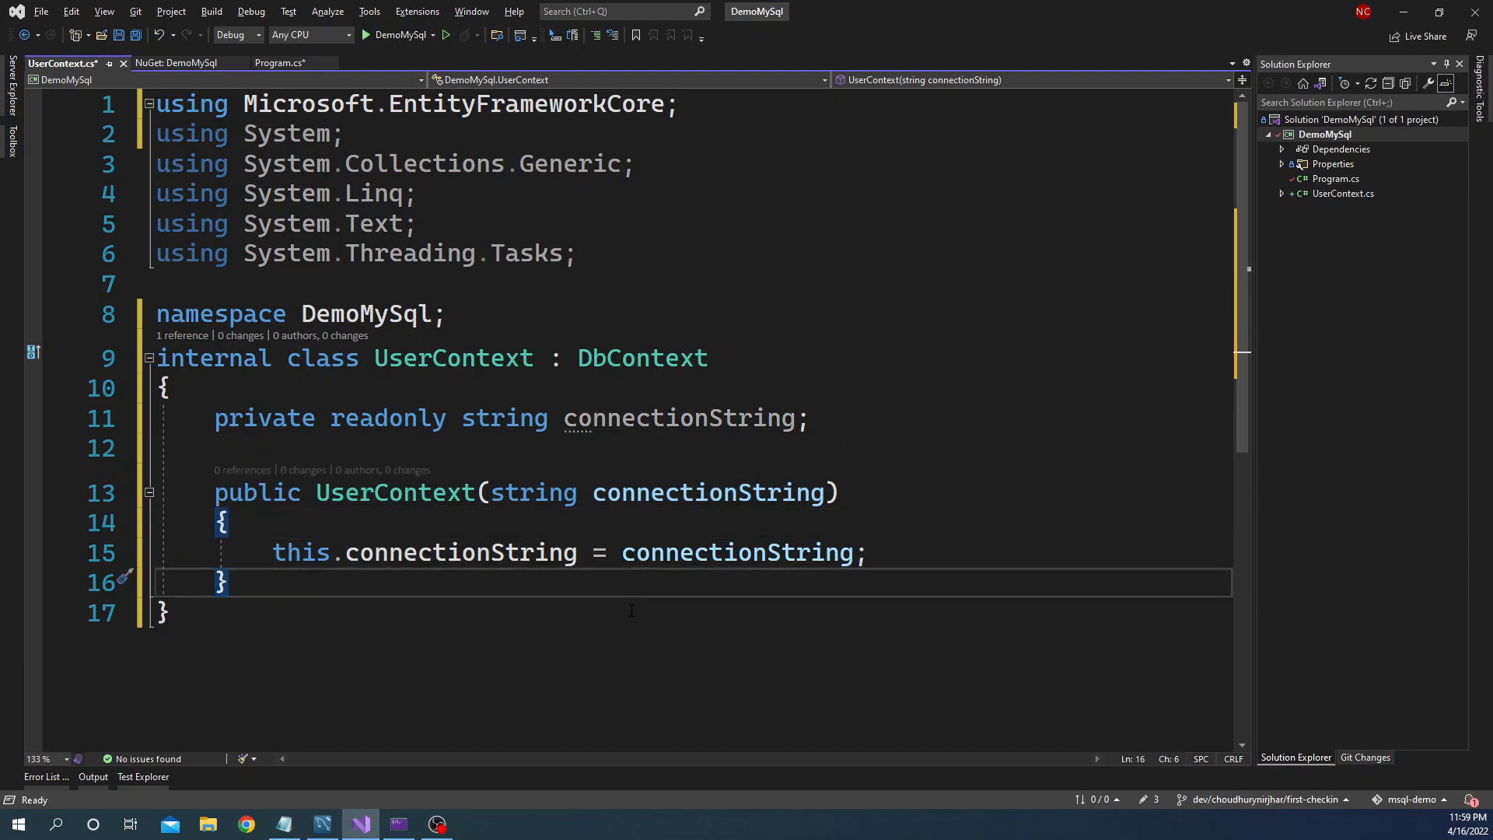
key(Enter)
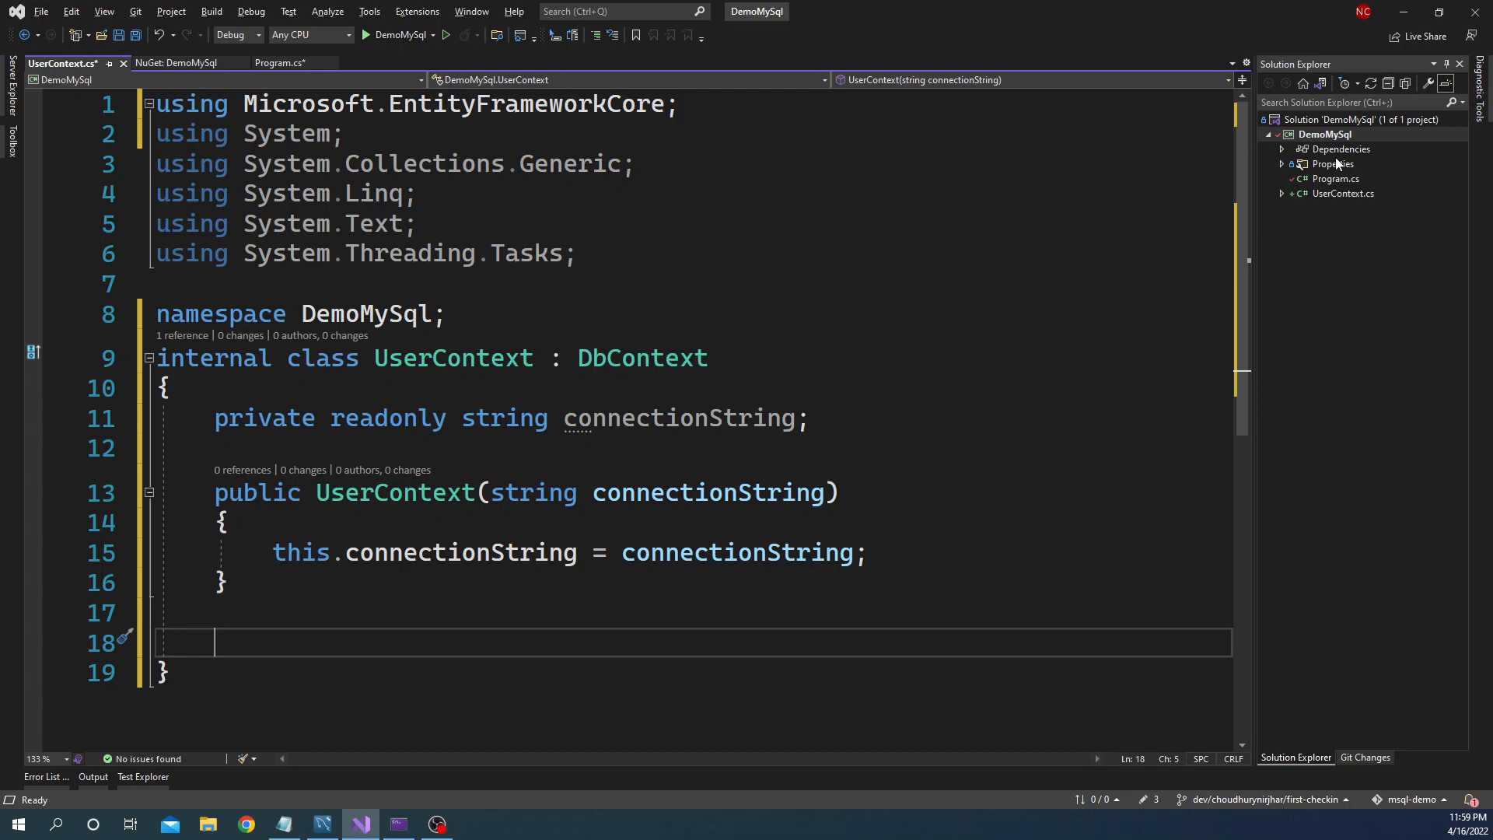
Add a public DbSet<User> Users property with get and set to UserContext
click(277, 62)
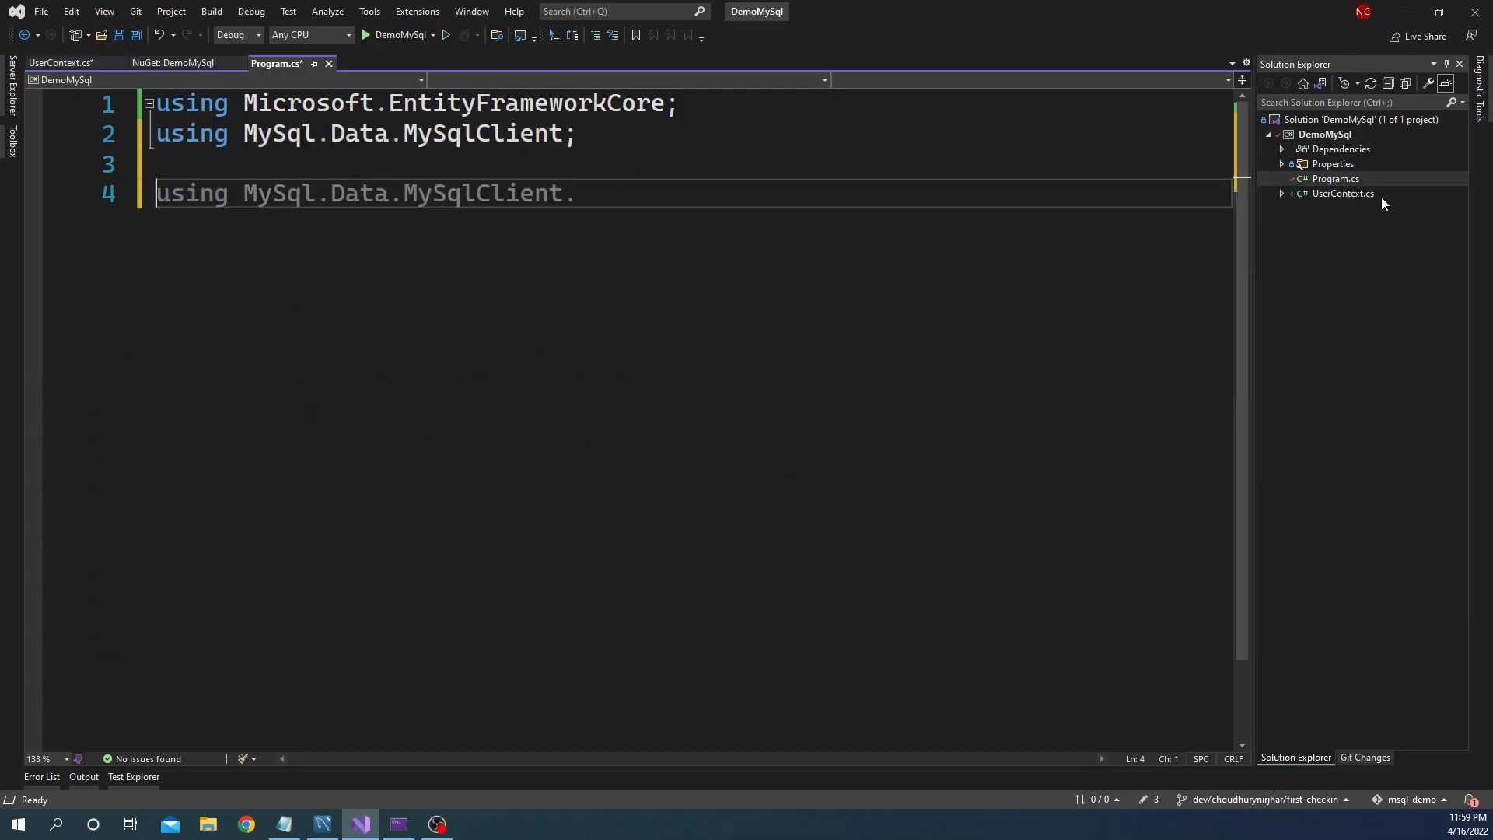
click(57, 62)
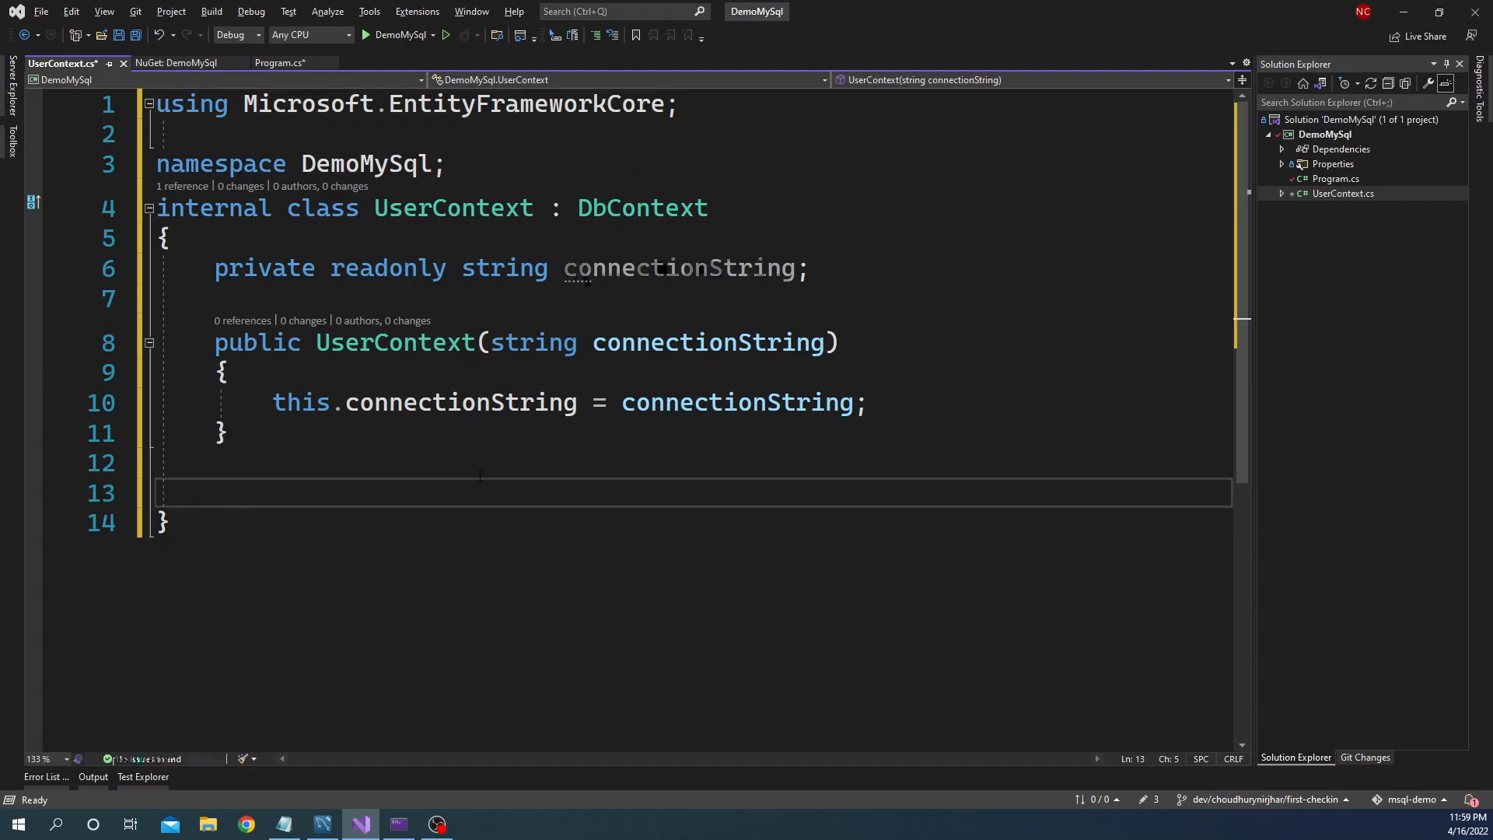
text(pub)
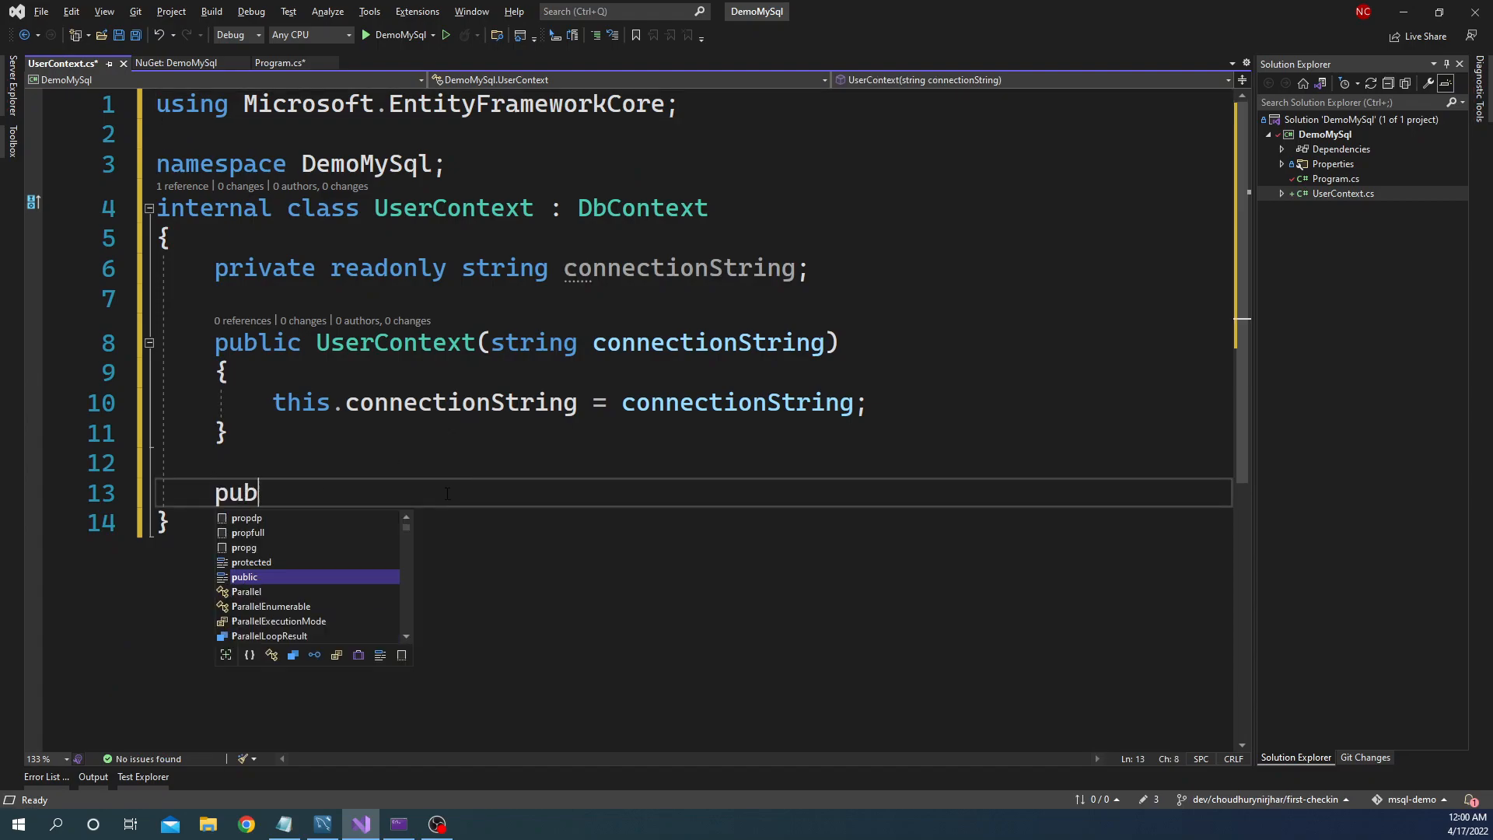
key(Tab)
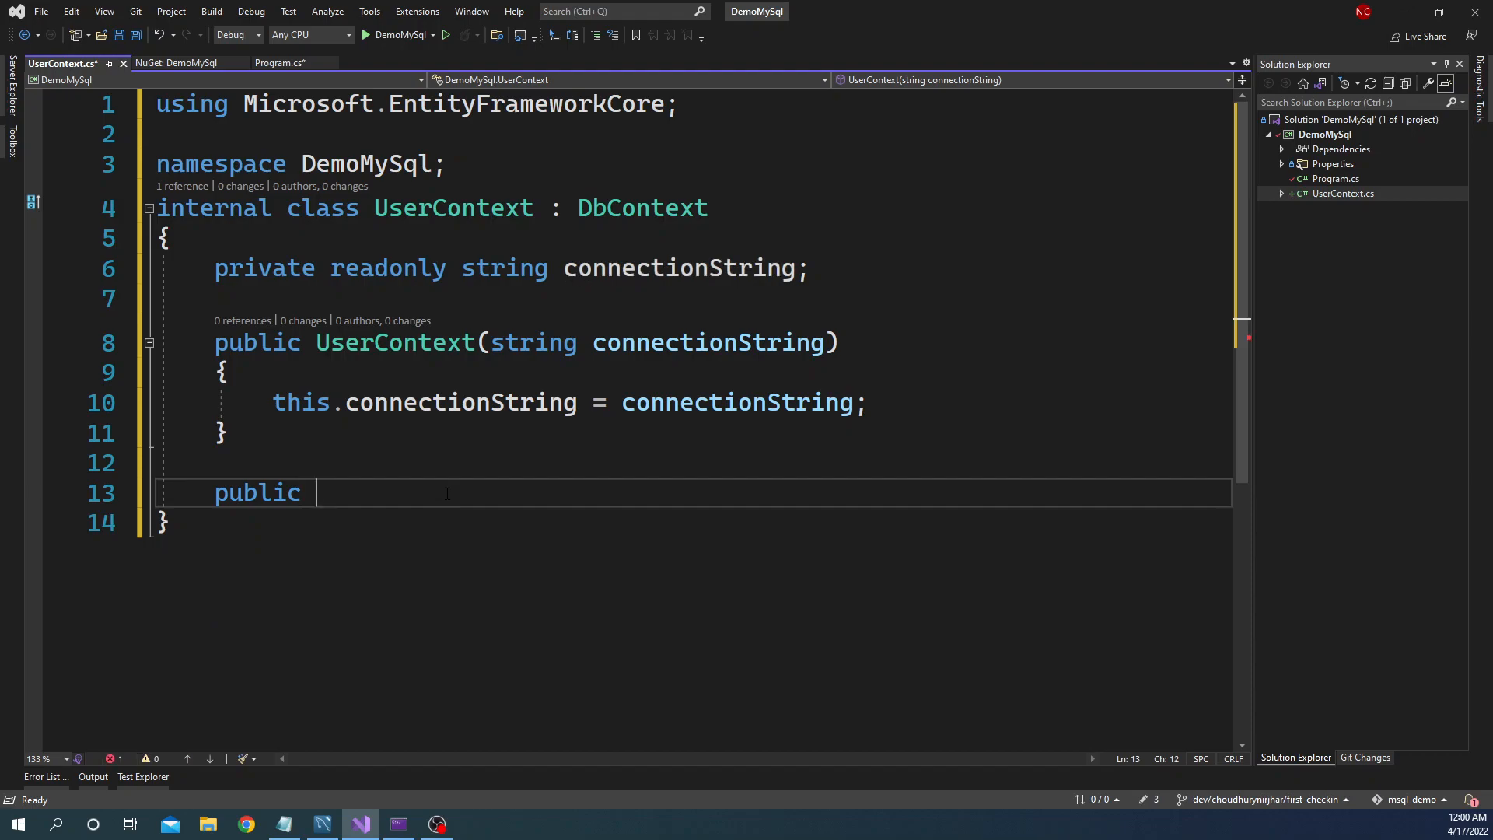
text(Db)
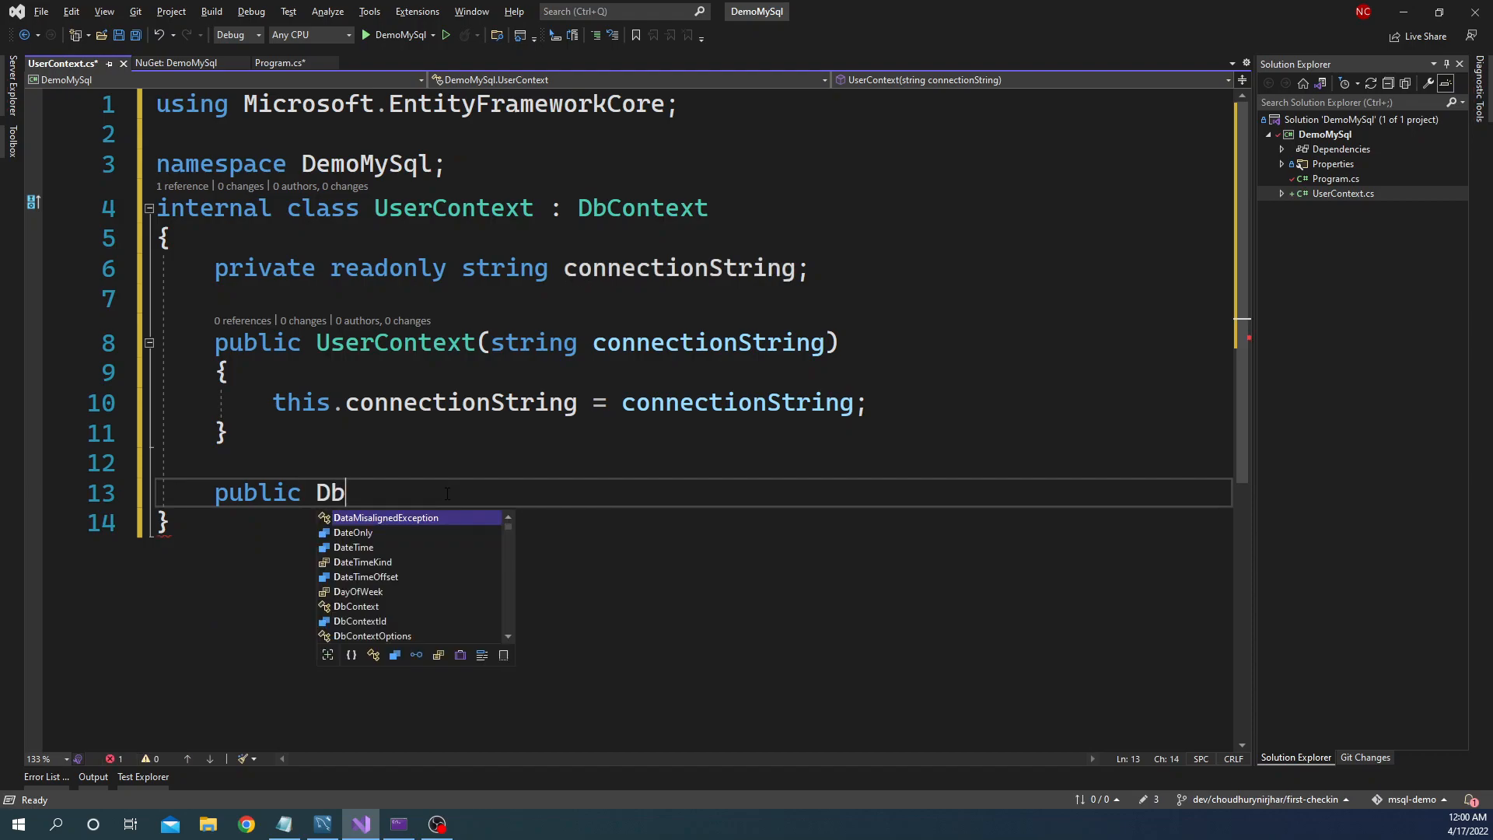
text(Set)
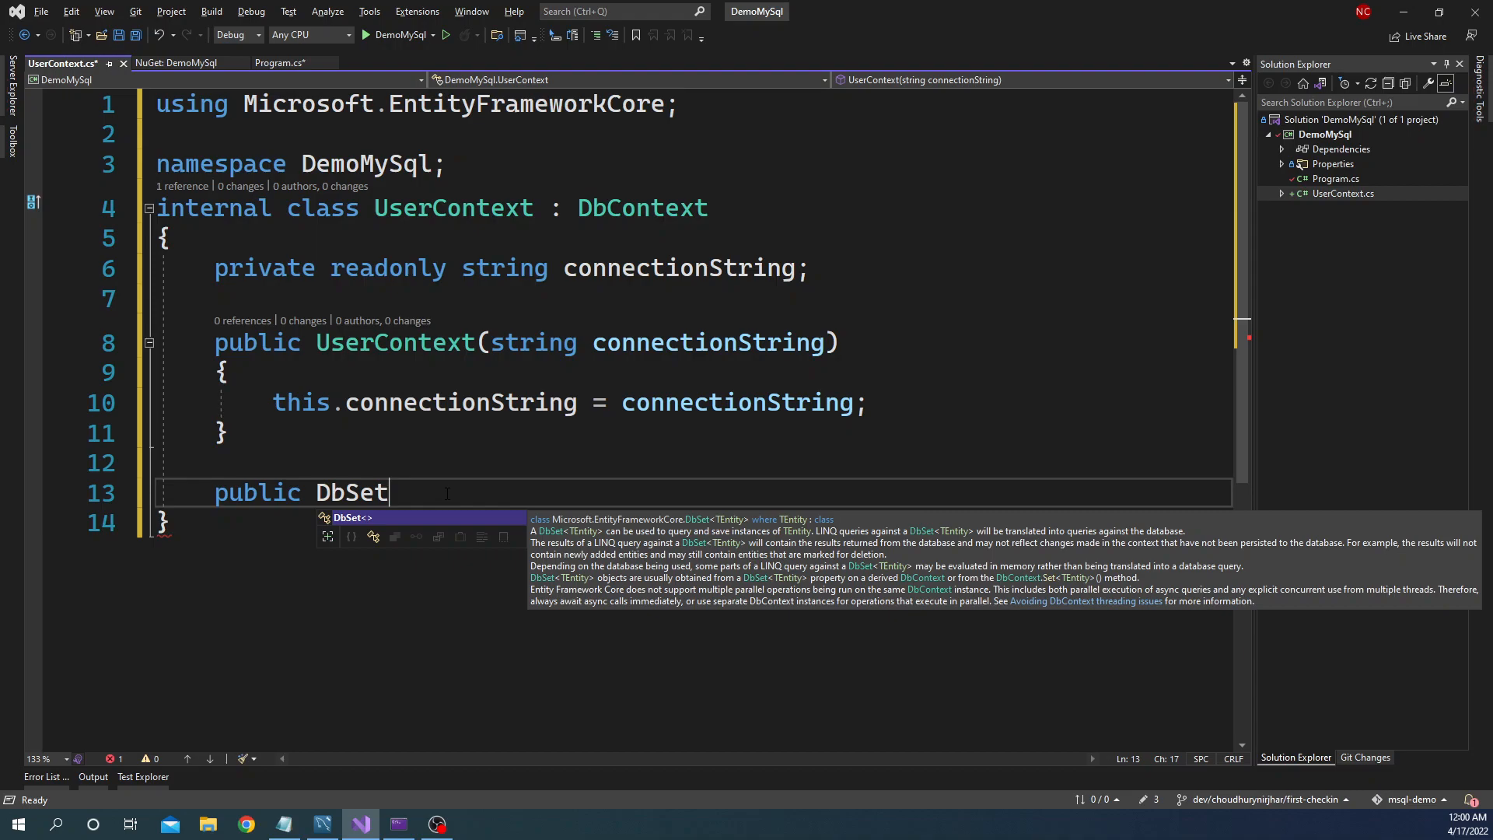
text(<>)
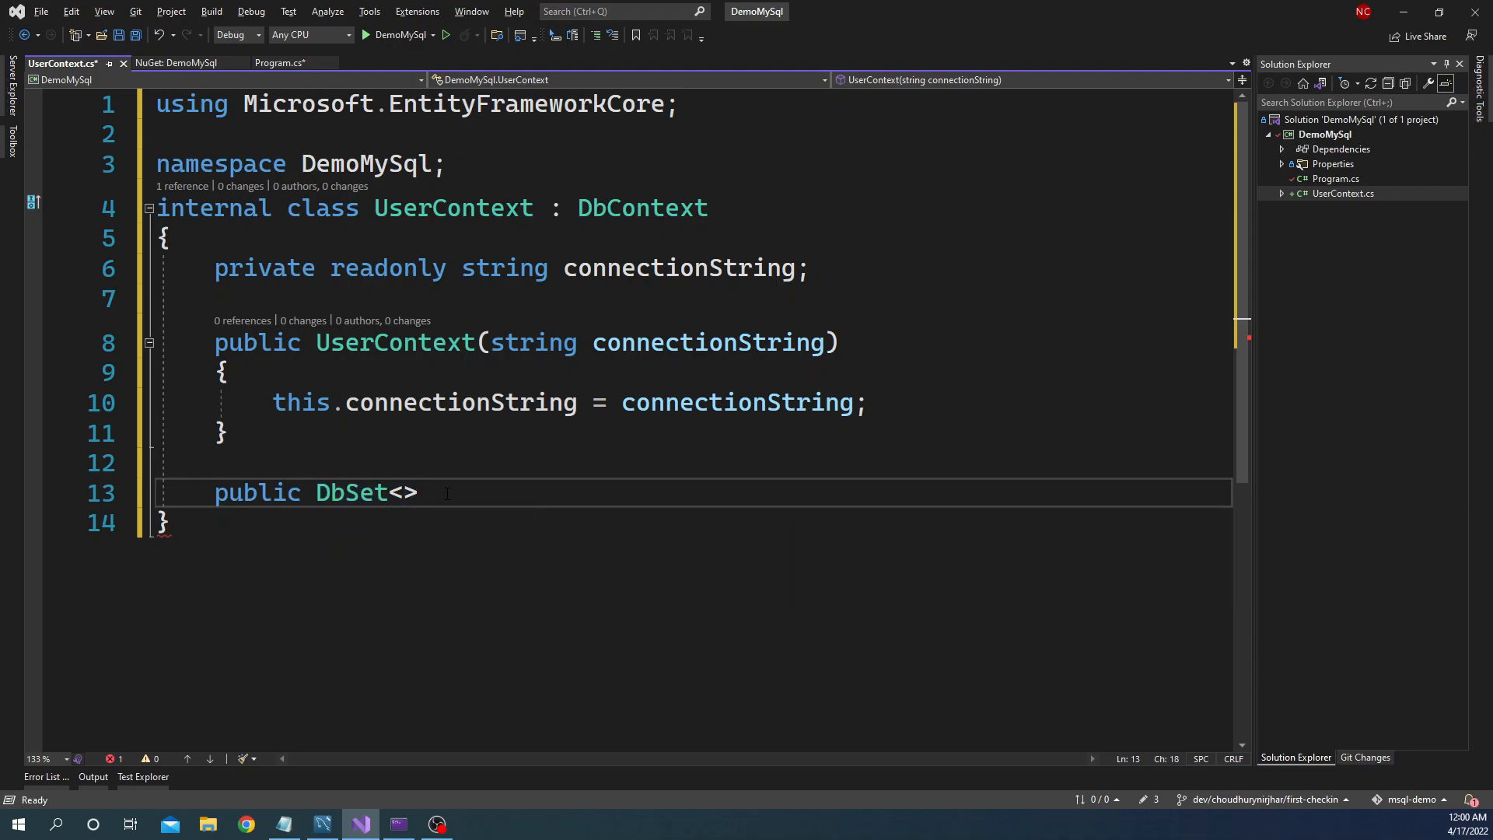
text(User)
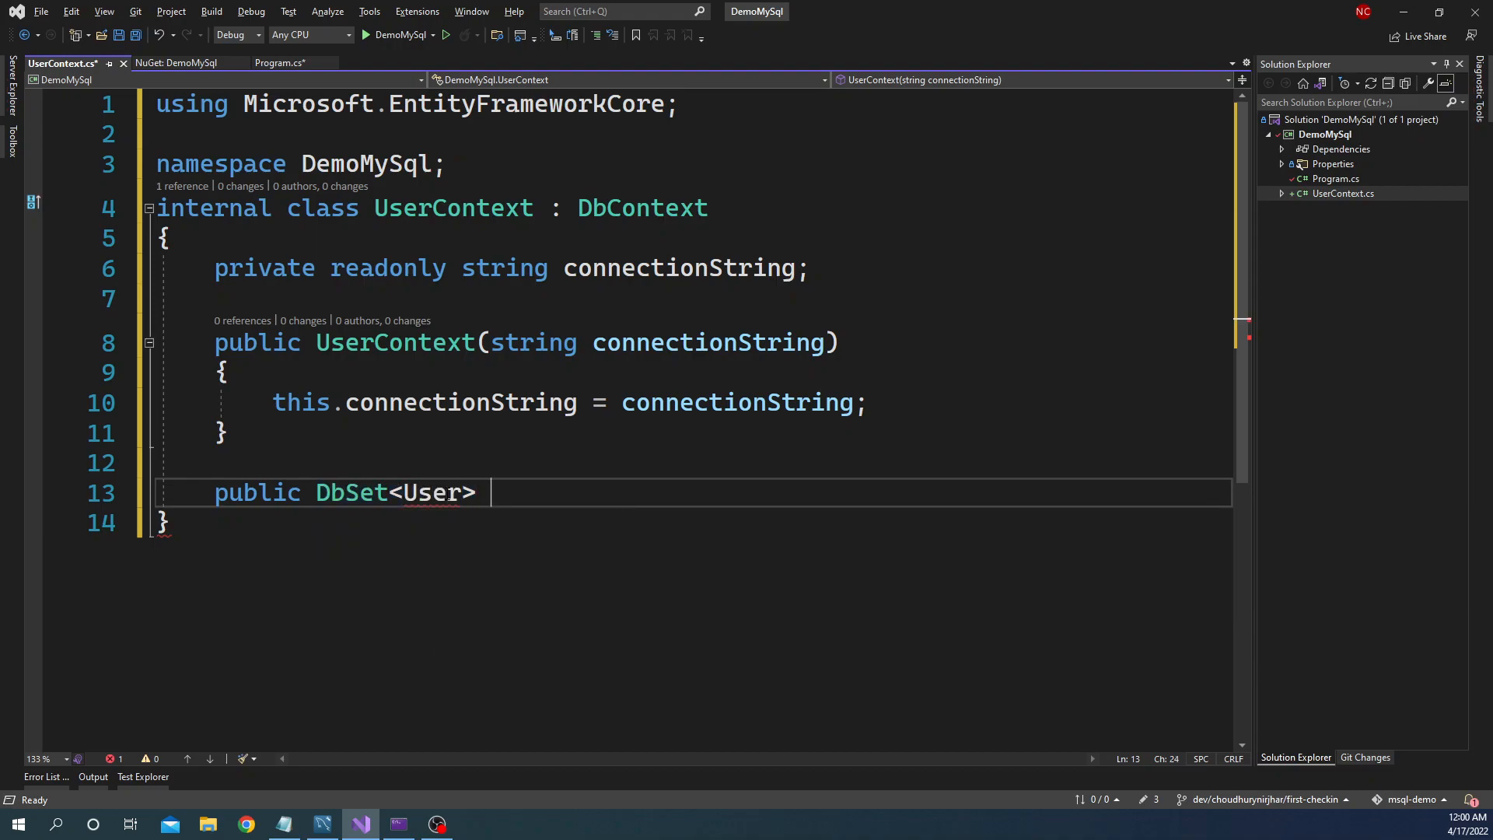
text(Users { get; set;)
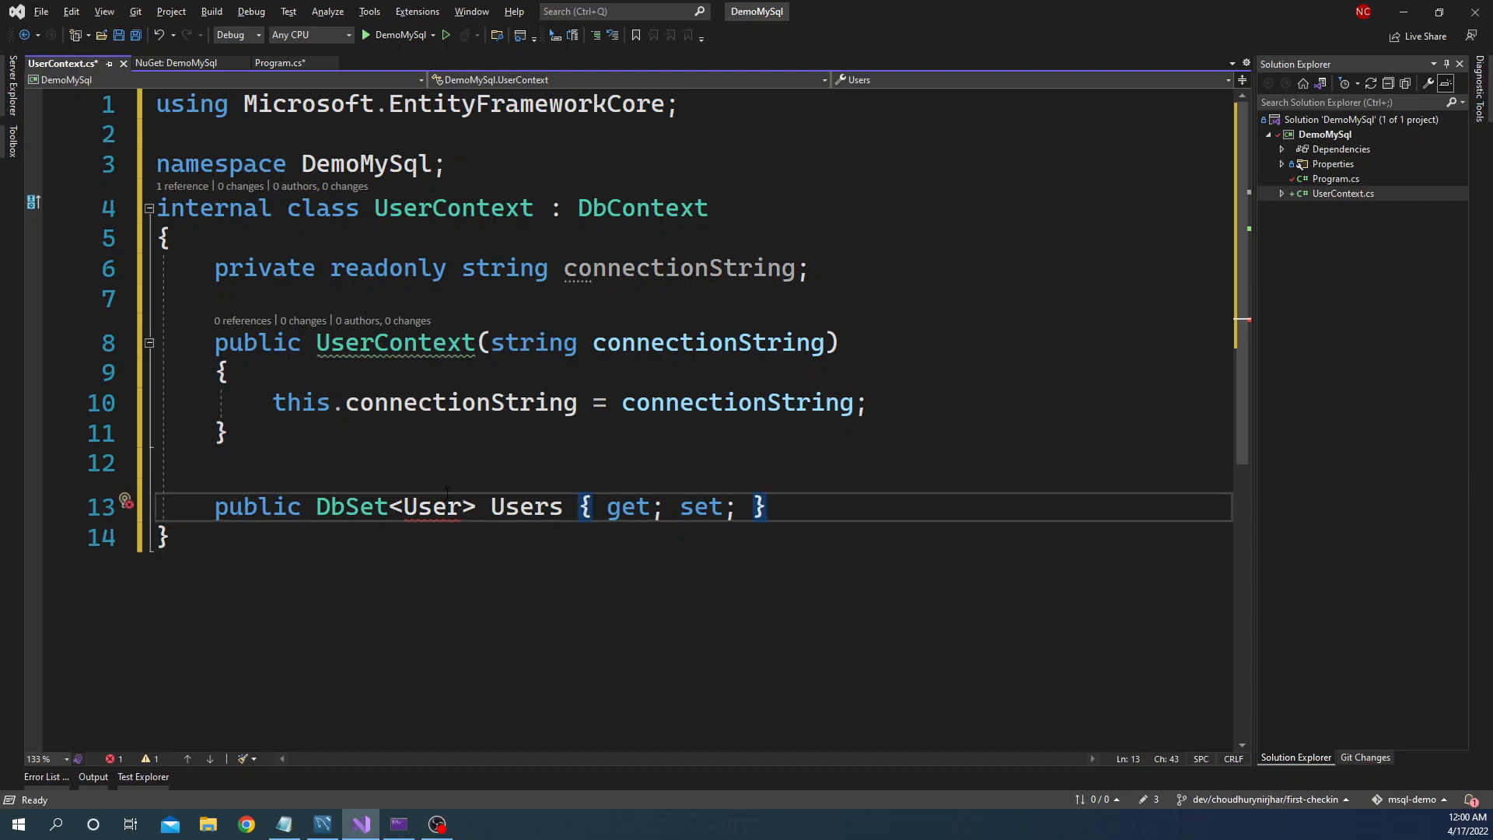
Override OnConfiguring to call optionsBuilder.UseMySQL(connectionString)
key(enter)
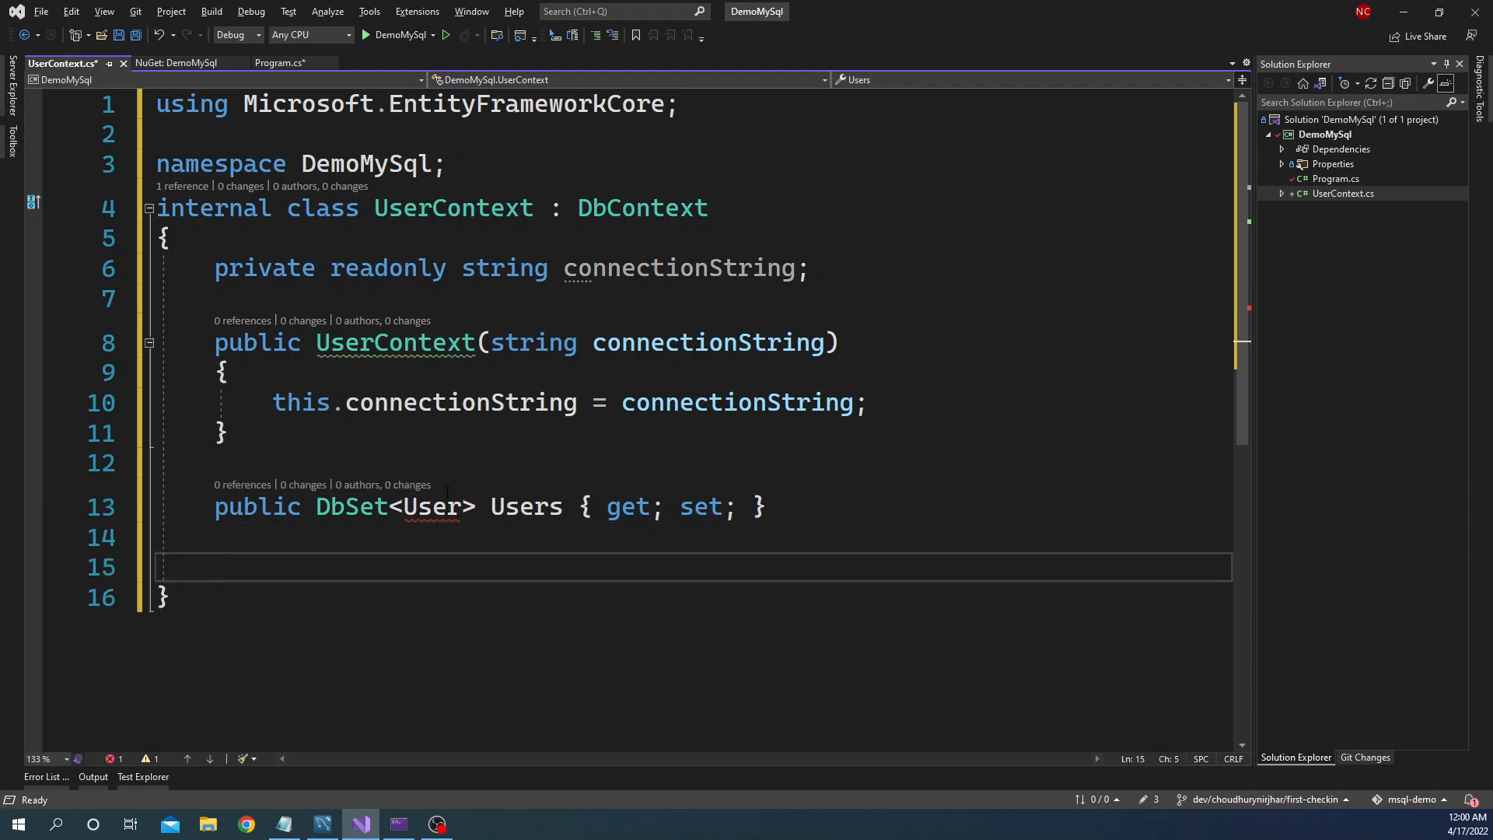
text(override)
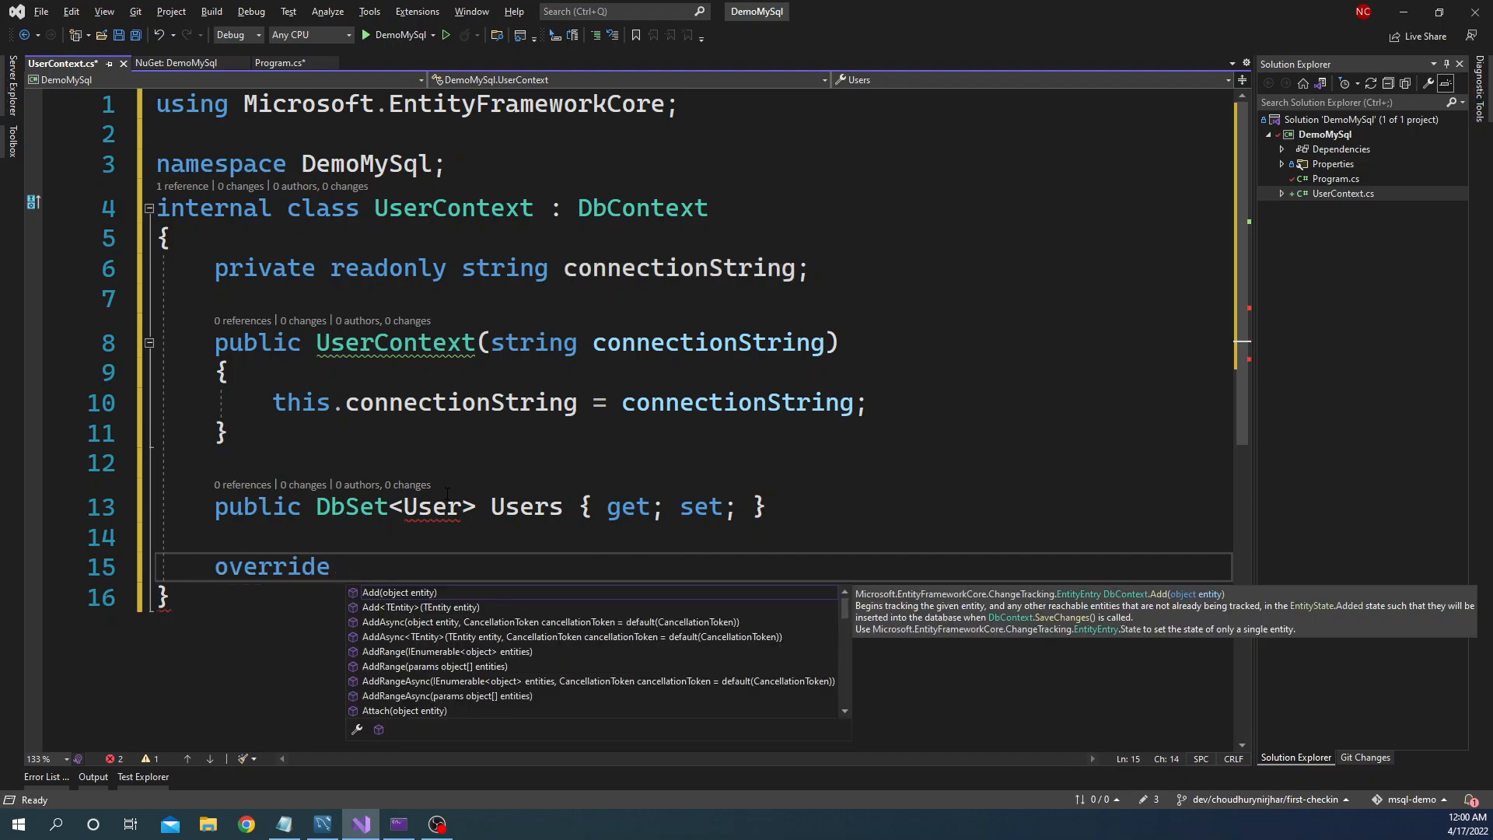
text(on)
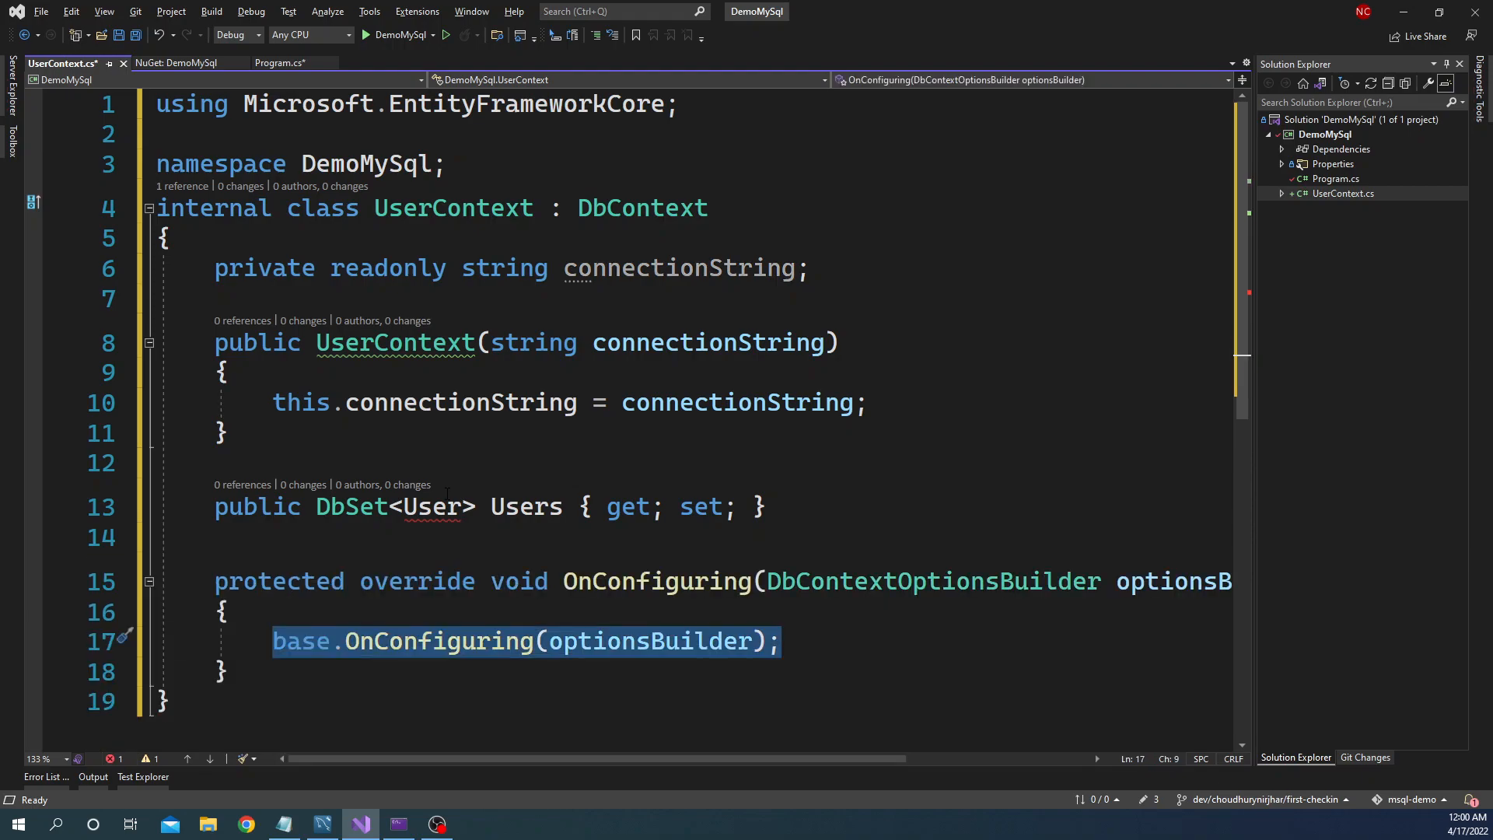
text(optionsBuilder)
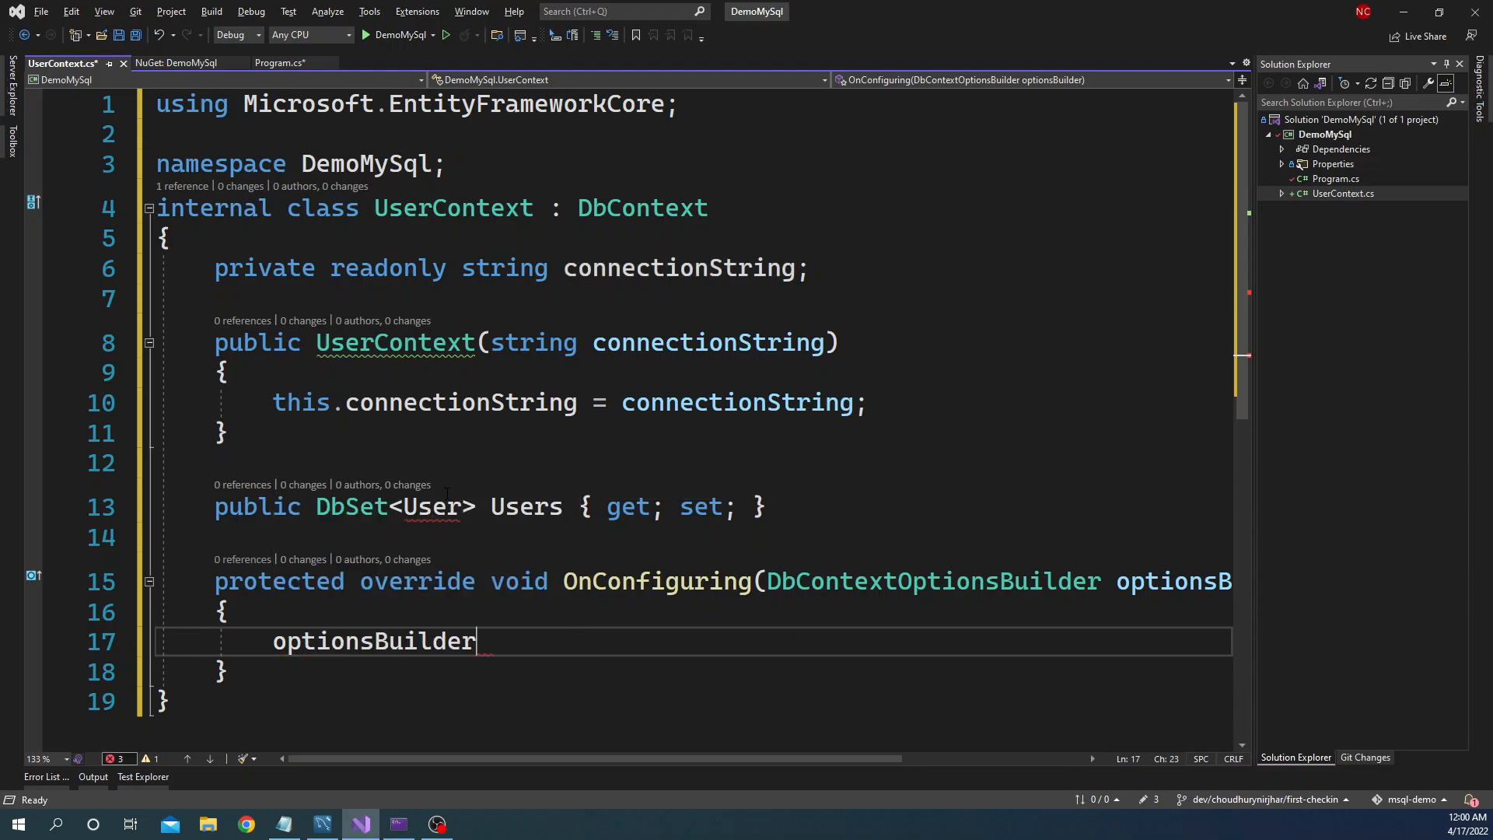
text(.)
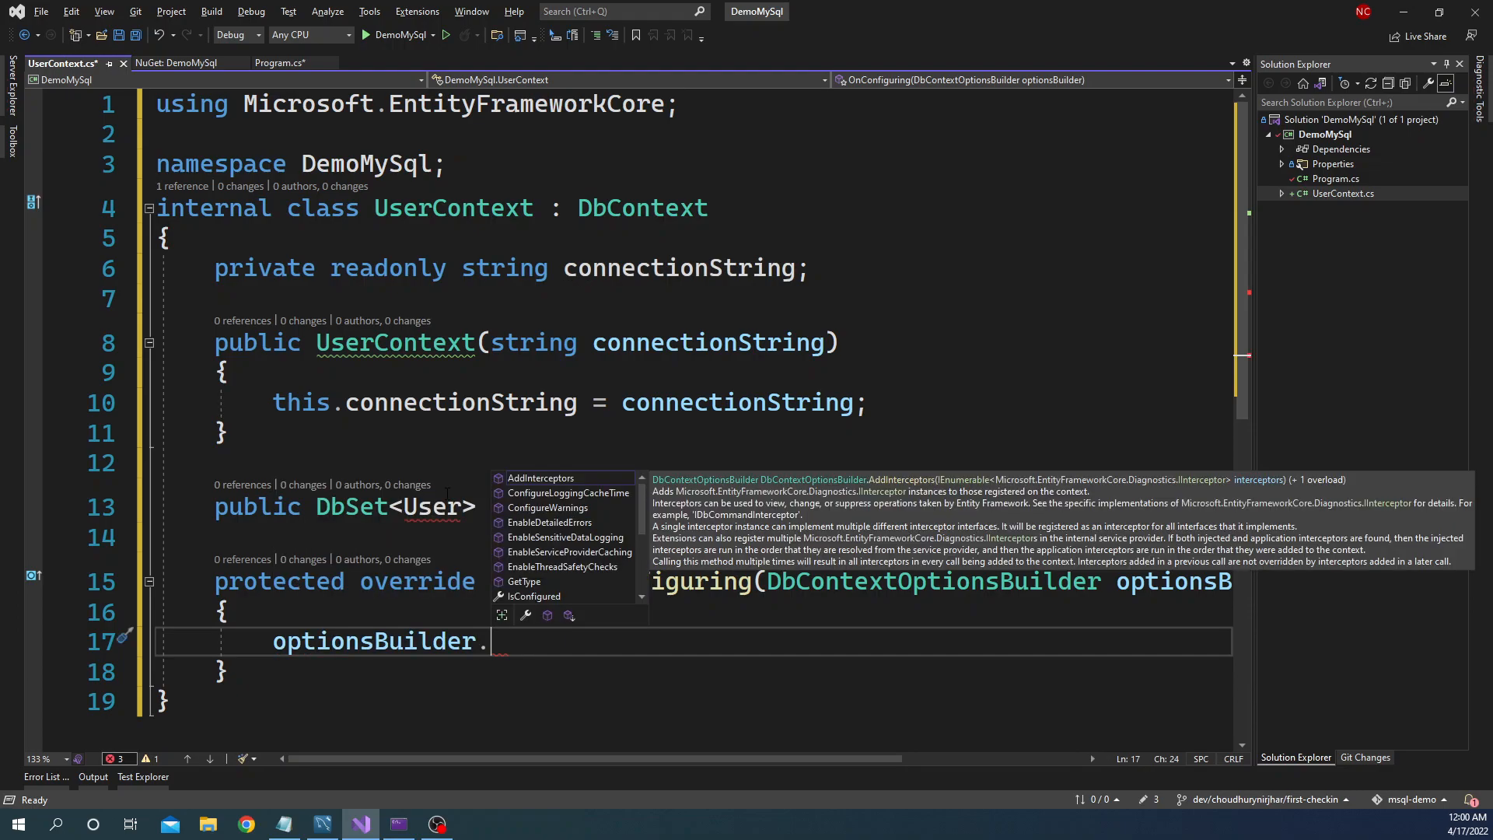
text(UseMySQL)
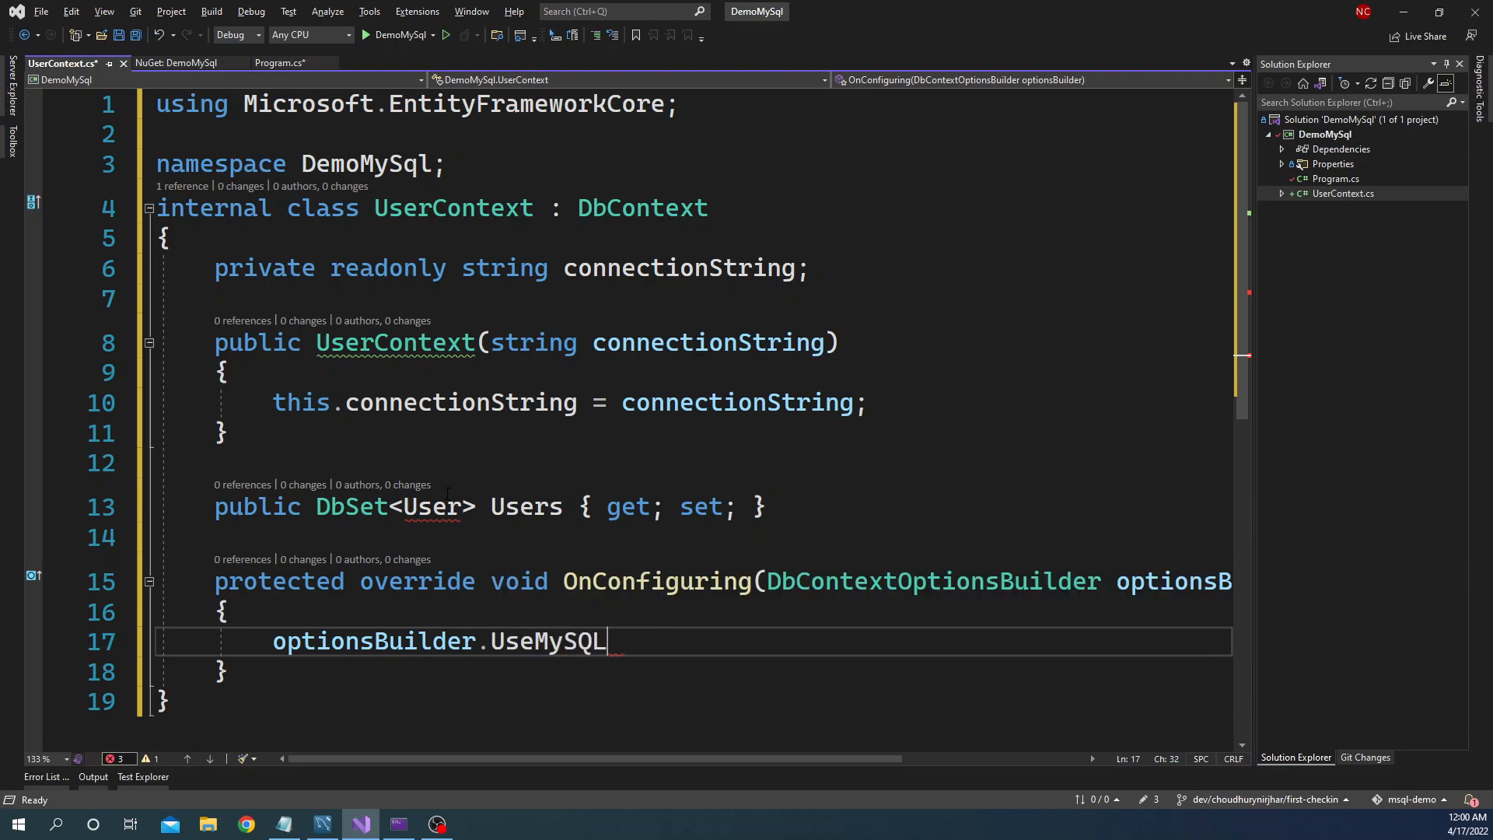
text((connectionString);)
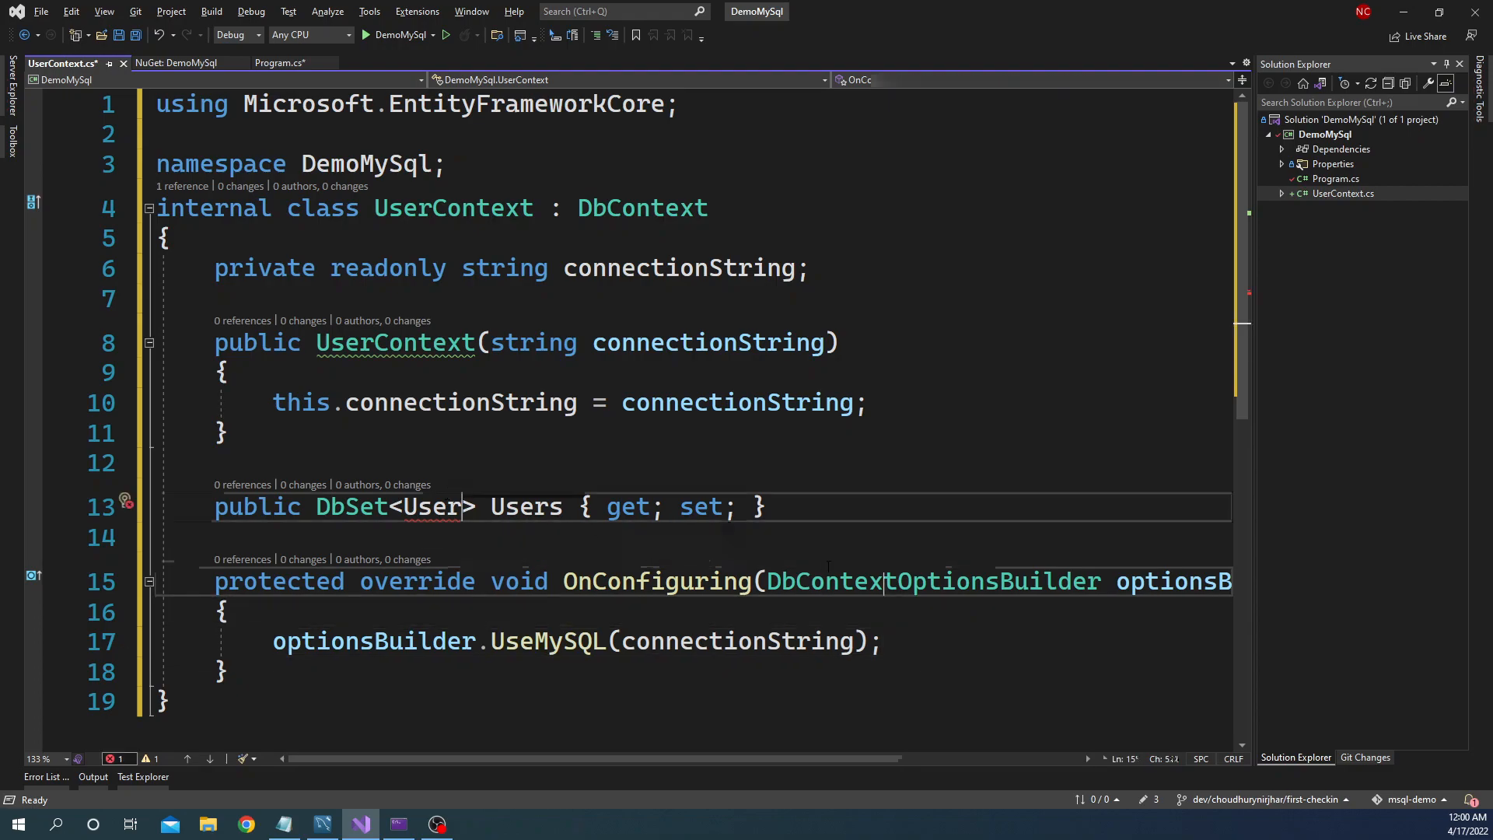
Generate the User class in a new User.cs file and open it
click(125, 500)
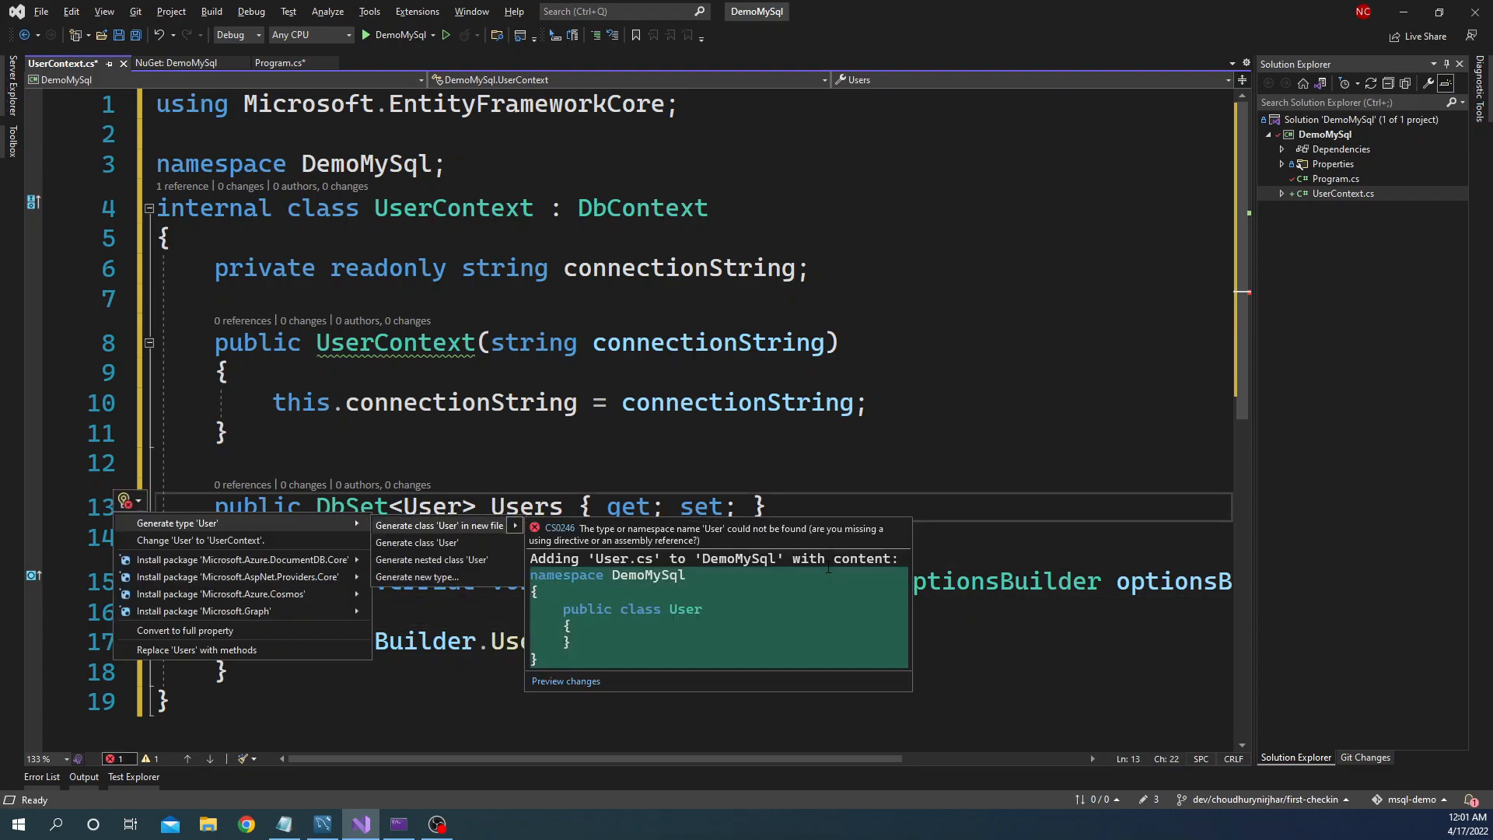
click(437, 524)
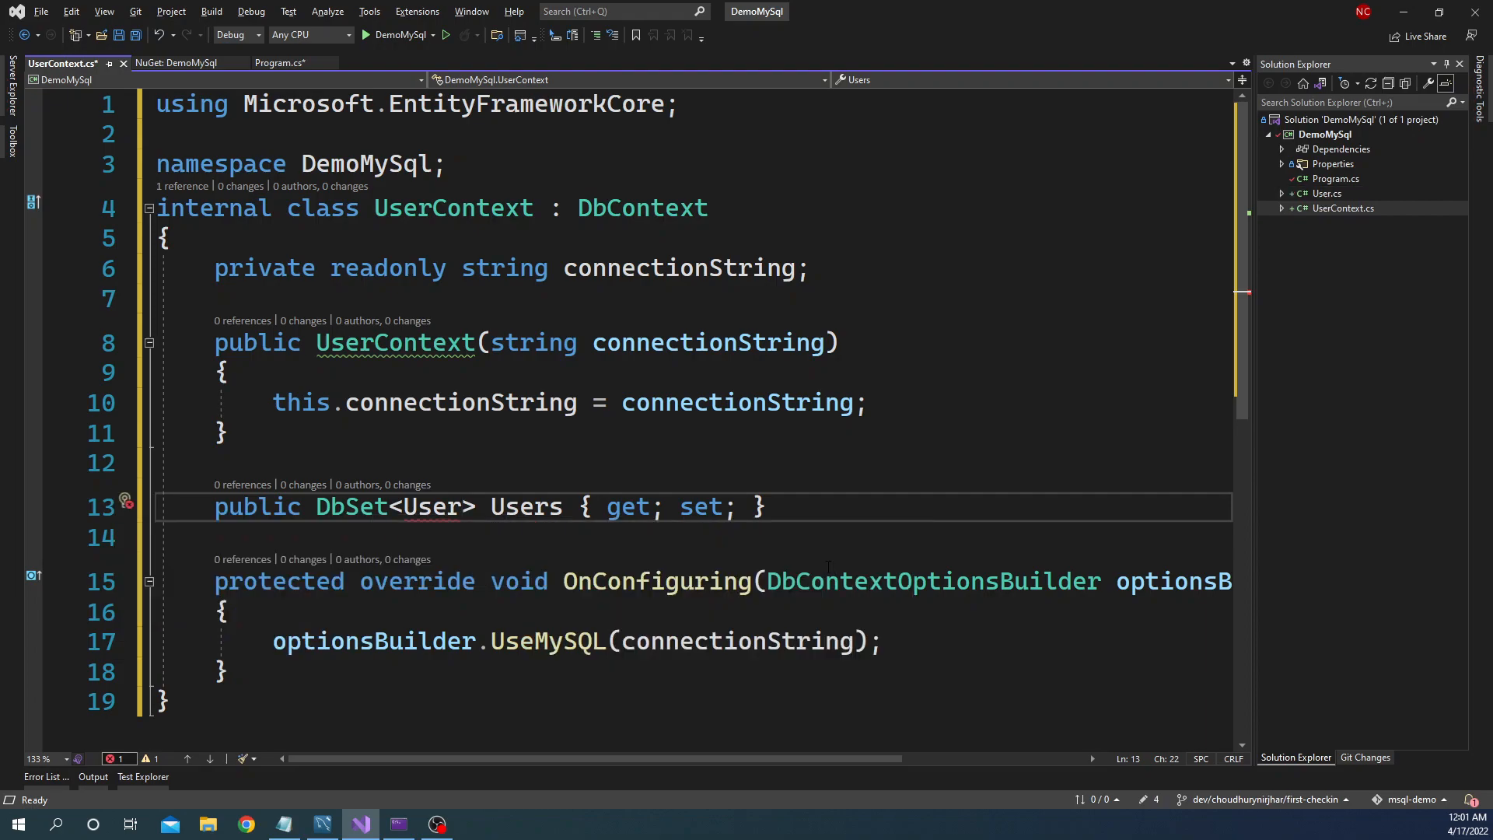
double_click(432, 505)
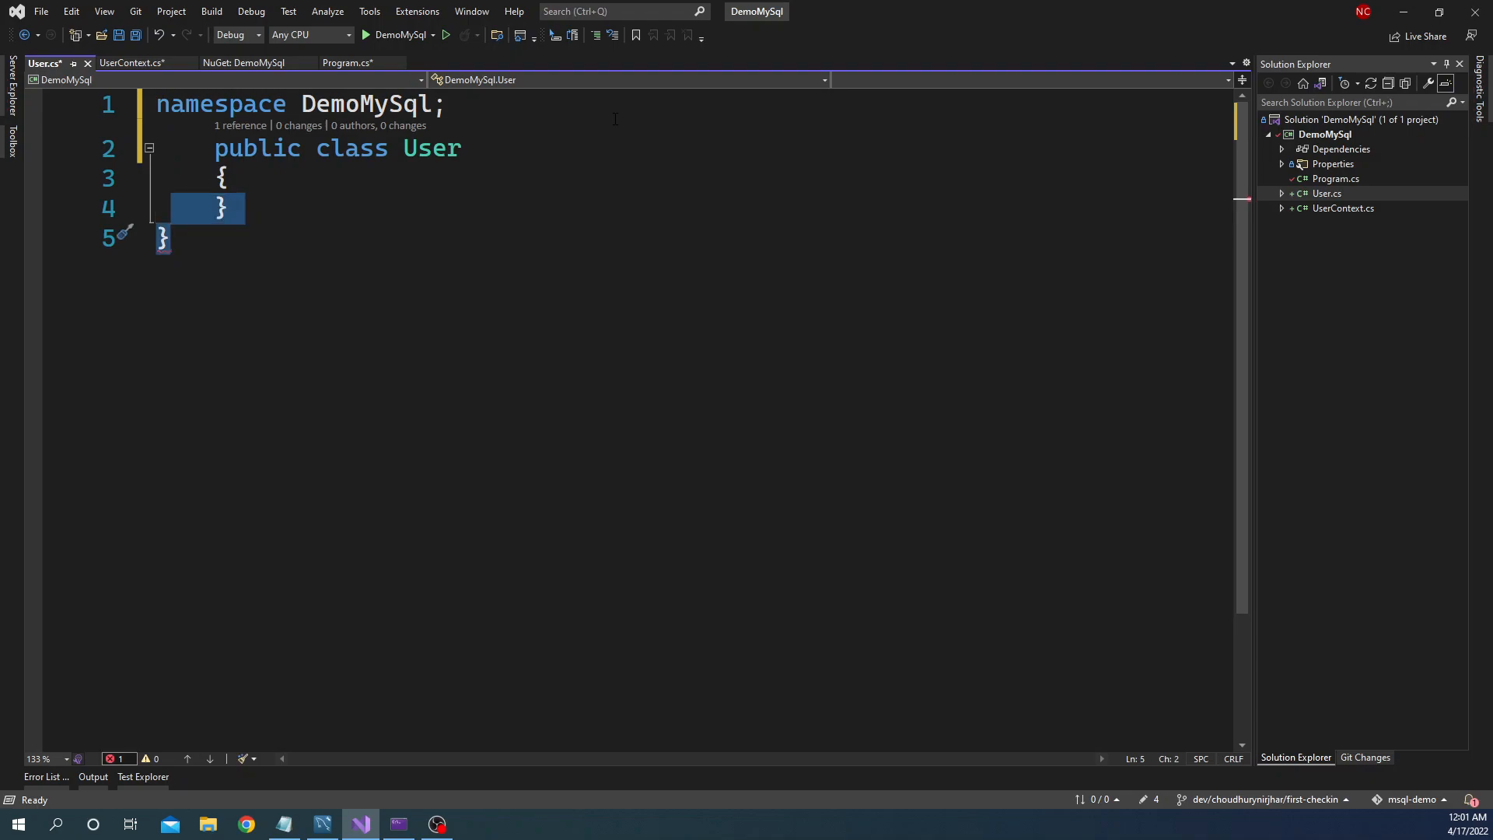
Give User the Id, Name, Email and Address properties and save the file
text(public int Id { get; set; })
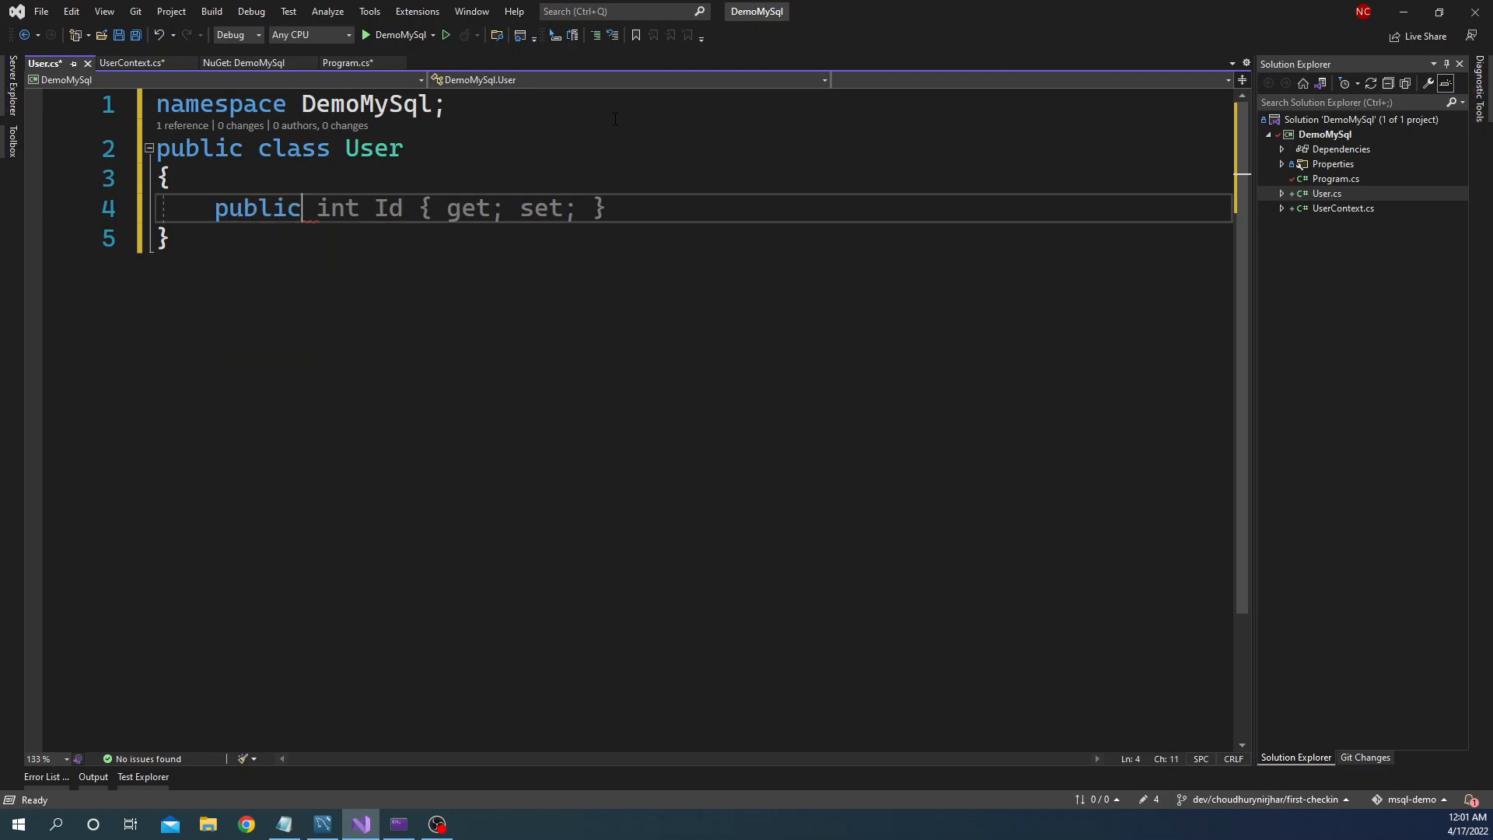
text(public string Name { get; set; })
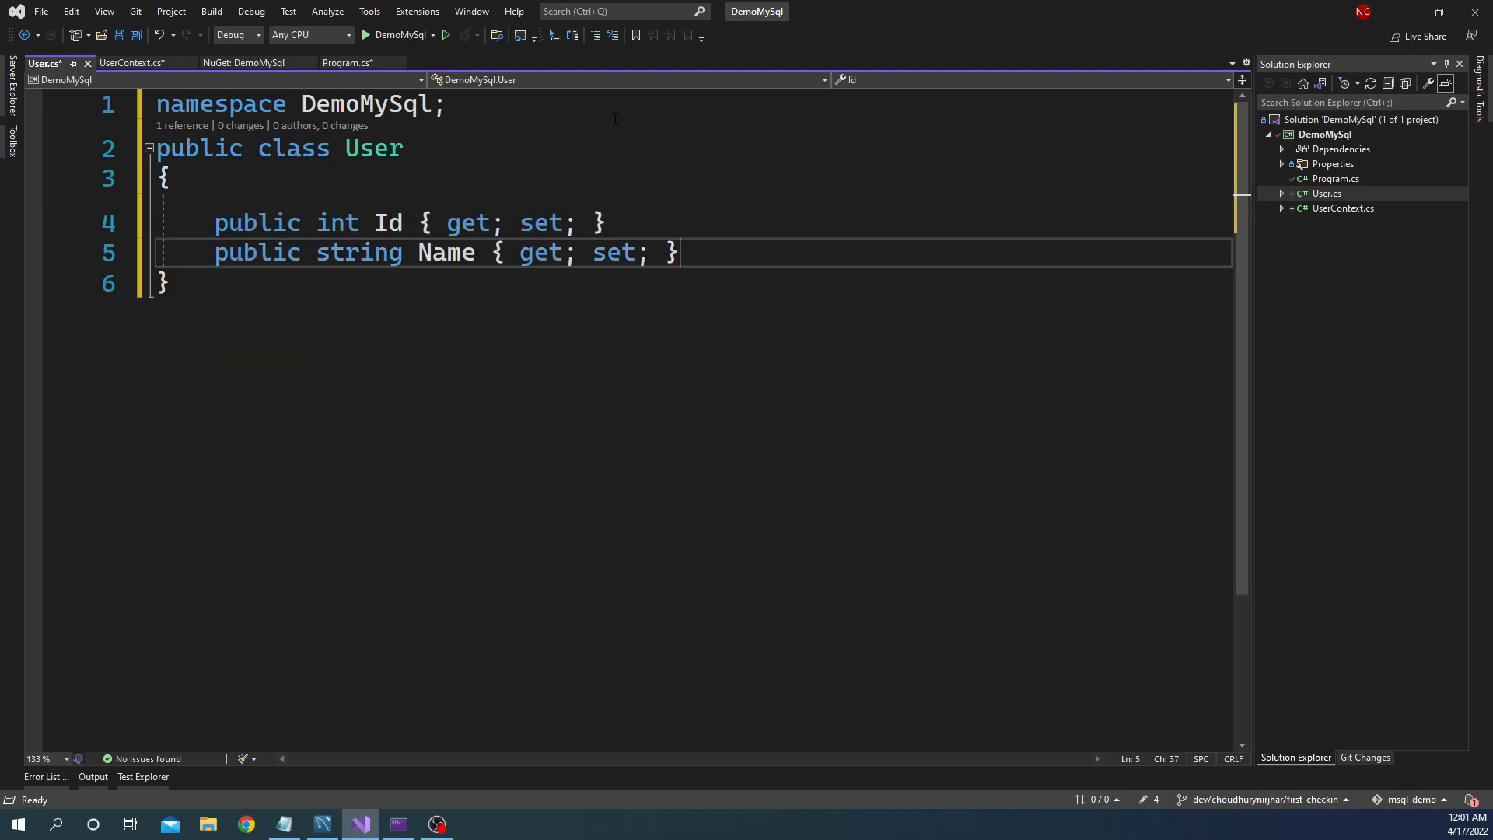
key(enter)
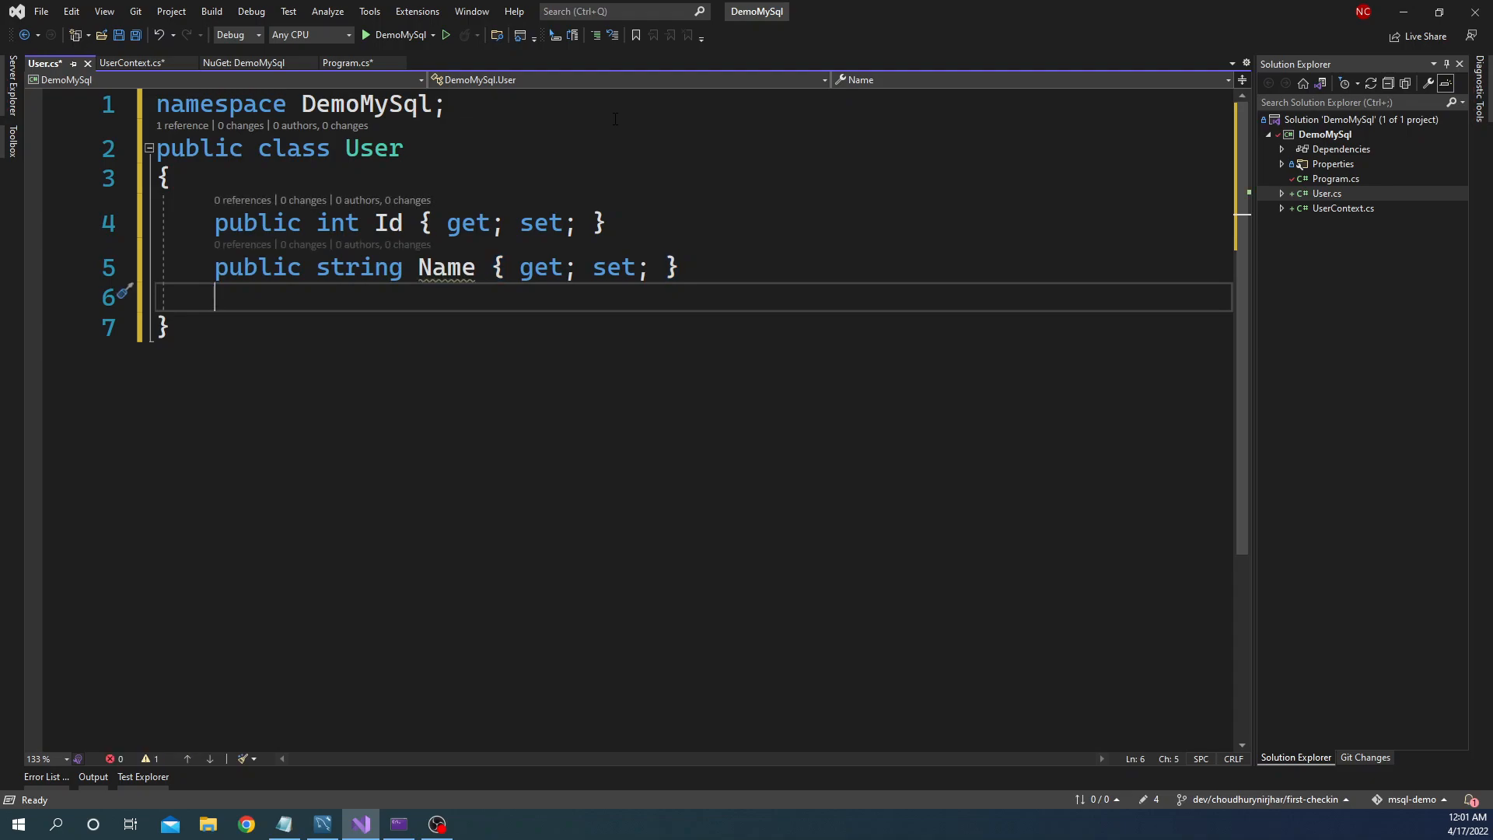
text(pro)
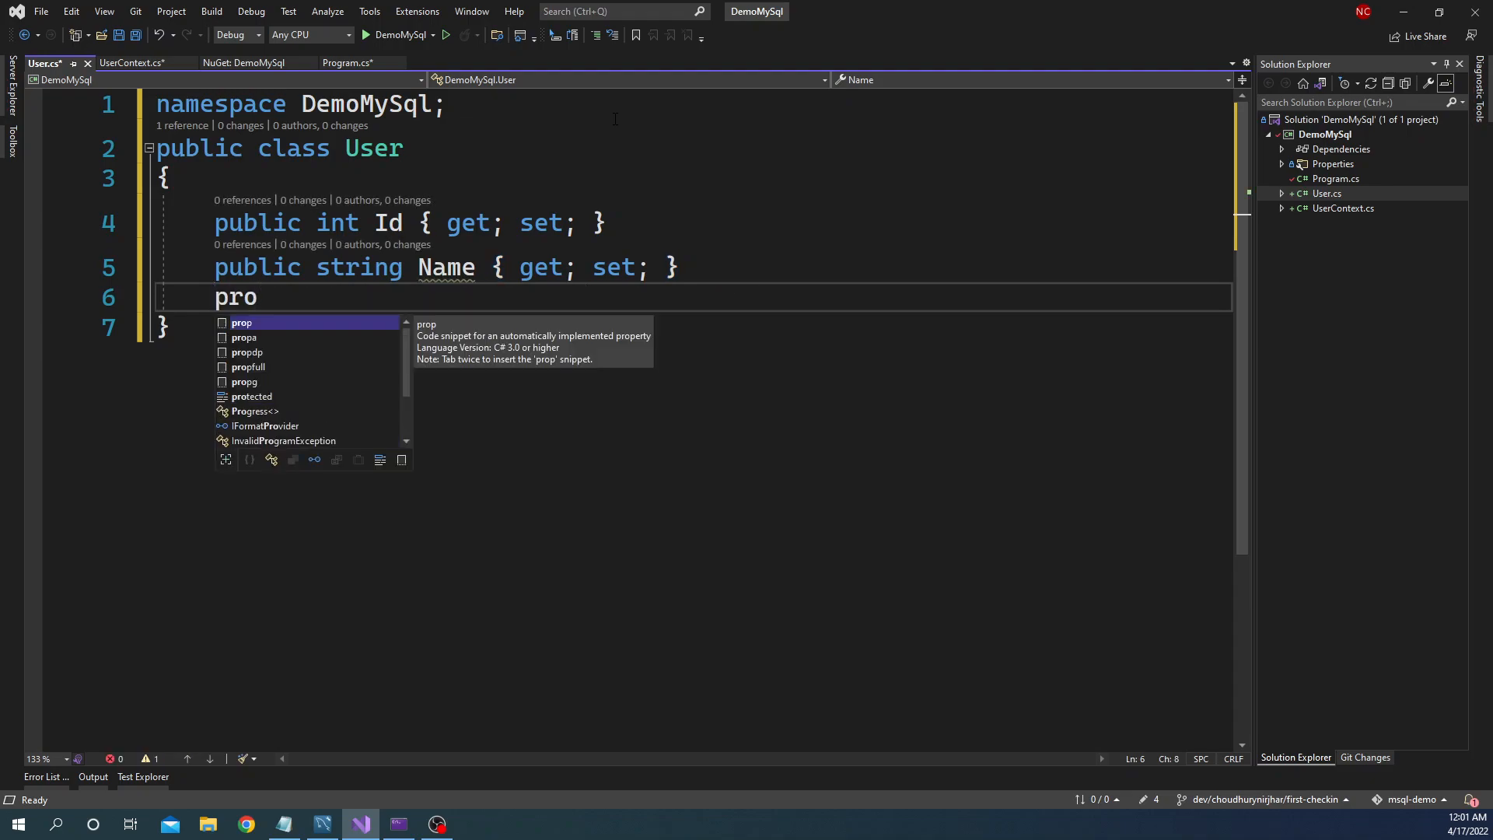
key(Tab)
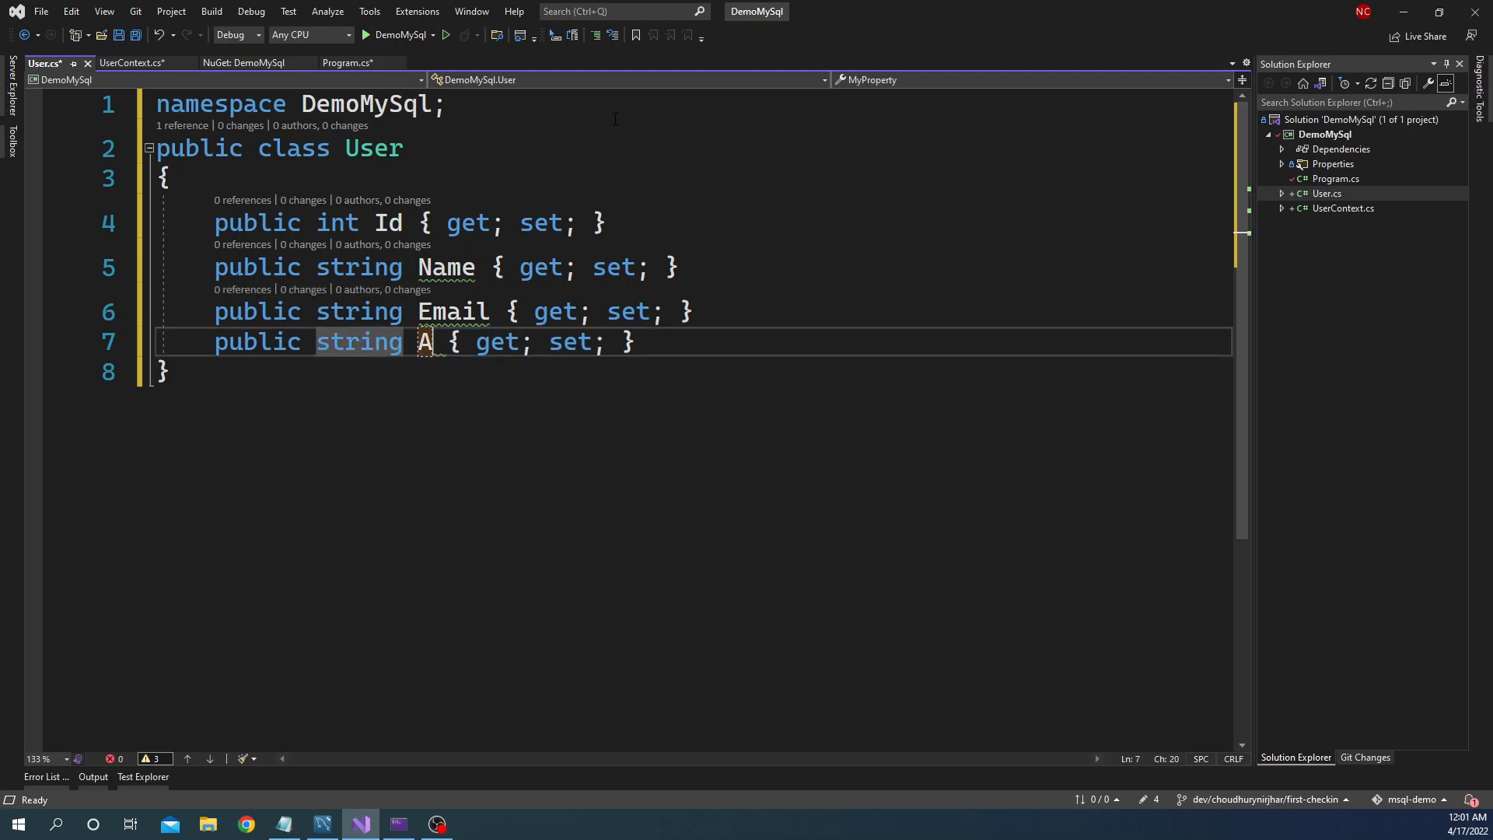
text(ddress)
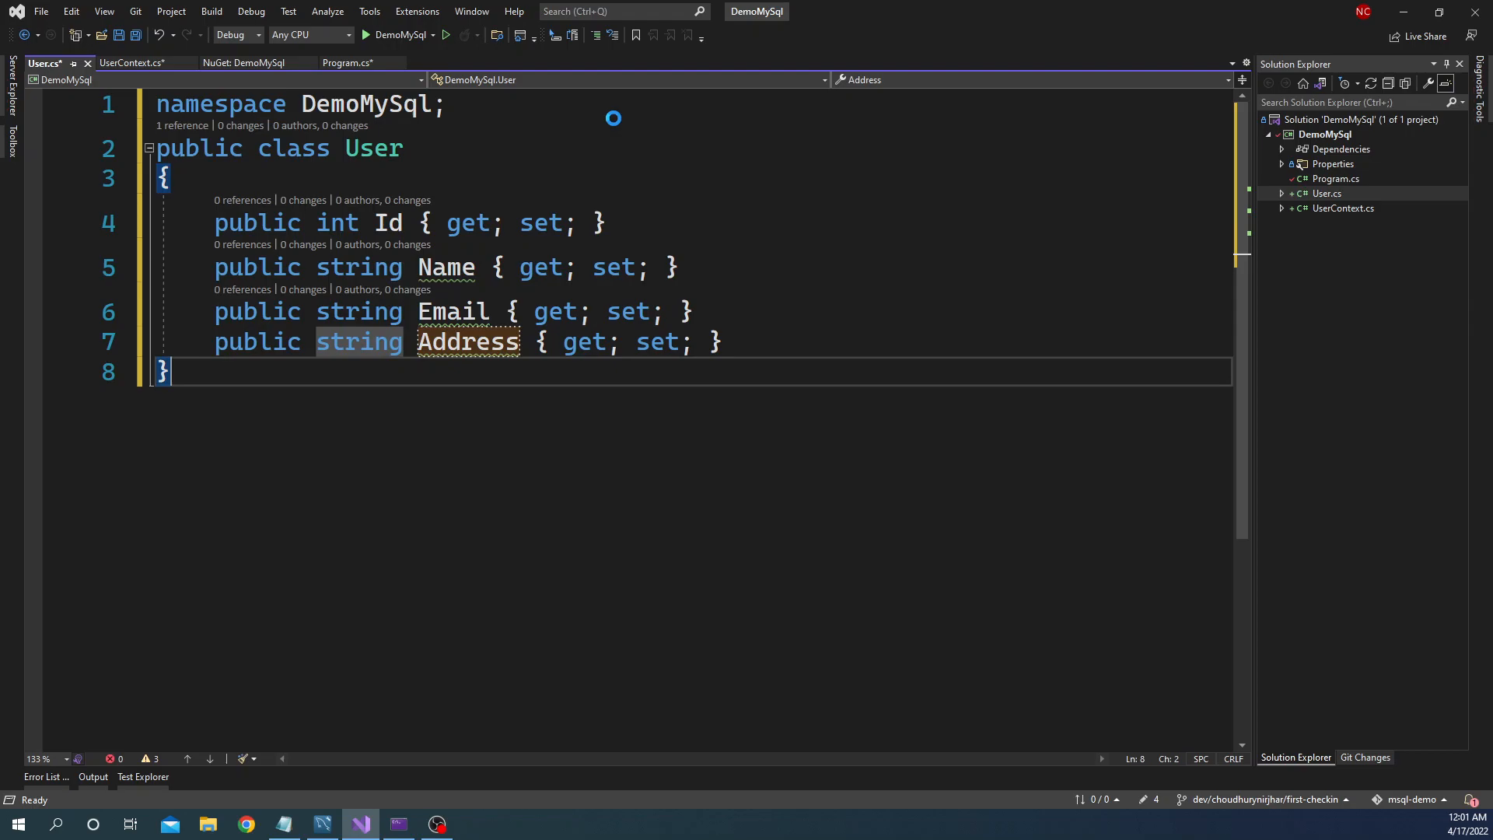
key(ctrl+s)
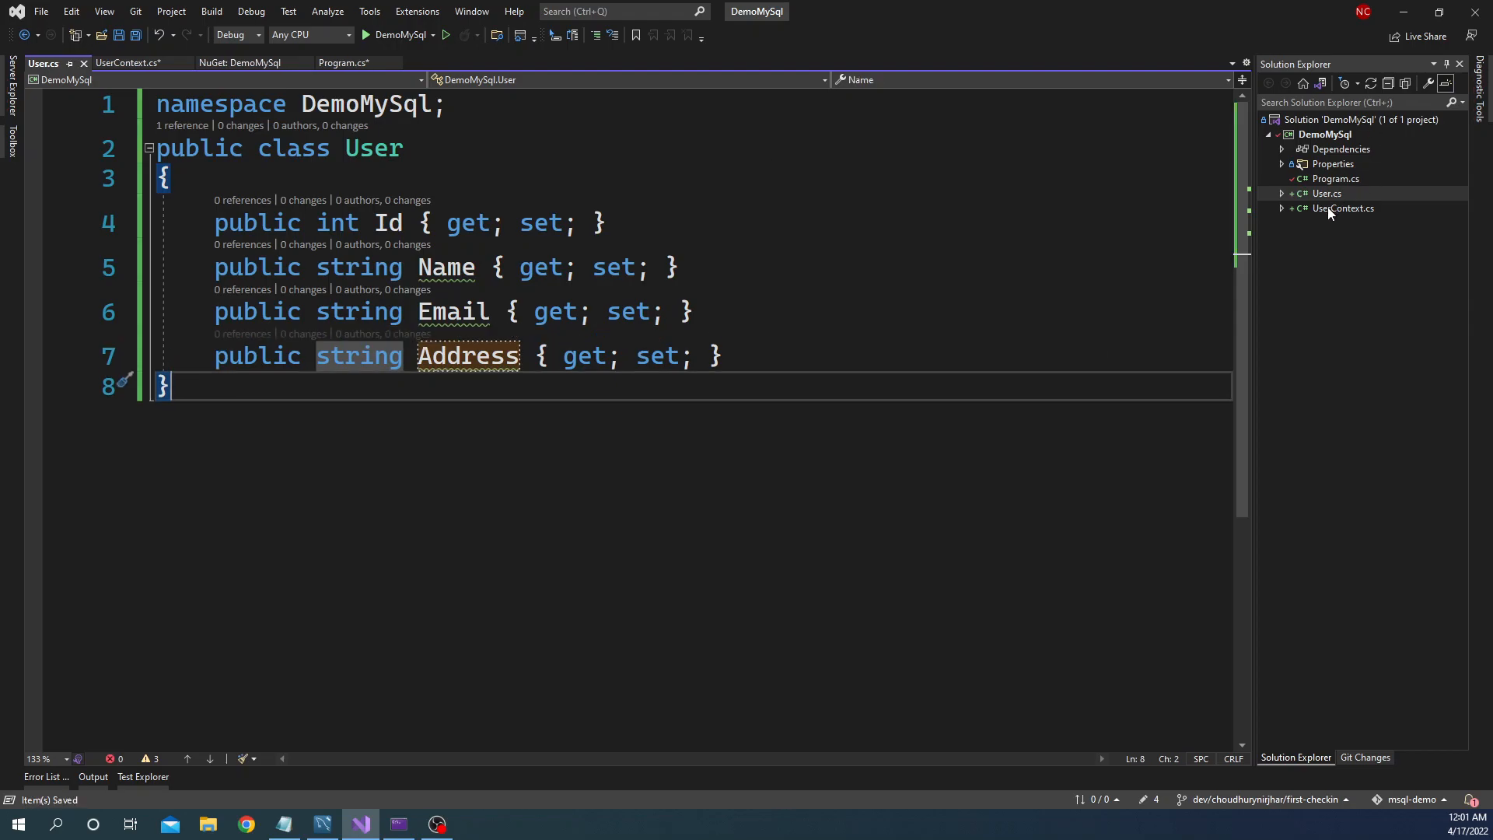
In Program.cs, declare using var userContext = new UserContext() and import DemoMySql
click(342, 62)
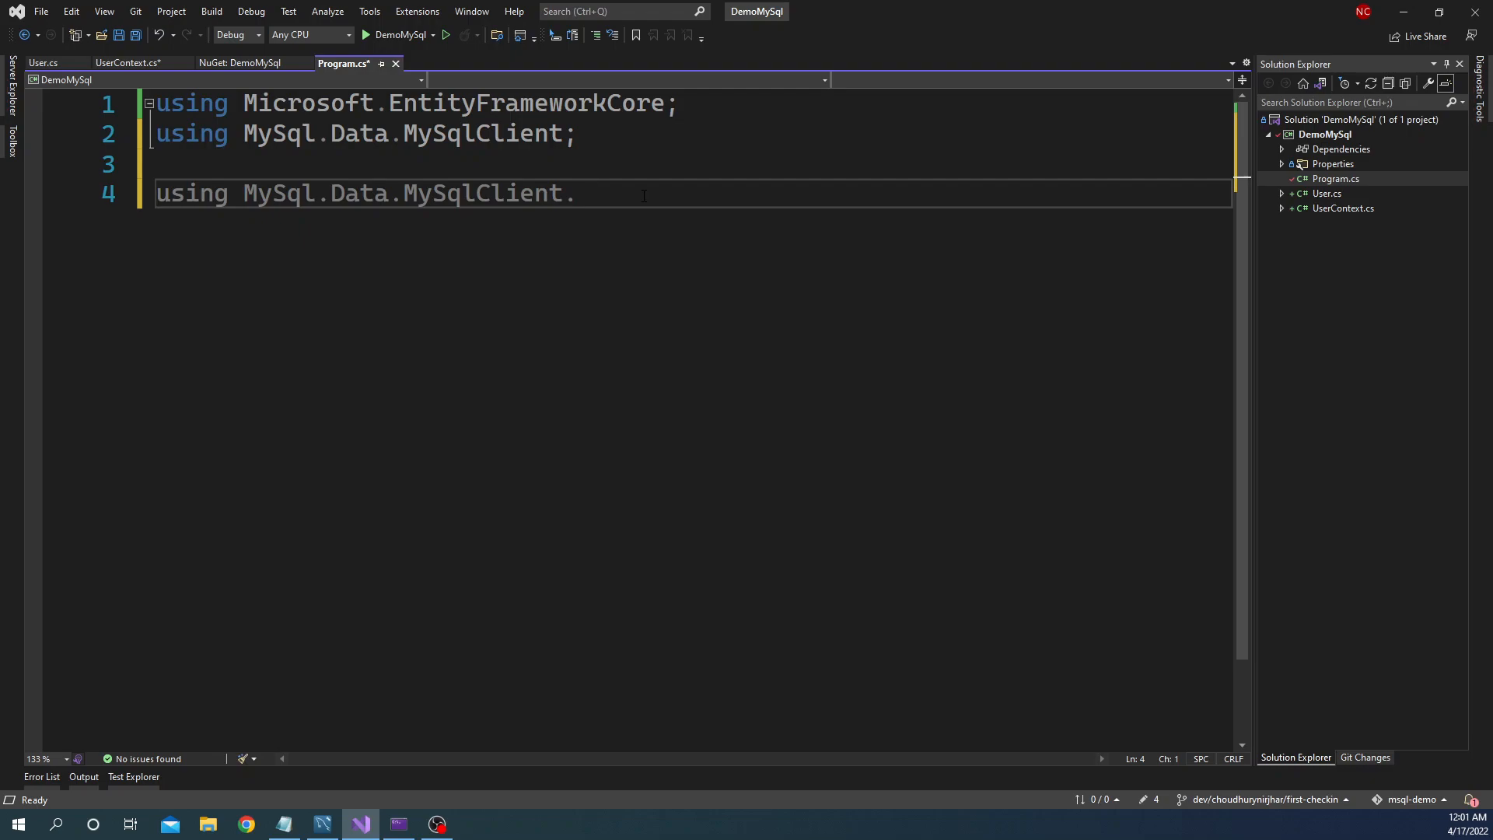
click(323, 824)
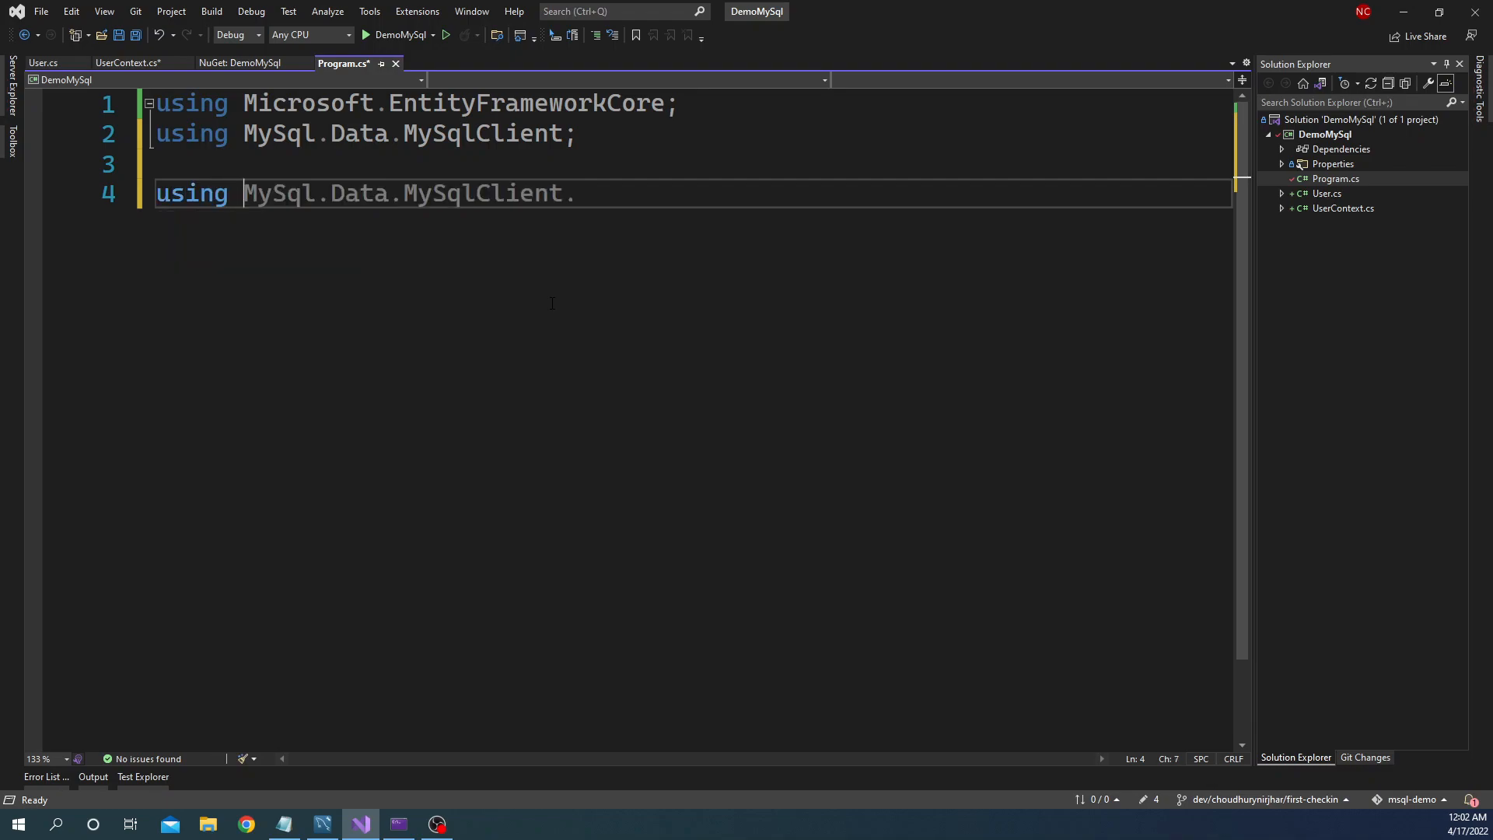
text(var)
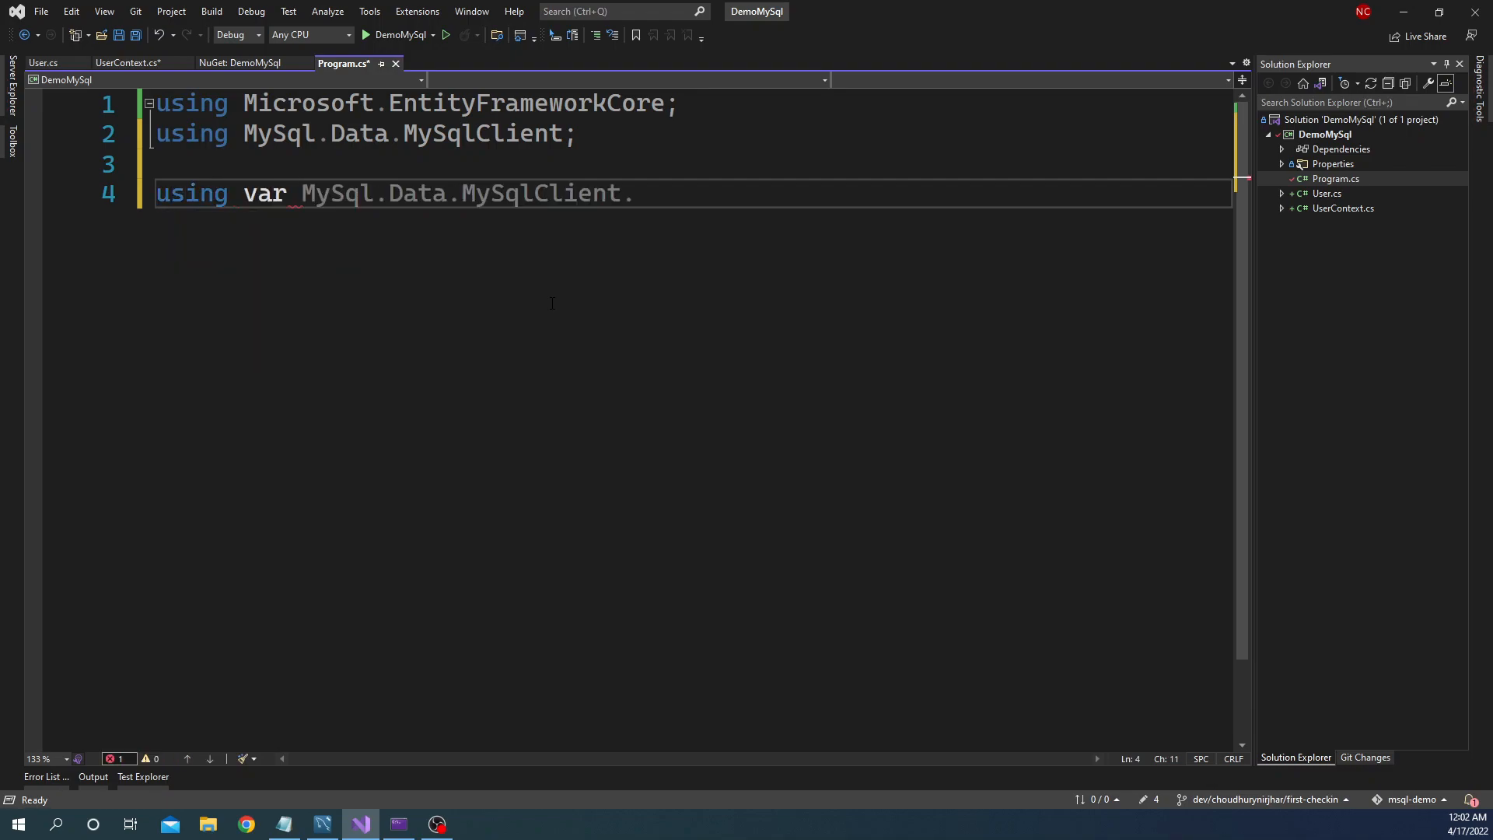
text(userContex)
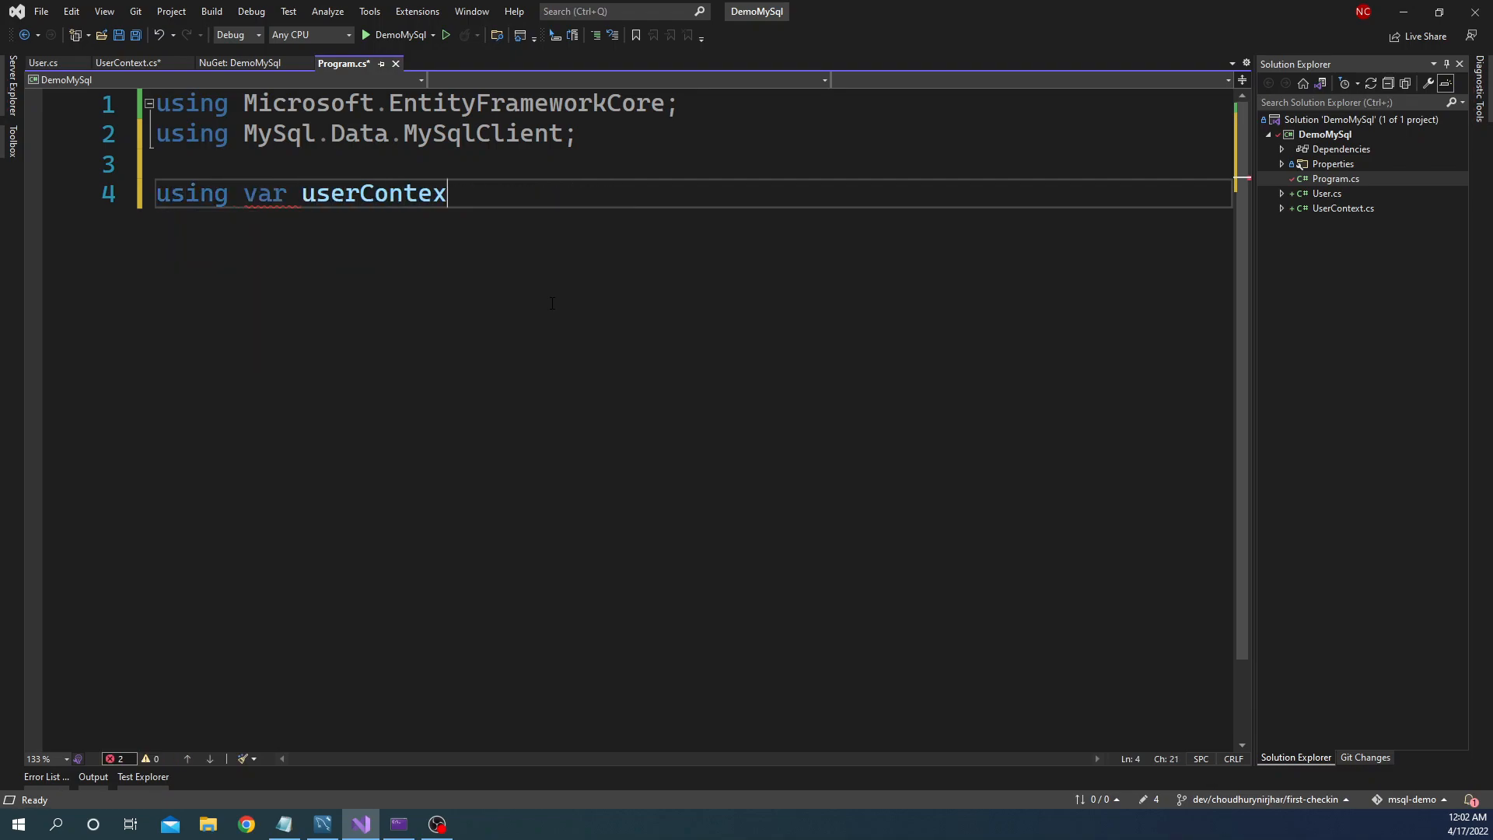
text(t = ne)
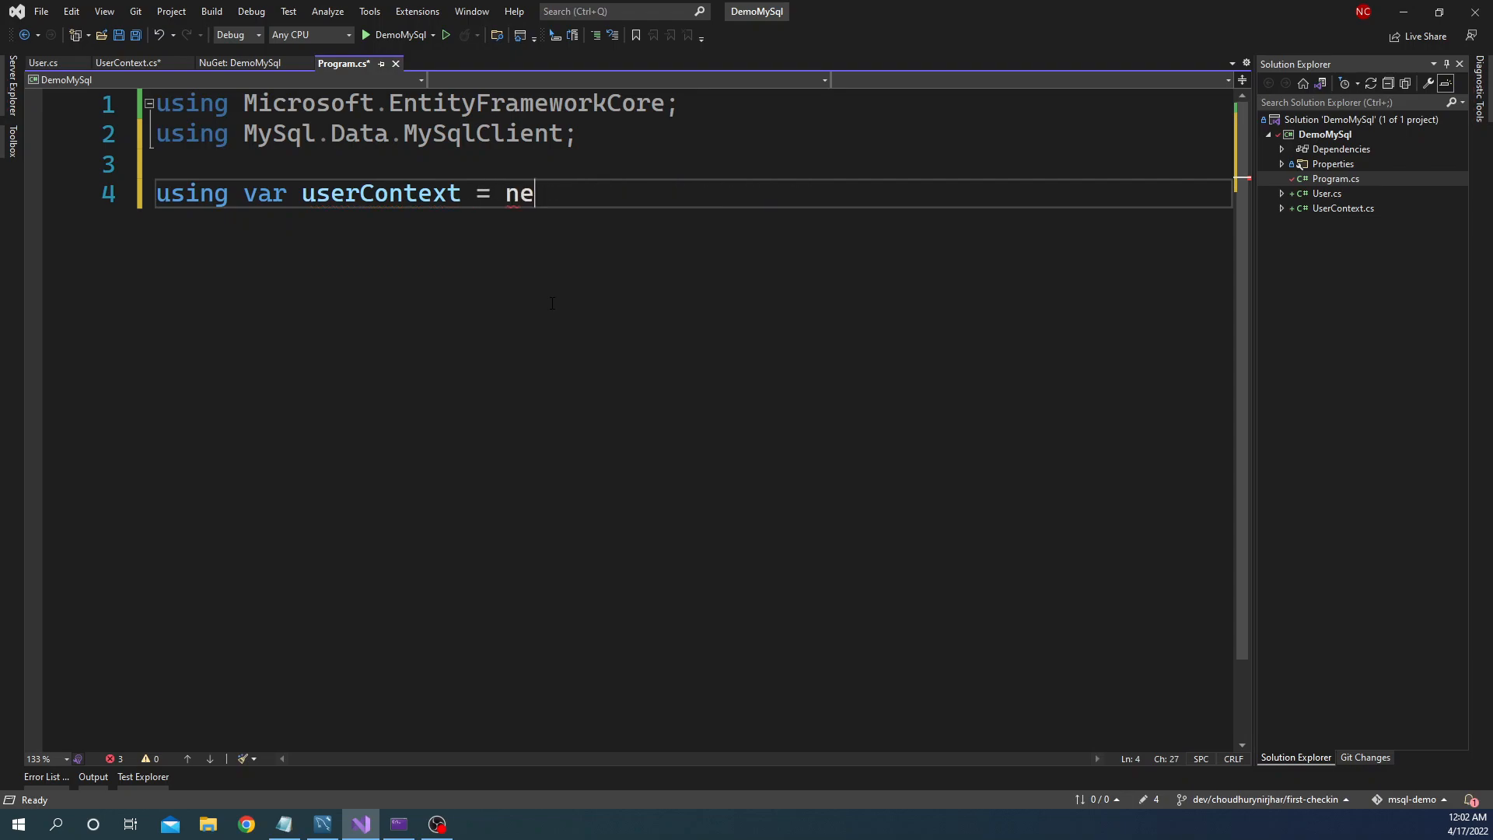
text(w U)
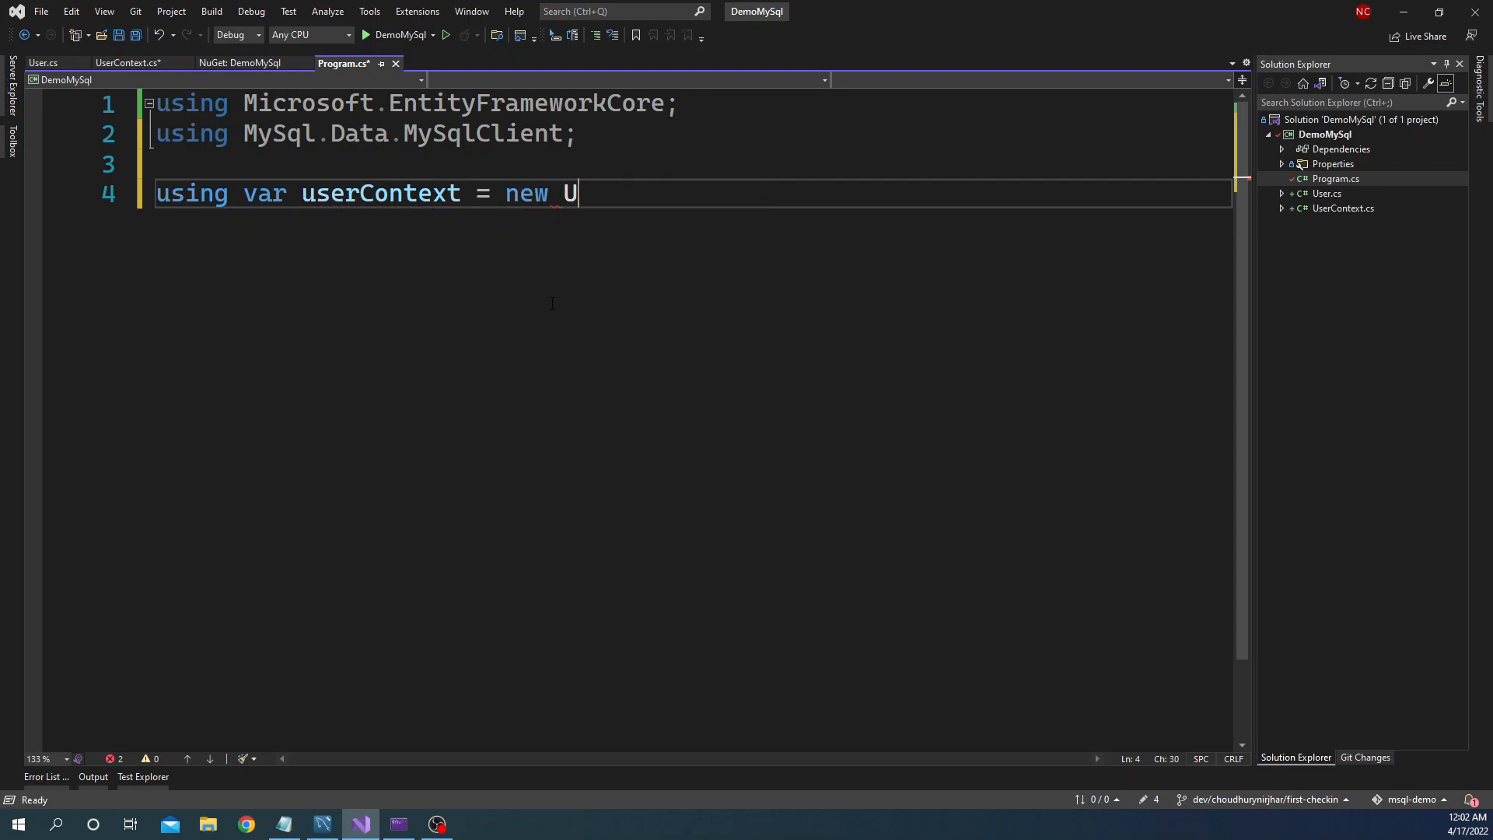
text(serC)
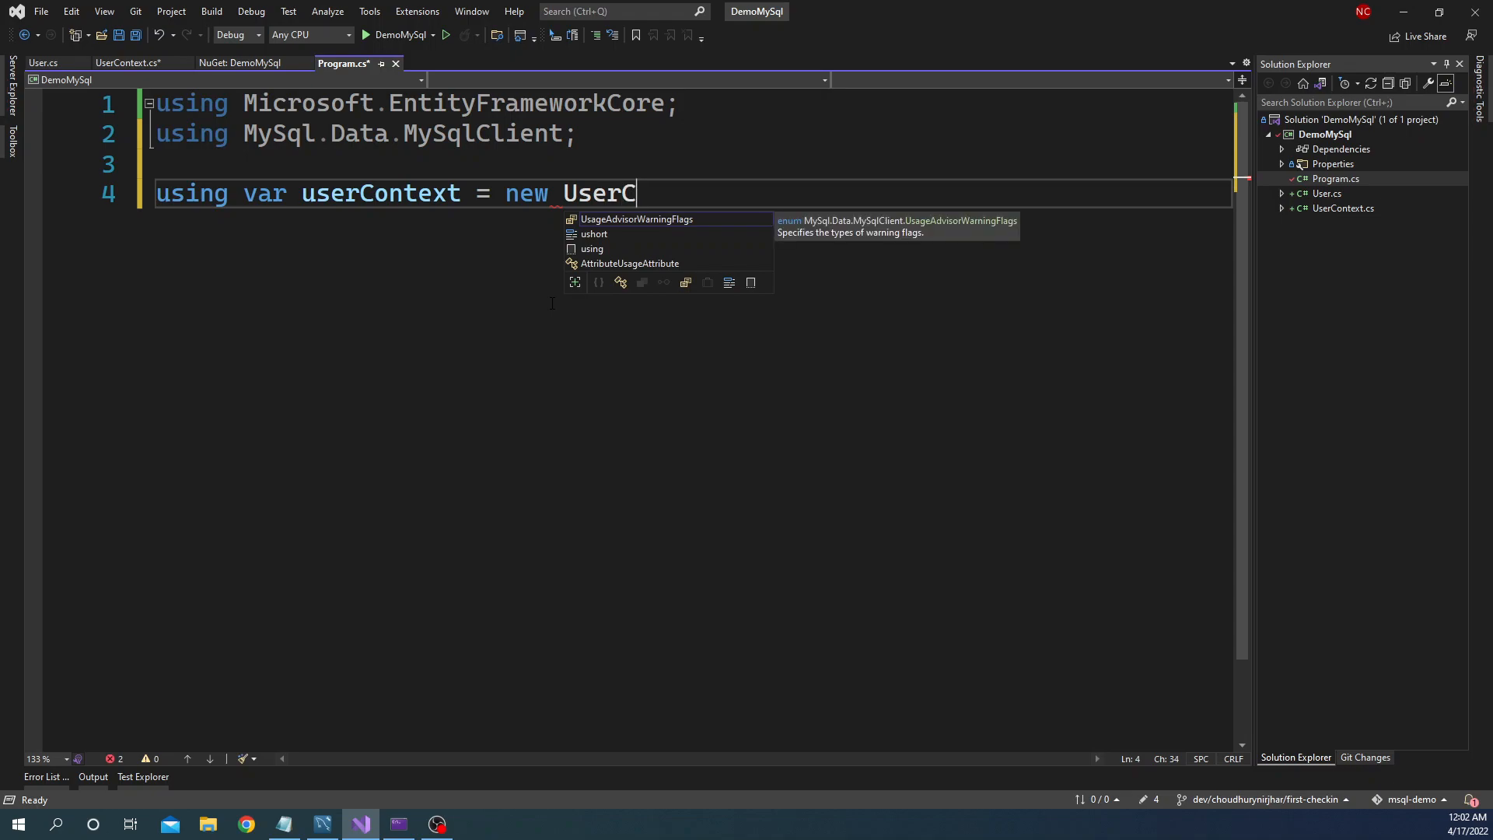
text(ontext)
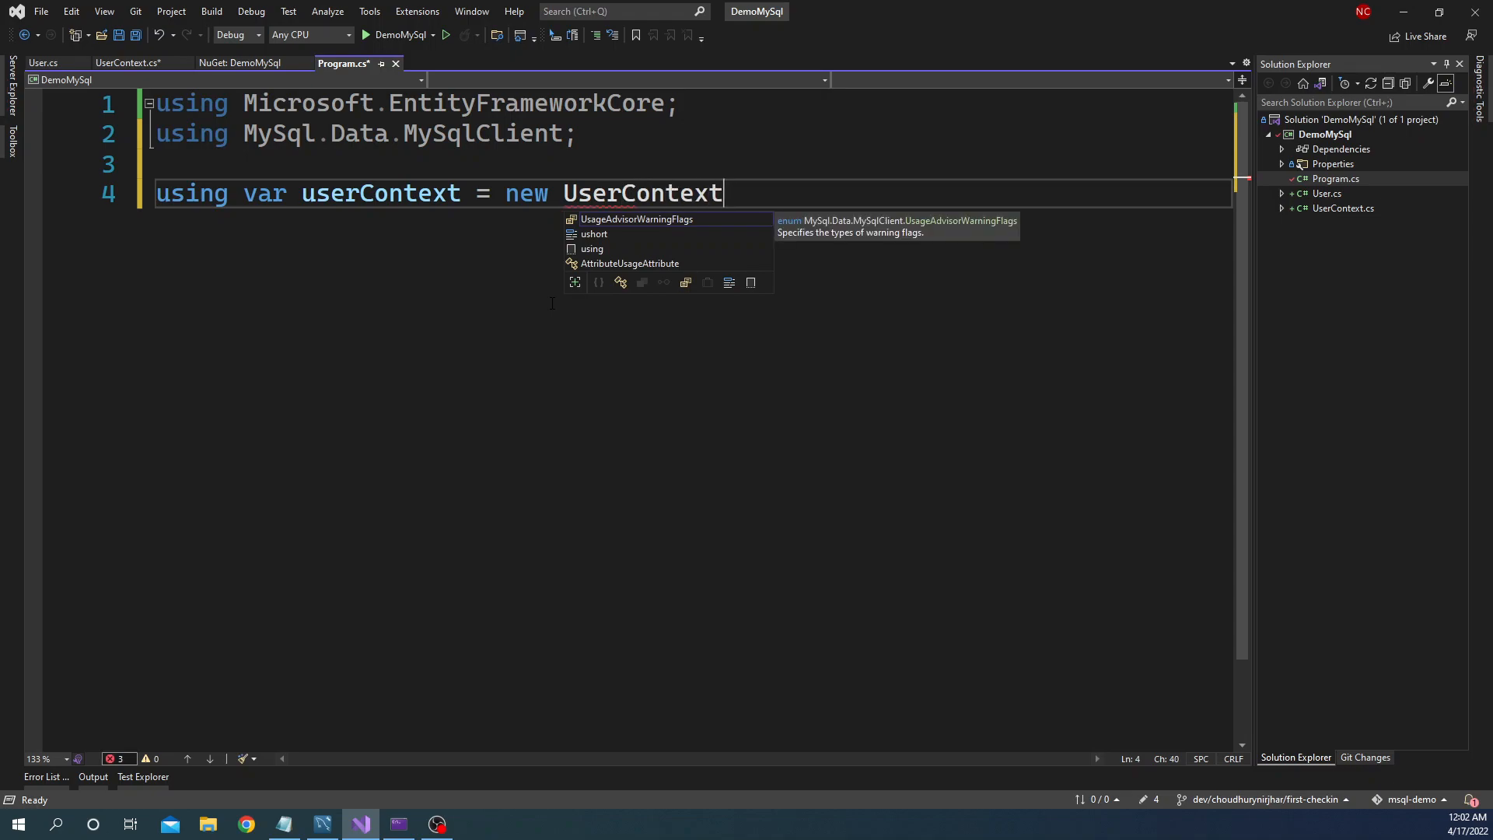
text(())
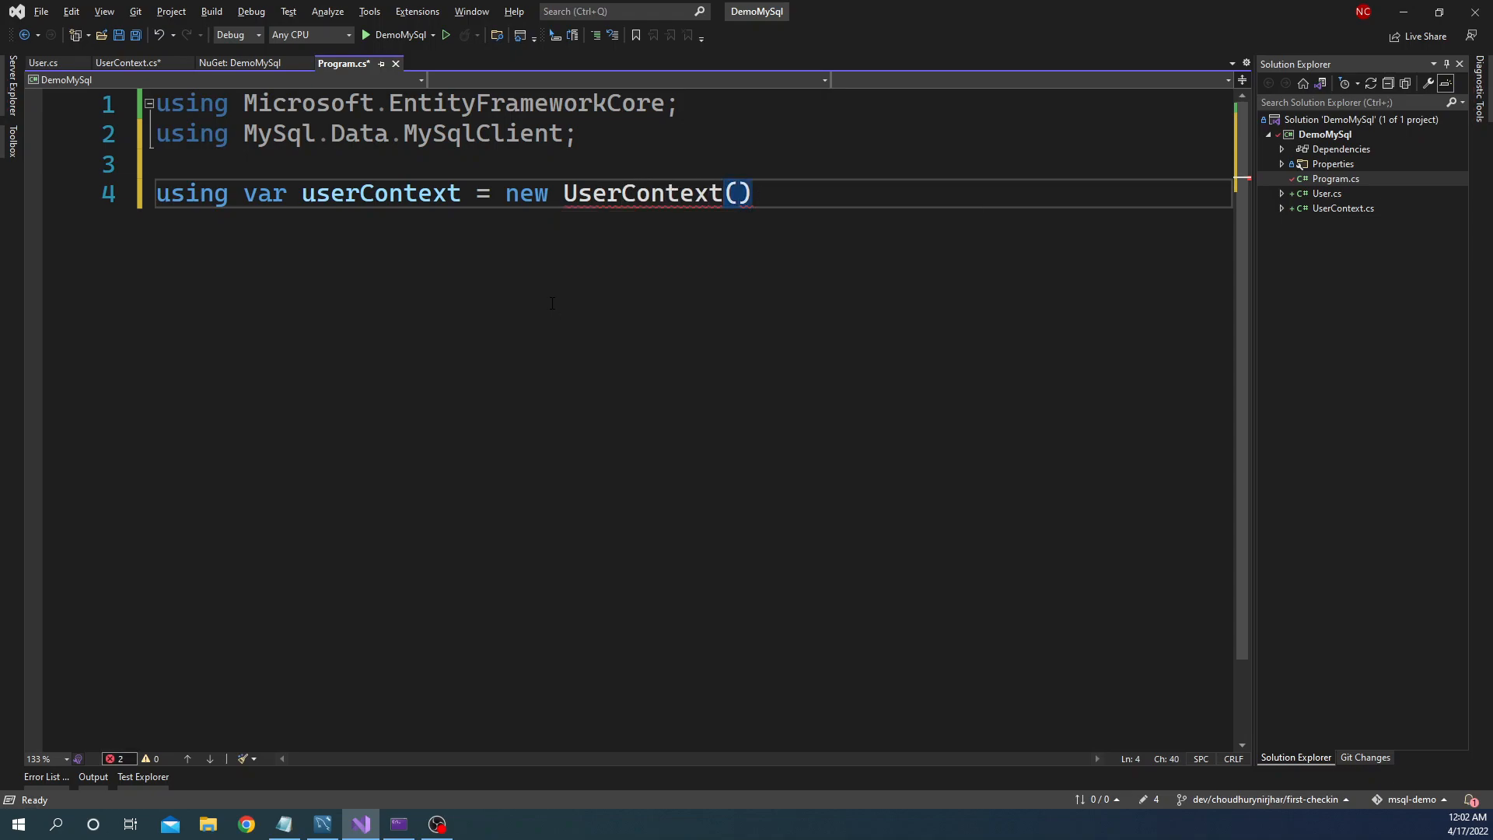
text(using DemoMySql;)
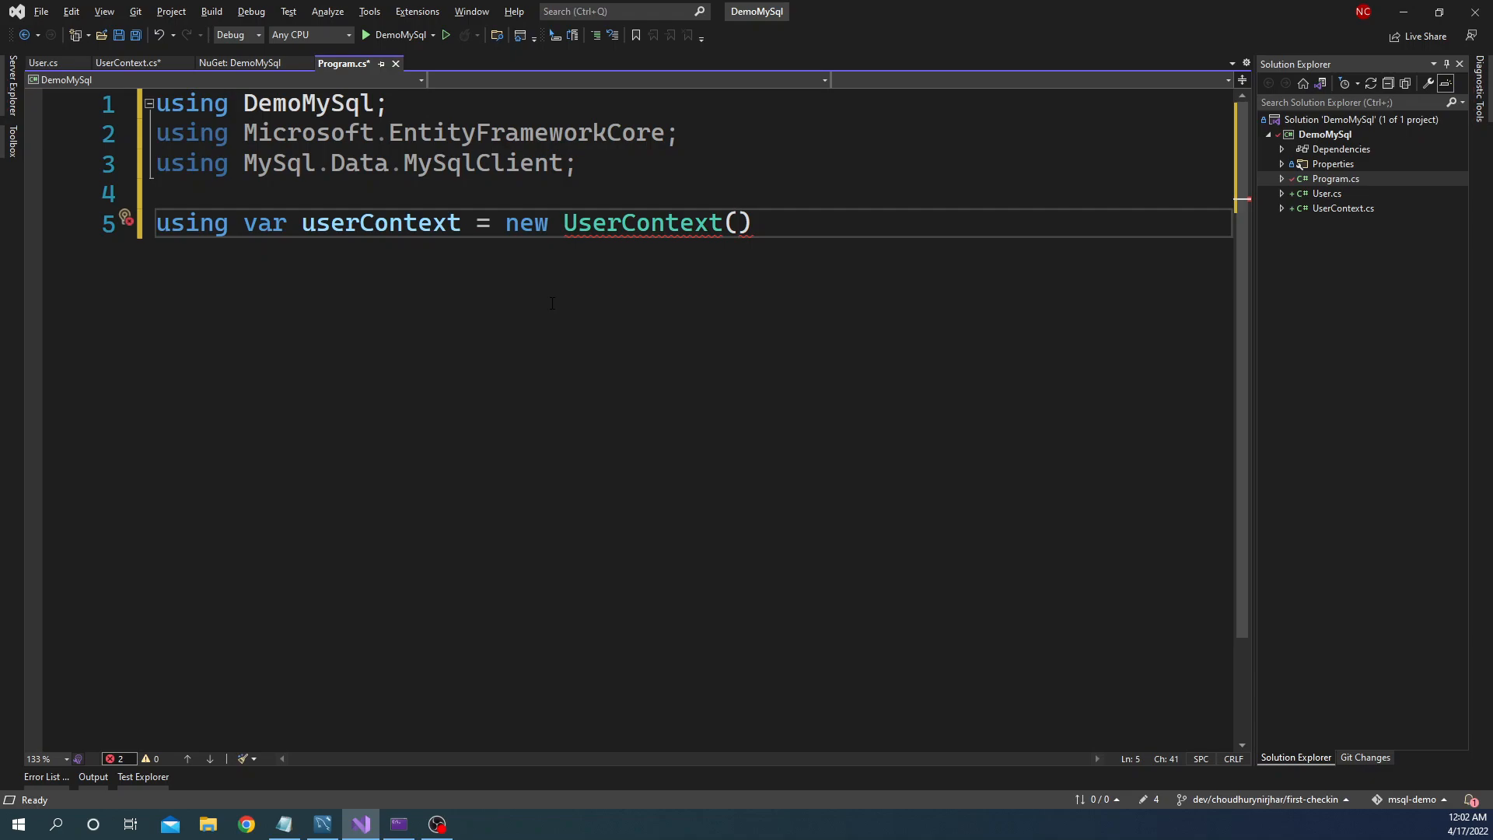
Pass Environment.GetEnvironmentVariable("Connection") as the UserContext connection string
text(Env)
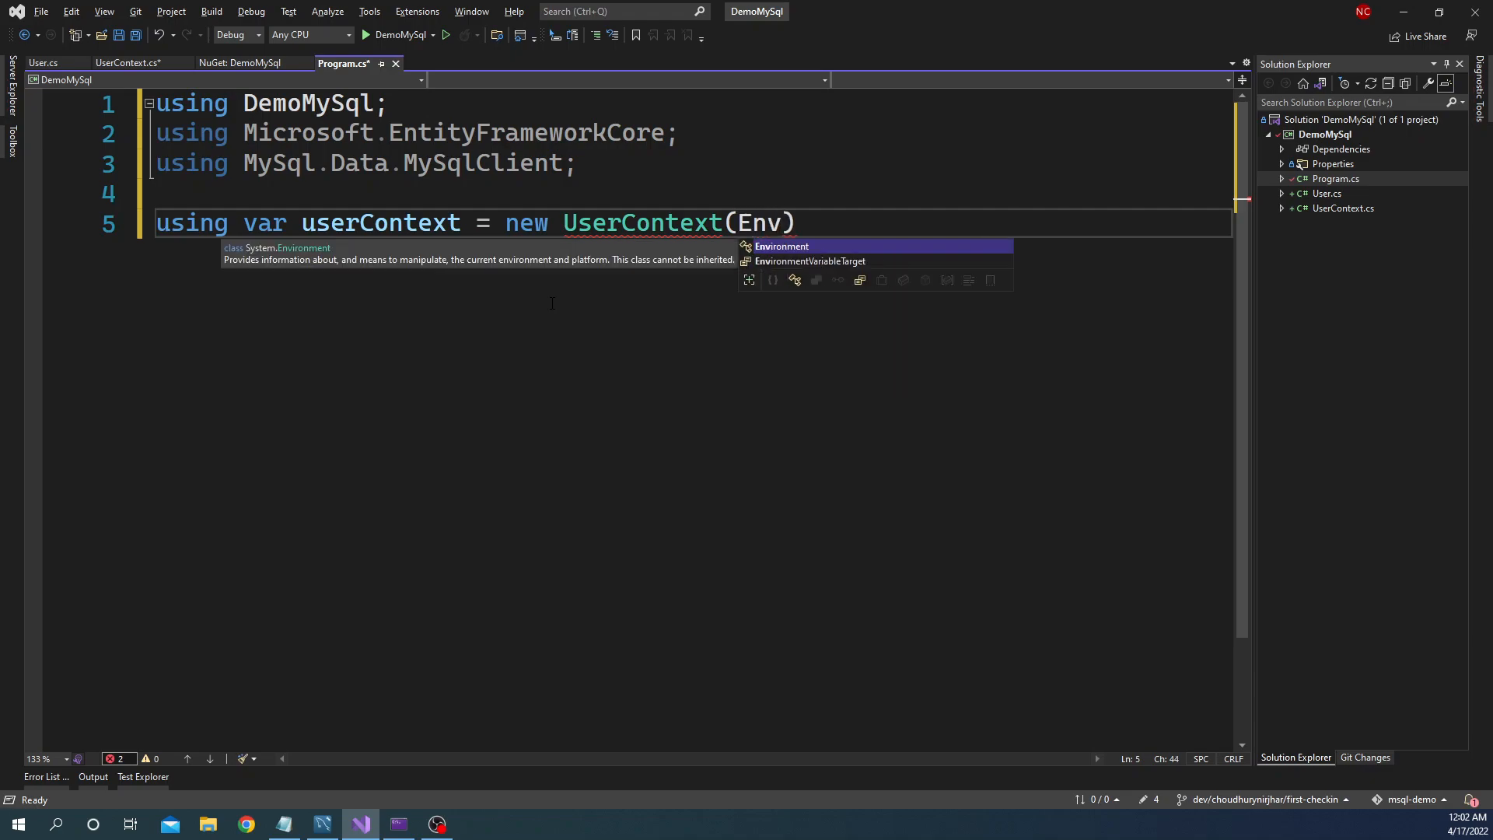
text(Environment.)
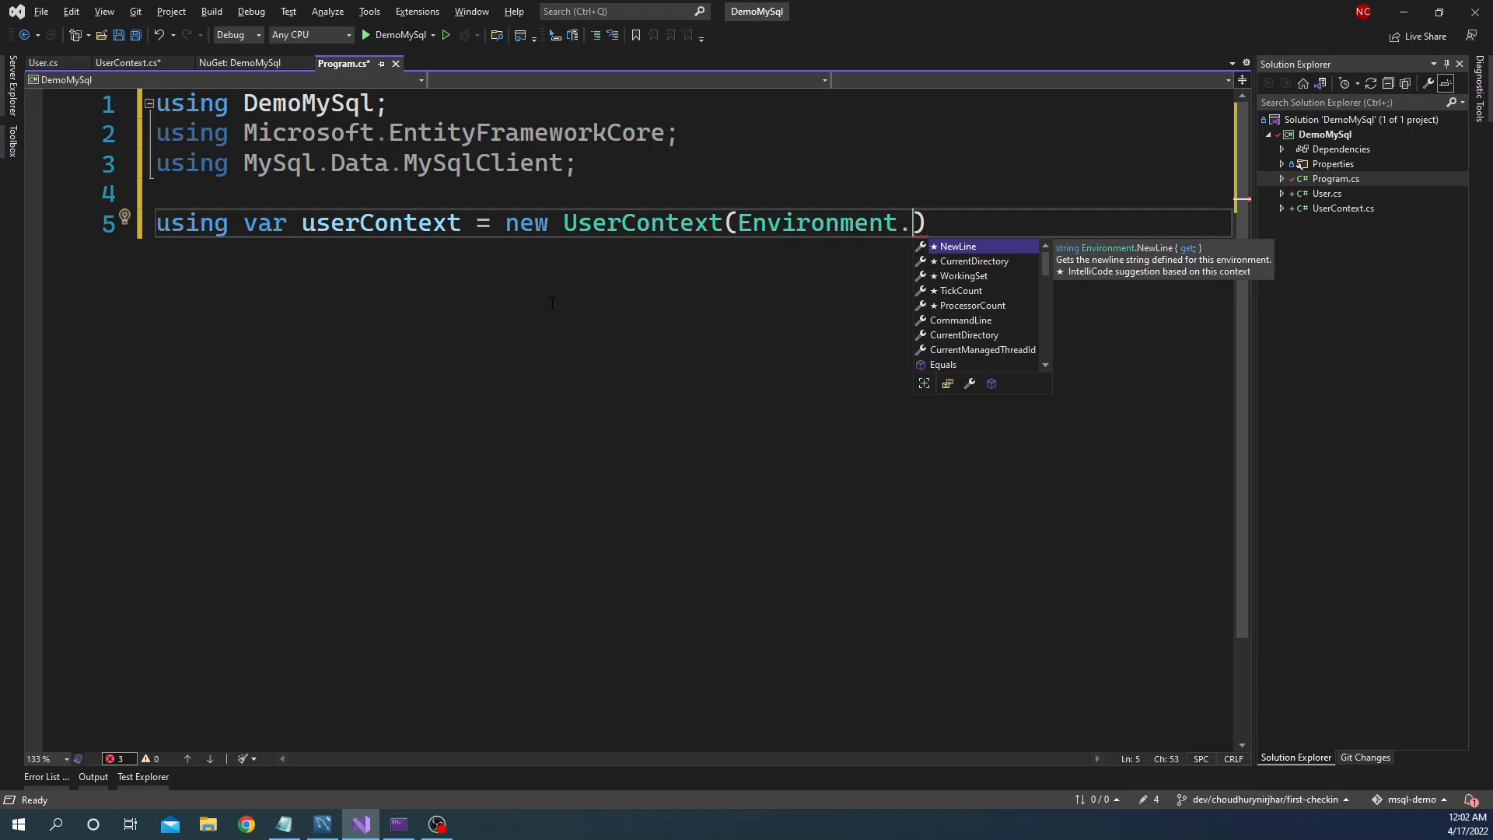
text(get)
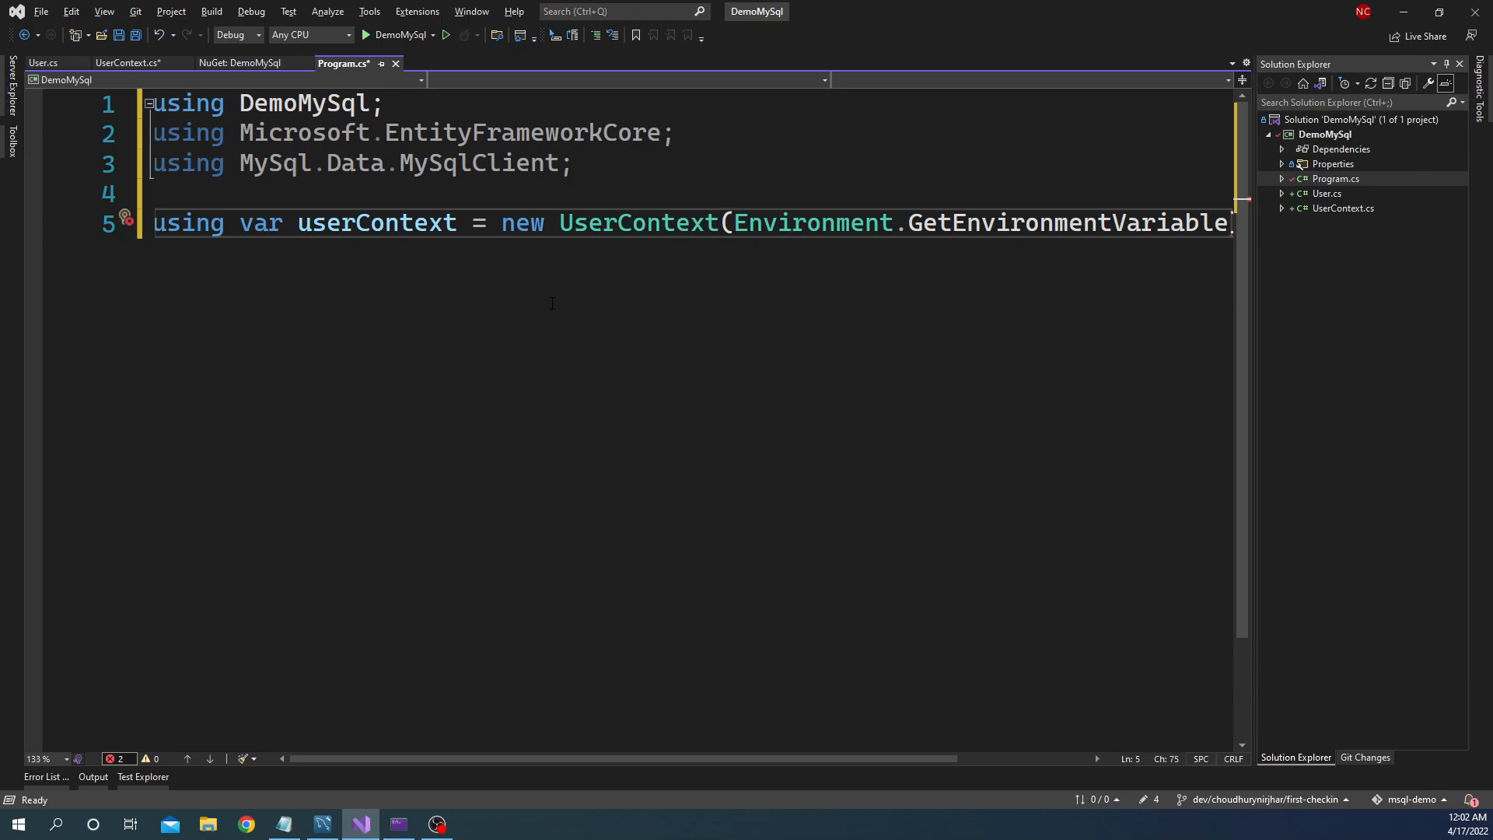
text(()
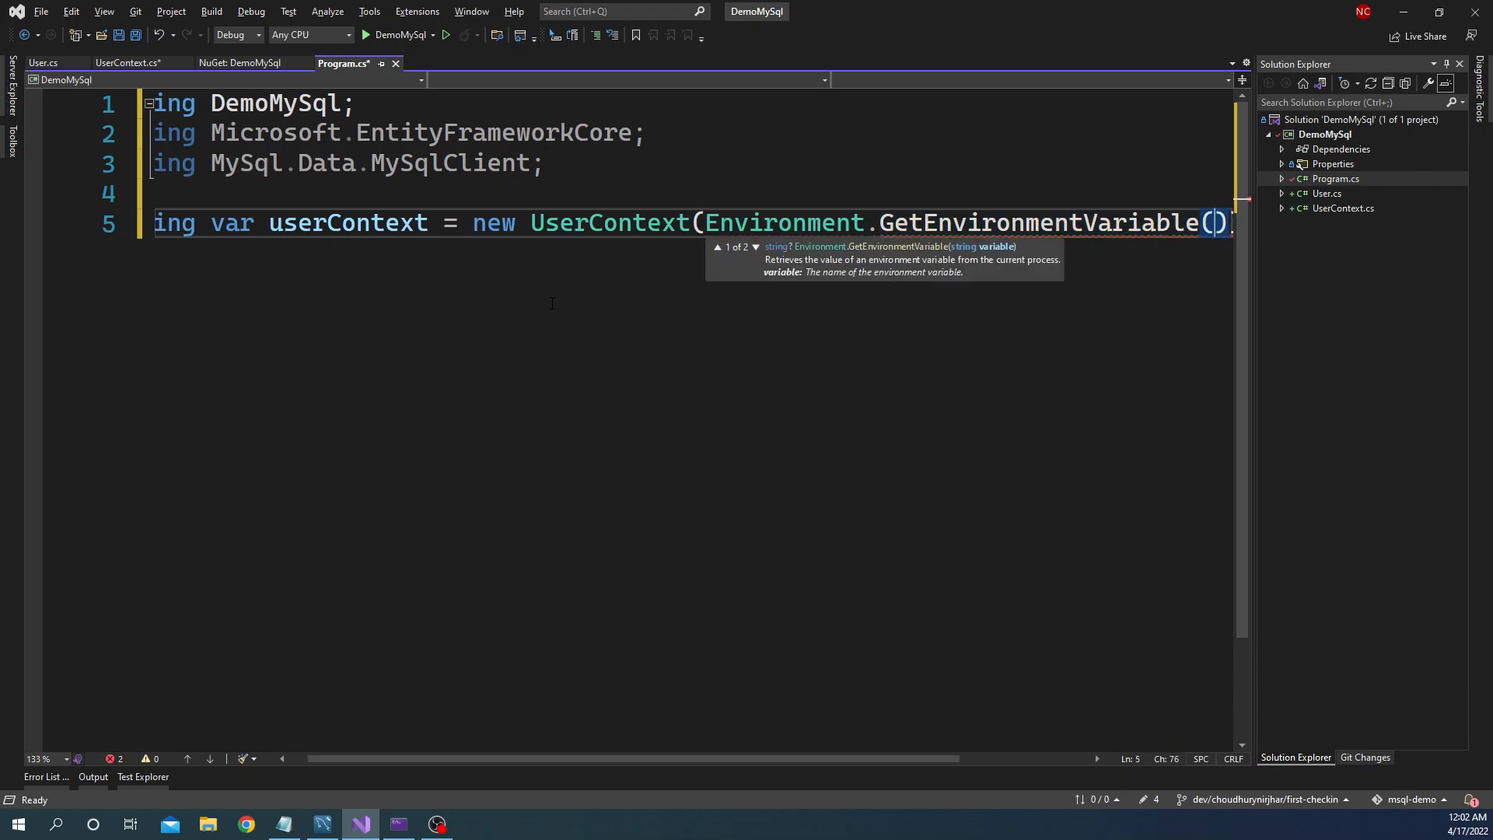
text("Connection)
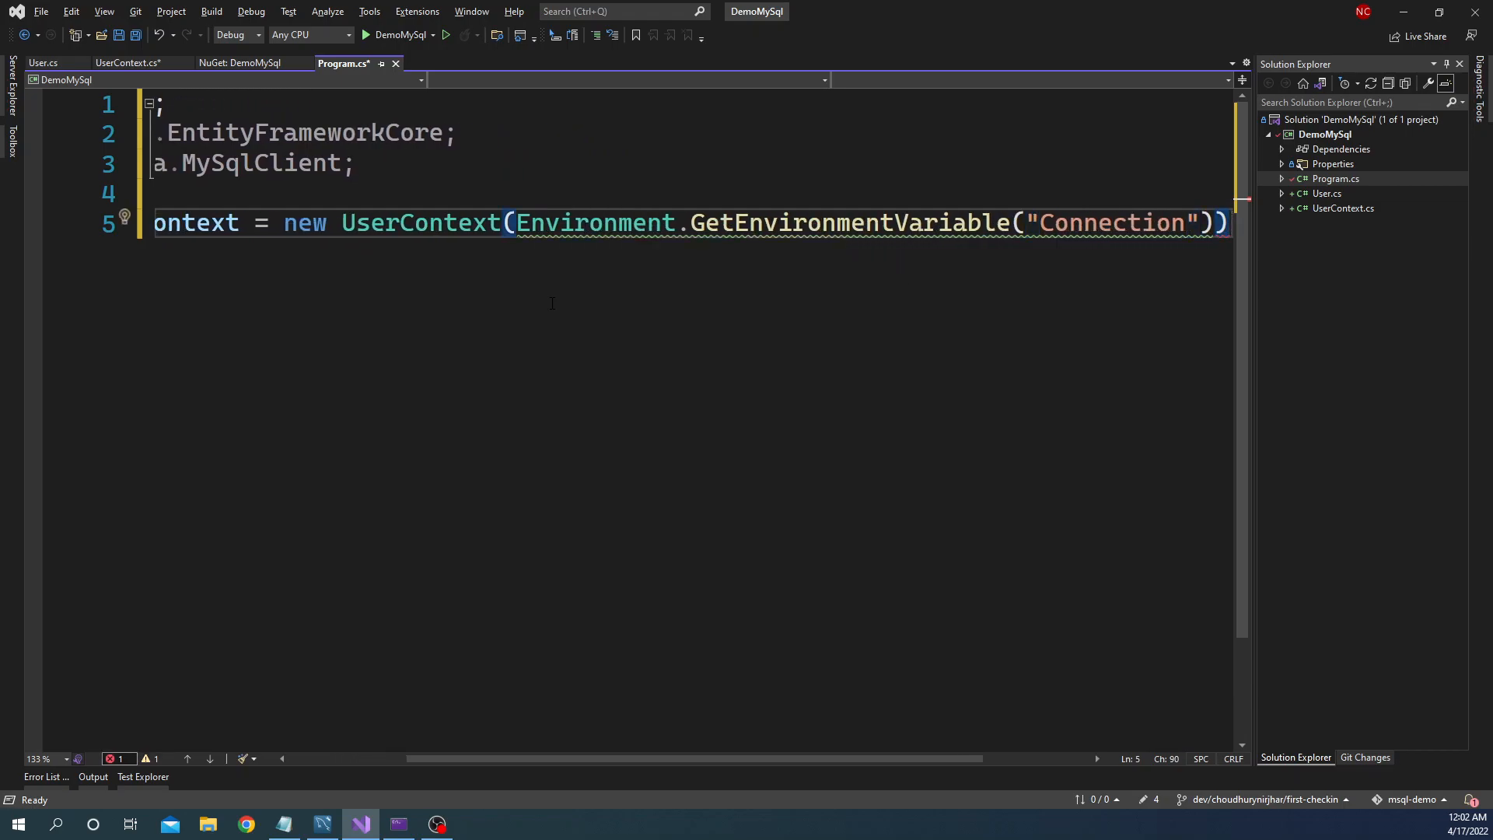
text(;)
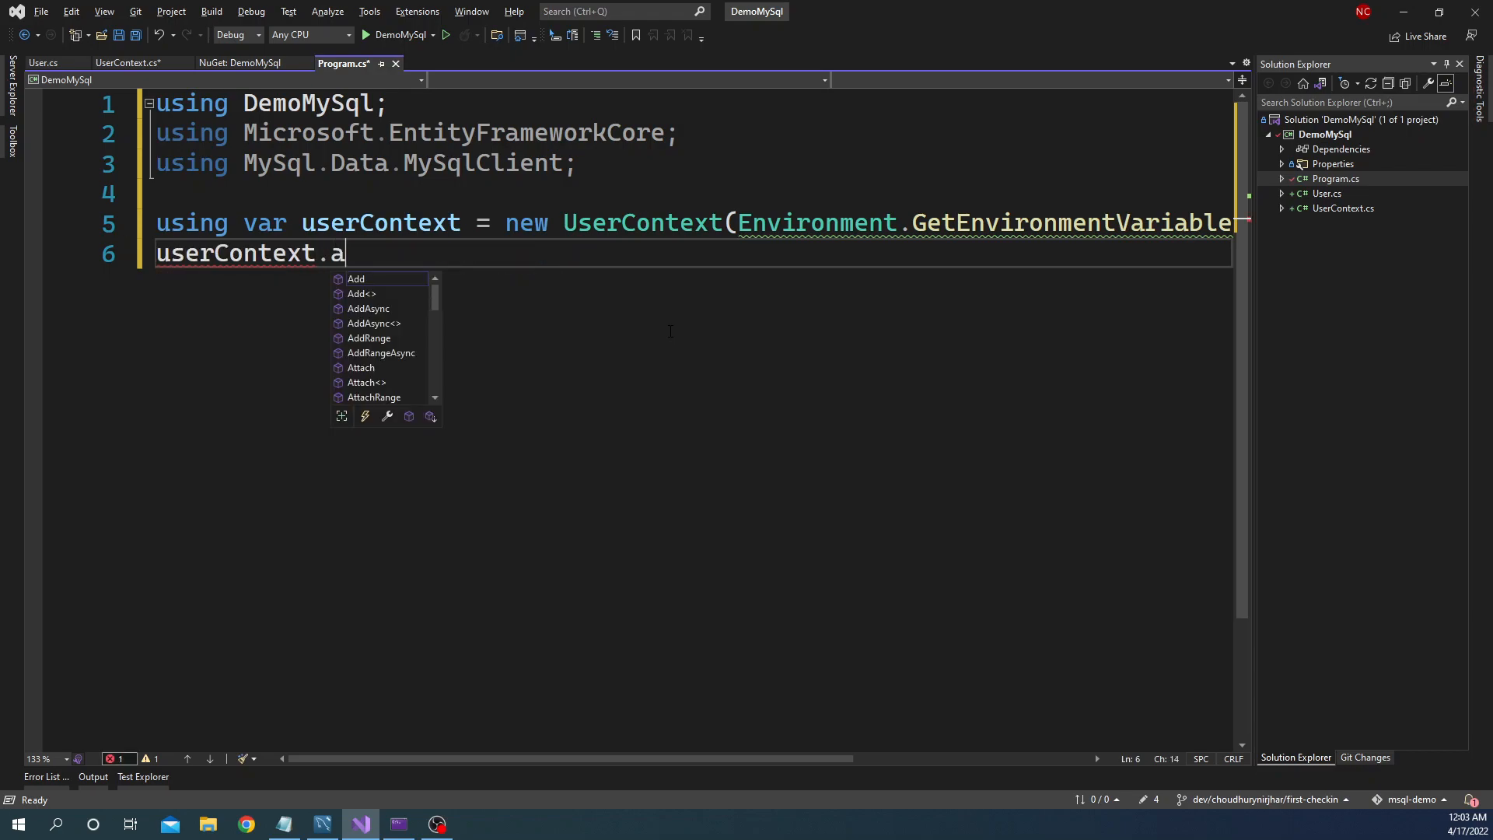
Add a new User with Name User1, a User1 email and address 123 Street via userContext.Add
text(Add()
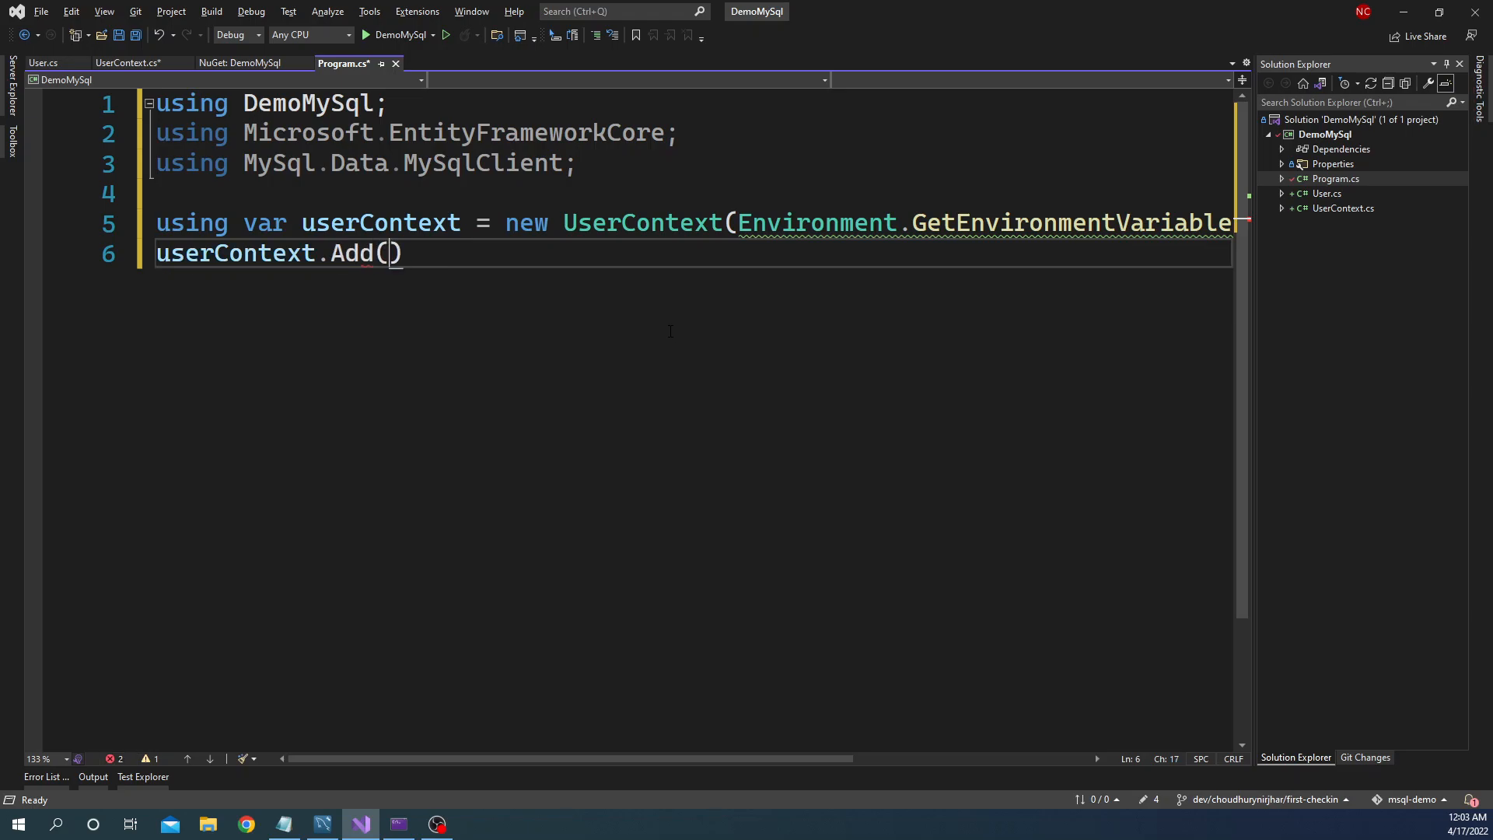
text(new MySqlParameter())
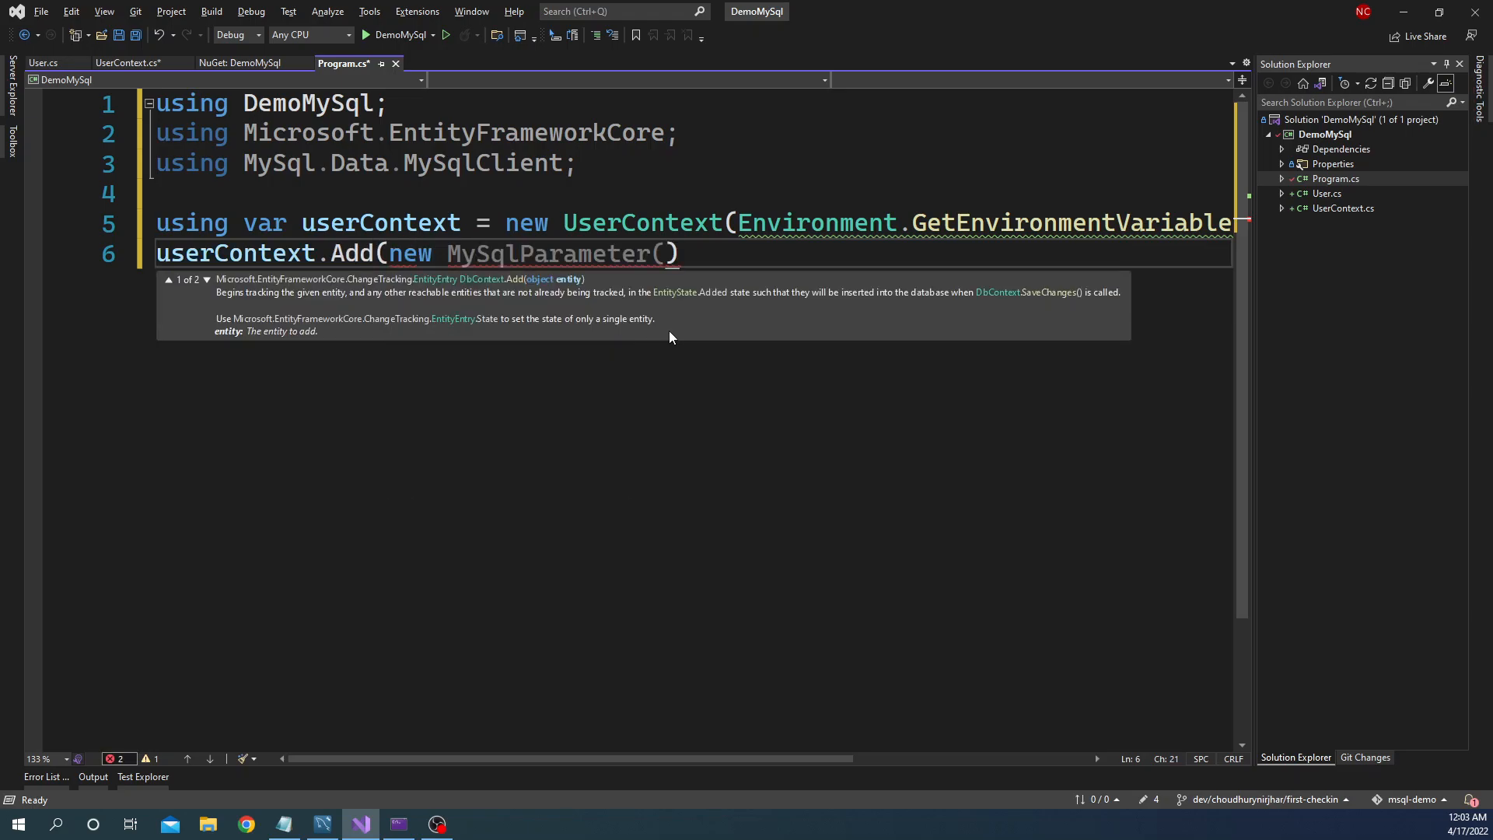
text(User { N)
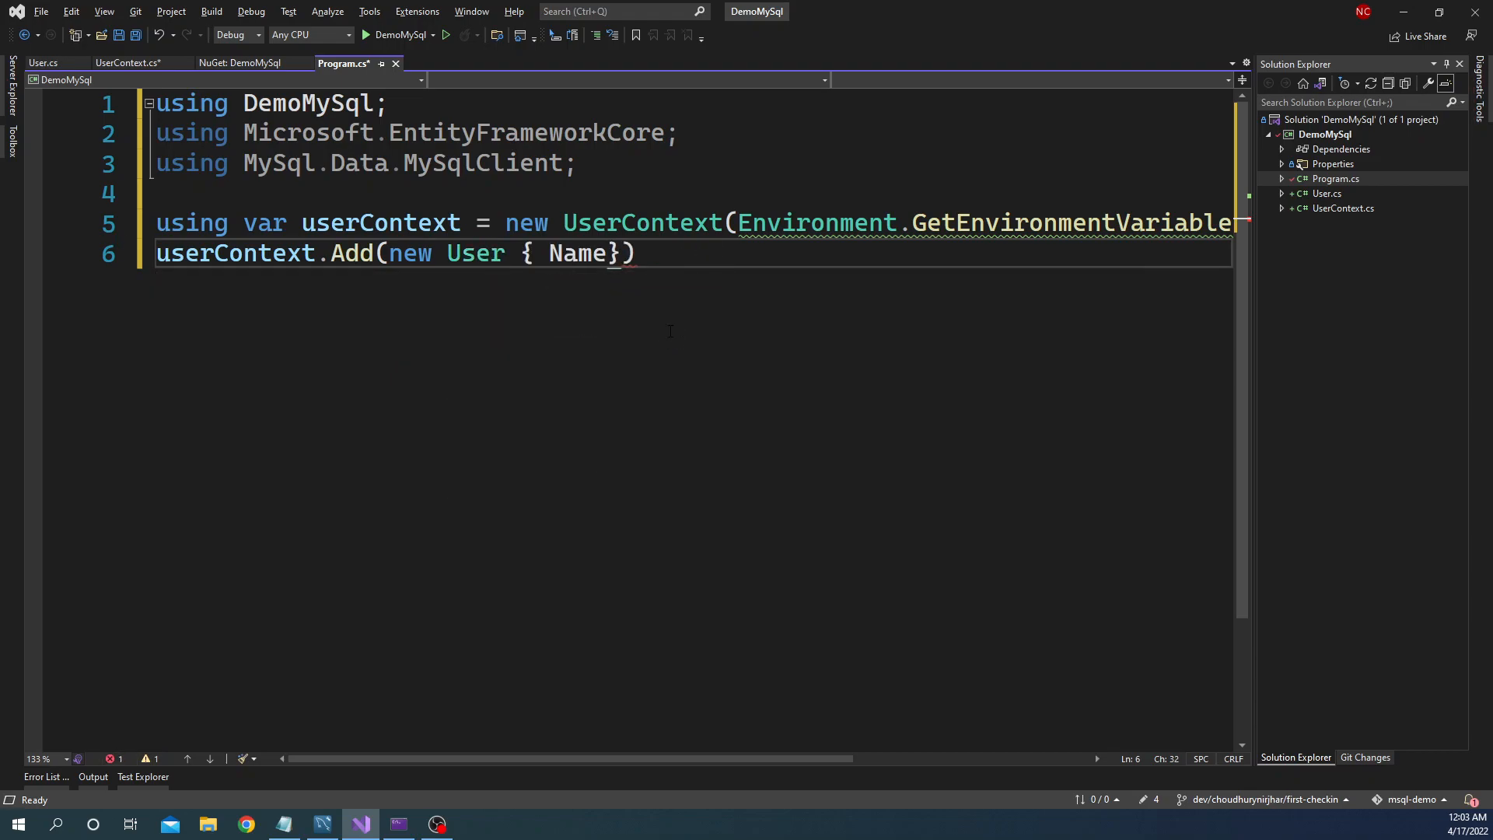
text(="Uset")
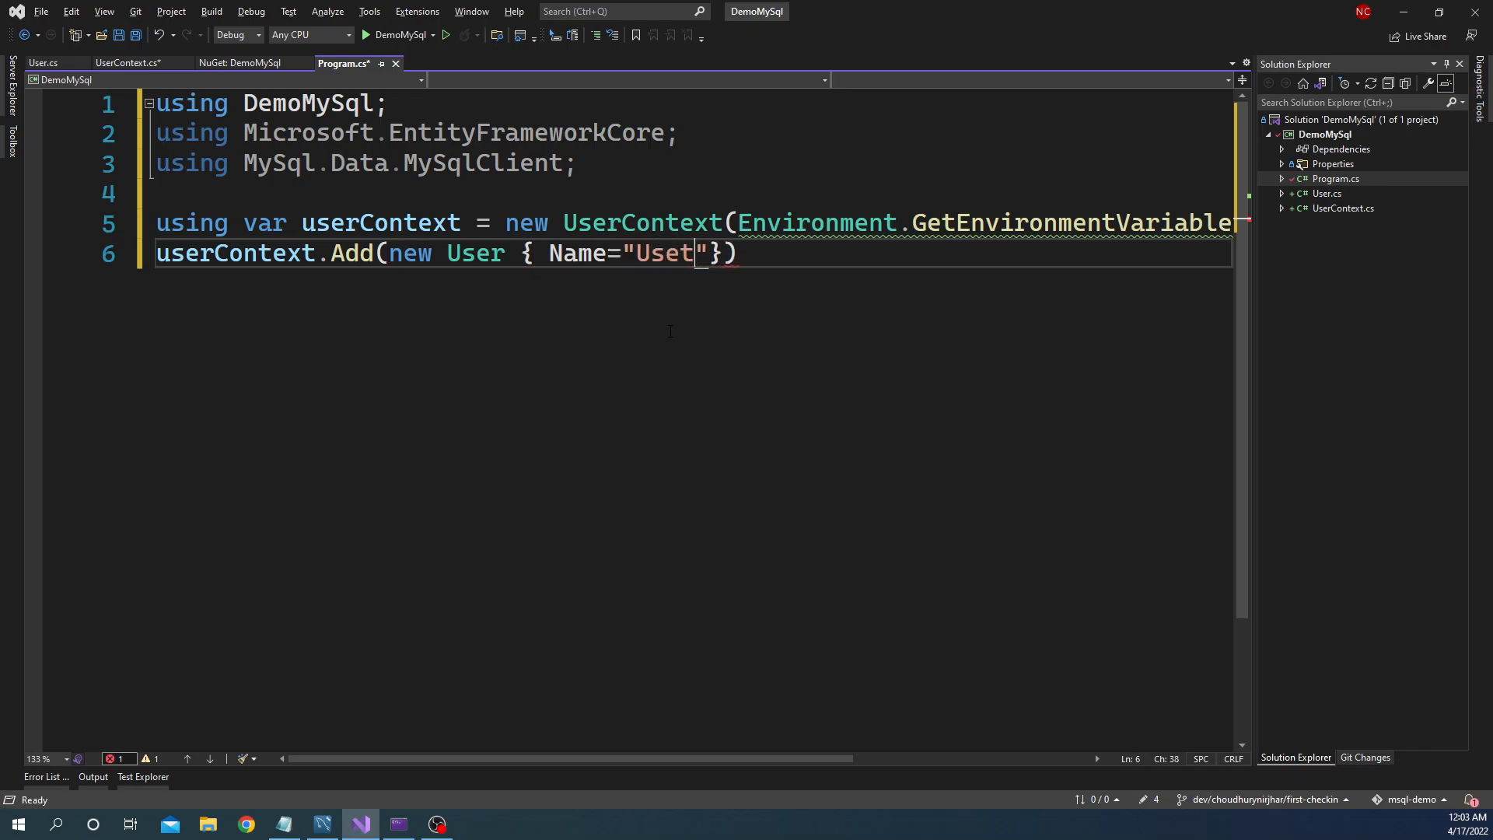
text(User1",)
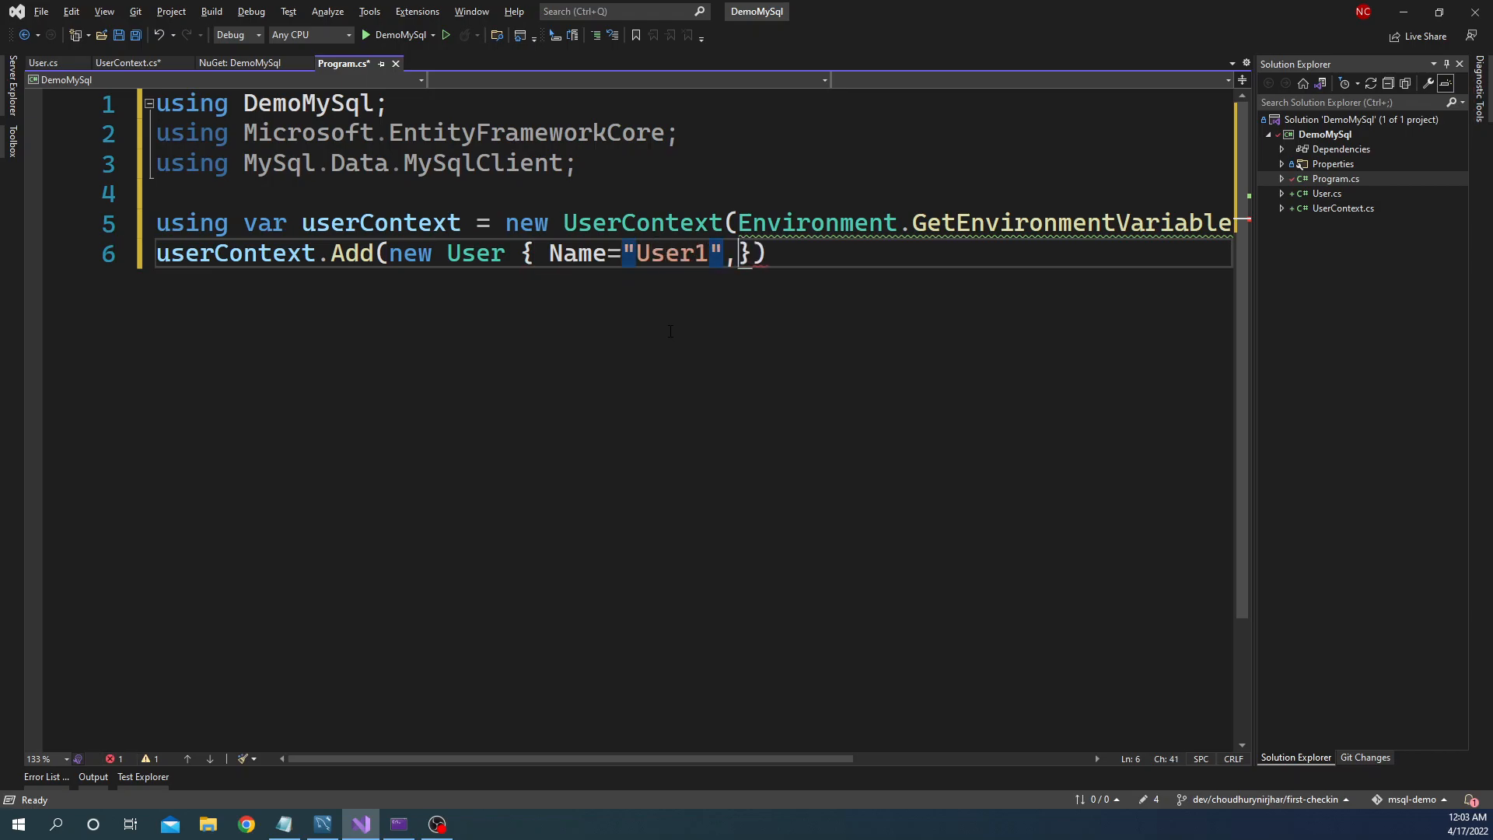
text(Email)
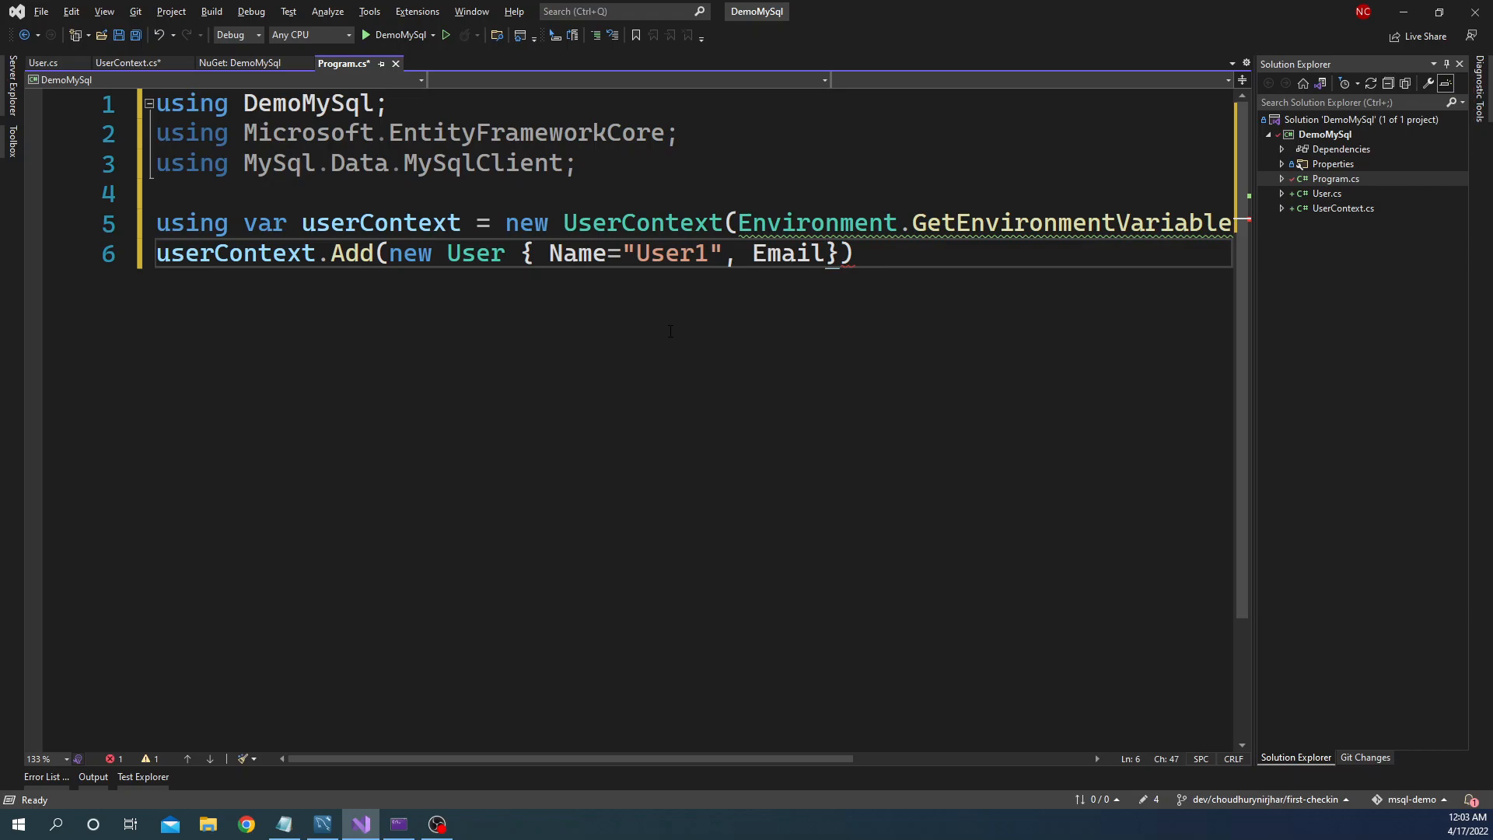
text(="Use")
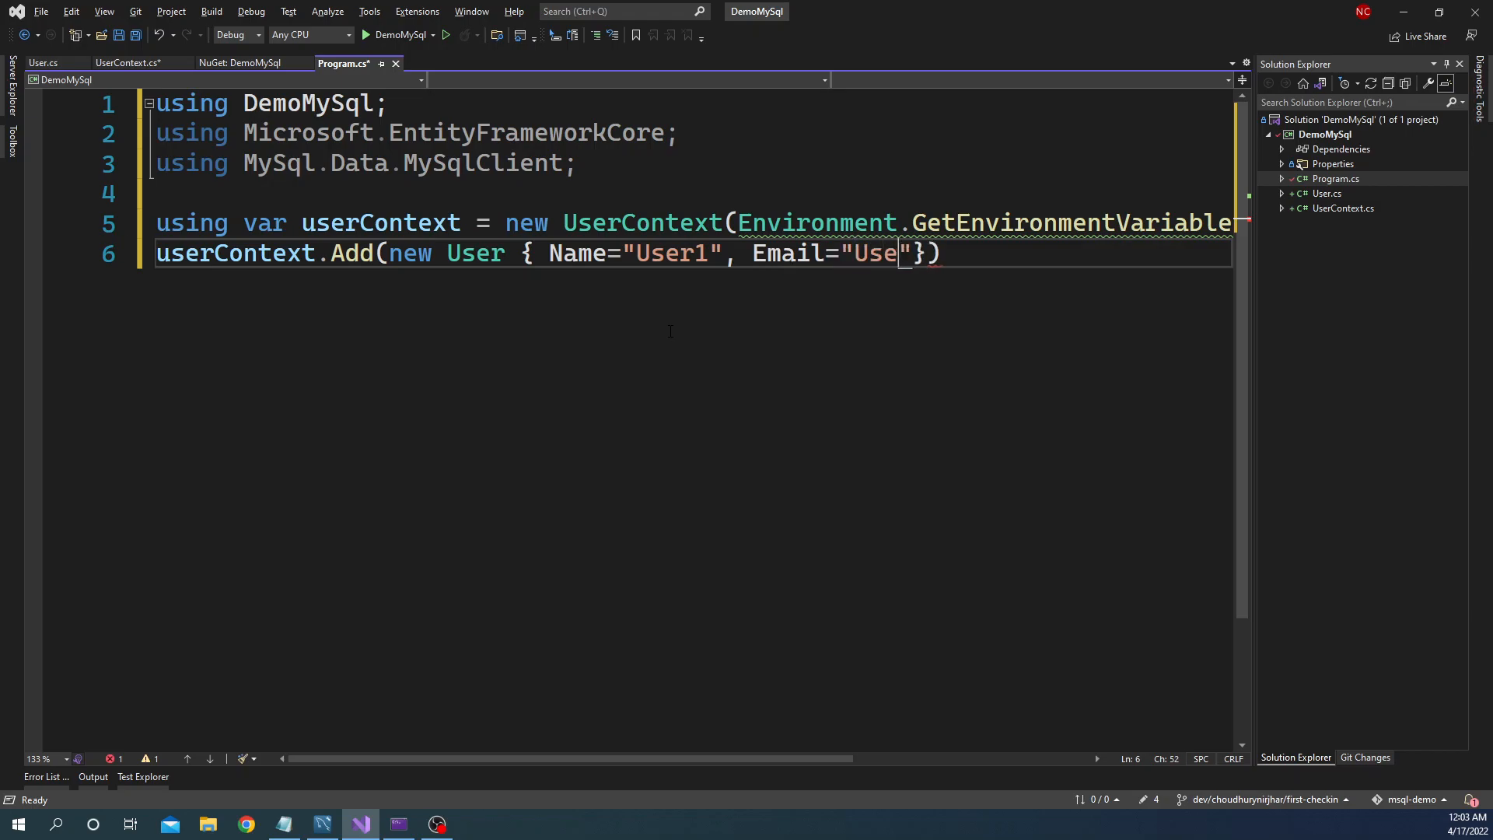
text(r1@)
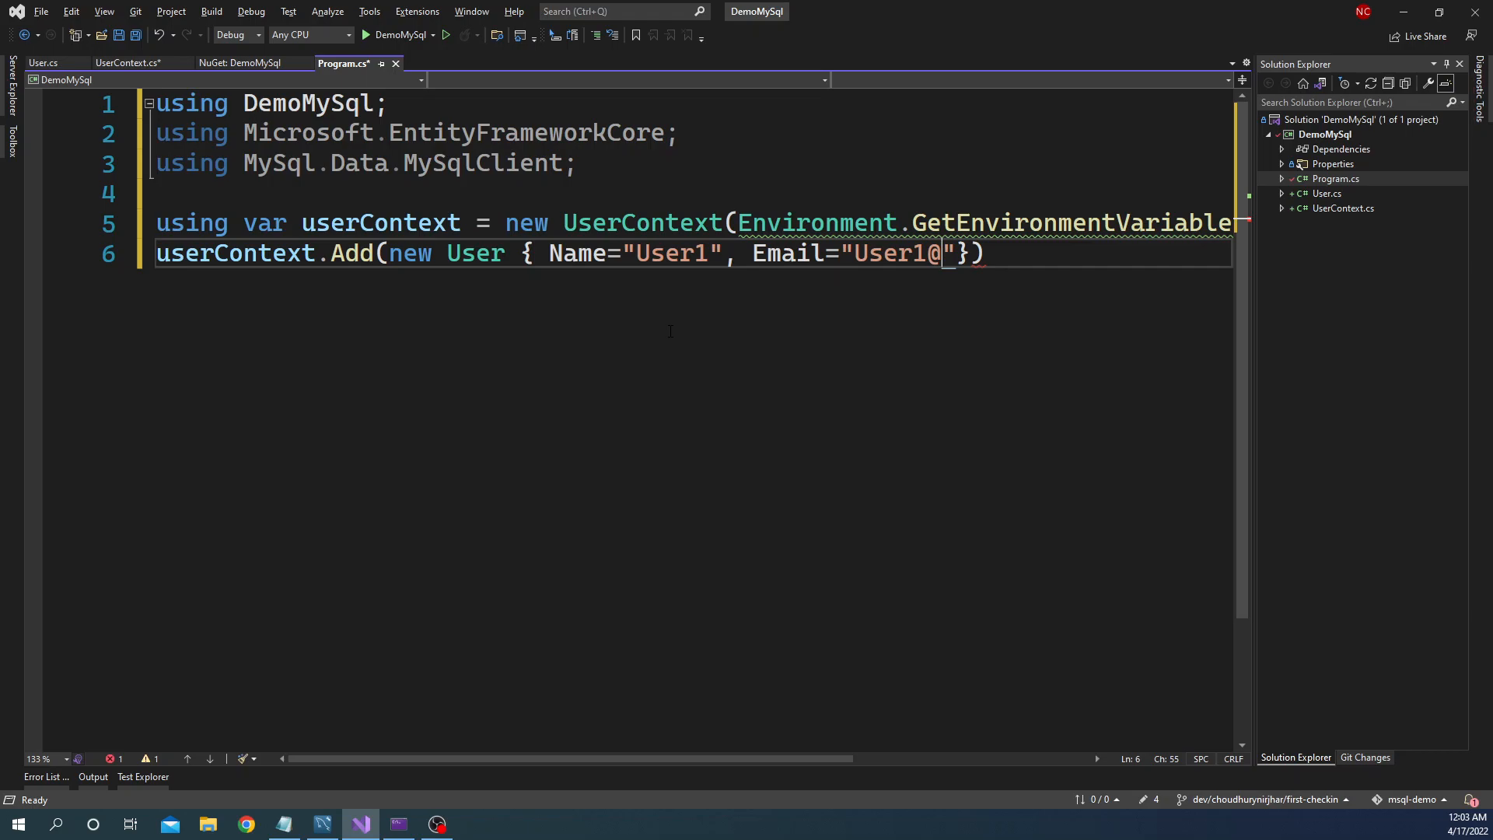
text(email.com)
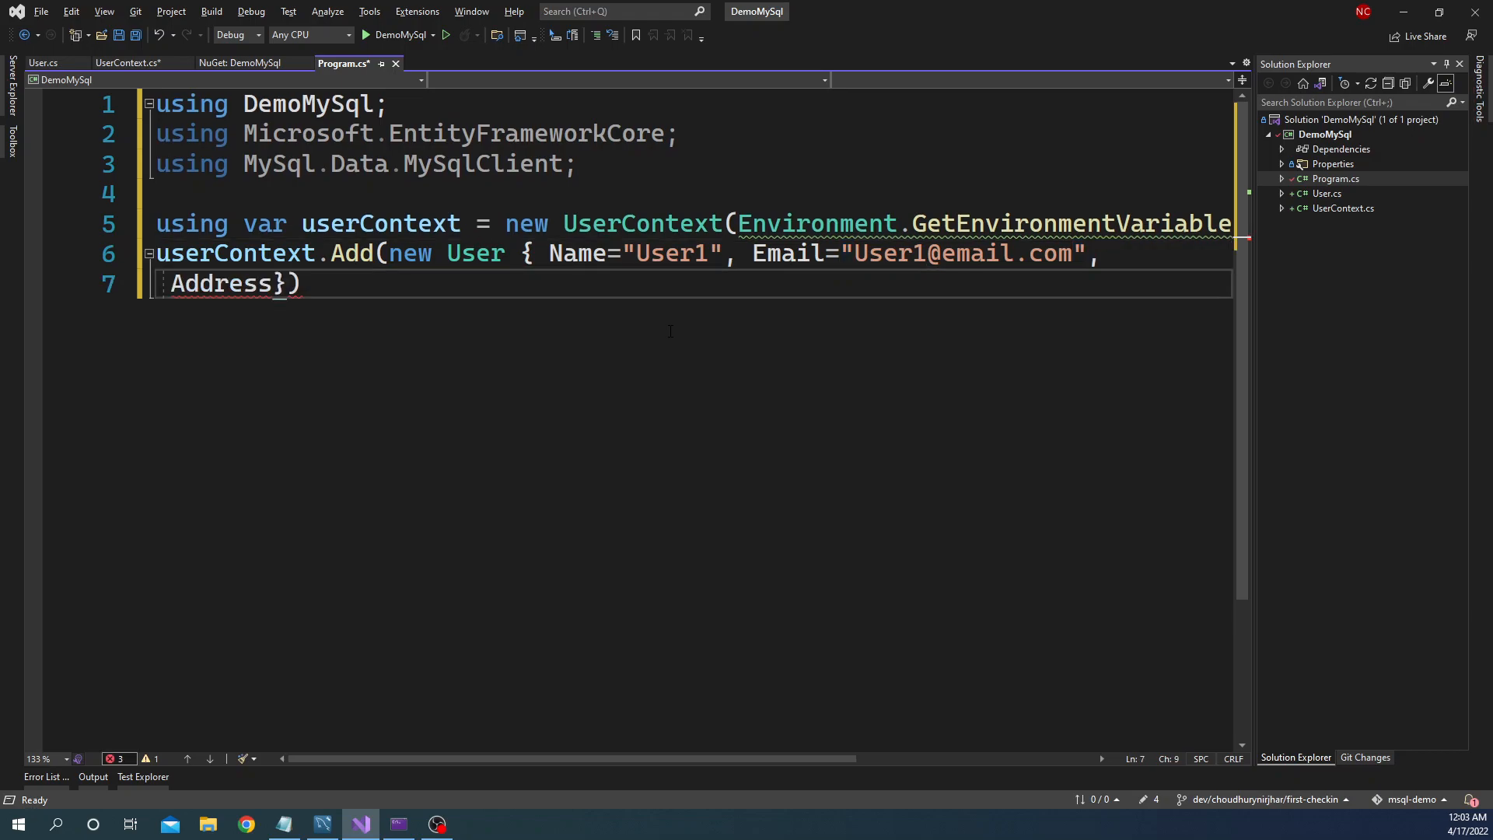
text(= "12")
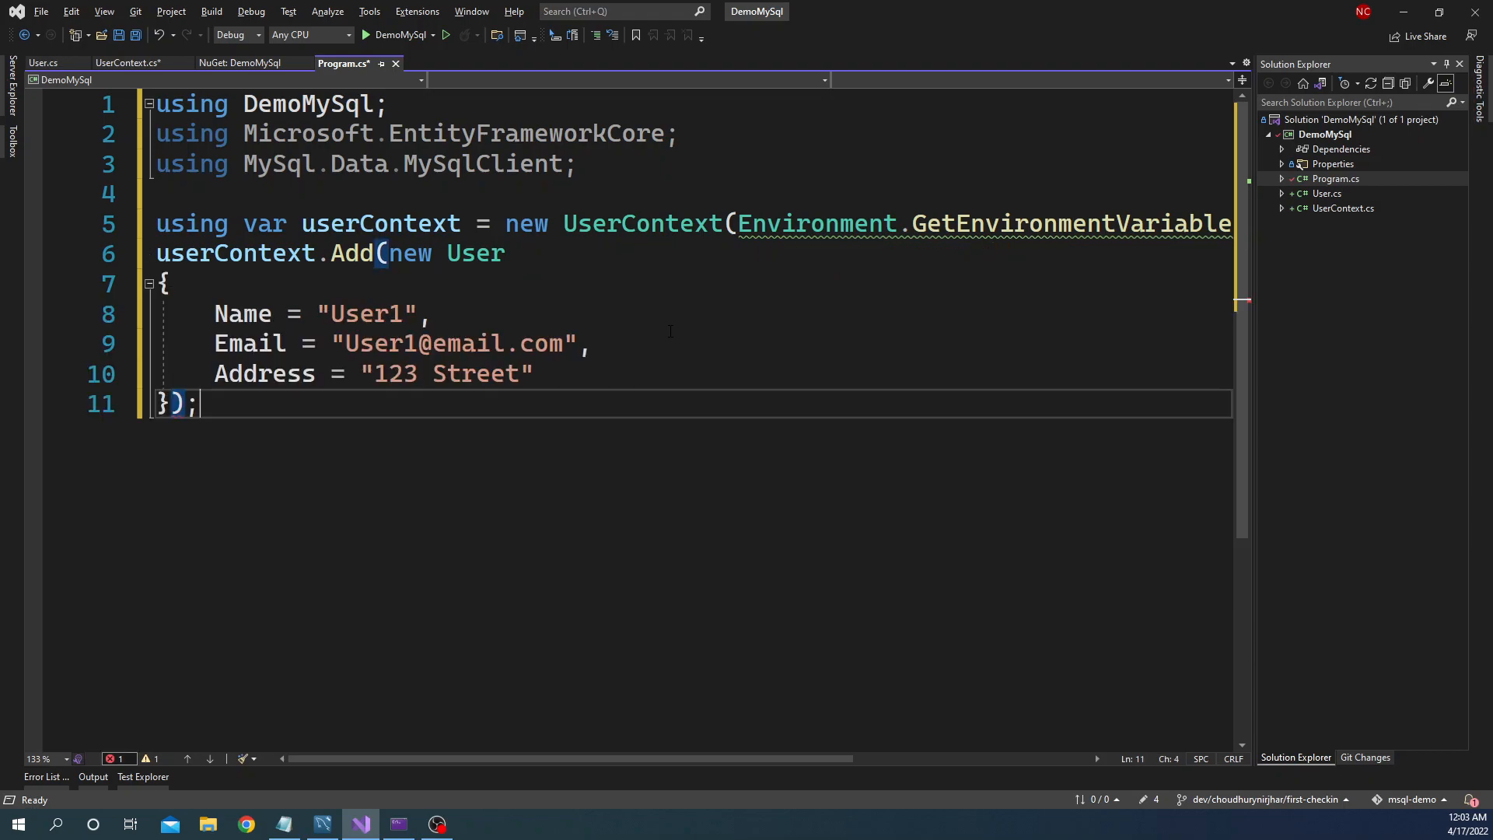
Call userContext.SaveChanges(), save Program.cs and briefly check Workbench
key(enter)
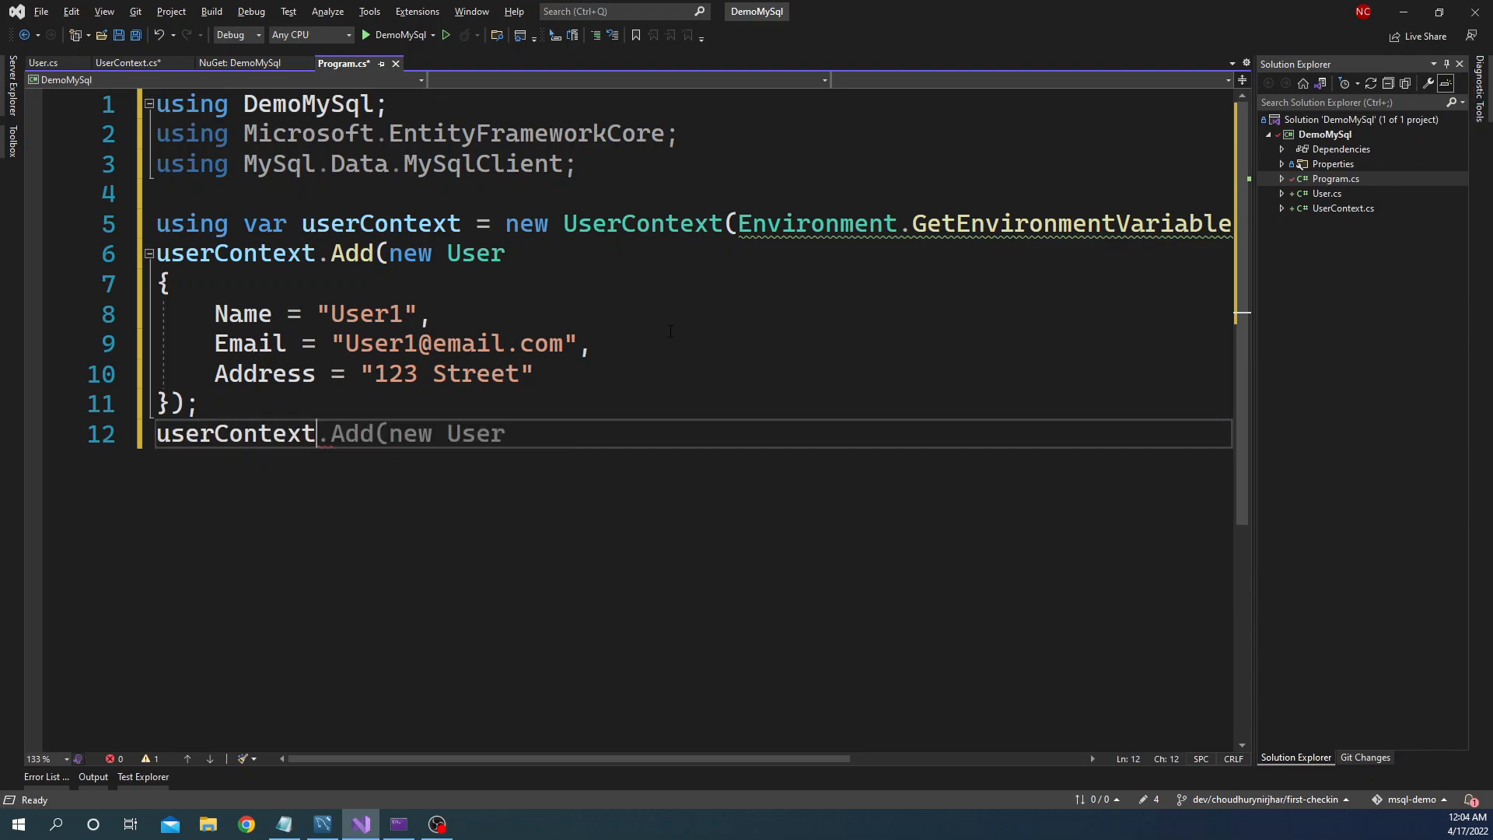
text(s();)
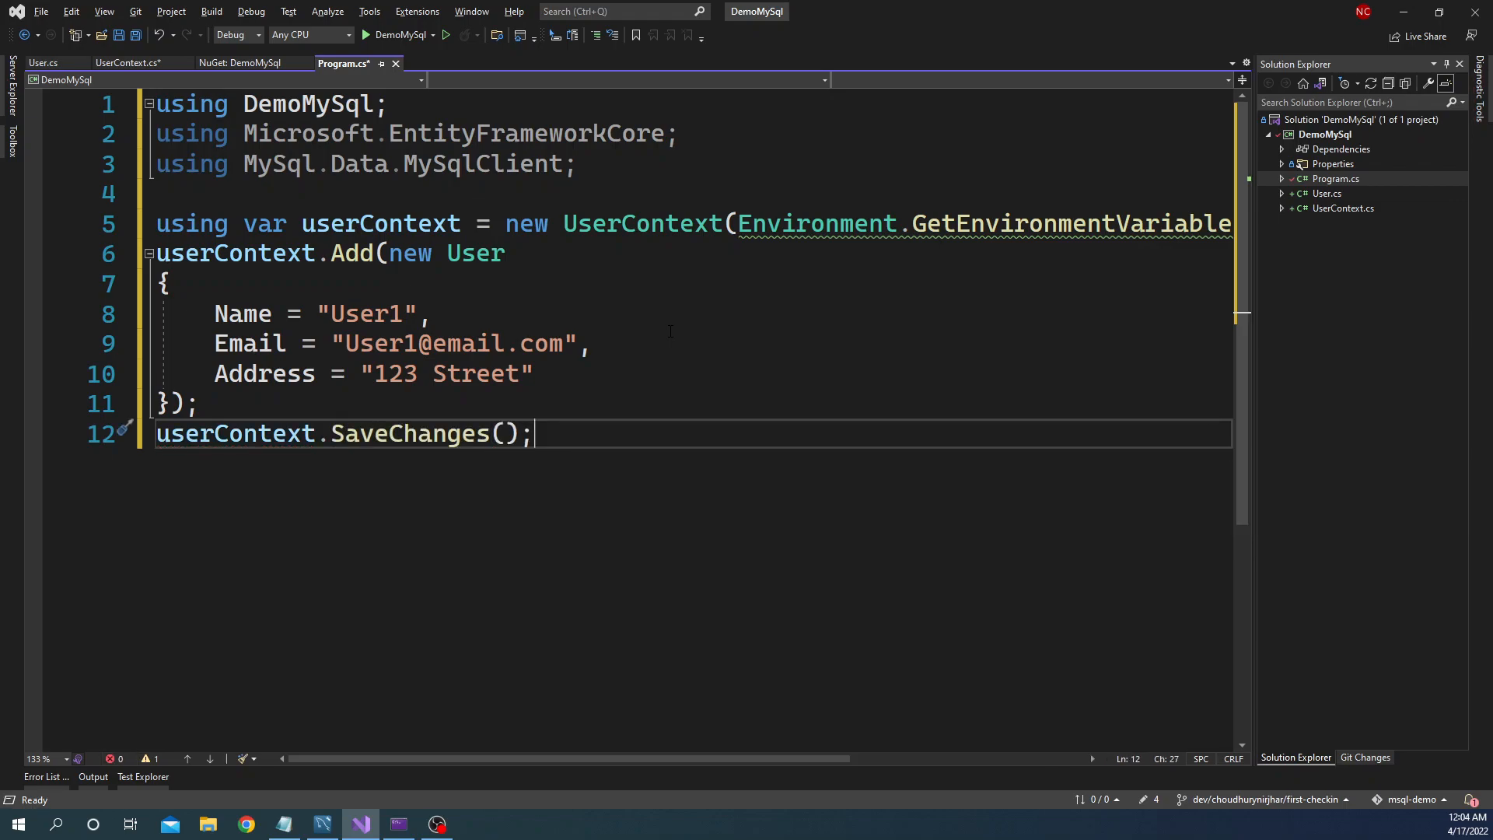
key(ctrl+s)
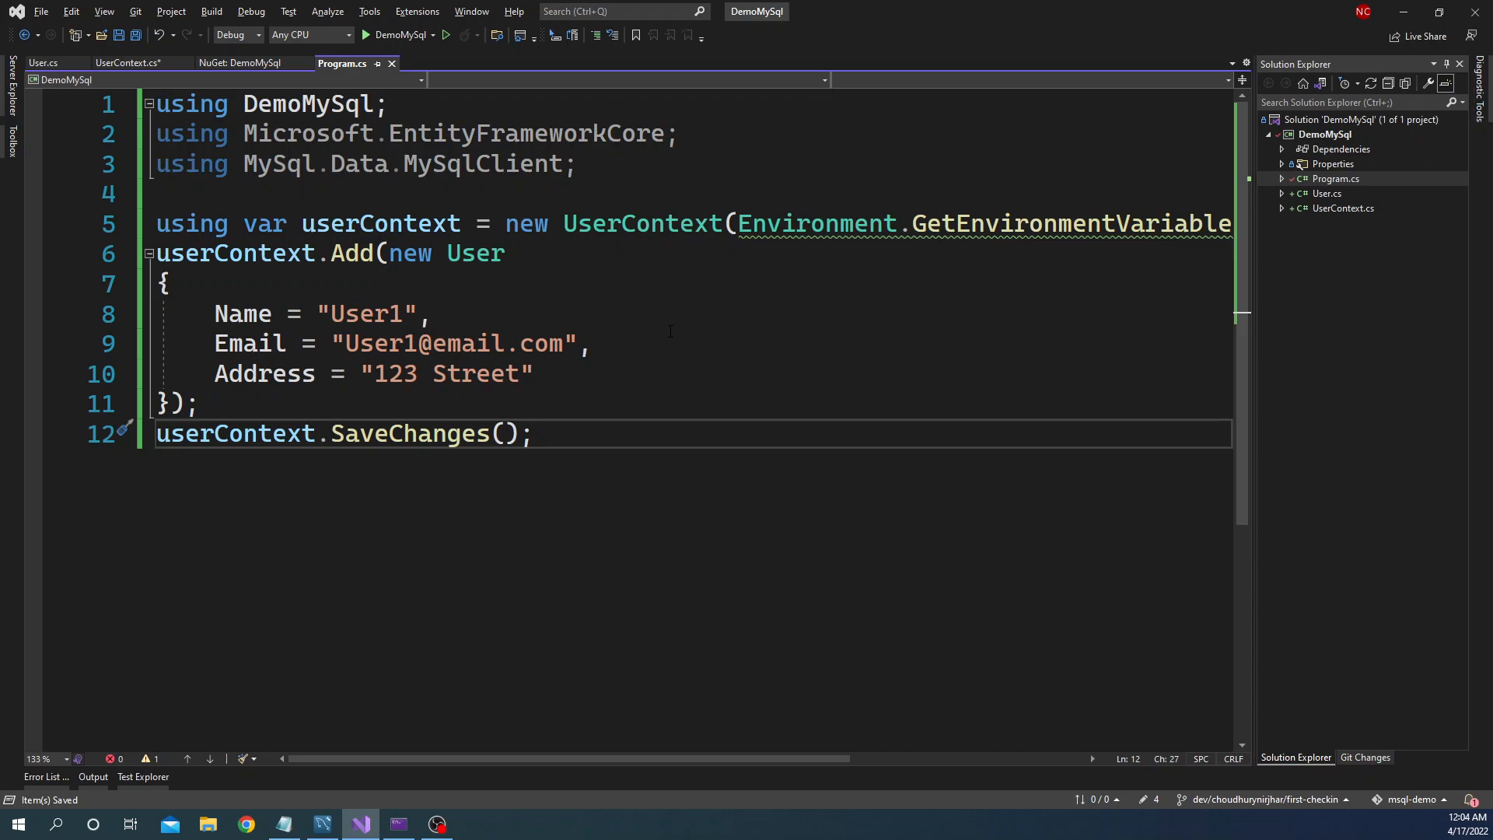
mouse_move(642, 224)
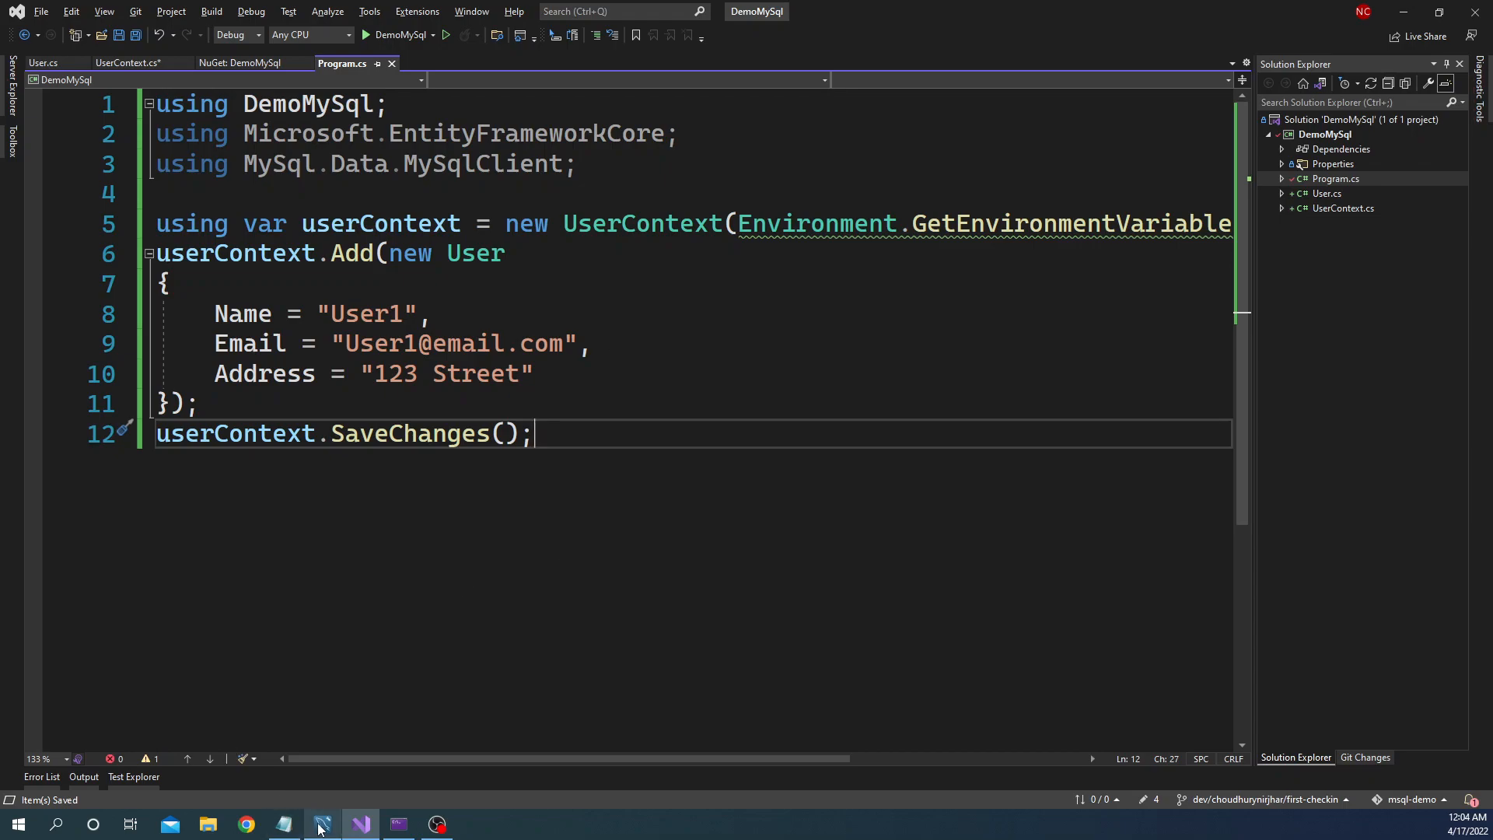
click(359, 825)
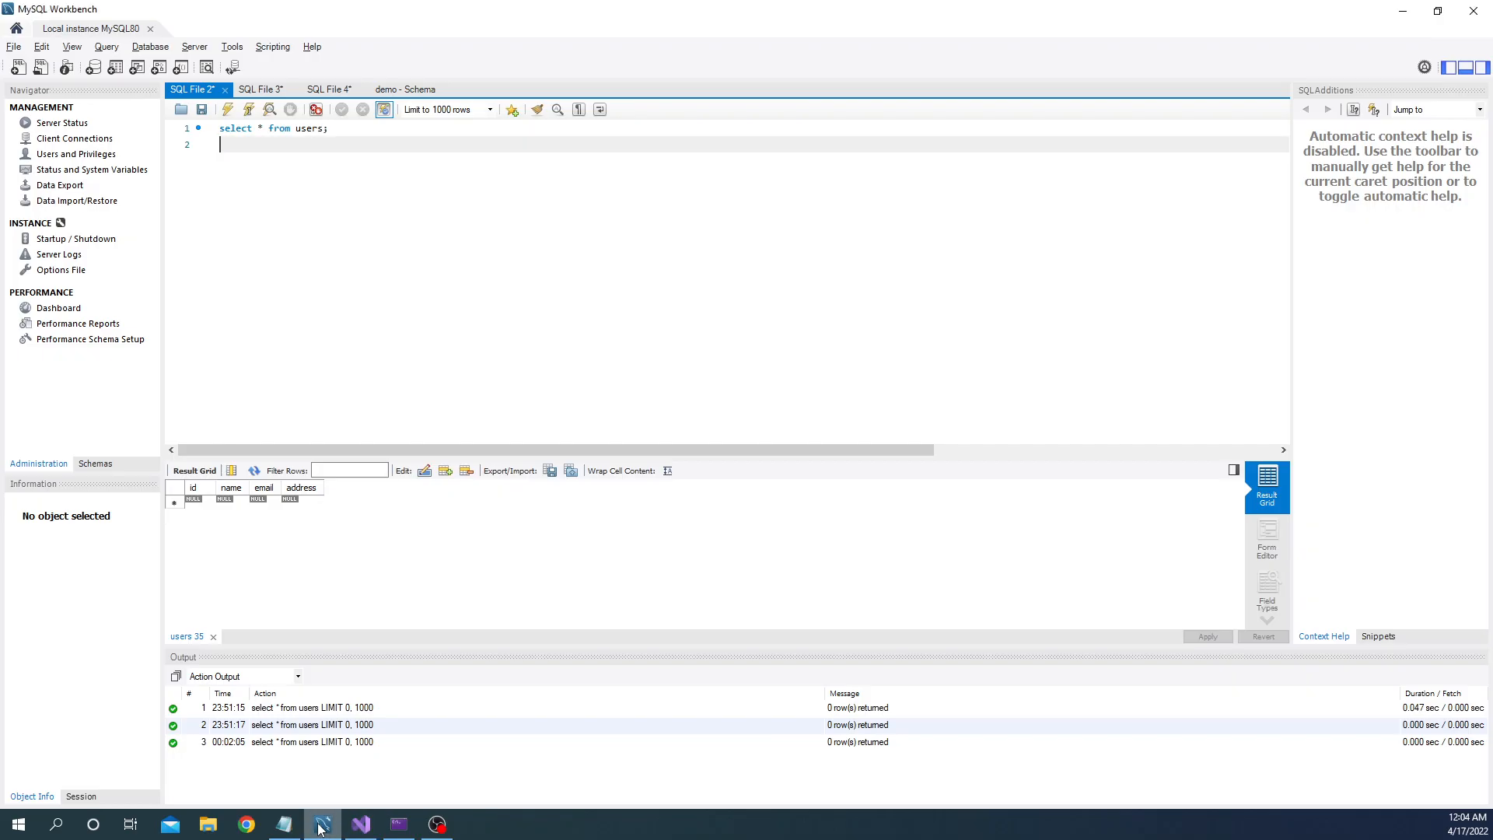
click(359, 824)
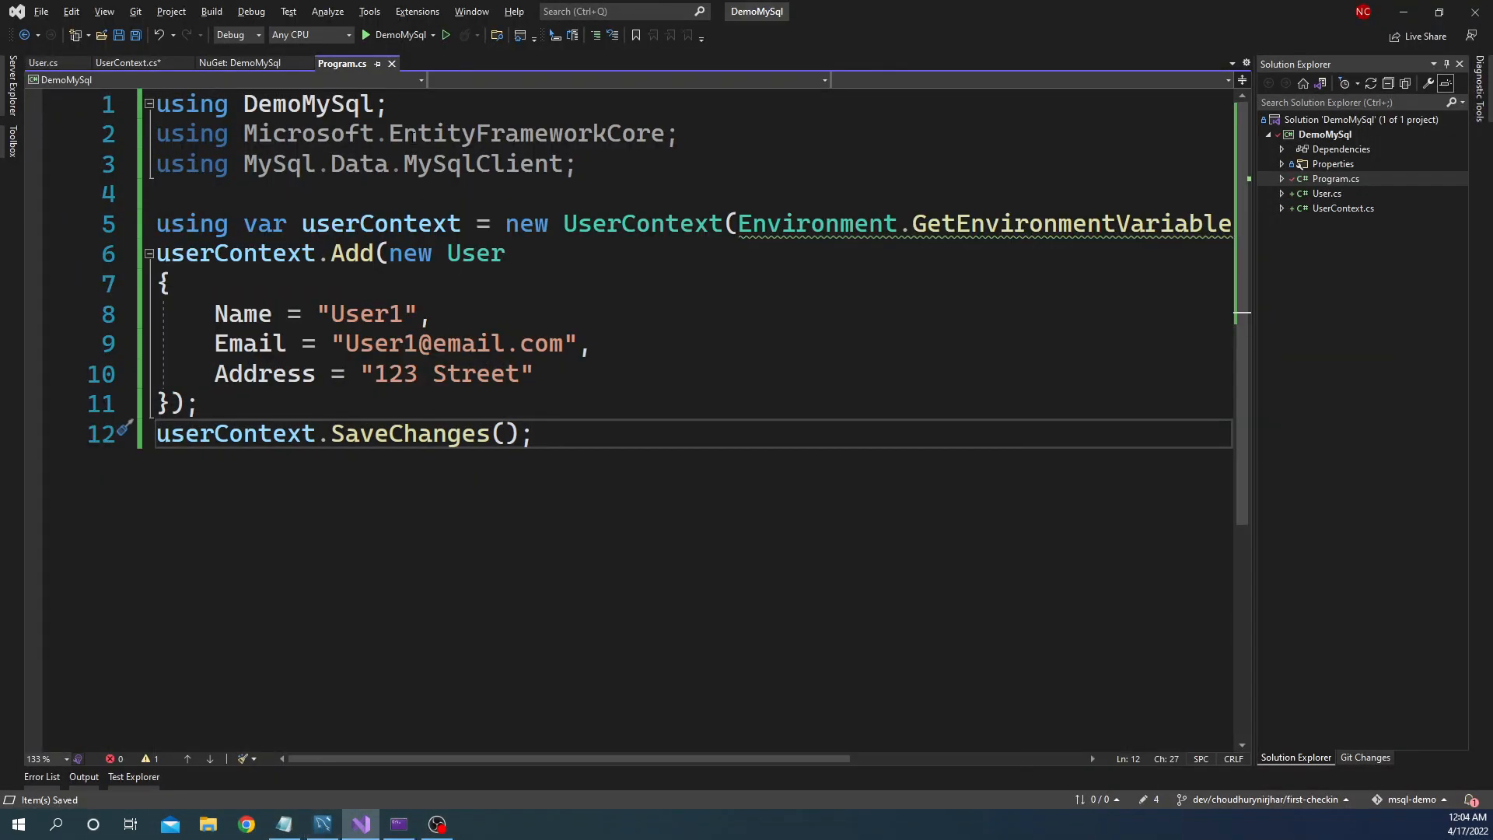
mouse_move(394, 36)
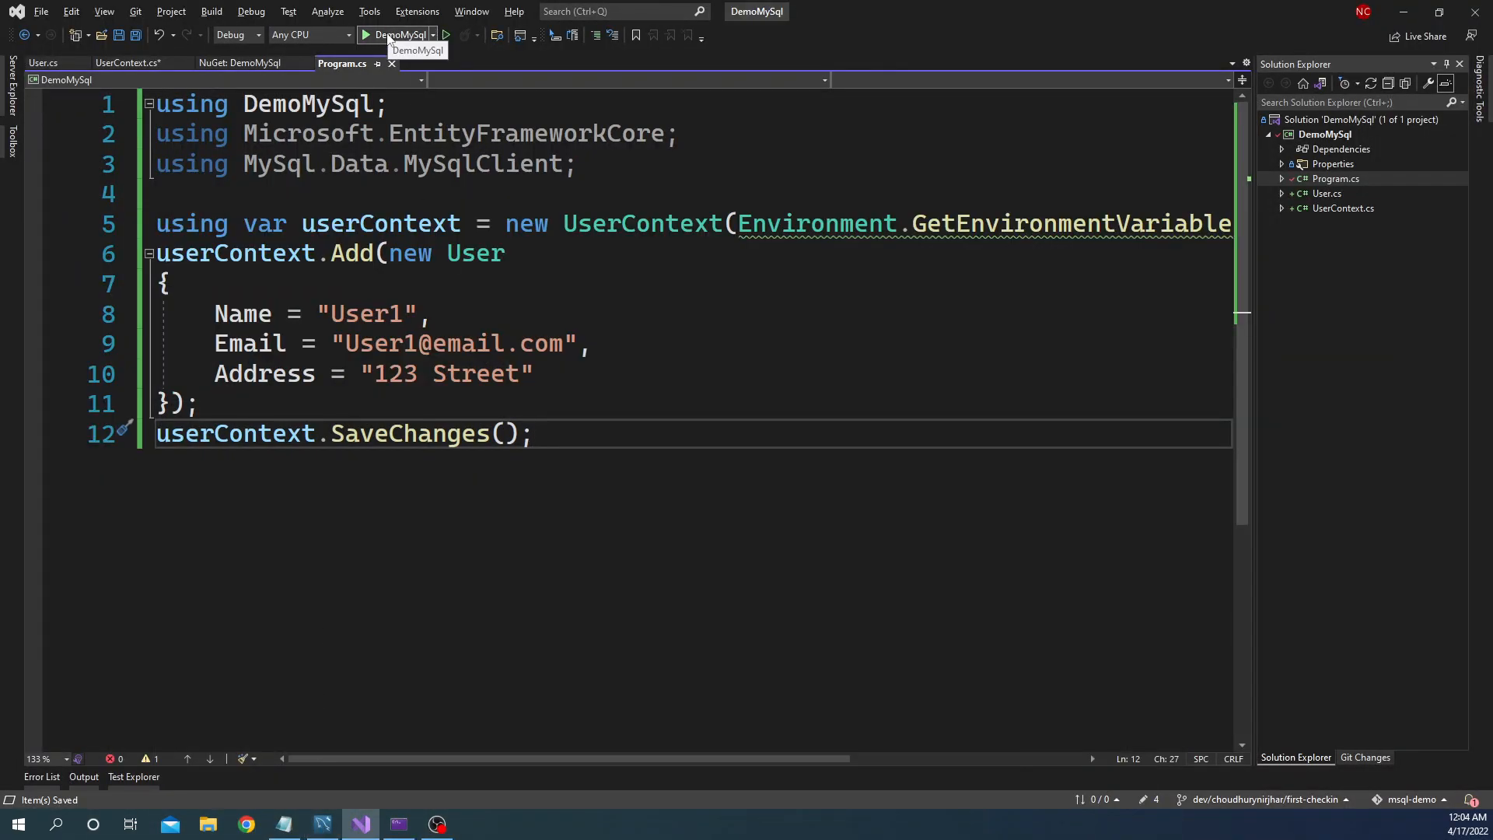
Run DemoMySql to exit code 0 and verify the User1 row in MySQL Workbench
click(365, 36)
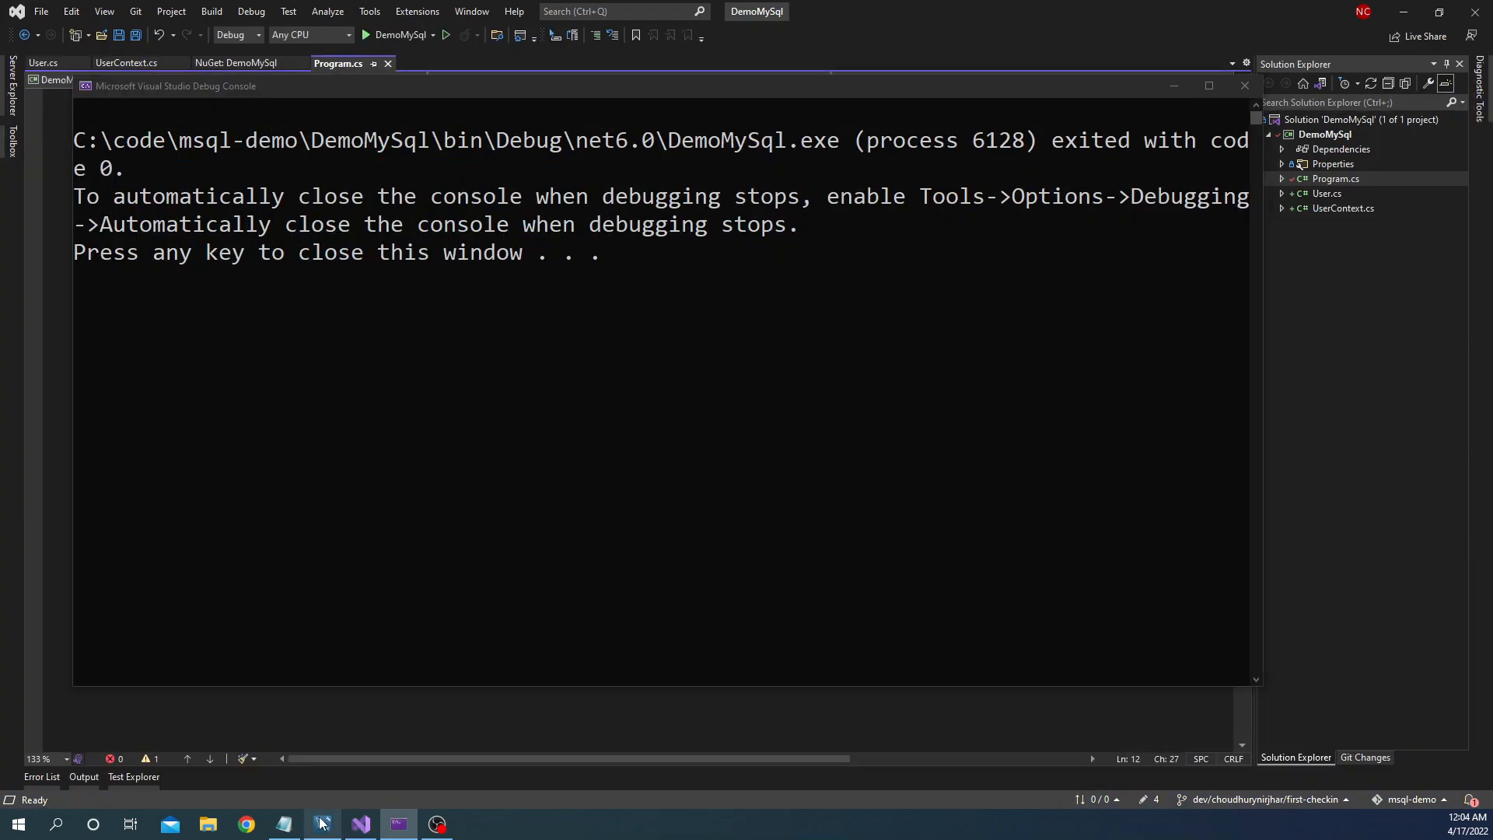
click(322, 824)
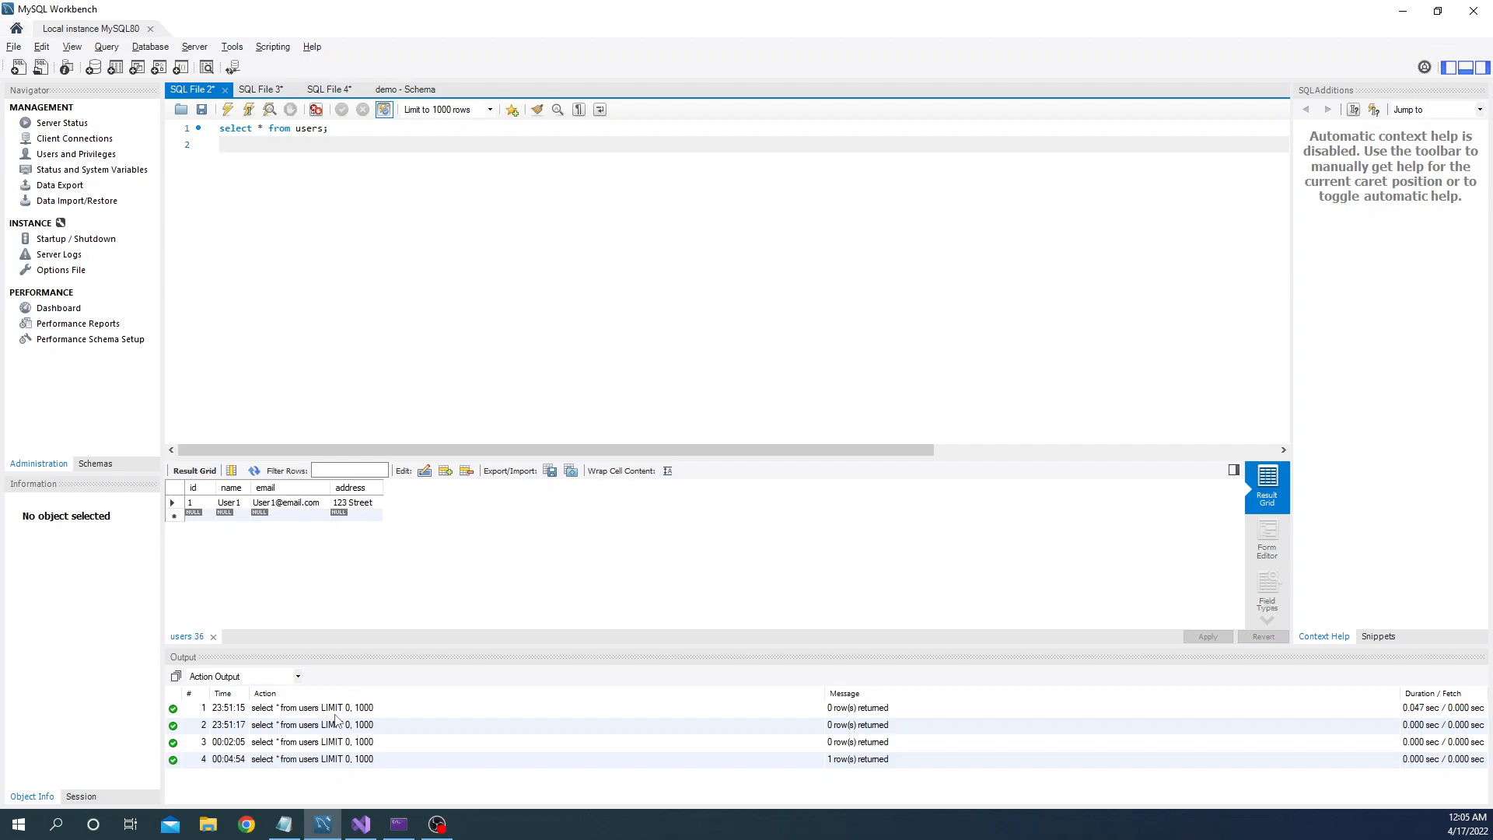
Return to Visual Studio after checking the User1 row with address 123 Street
click(359, 824)
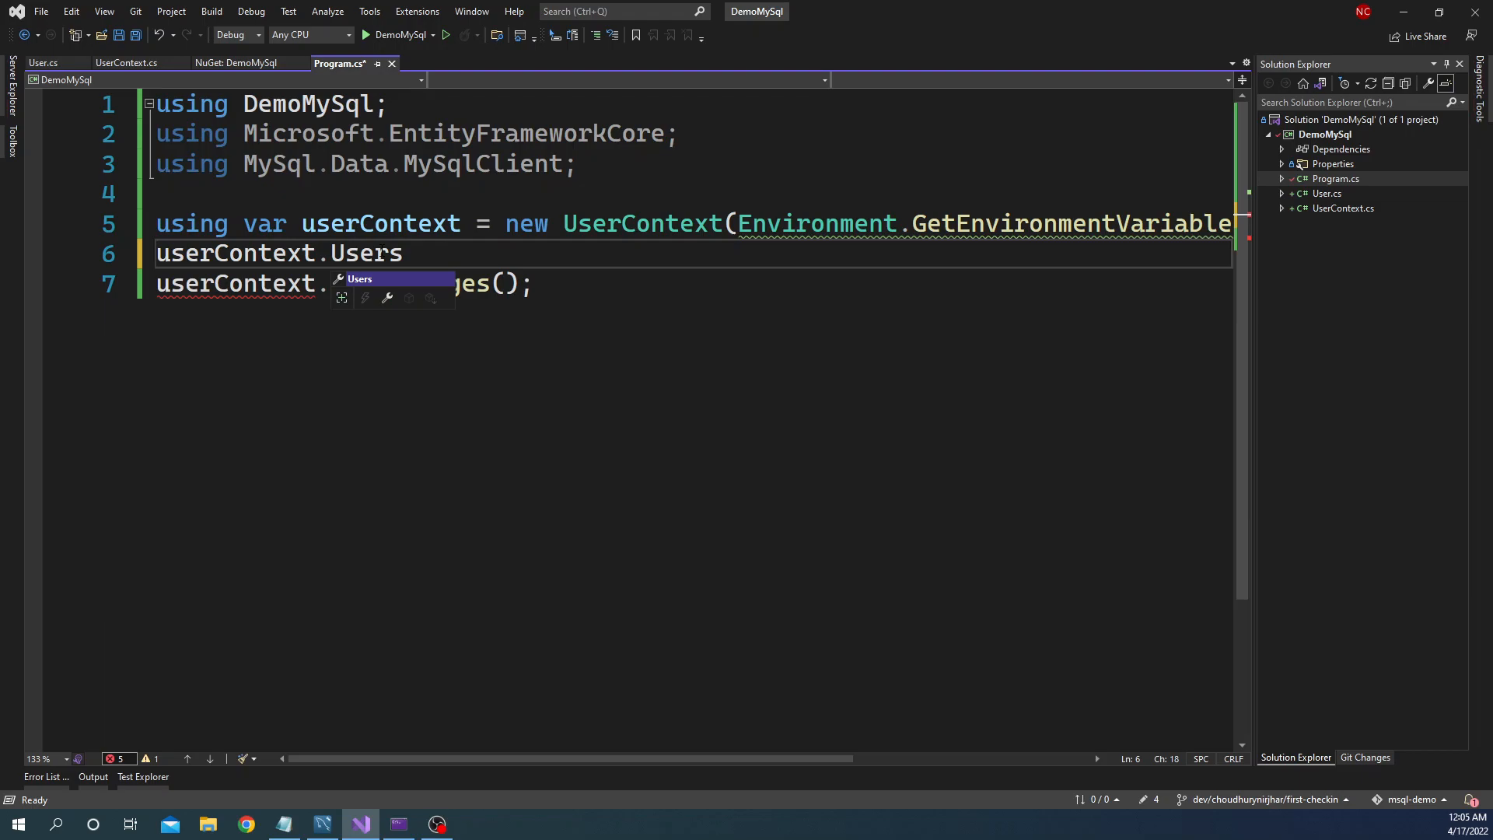
Write a Select expression projecting each user as "{Name}, {Address}"
text(.Add(new User)
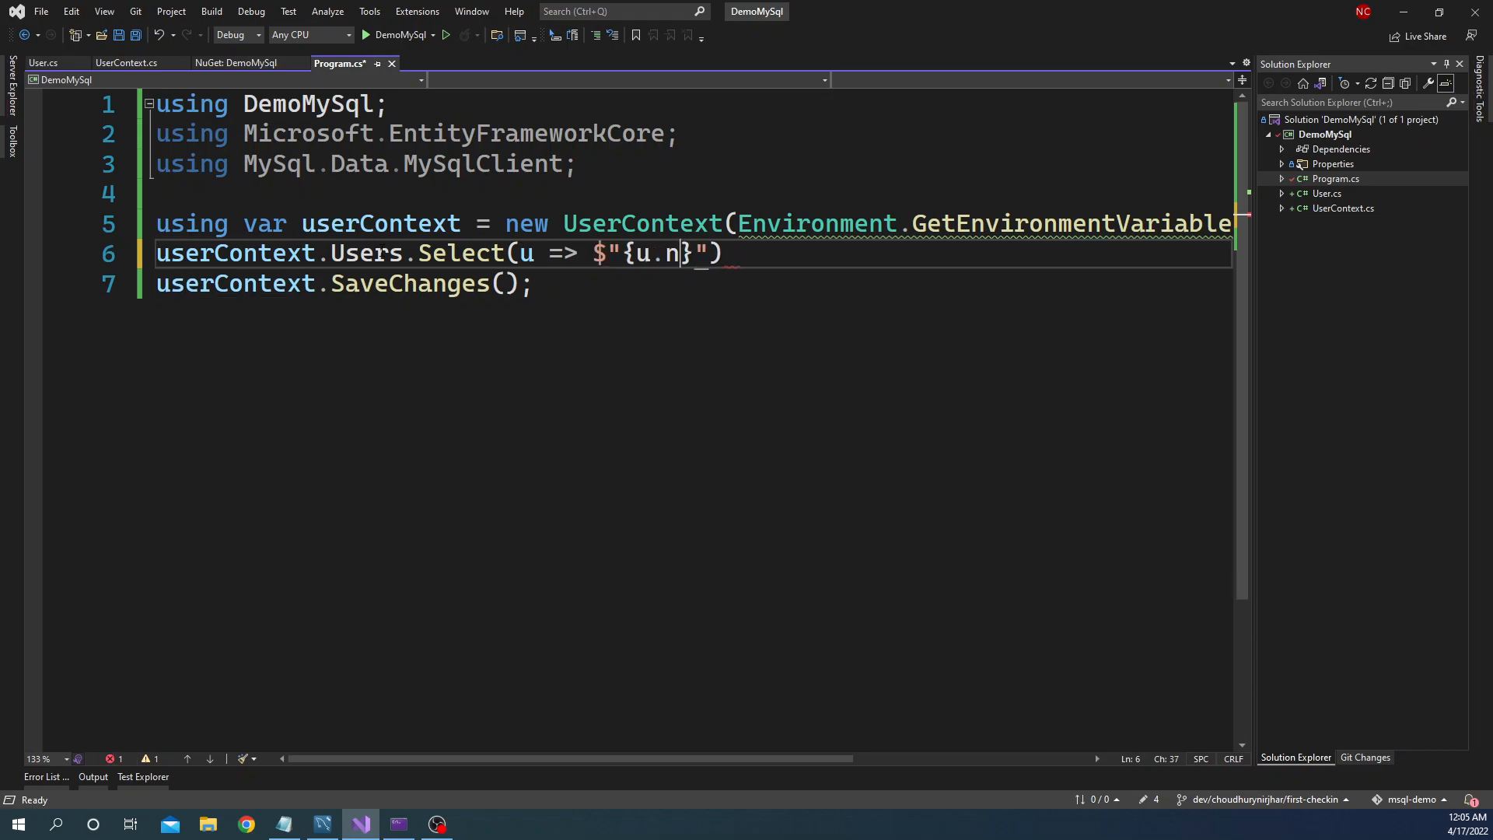
text(ame},)
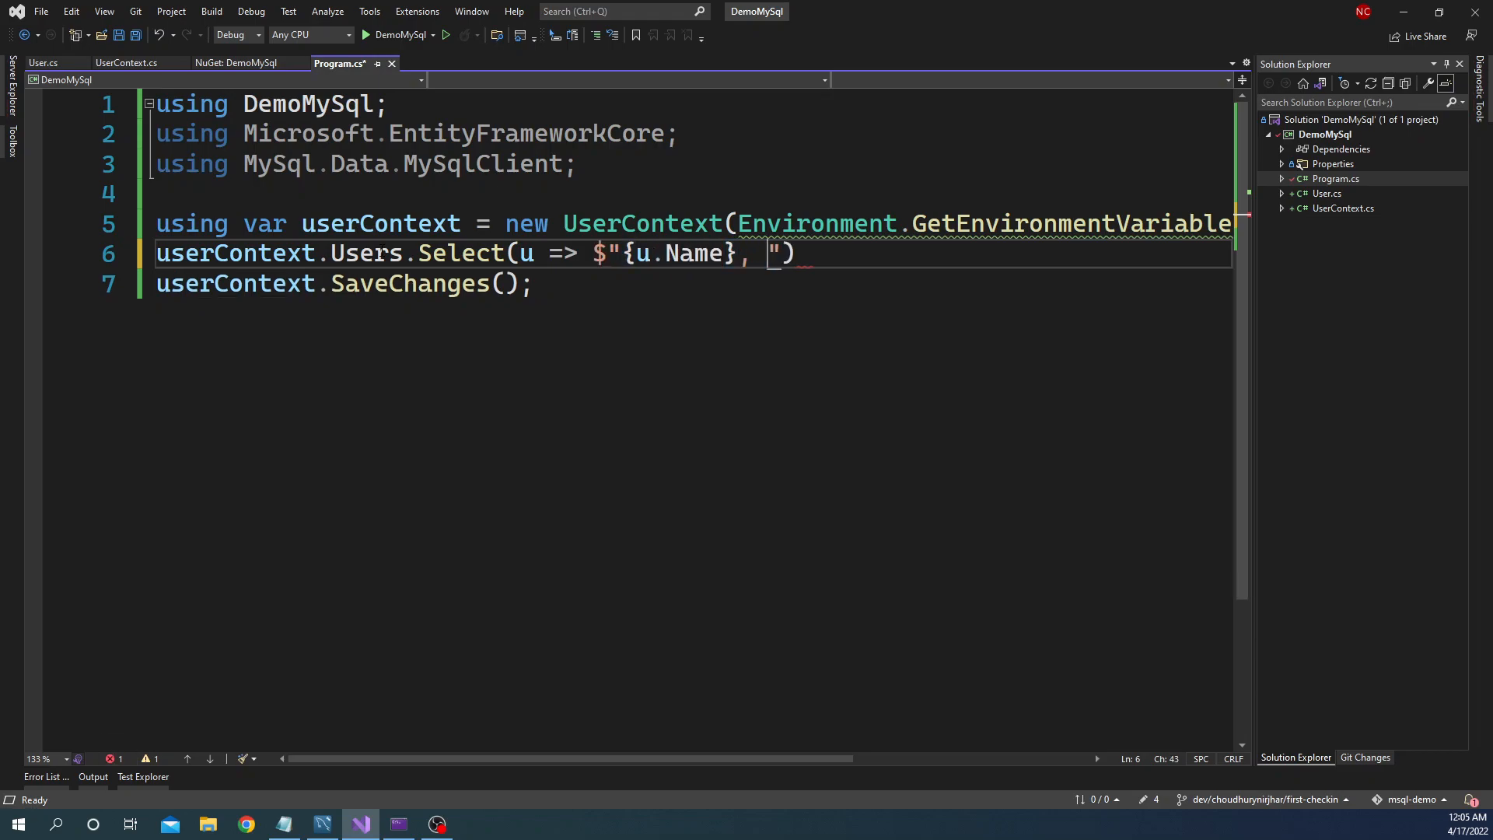
text({u})
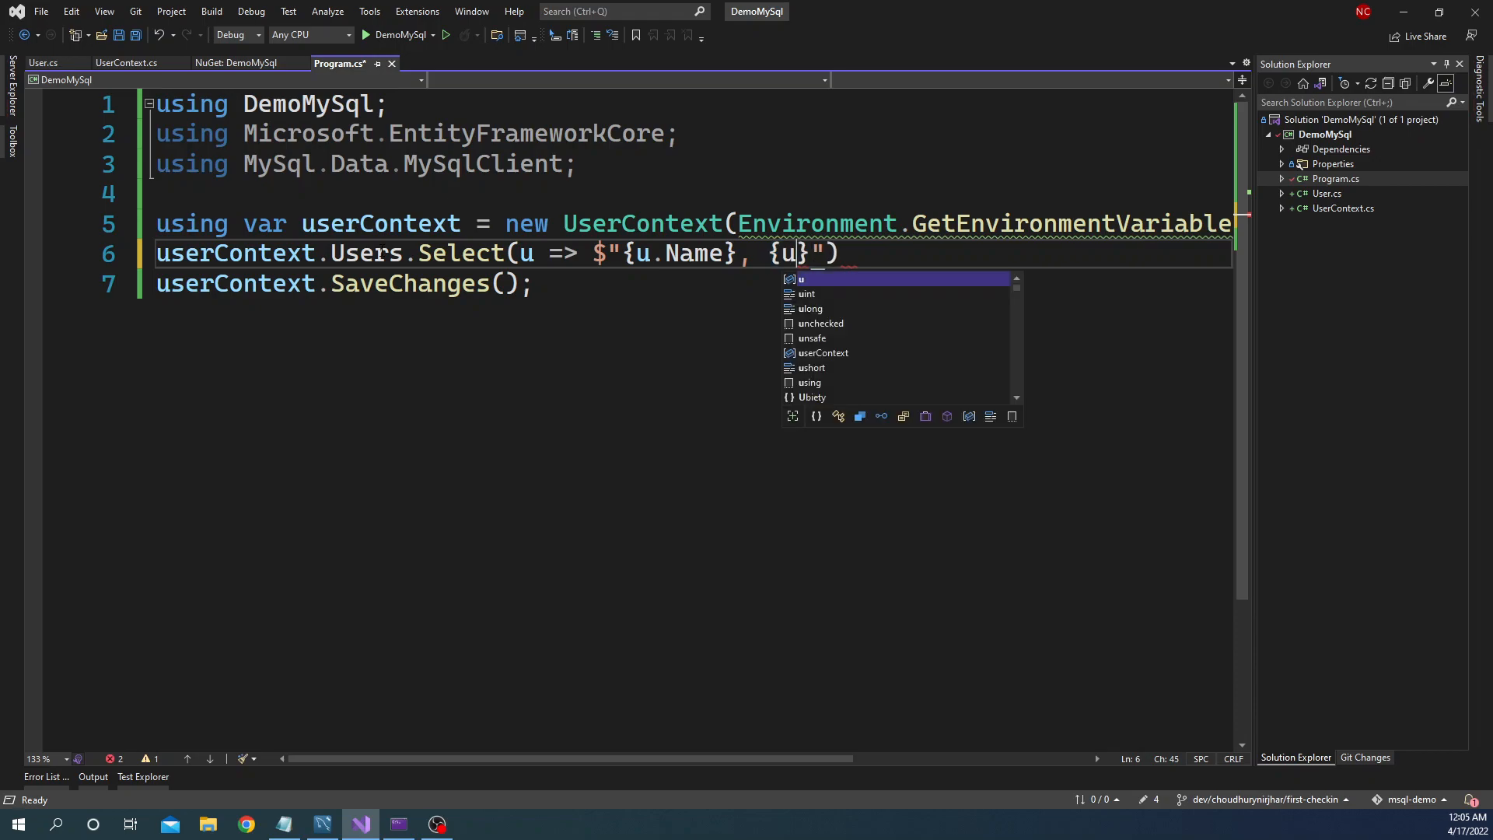
text(Address)
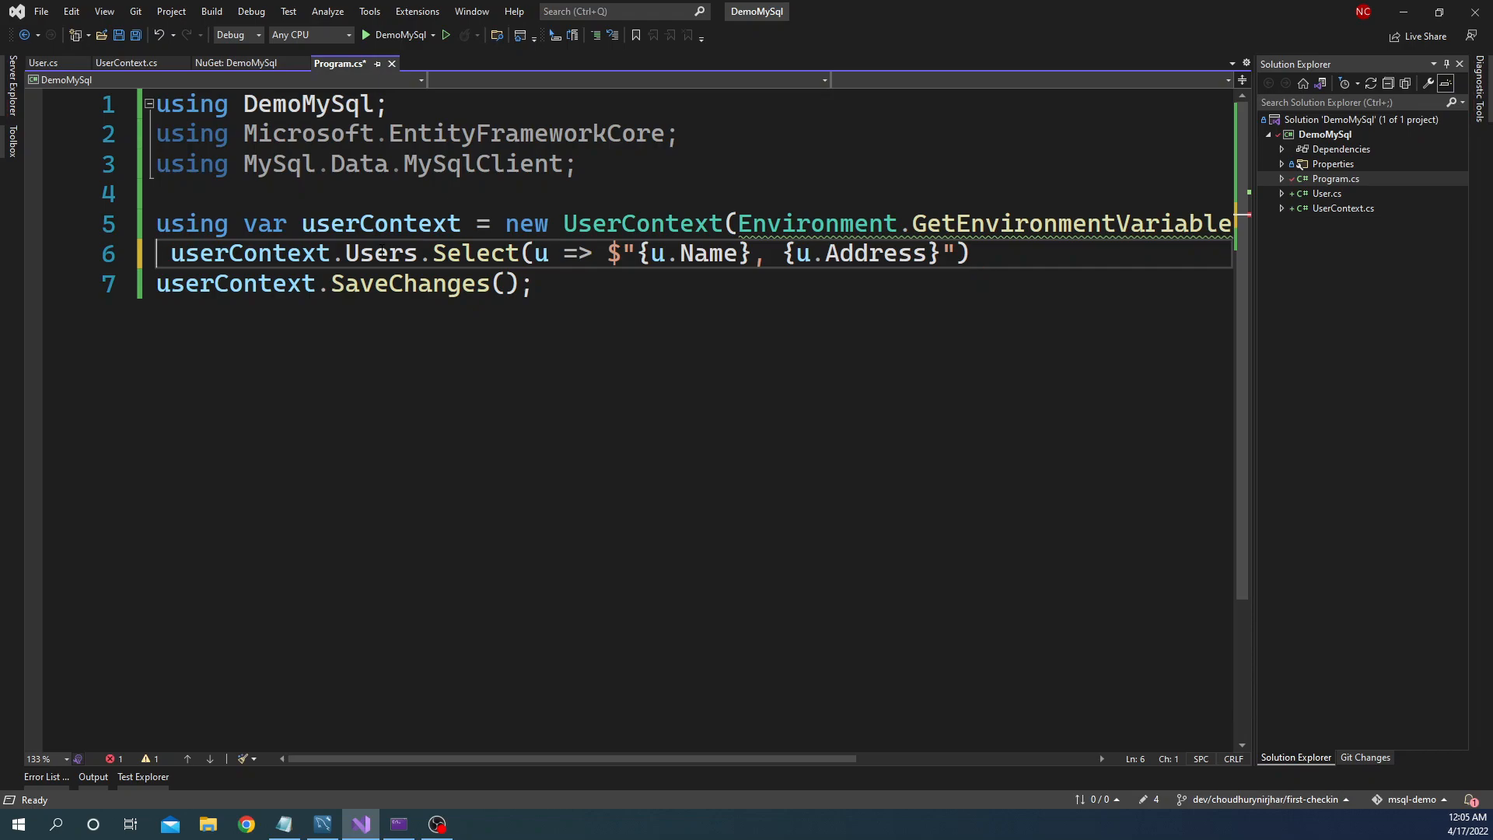
Wrap the projection in Console.WriteLine(String.Join(',', …)) so all users print on one line
text(Console.w)
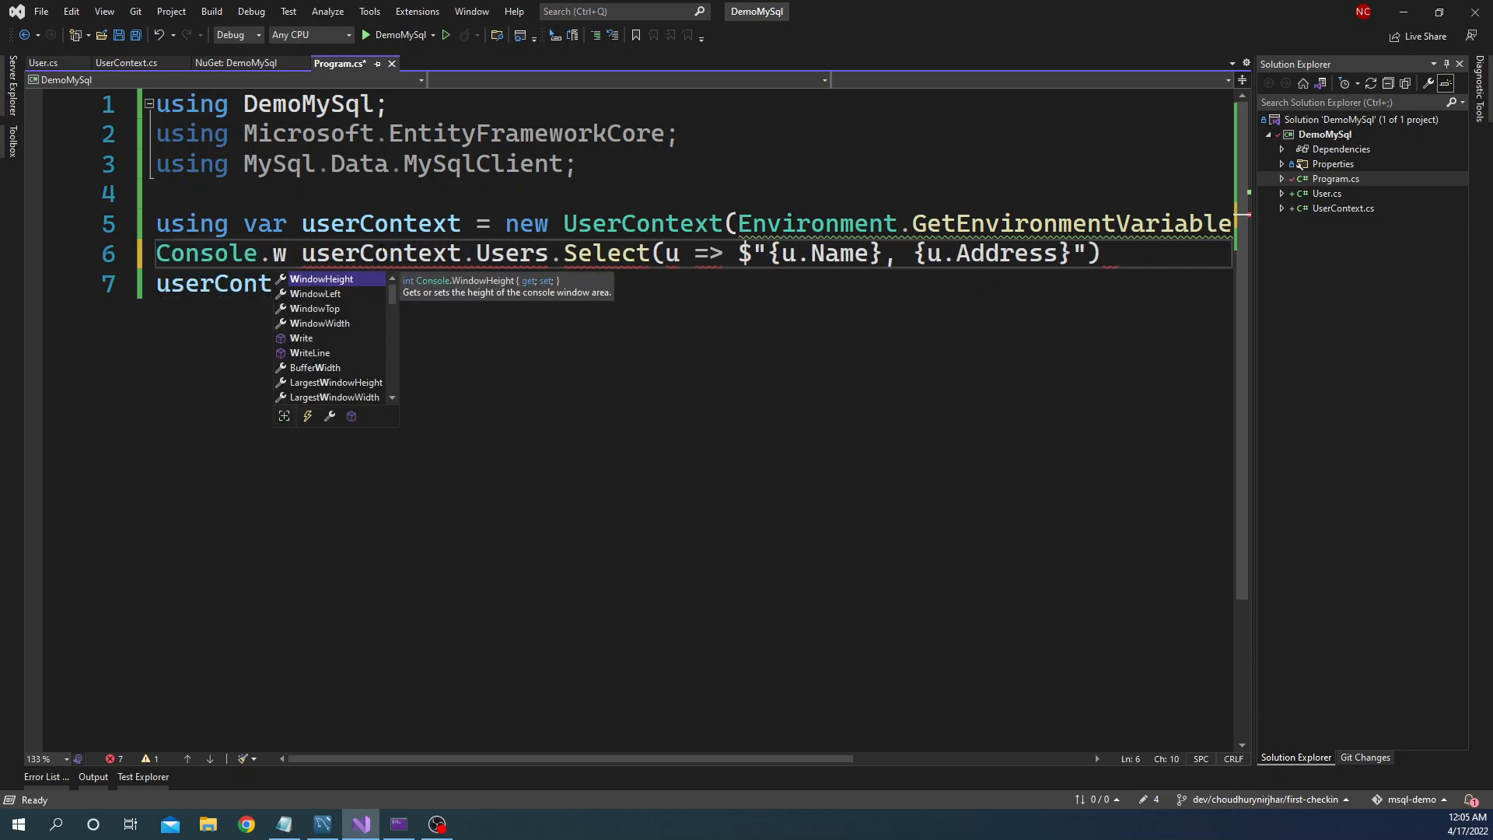
text(ri)
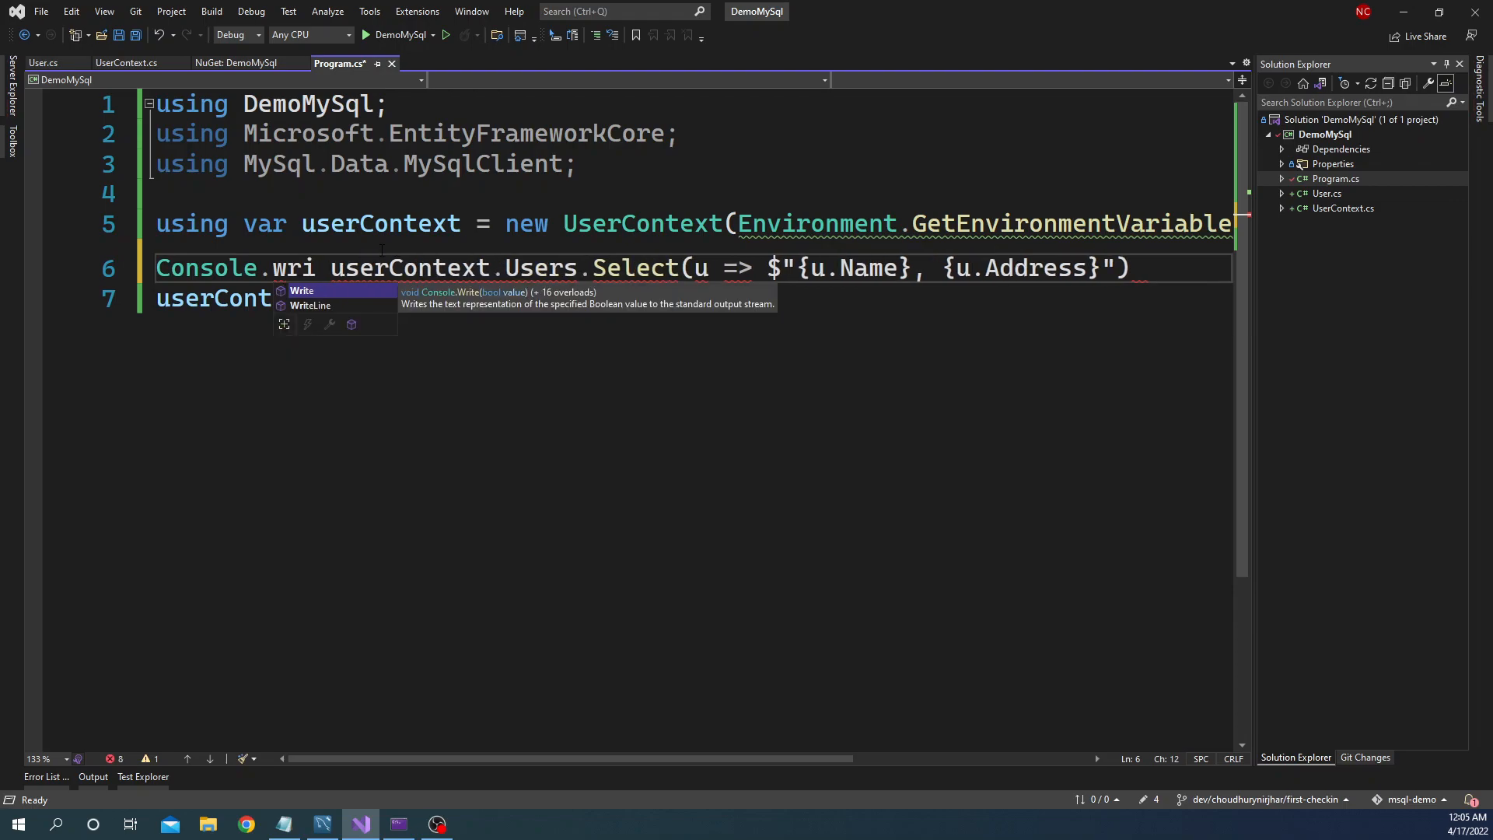
text(WriteLine()
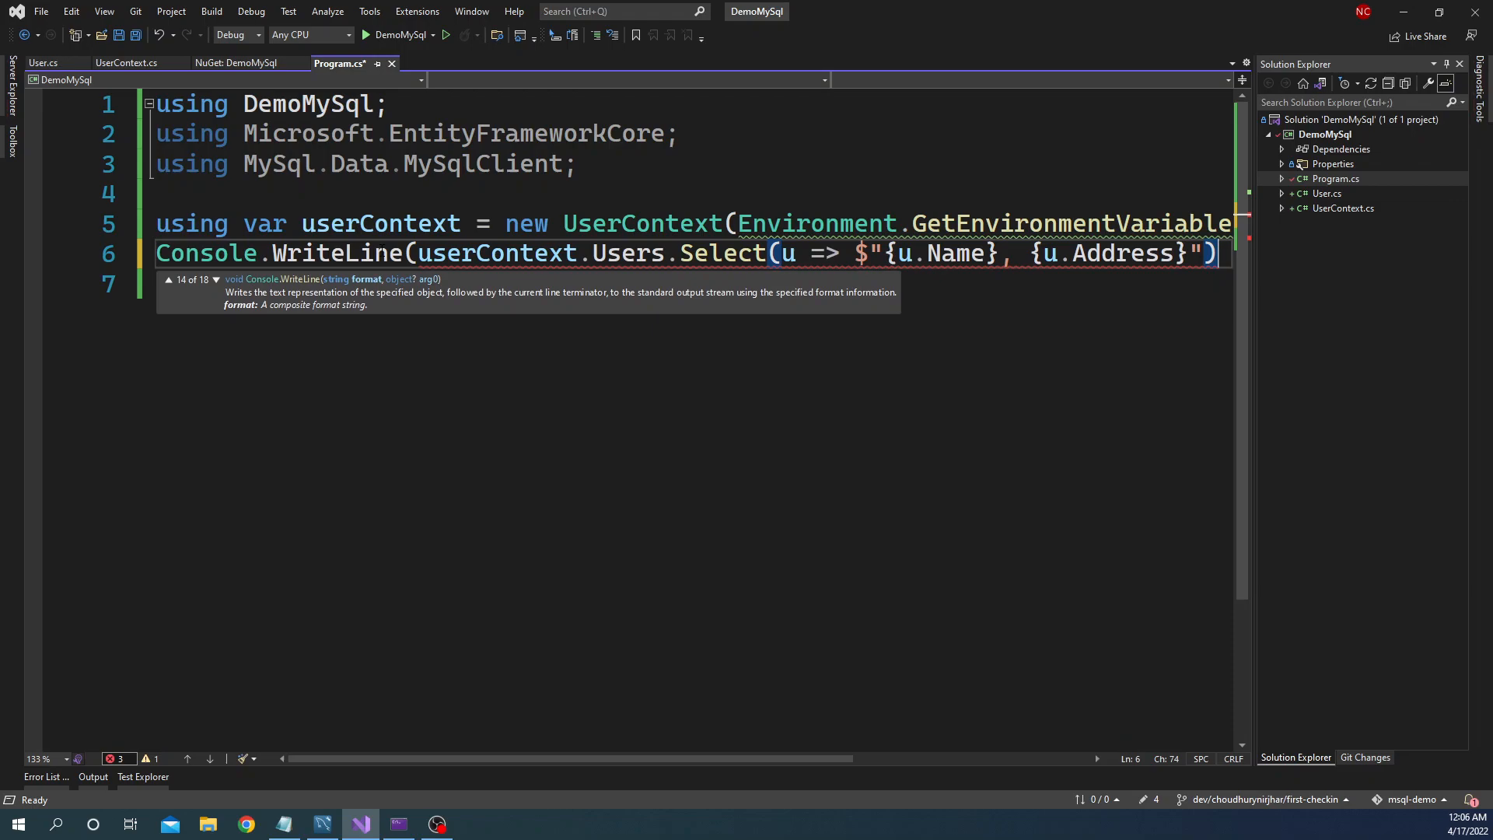
text(userContext.SaveChanges();)
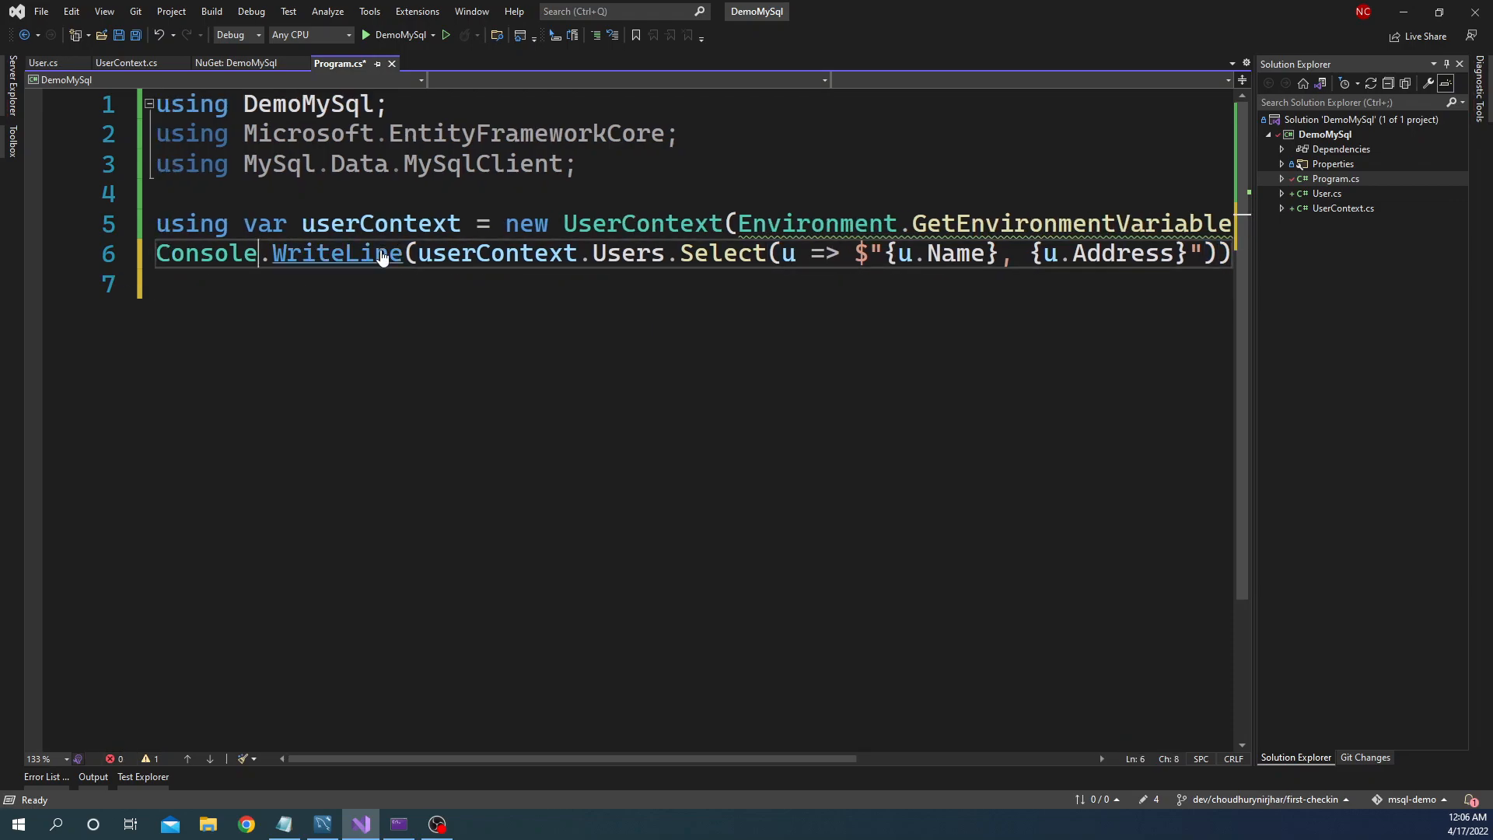
text(st)
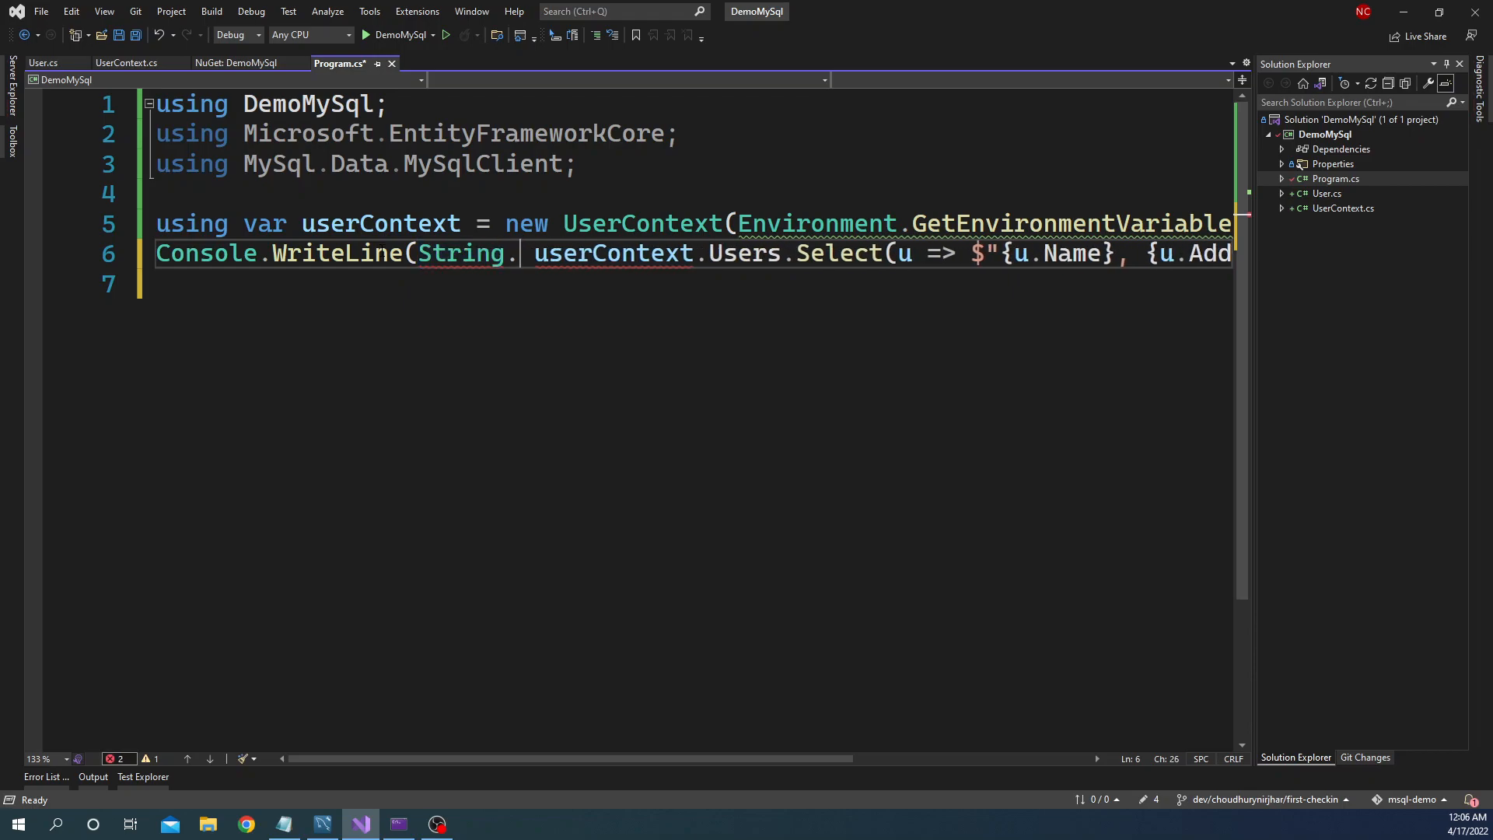
text(Join()
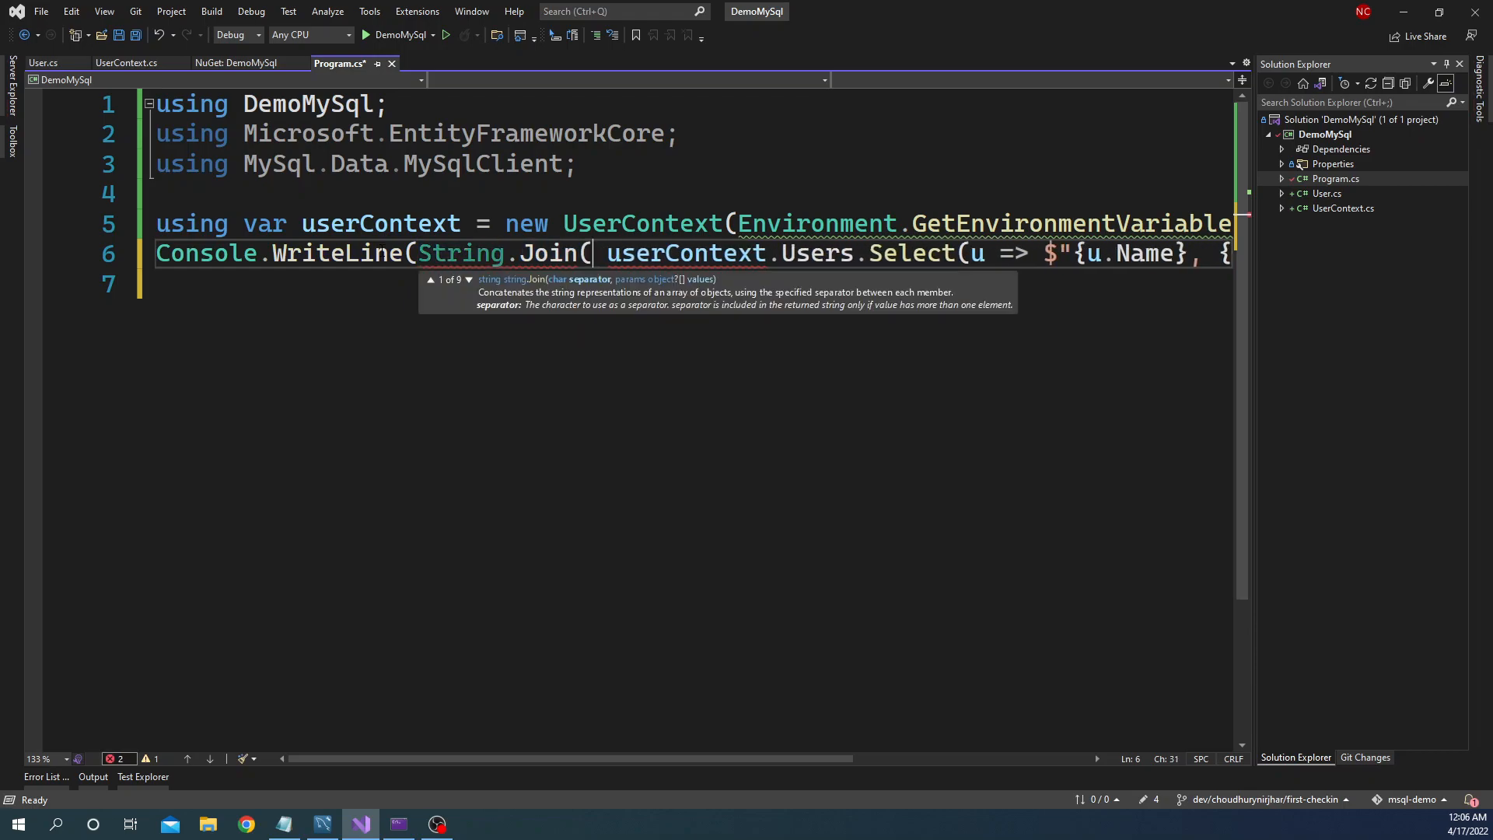
text(')
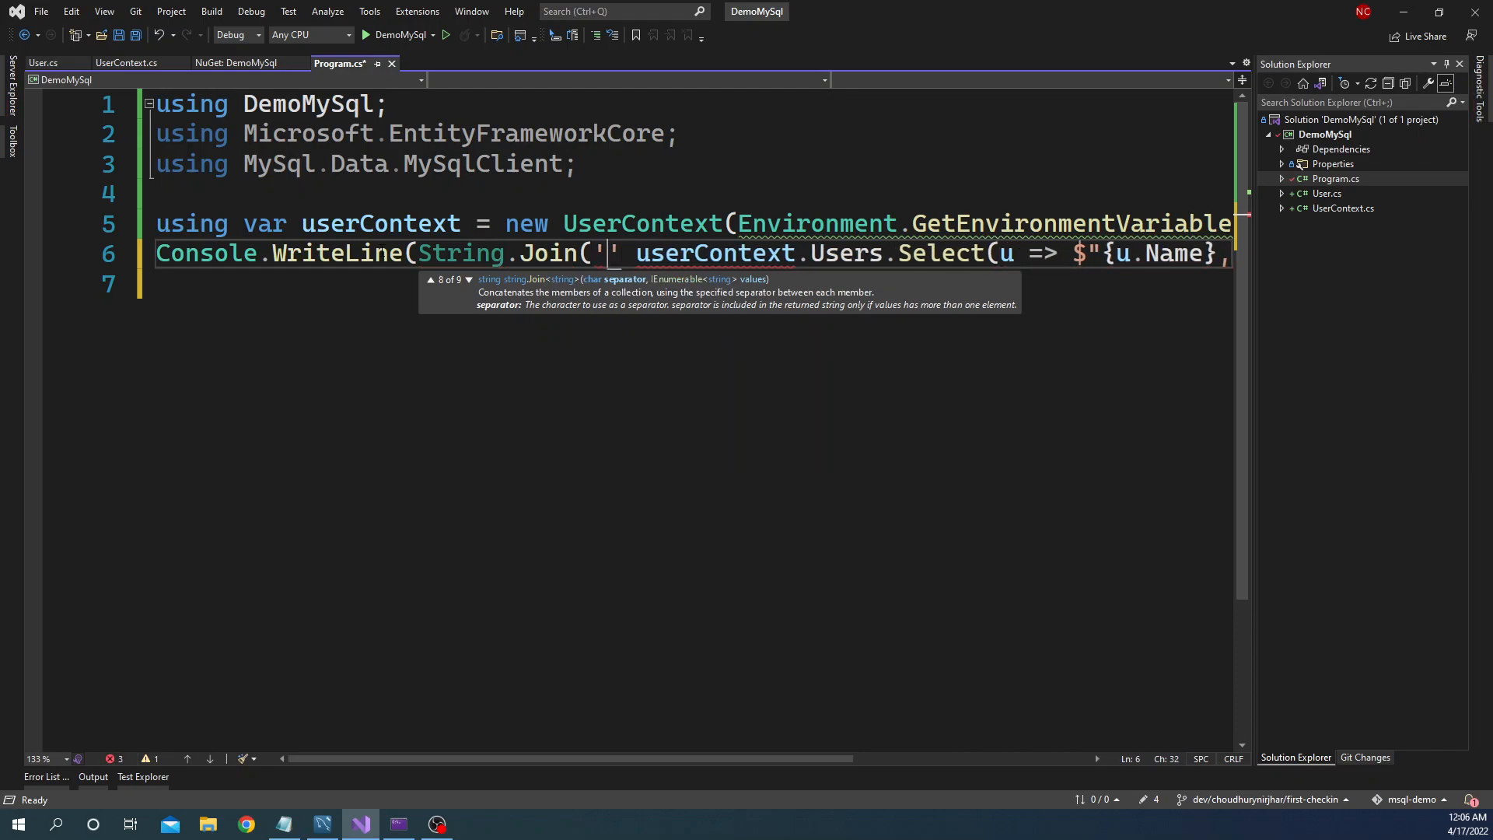
text(,)
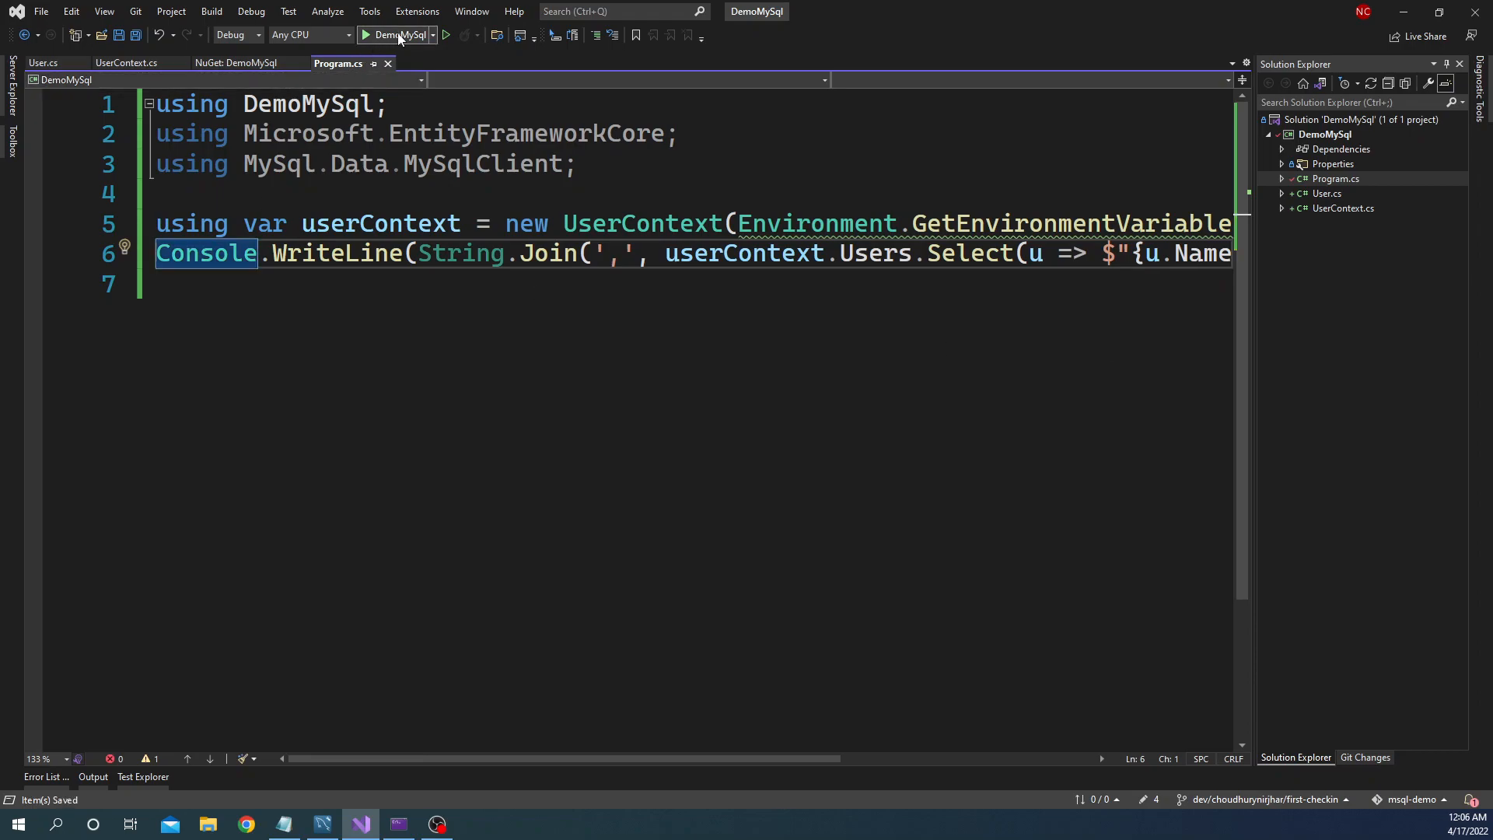
Run DemoMySql to print the users, then remove the Console.WriteLine statement
click(365, 36)
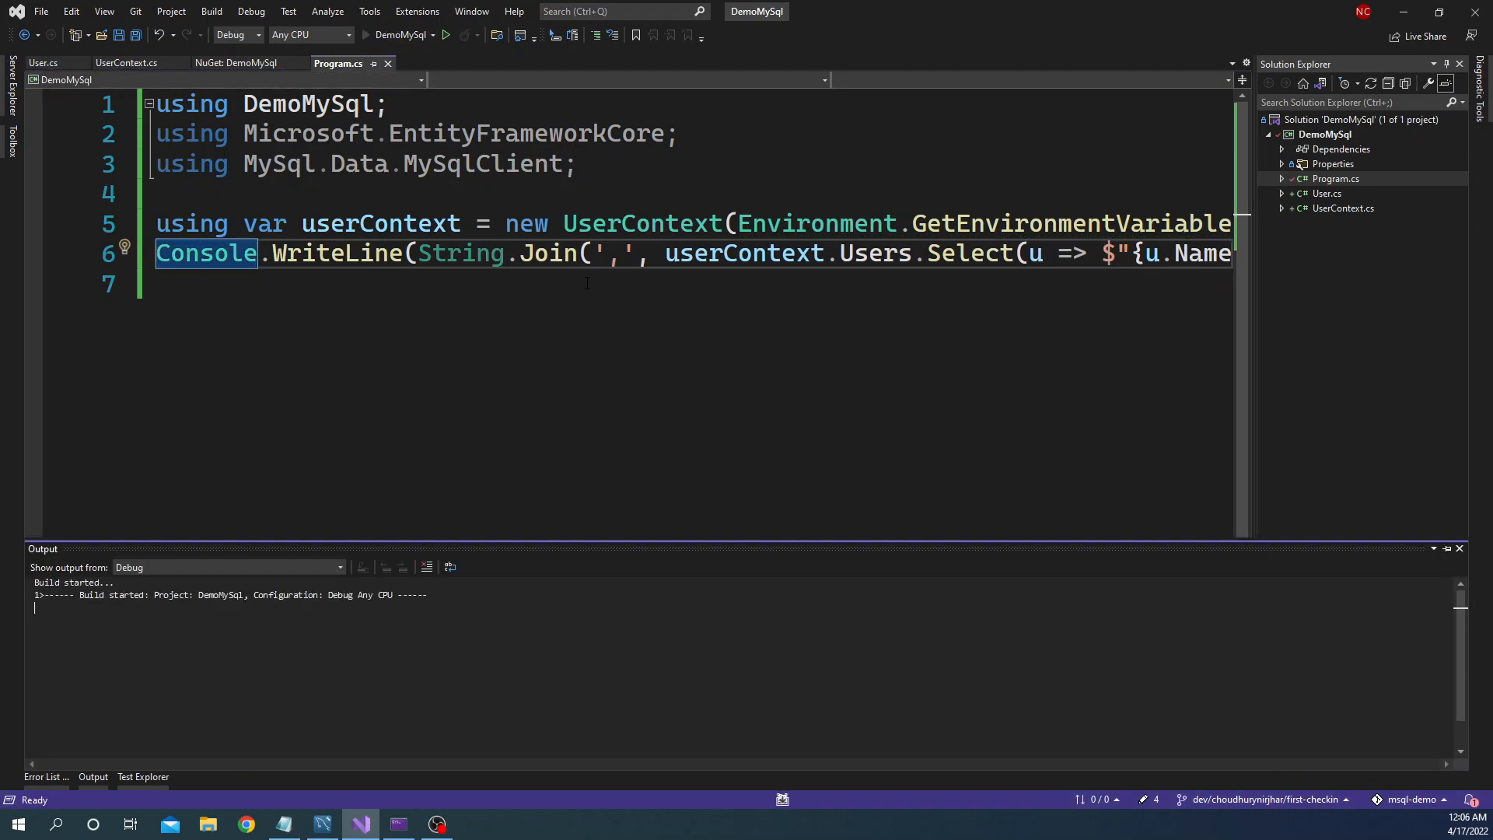
click(446, 36)
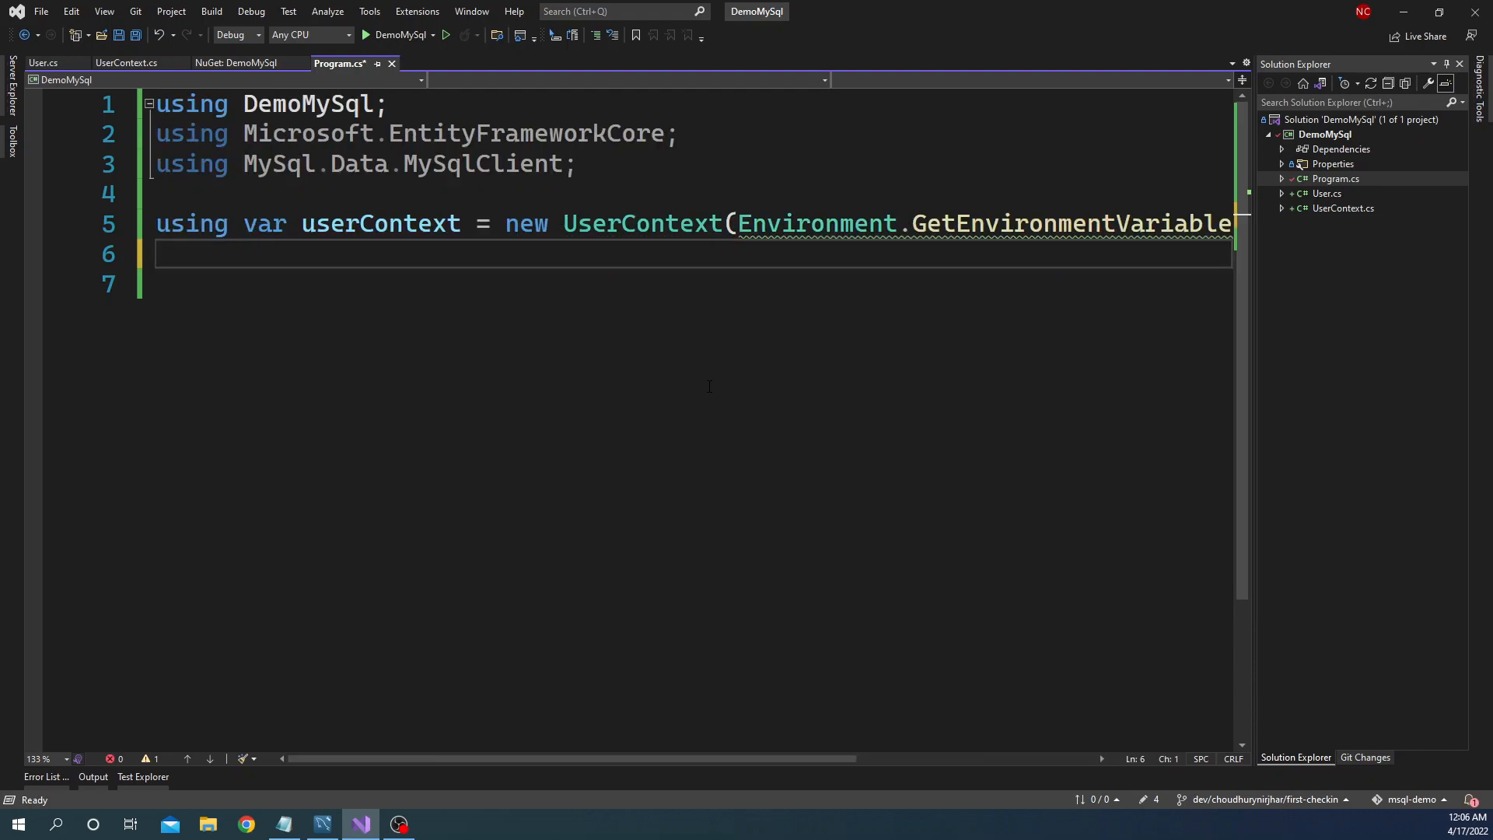
Set userContext.Users.First().Name = "User2" followed by userContext.SaveChanges()
text(u)
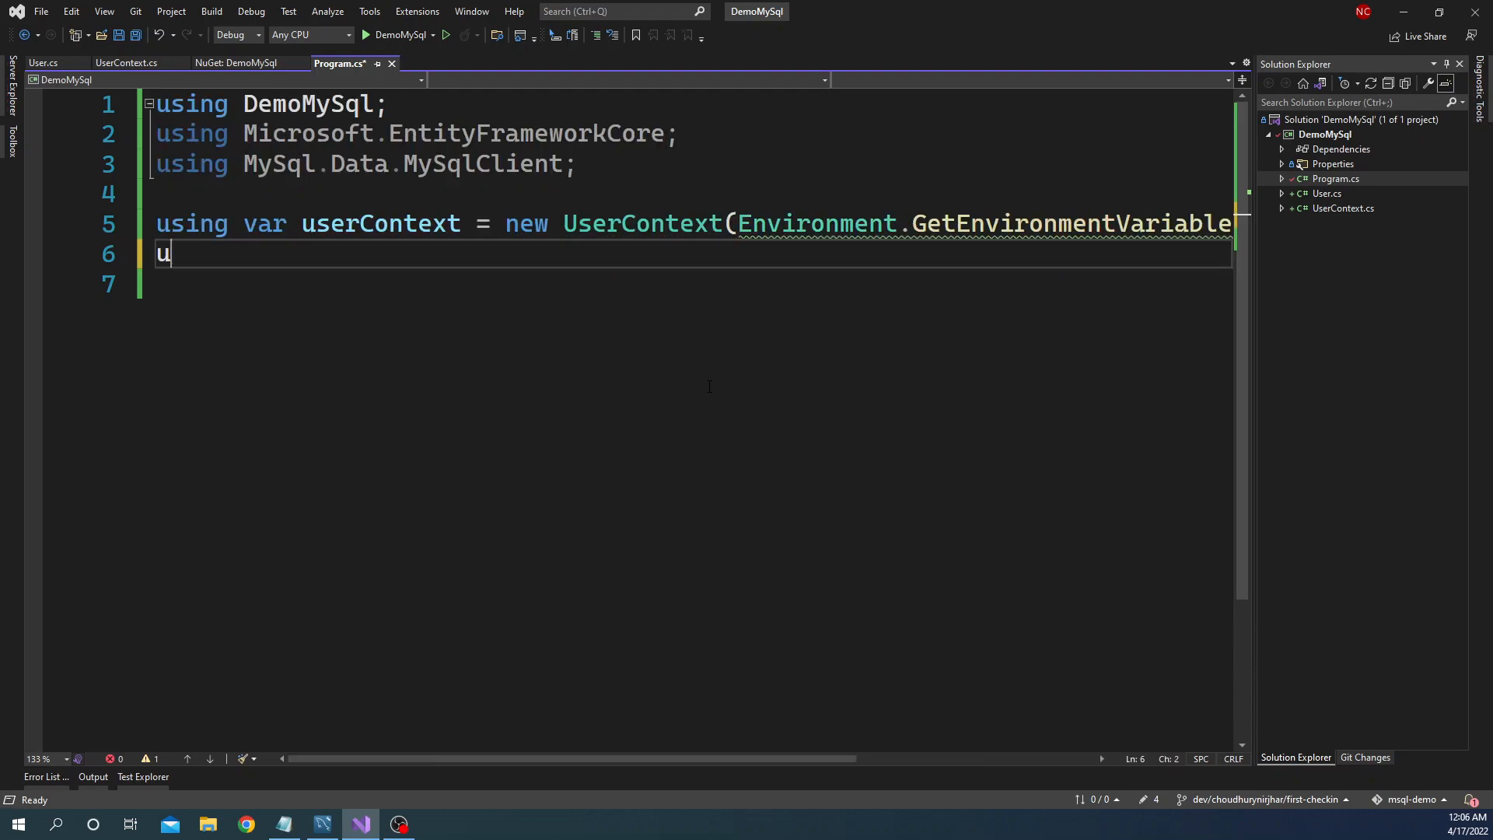
text(serContext.SaveChanges();)
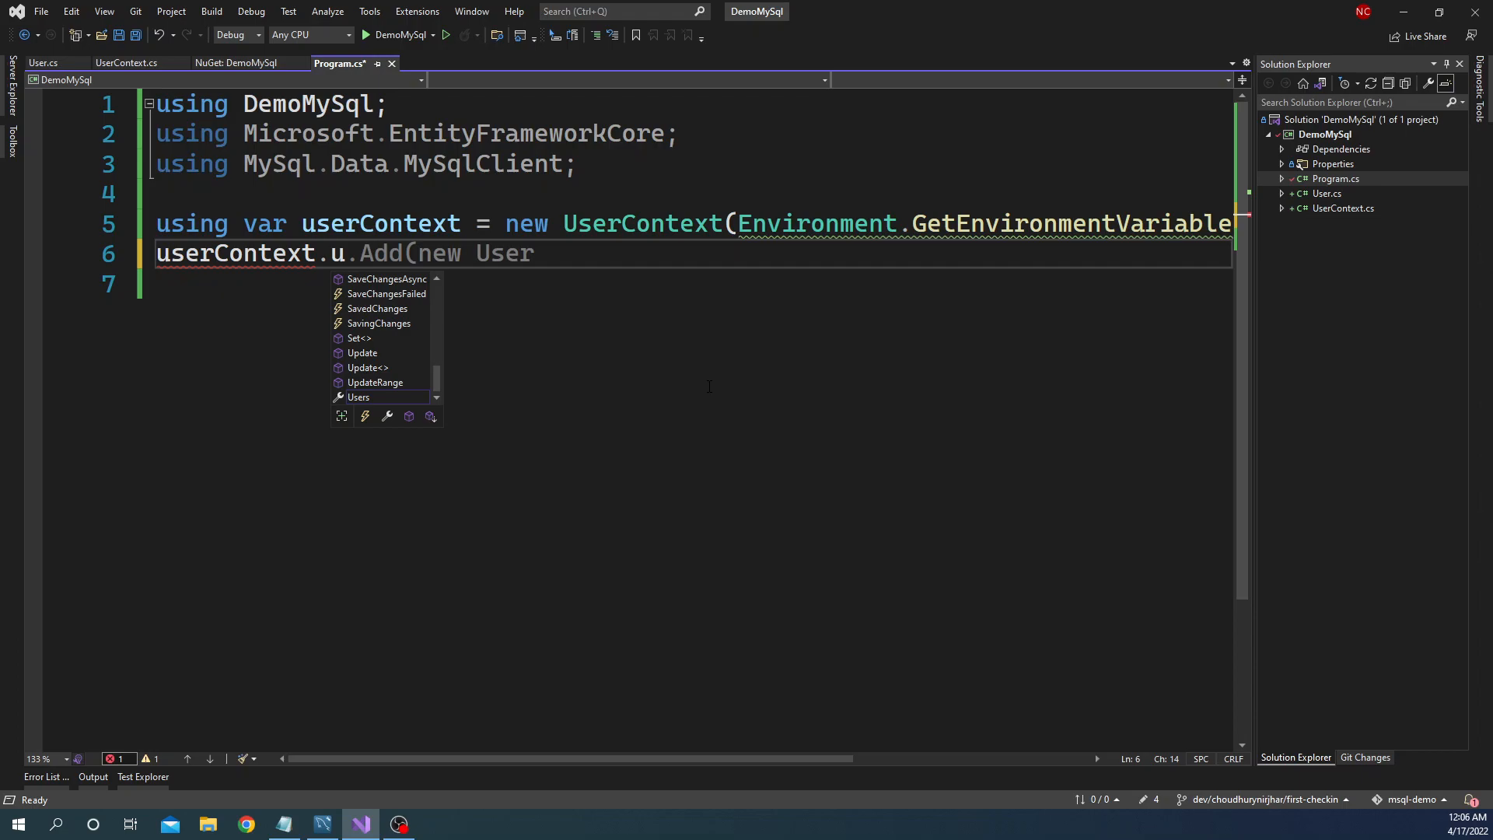
text(sers.First().Name = ")
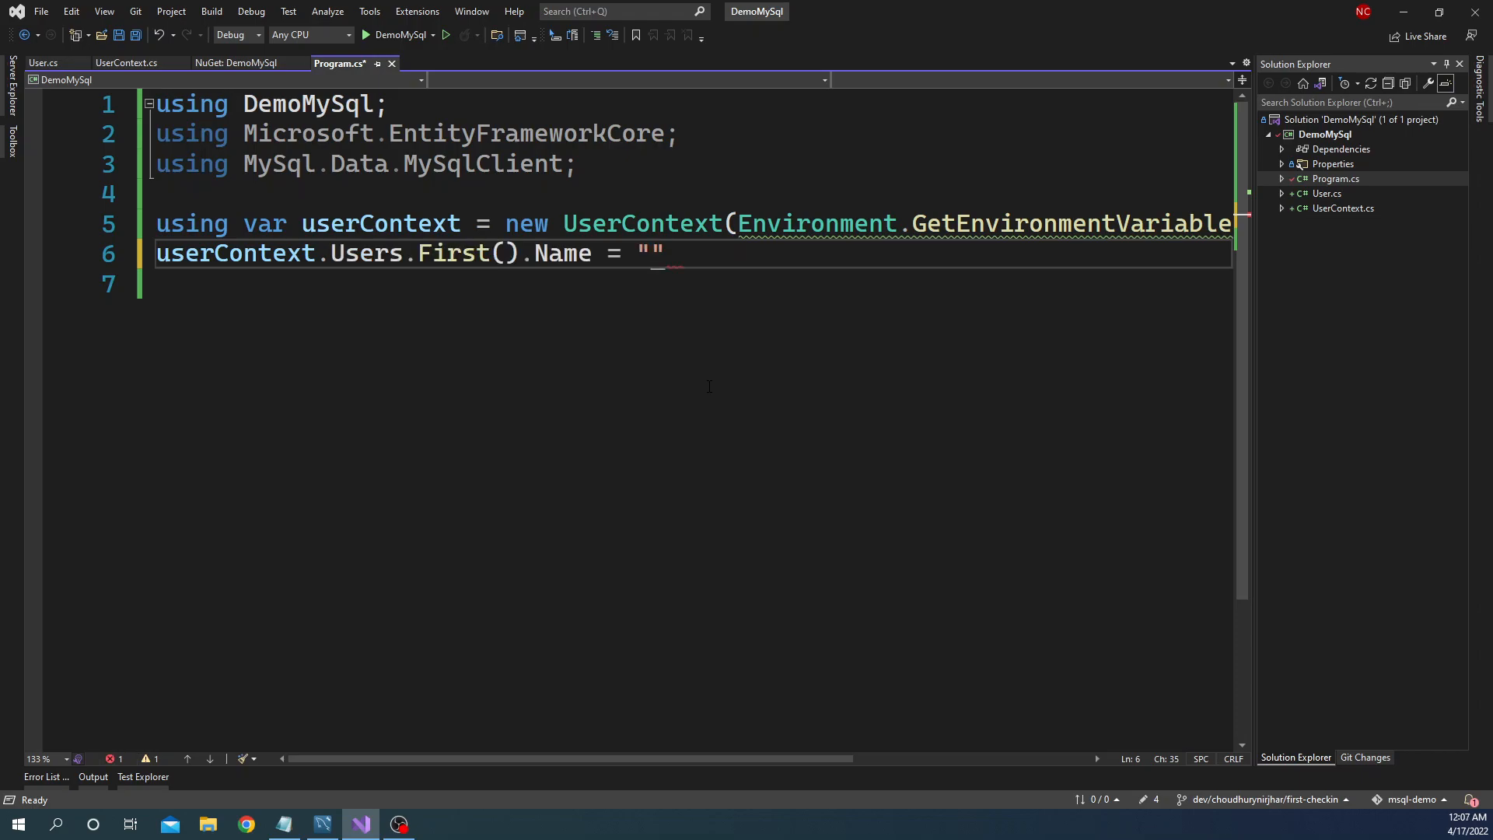
text(User2)
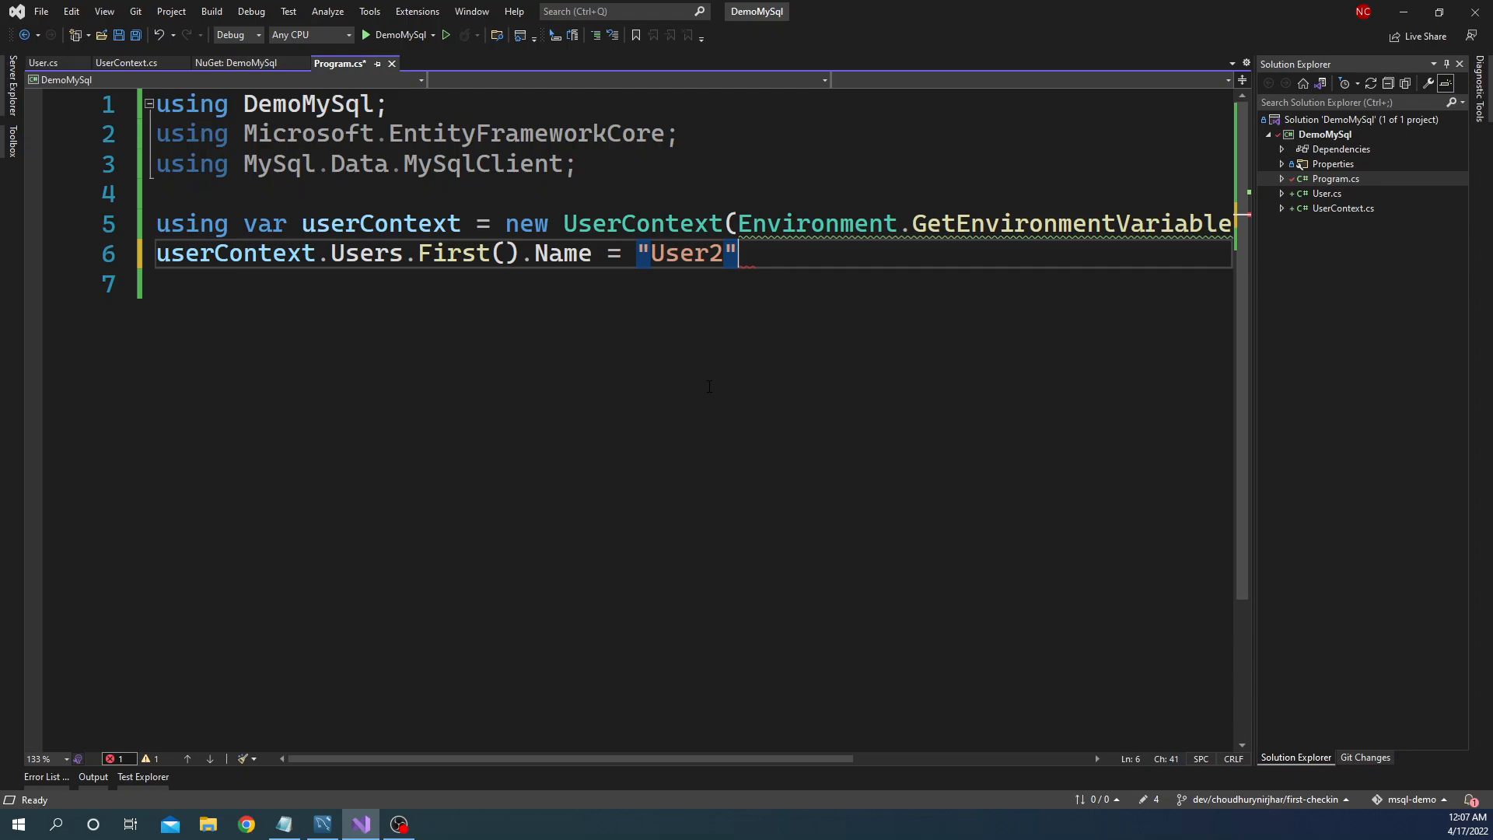
text(userContext.SaveChanges();)
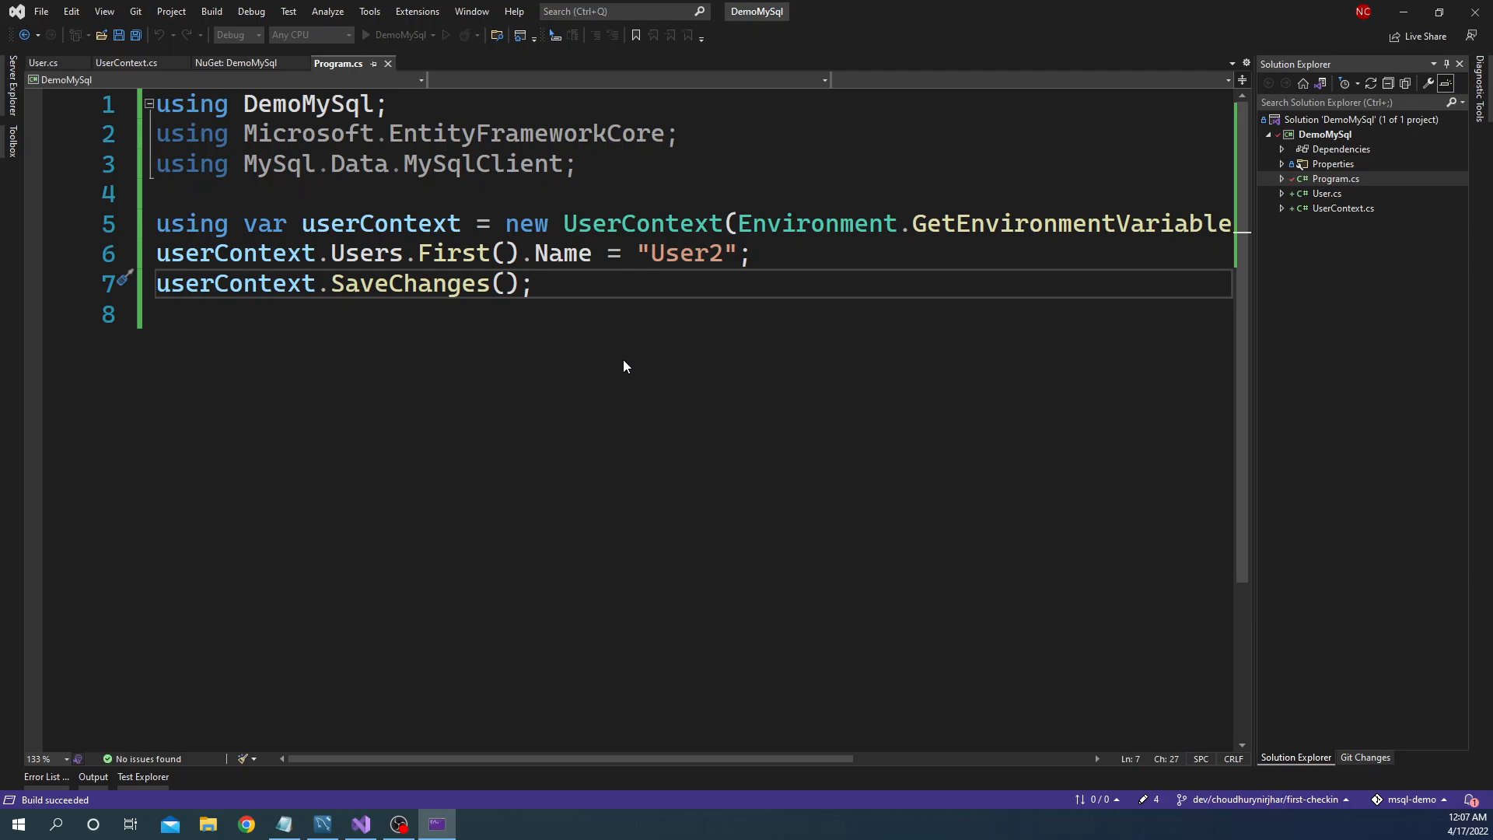
Run the rename, re-query users in Workbench to see User2, and return to the editor
click(364, 36)
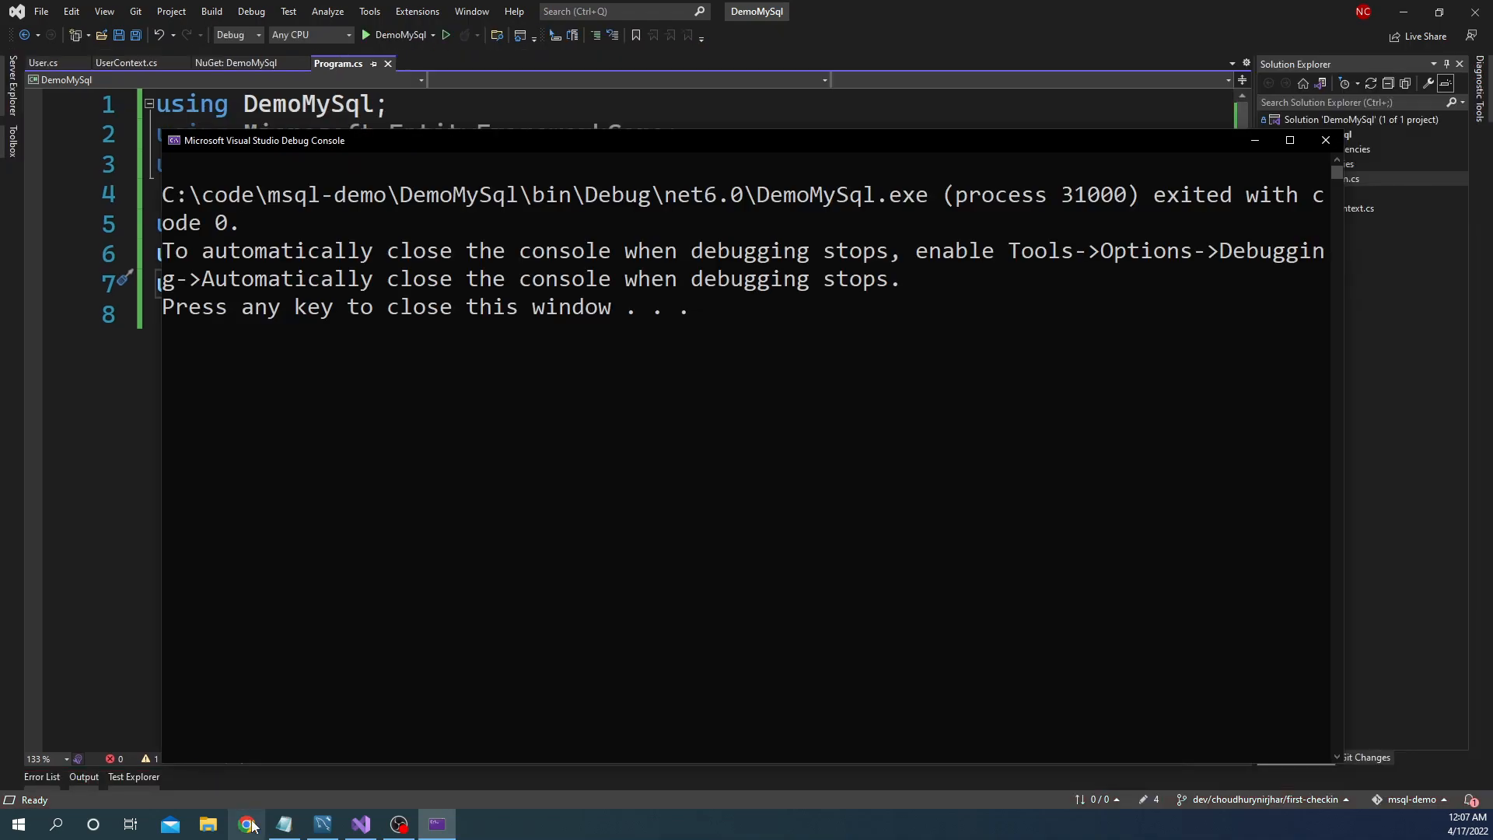
click(322, 824)
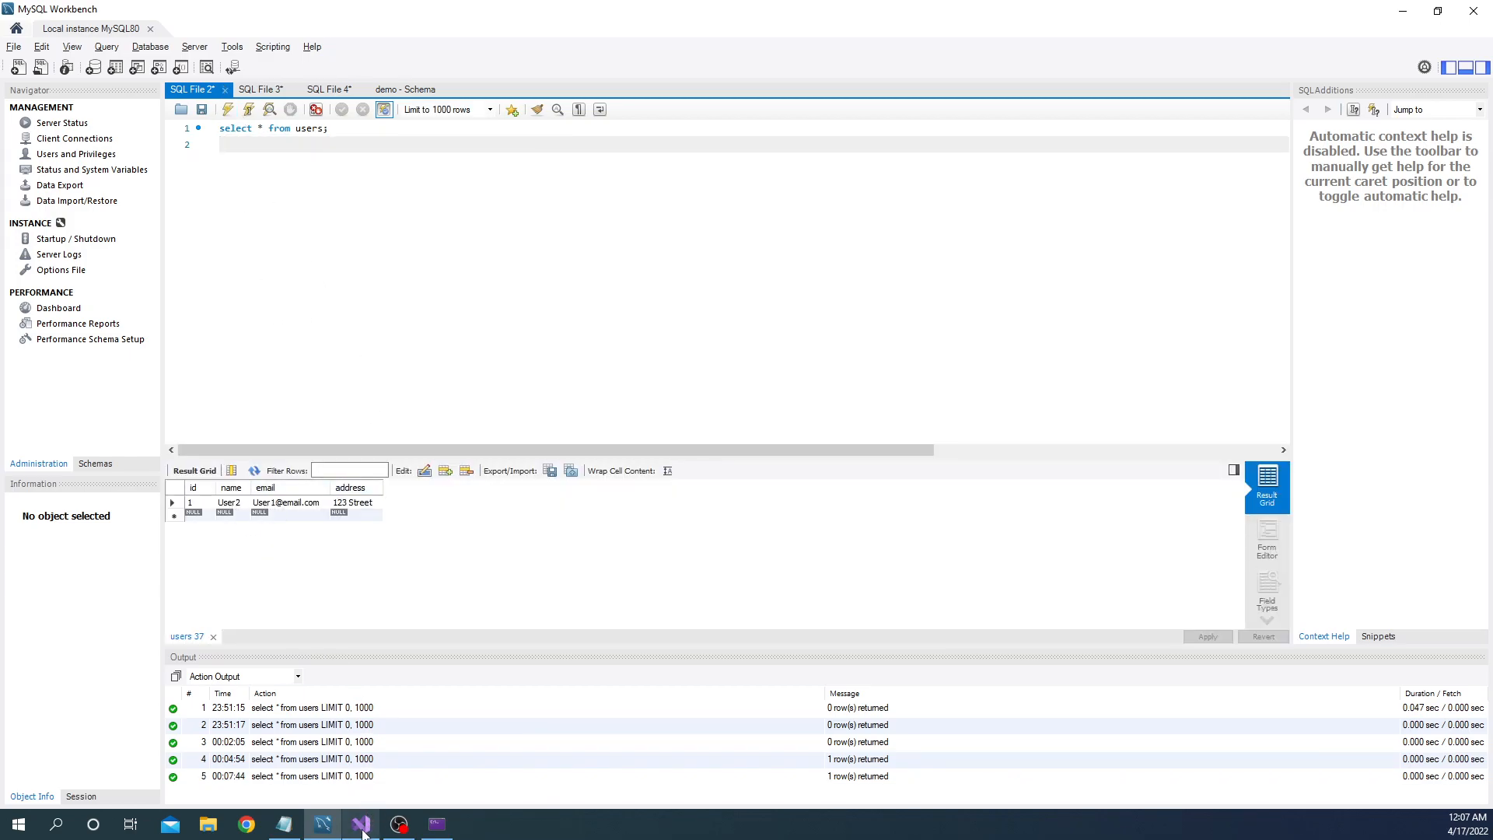
click(359, 825)
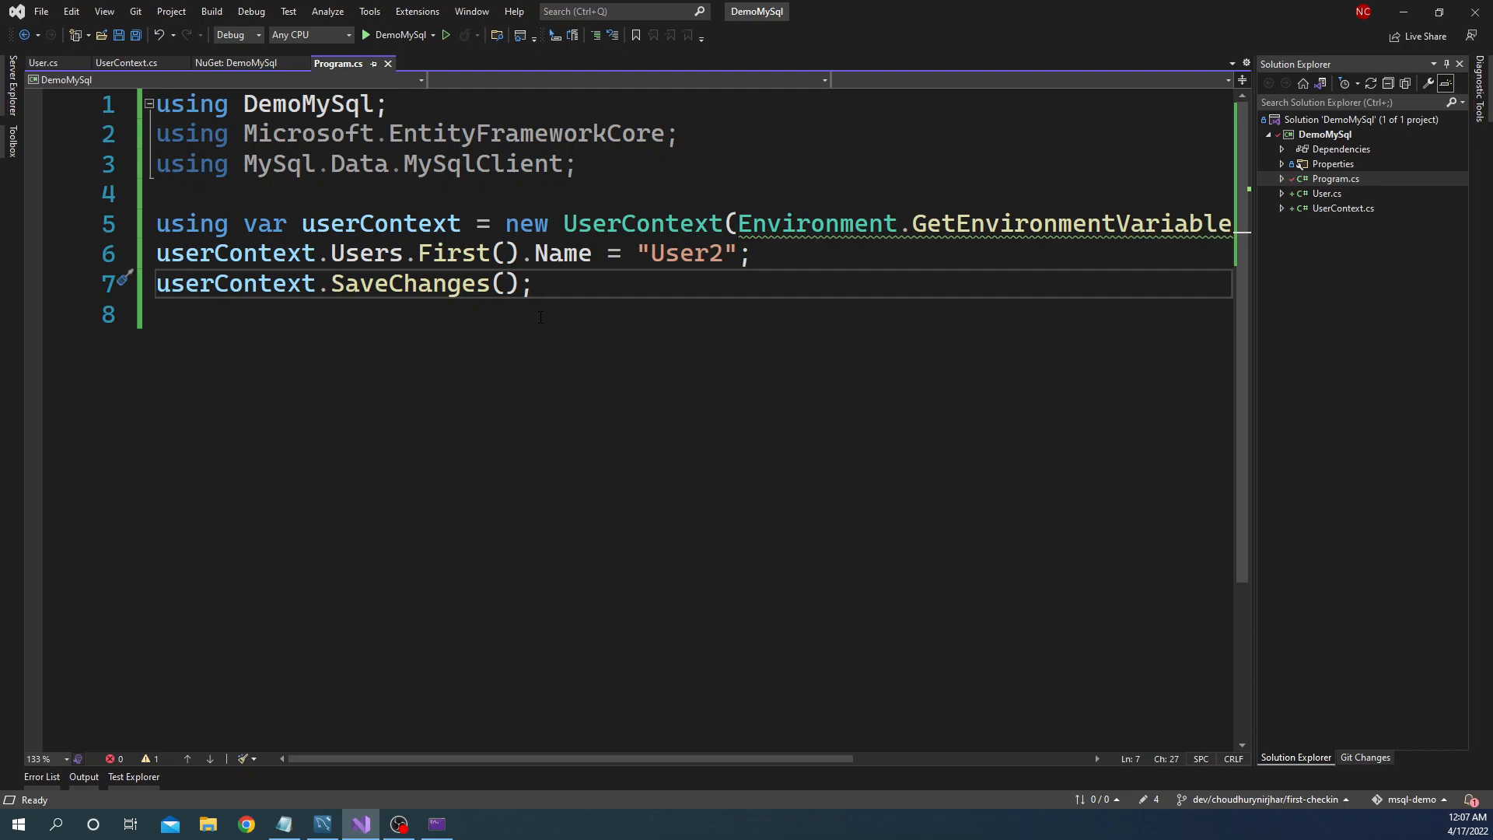
Insert userContext.Users.Remove(userContext.Users.First()); above SaveChanges
double_click(365, 253)
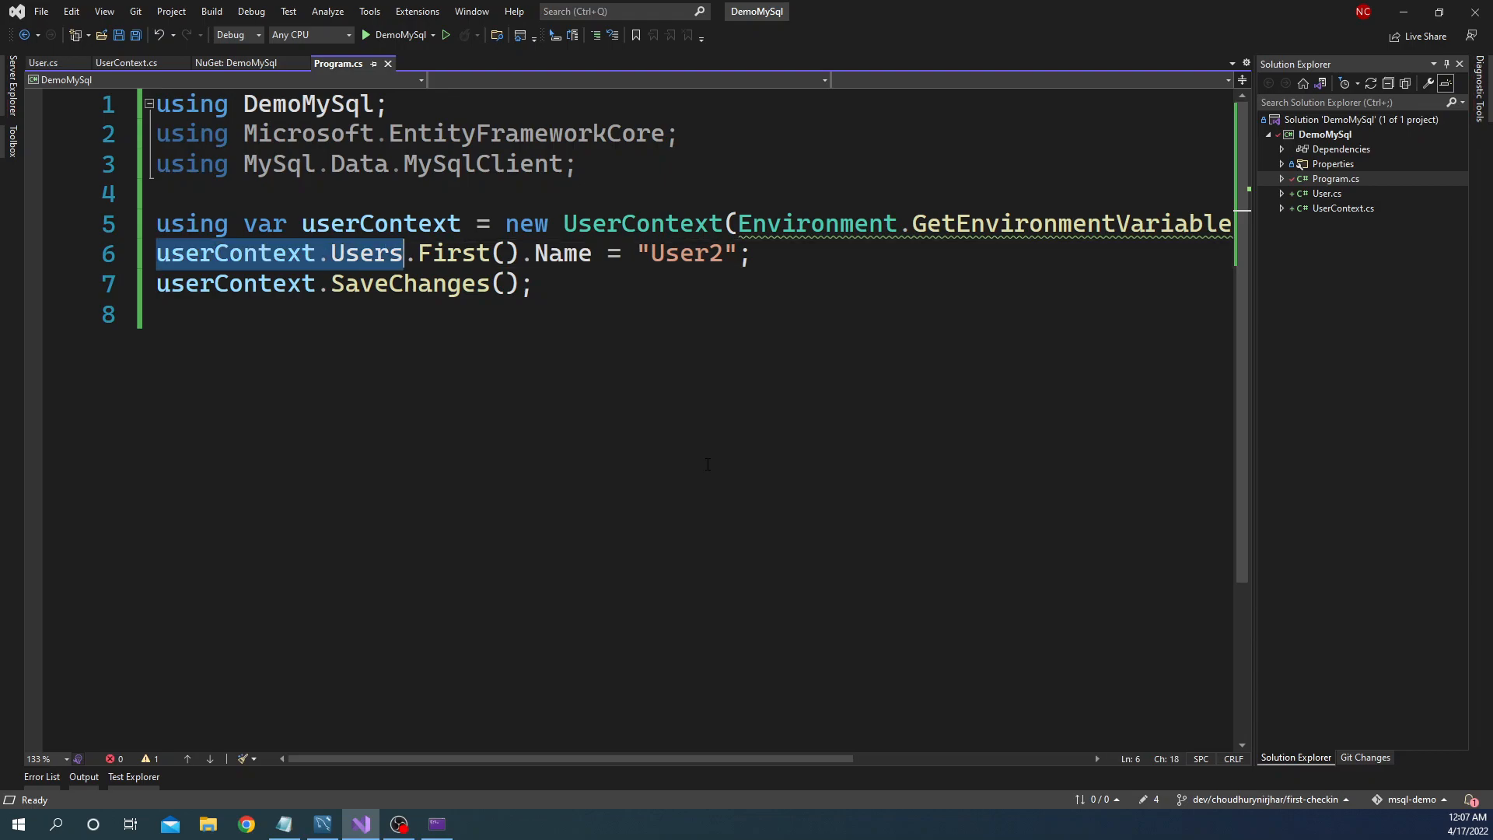
key(enter)
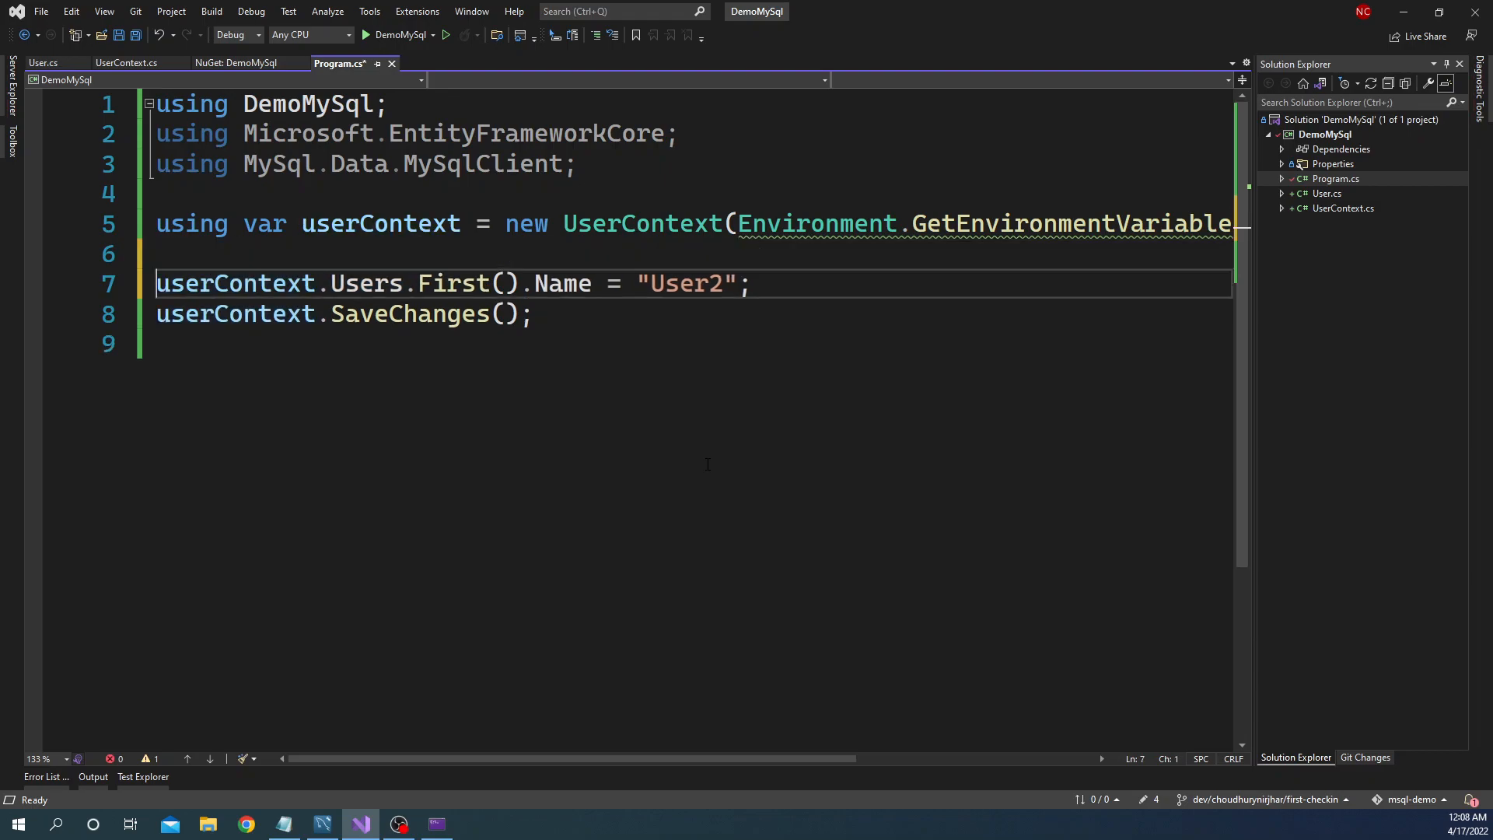
key(Enter)
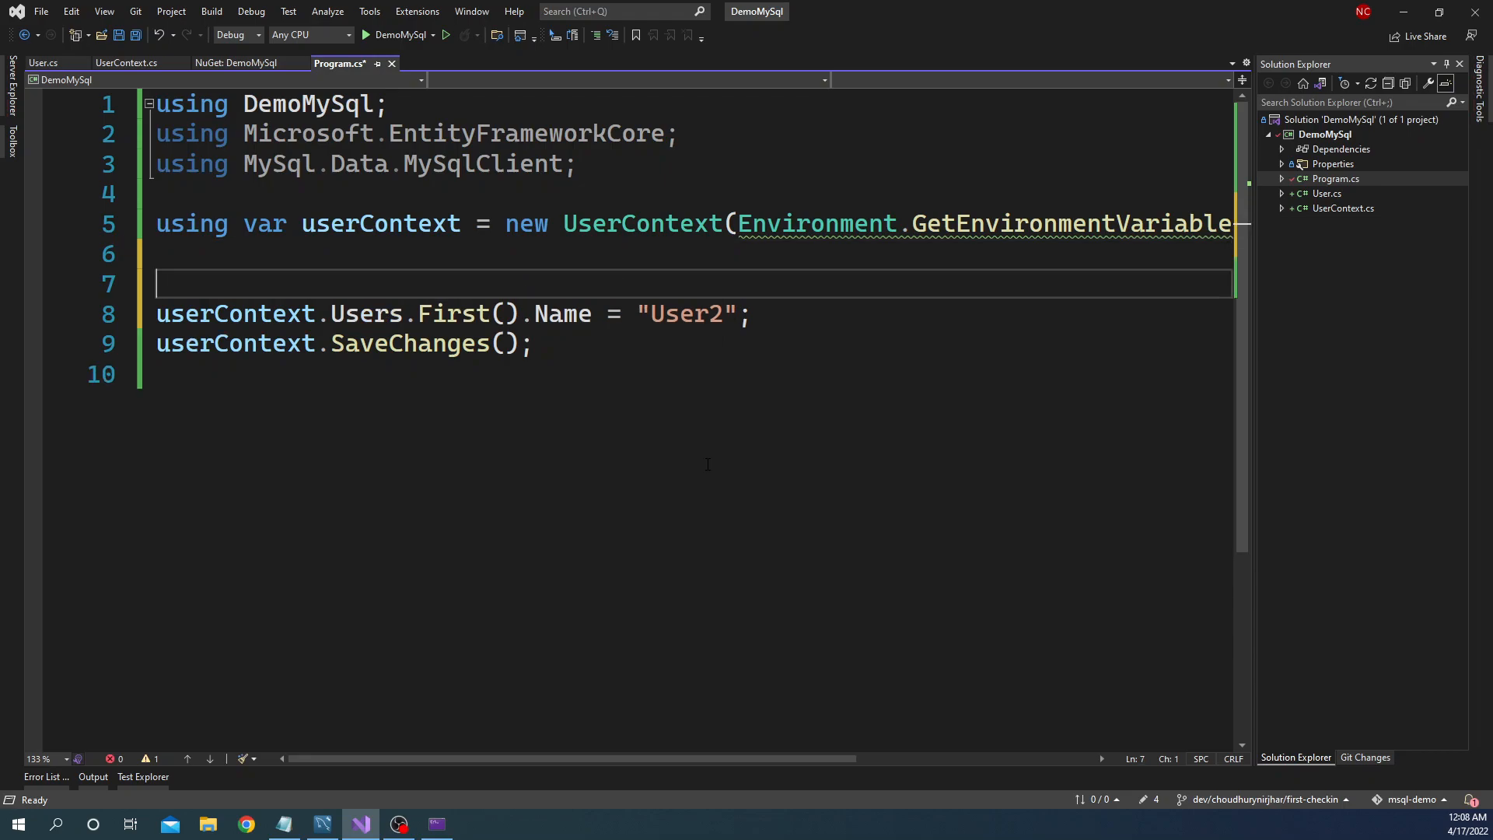
text(userContext.Users)
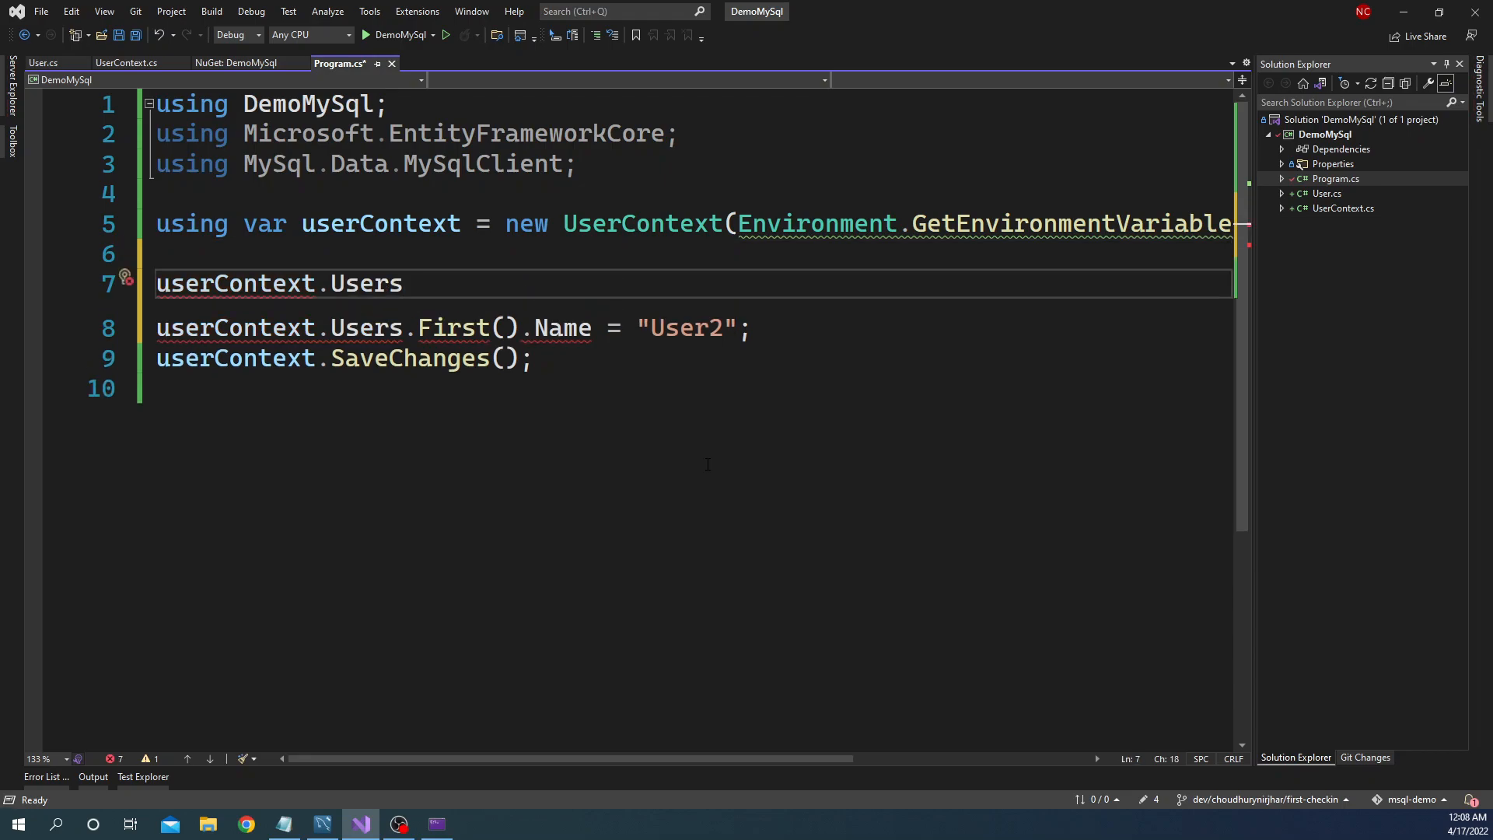
text(.Remove)
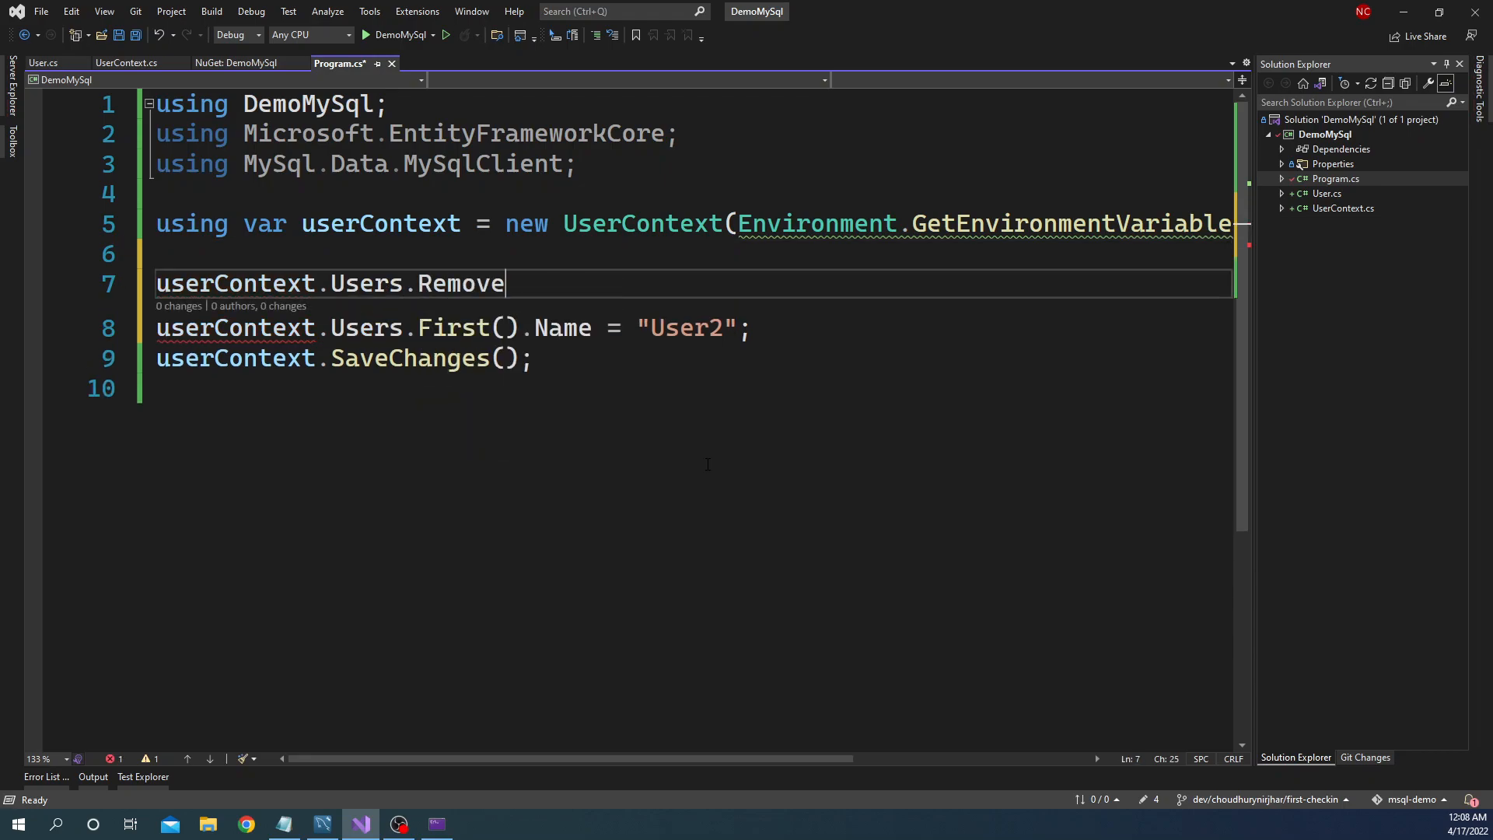
text(()
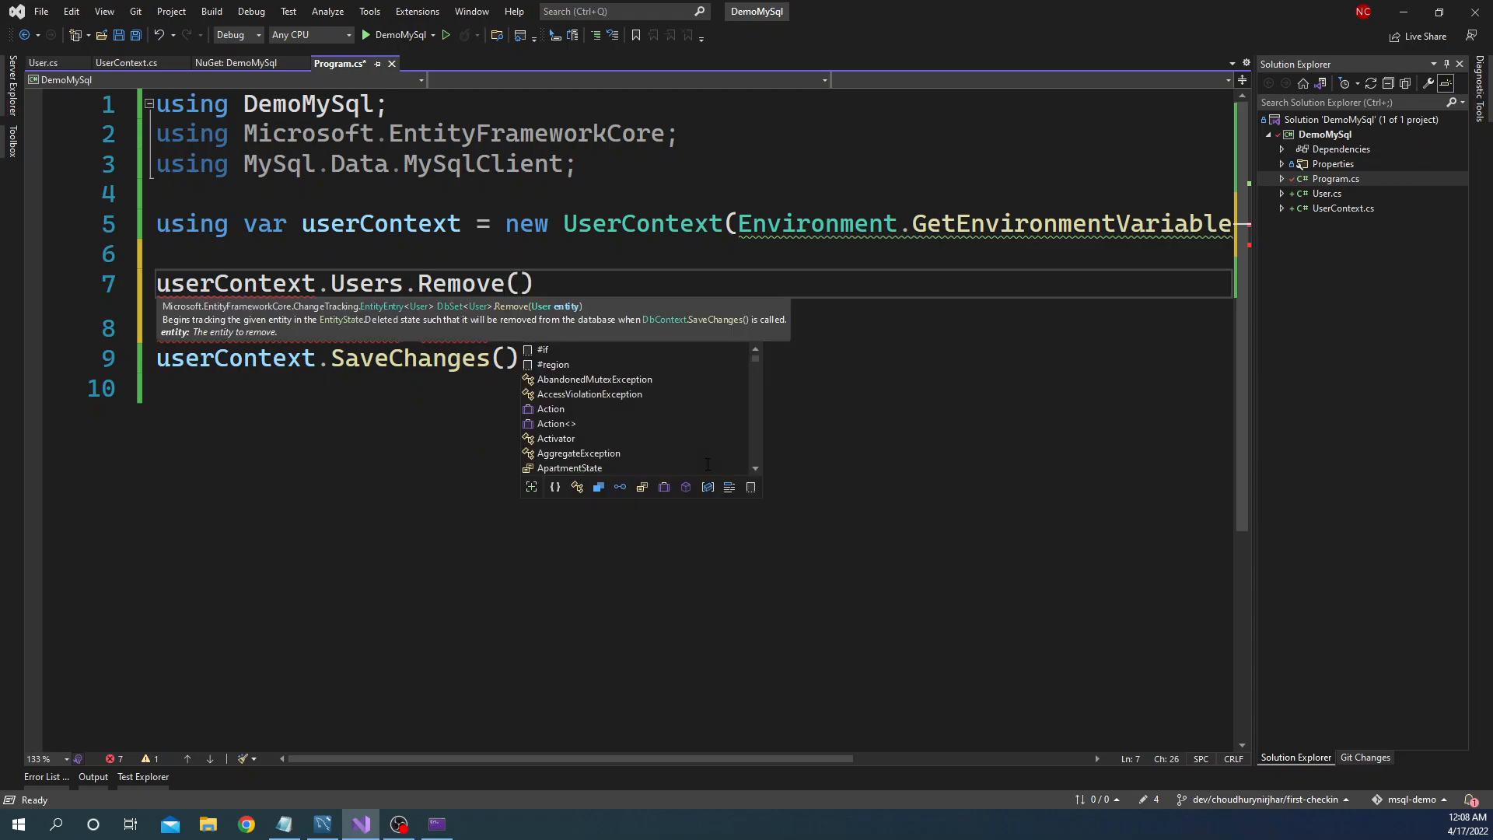
text(userContext.Users.First().Name = "User2";)
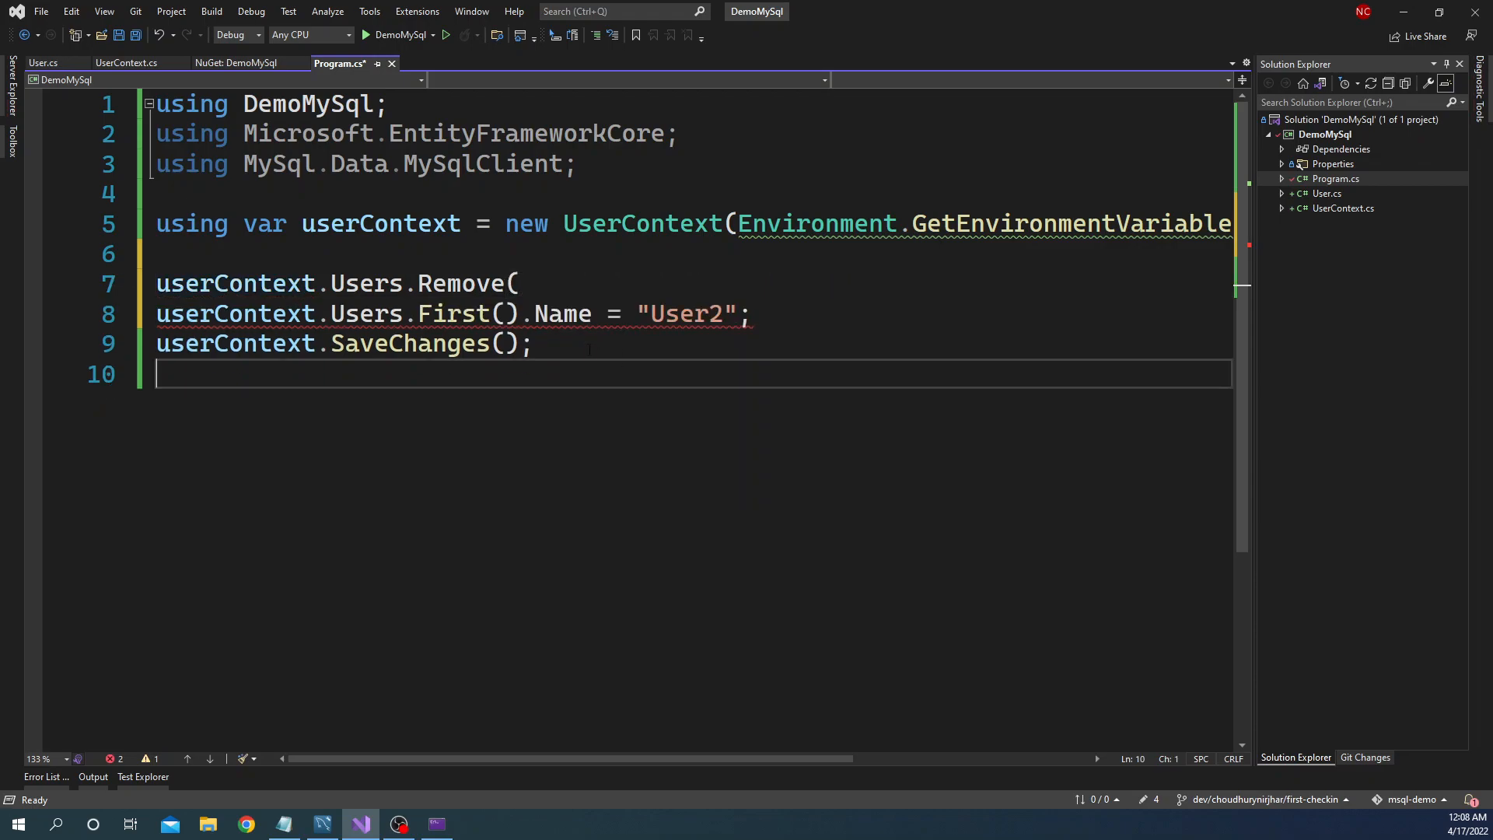
Delete the leftover Name = "User2" assignment and save Program.cs
drag(521, 314, 749, 314)
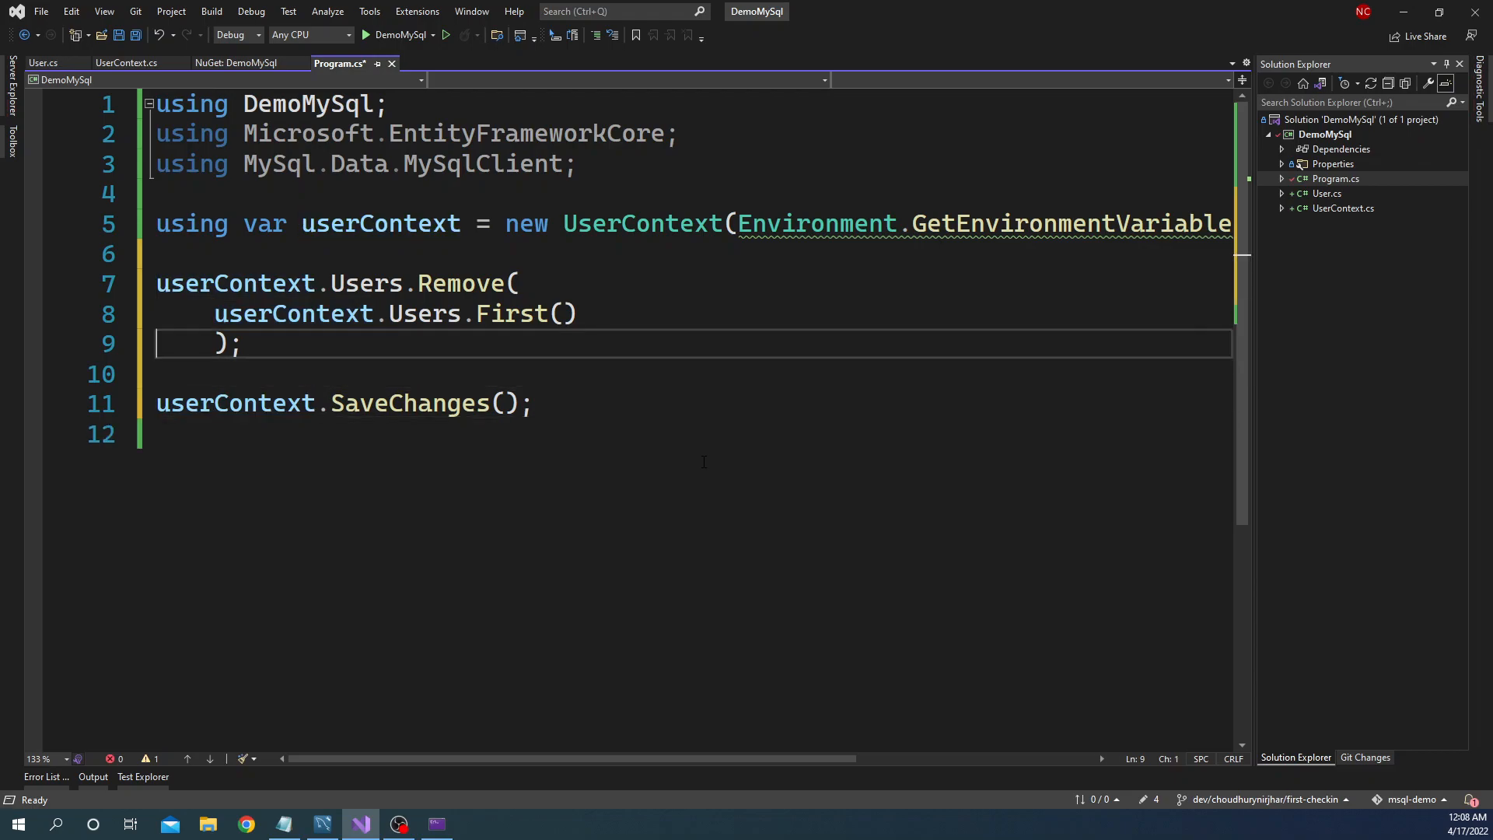
key(ctrl+s)
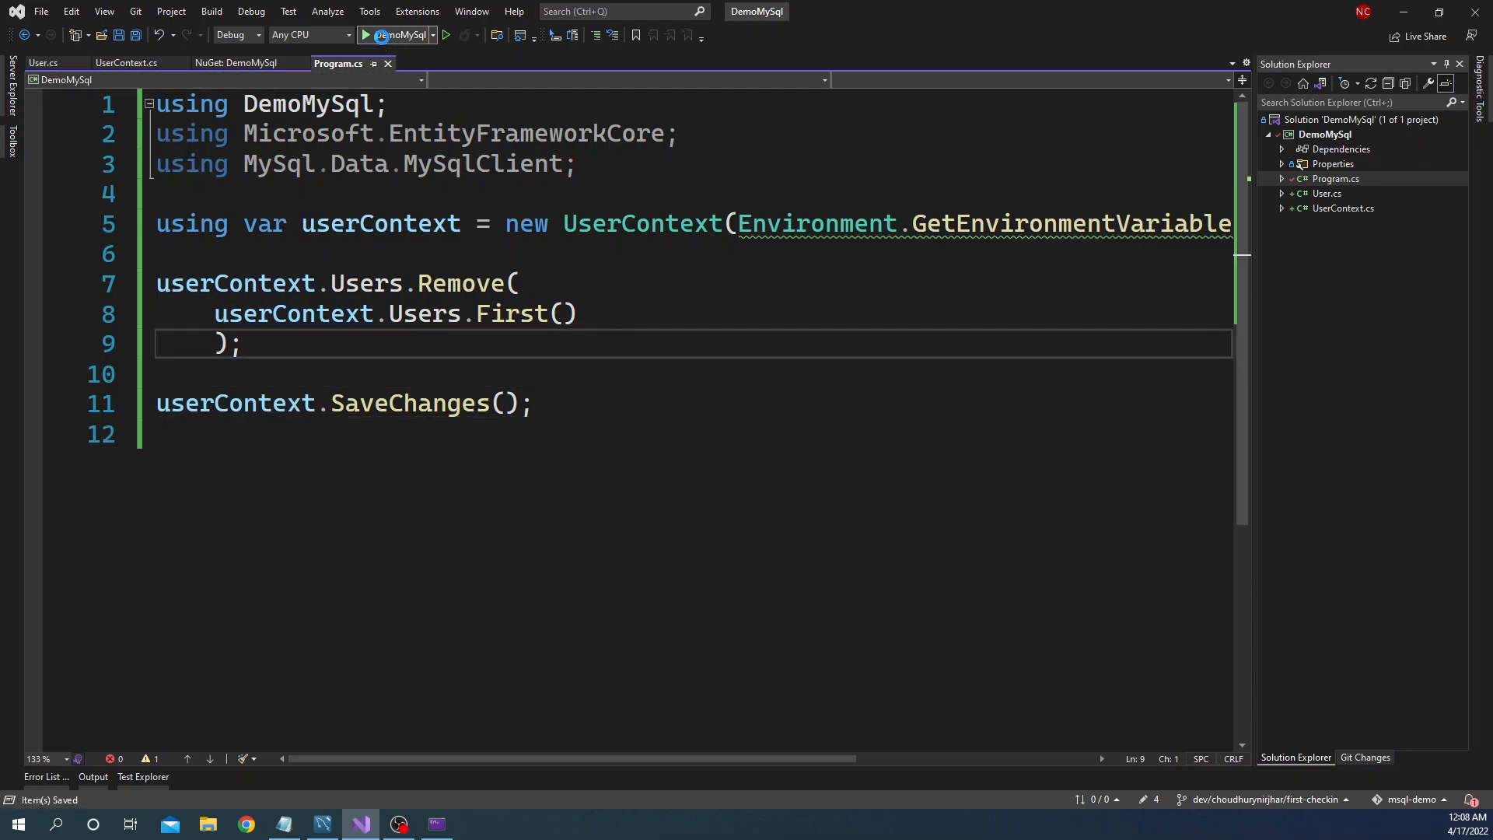
Run the delete, confirm users returns zero rows in Workbench, view the CreateUser script, return to the editor
click(365, 34)
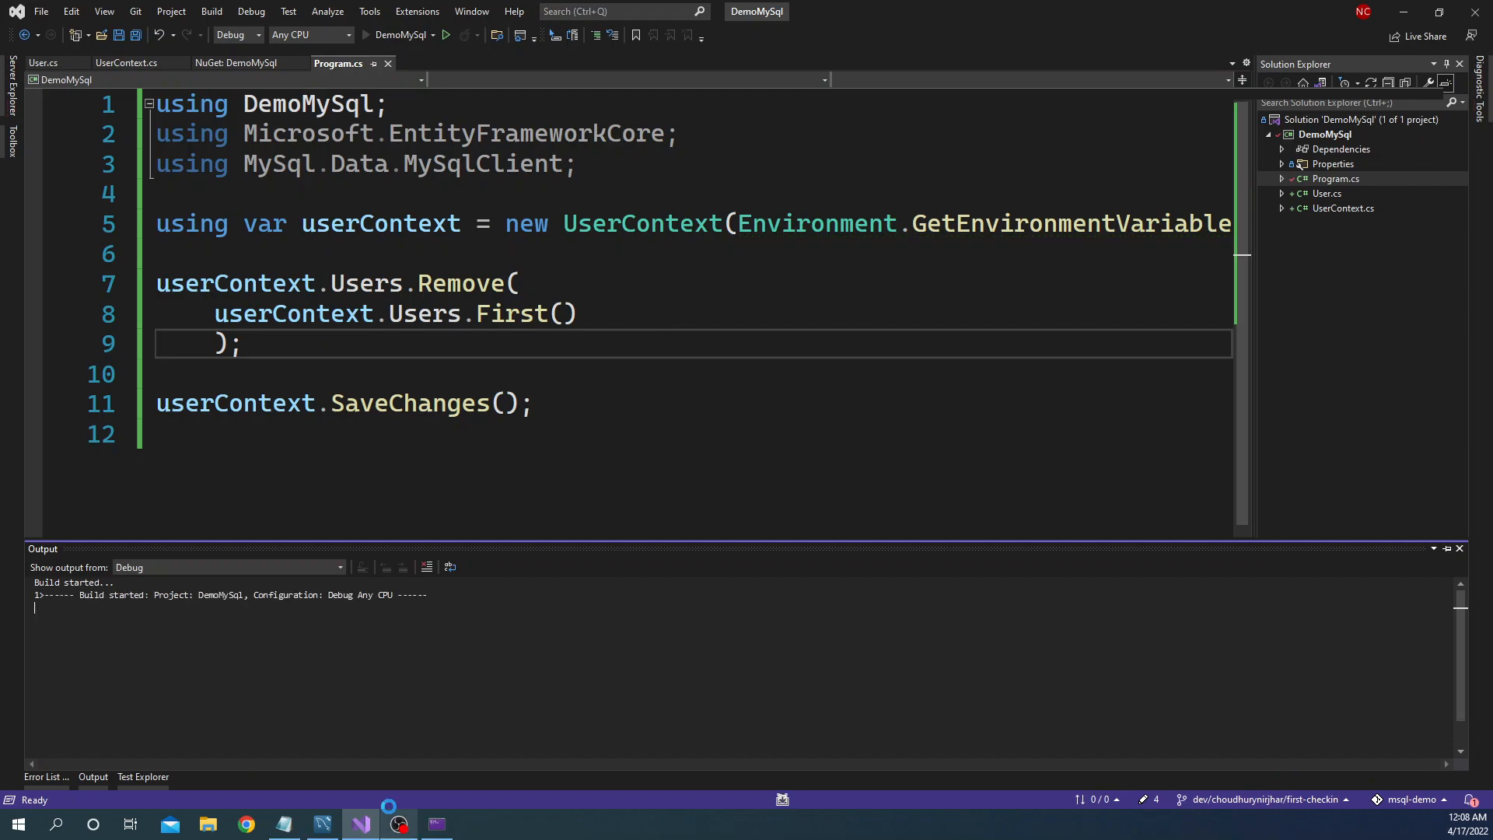
click(446, 36)
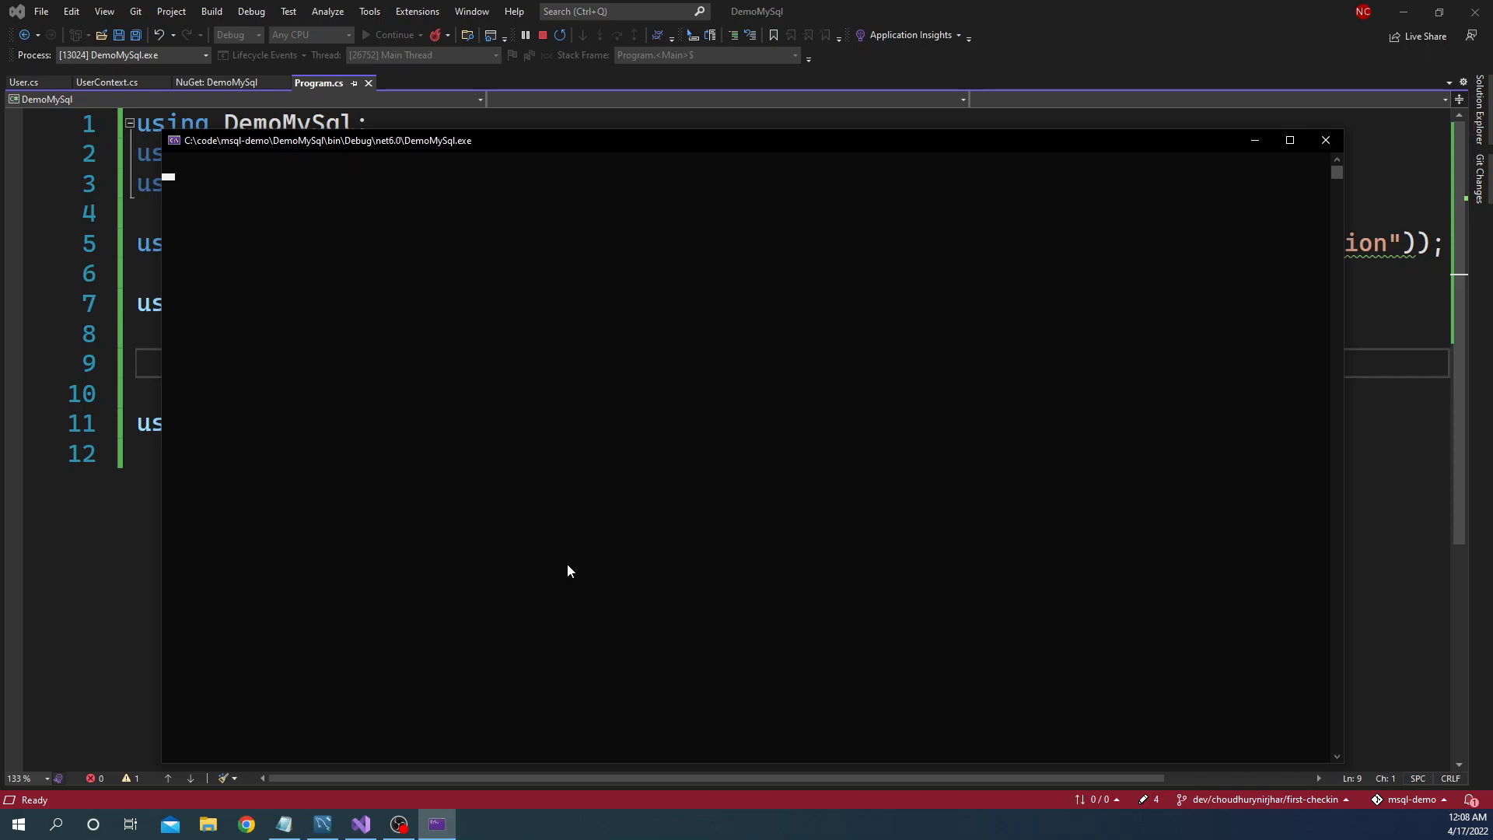
click(322, 824)
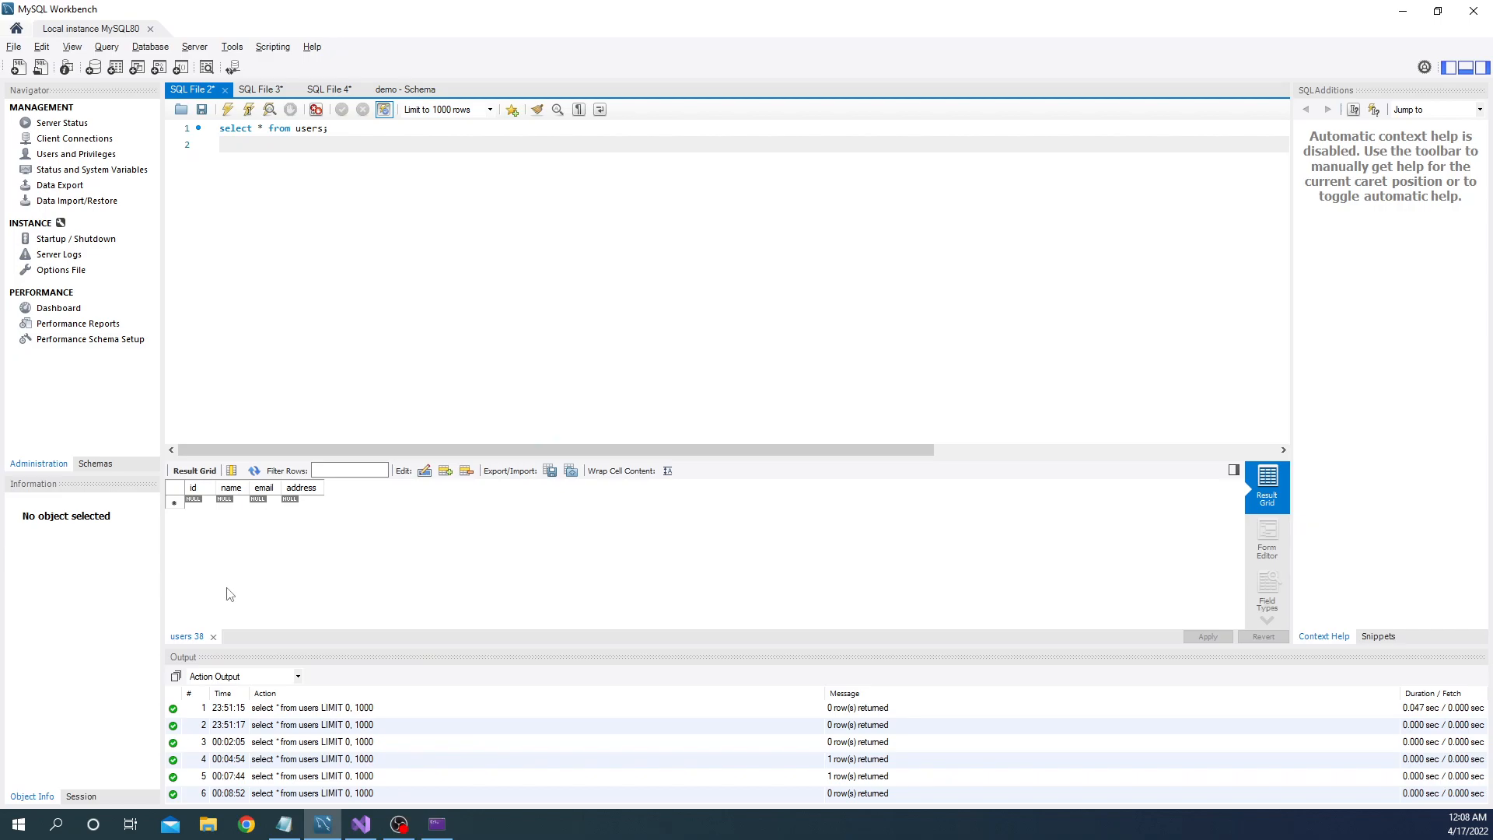
mouse_move(398, 244)
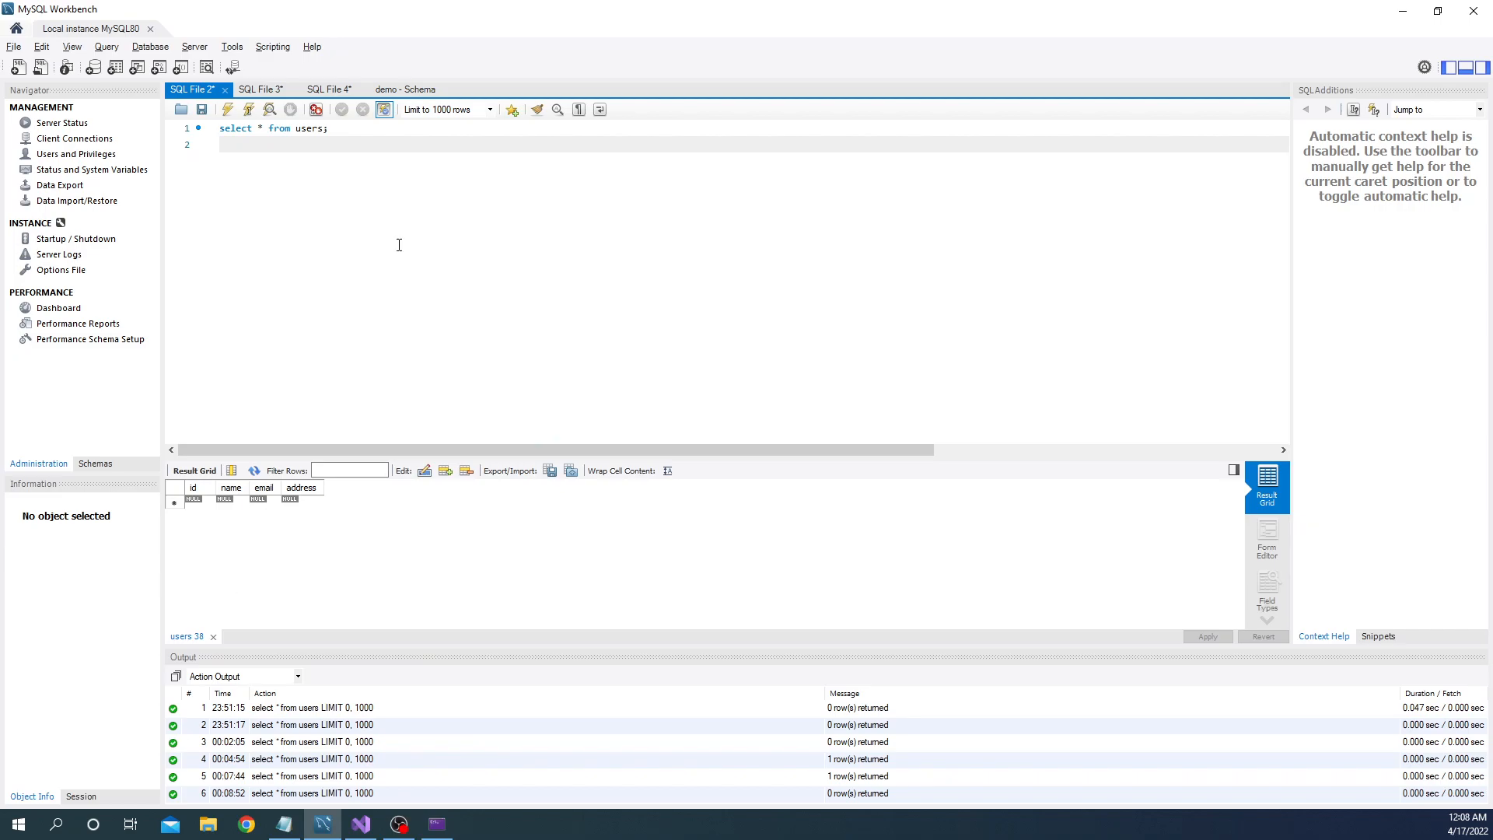
click(260, 89)
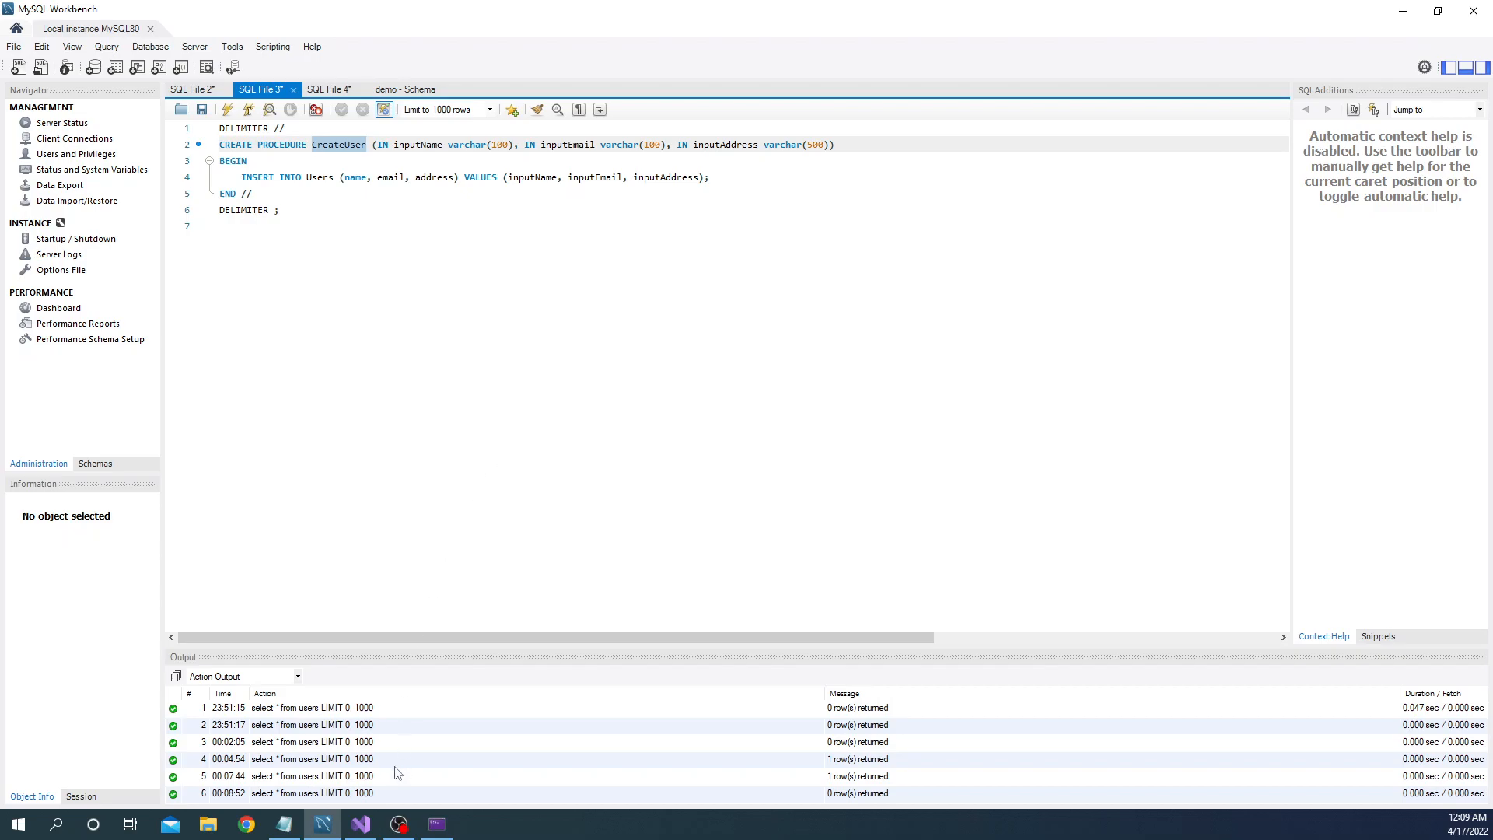
click(359, 822)
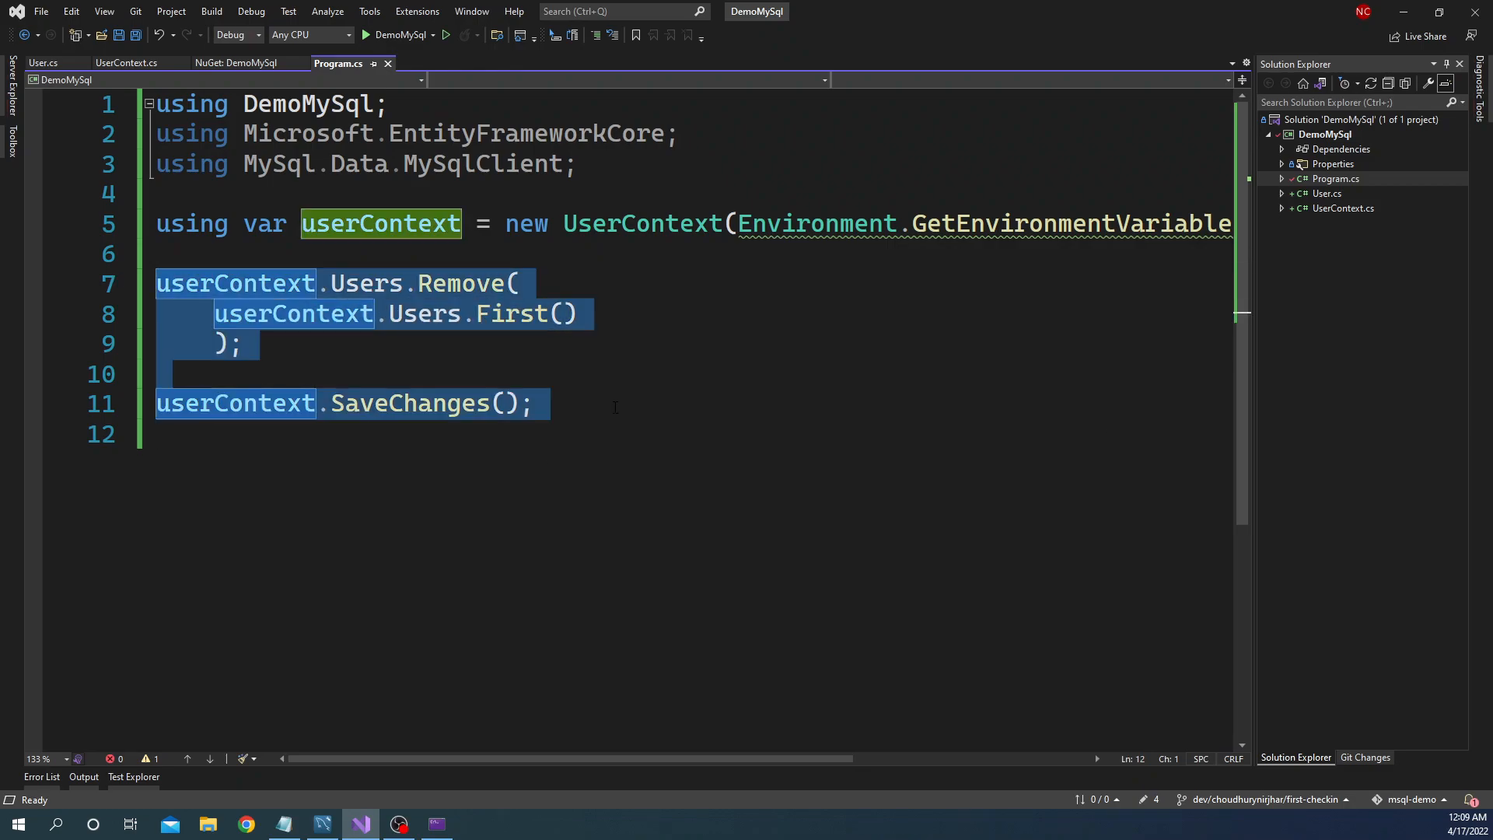
Declare var name = new MySqlParameter("name", "NewUser1")
key(Delete)
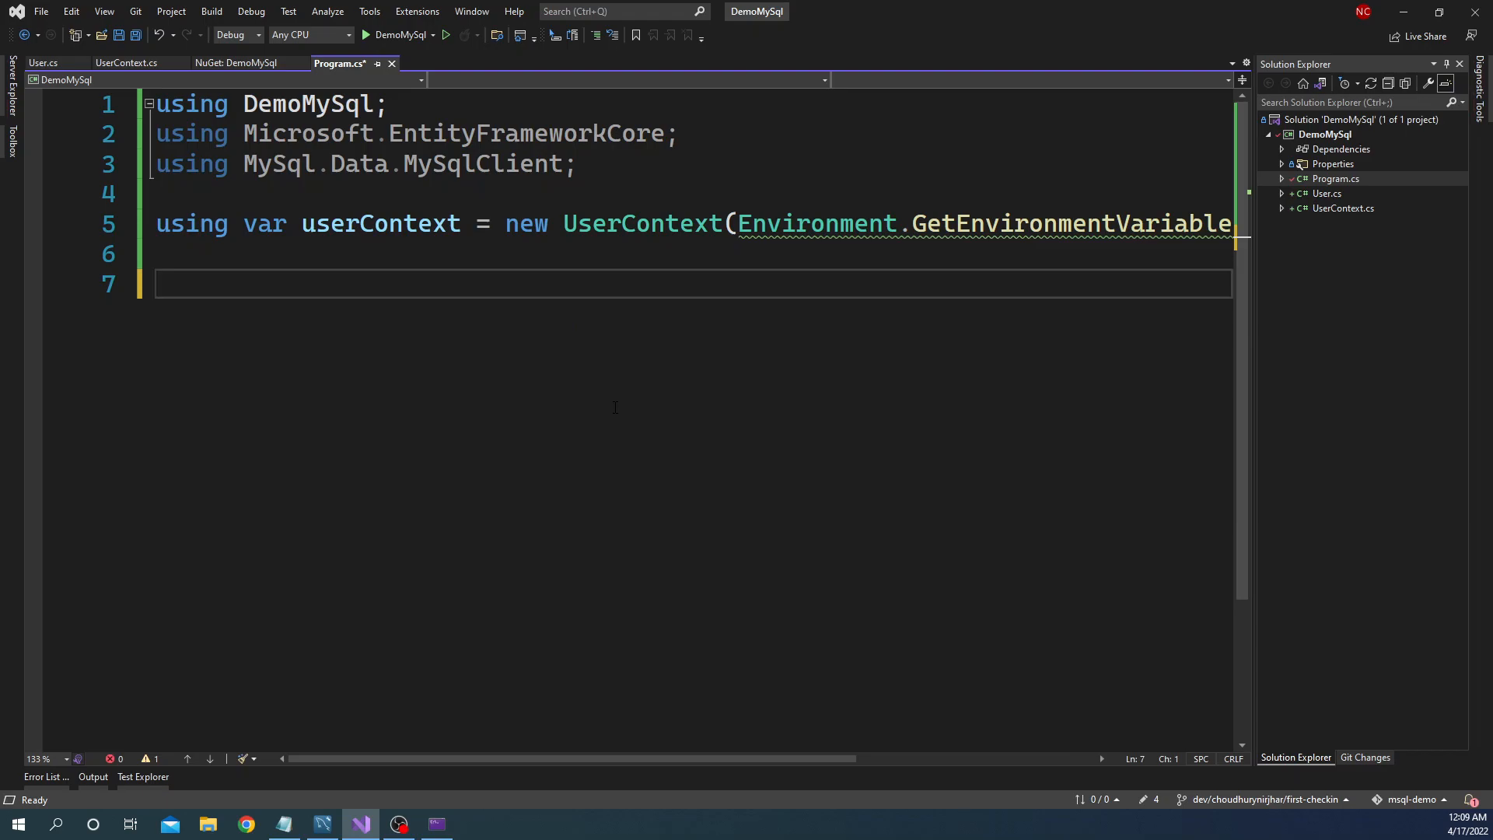
text(var name)
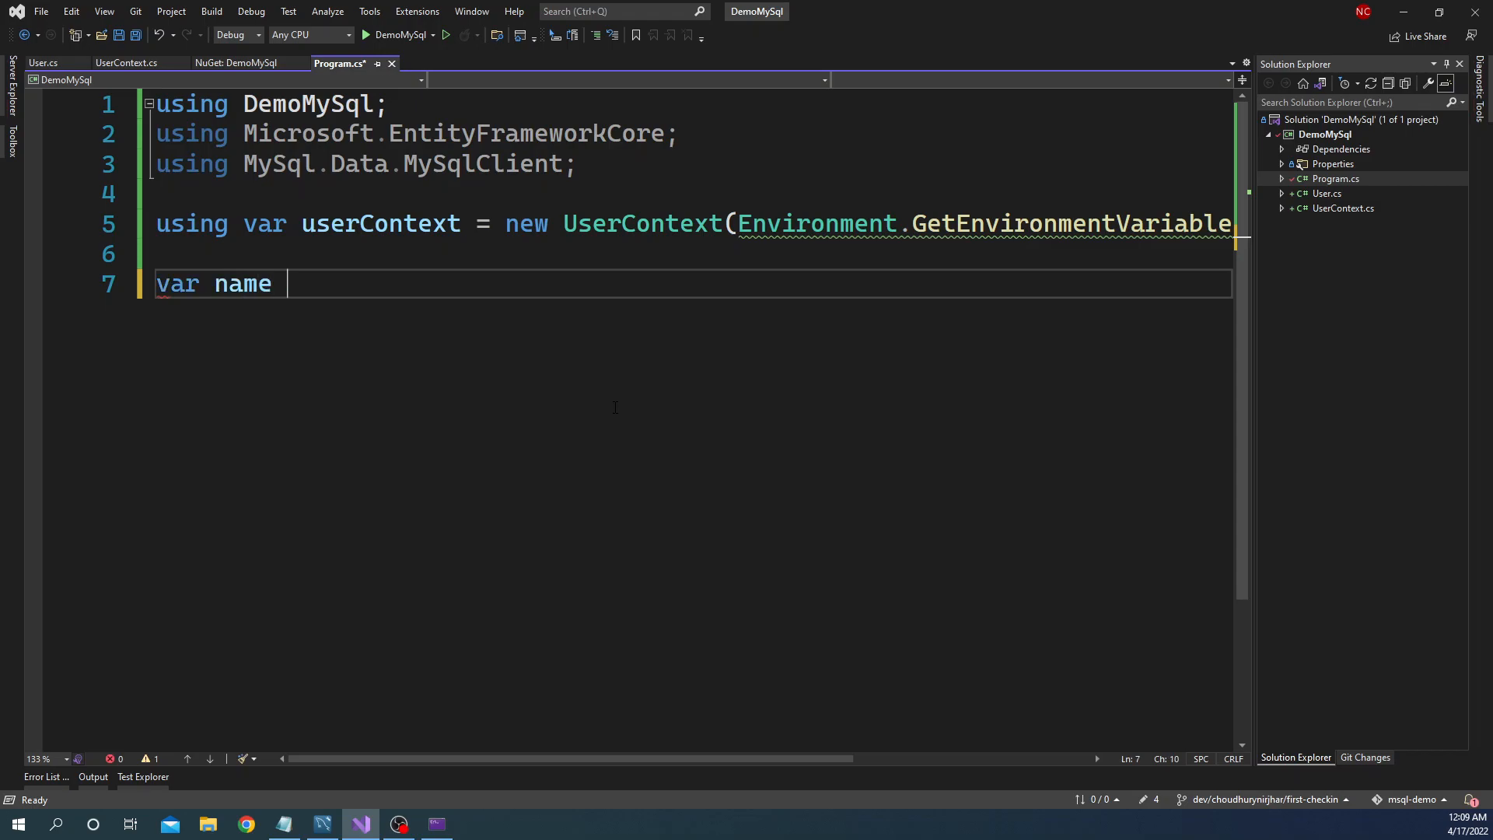
text(= new Name()
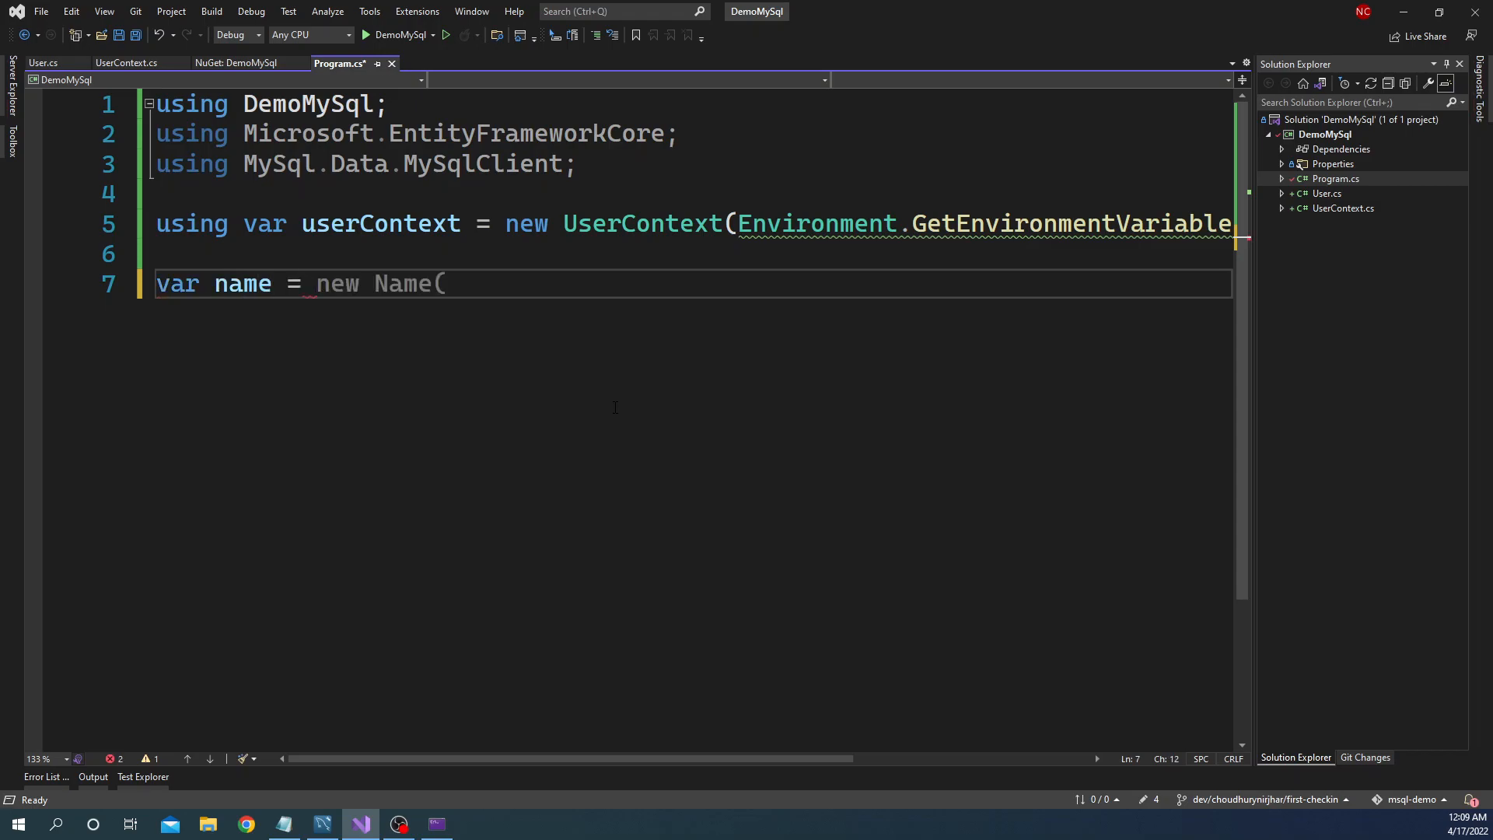
text(My)
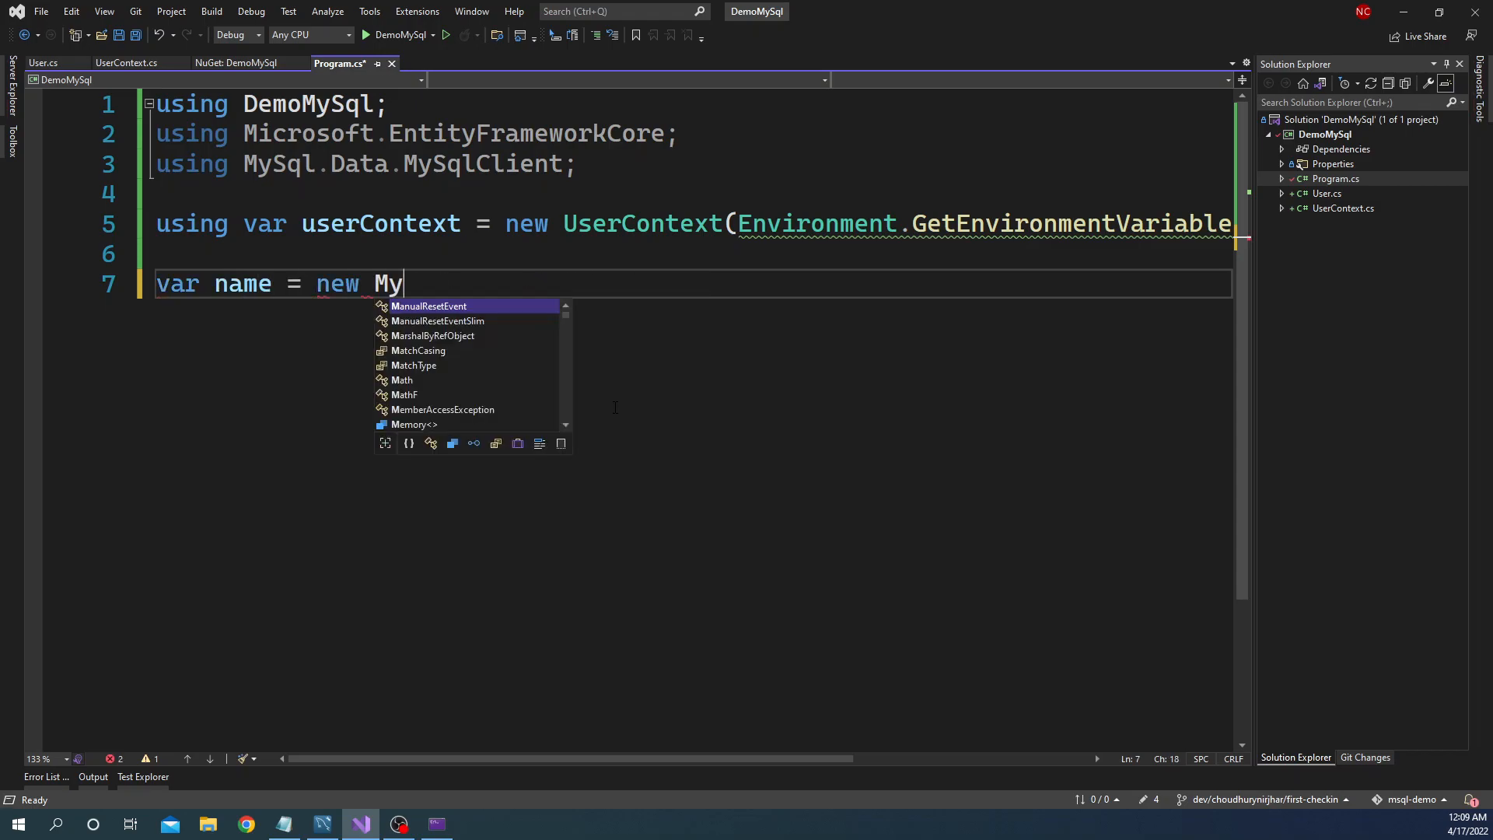
text(Sql)
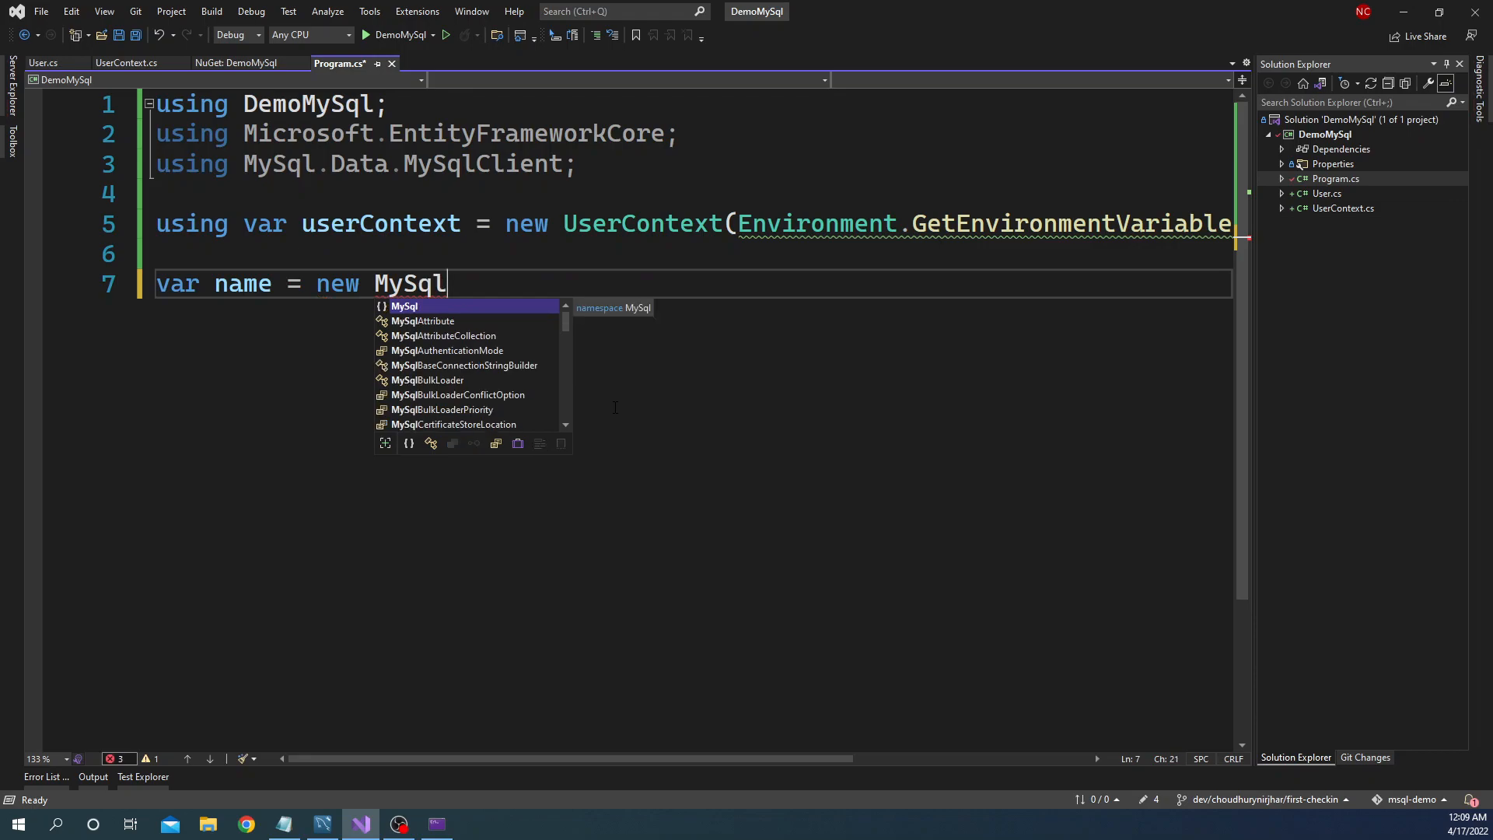
text(Parameter("name", typeof(string));)
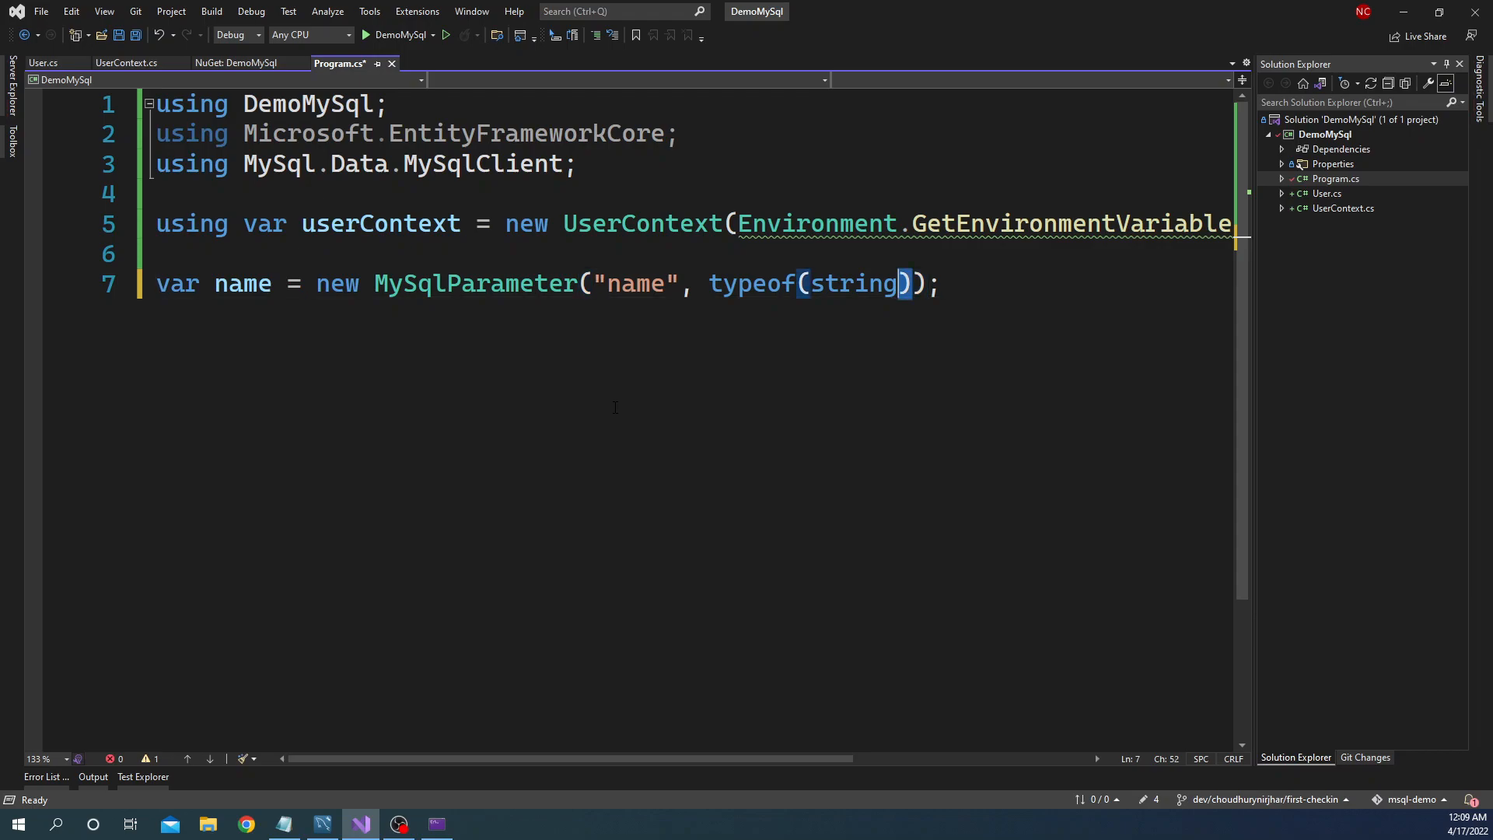
text(")
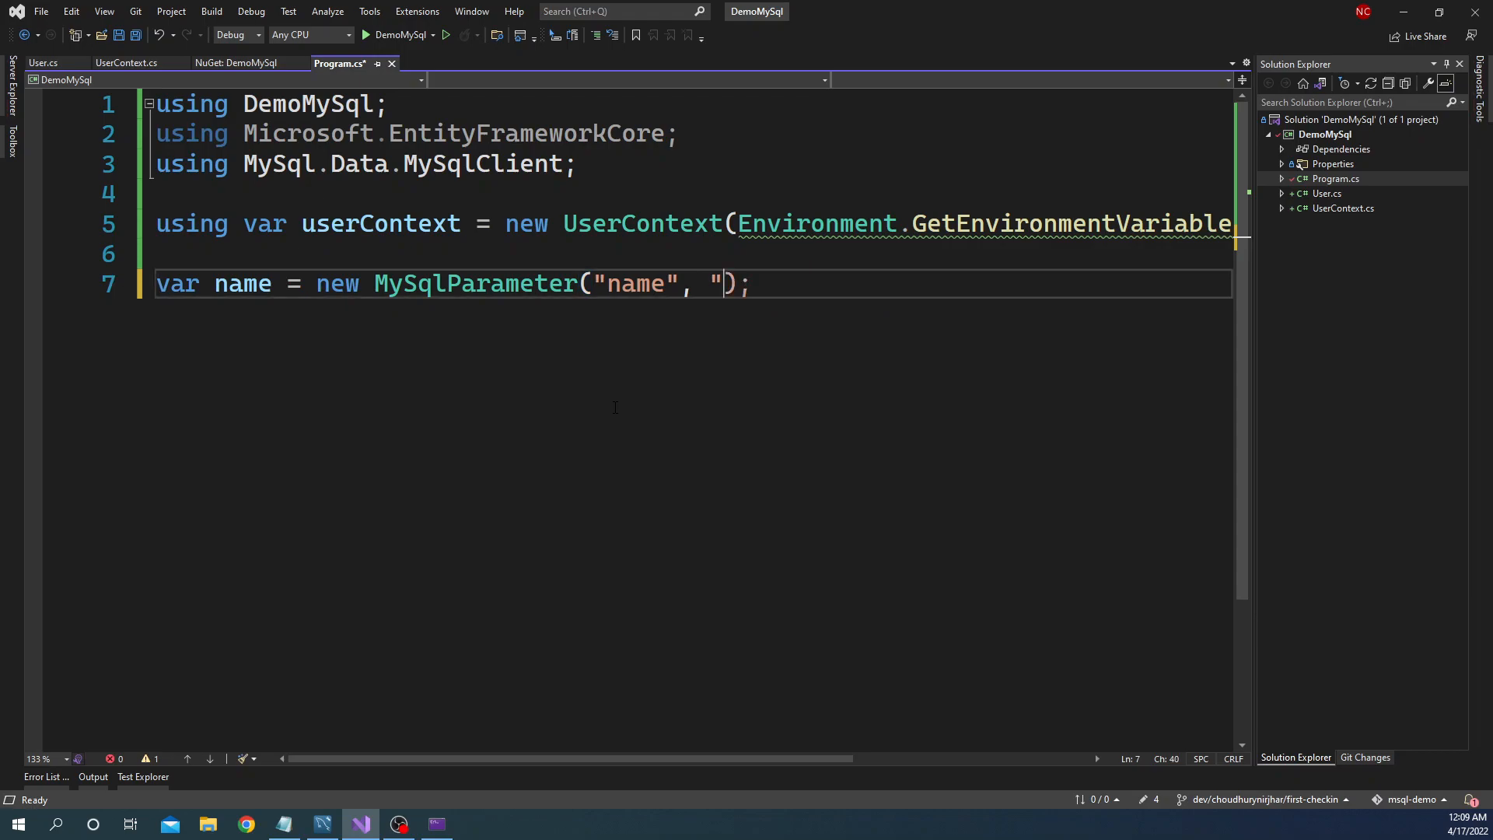
text(")
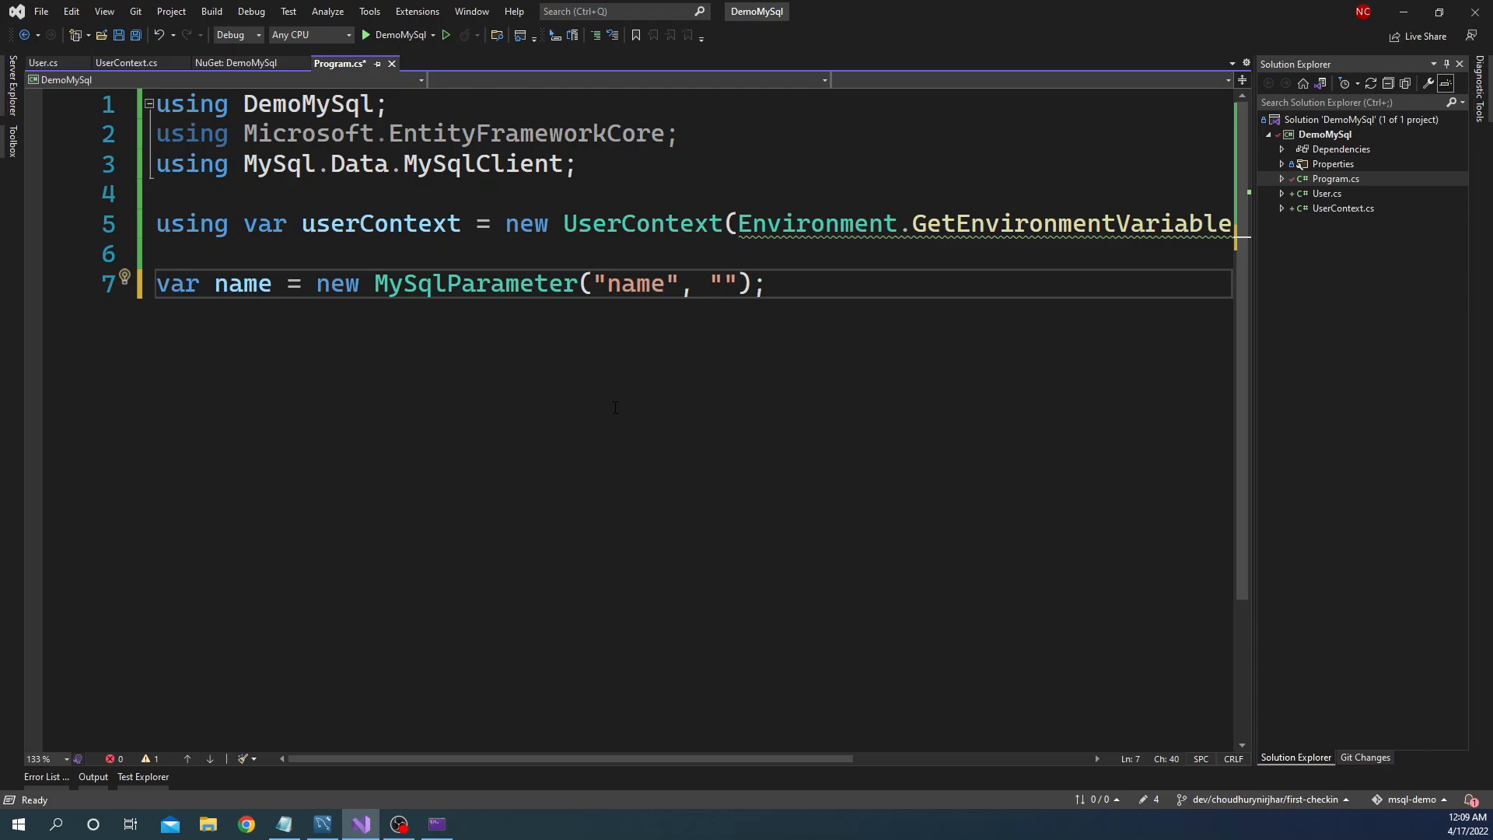
text(New)
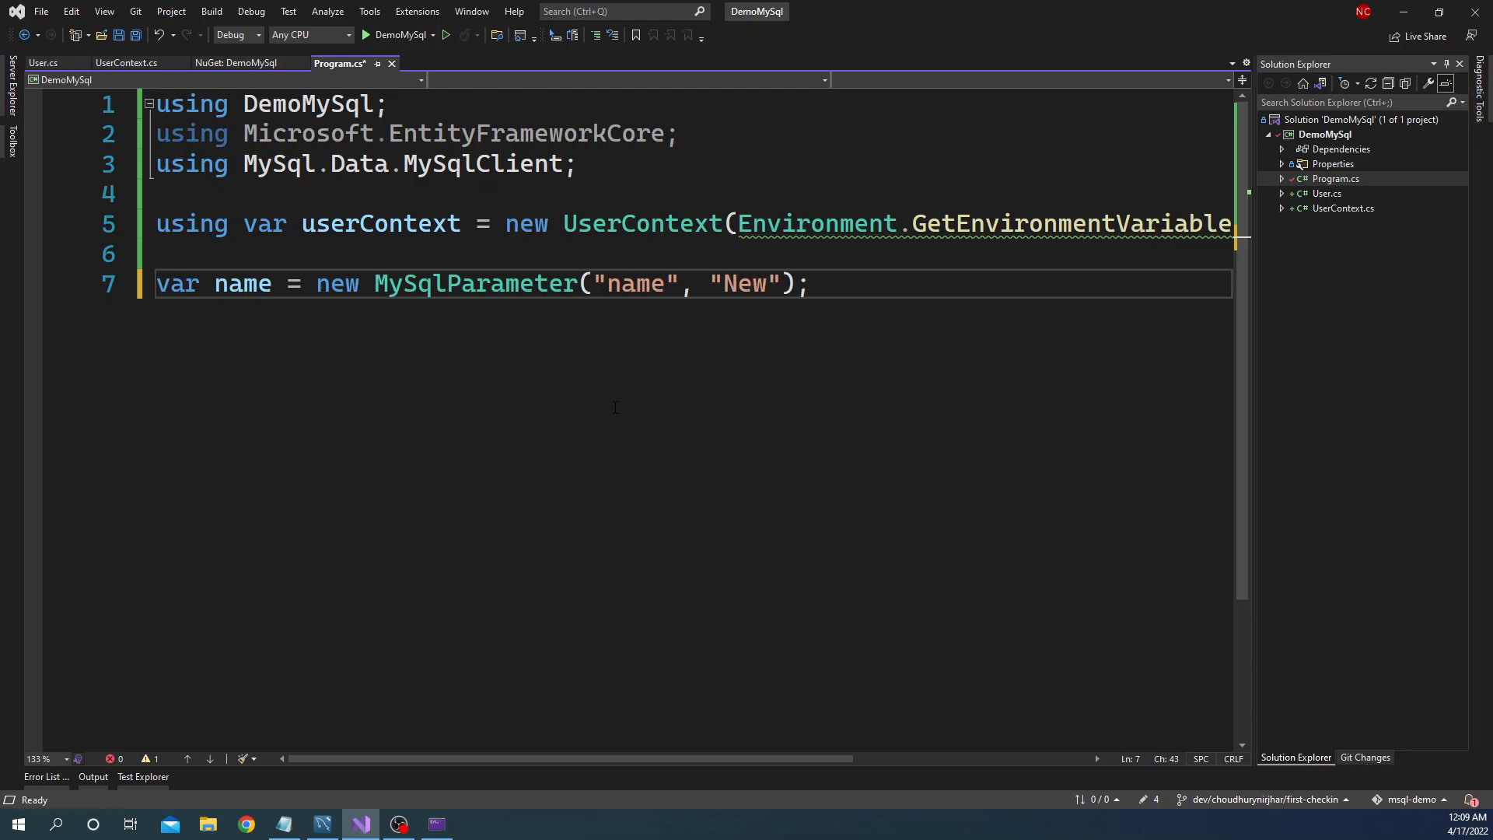
text(User1)
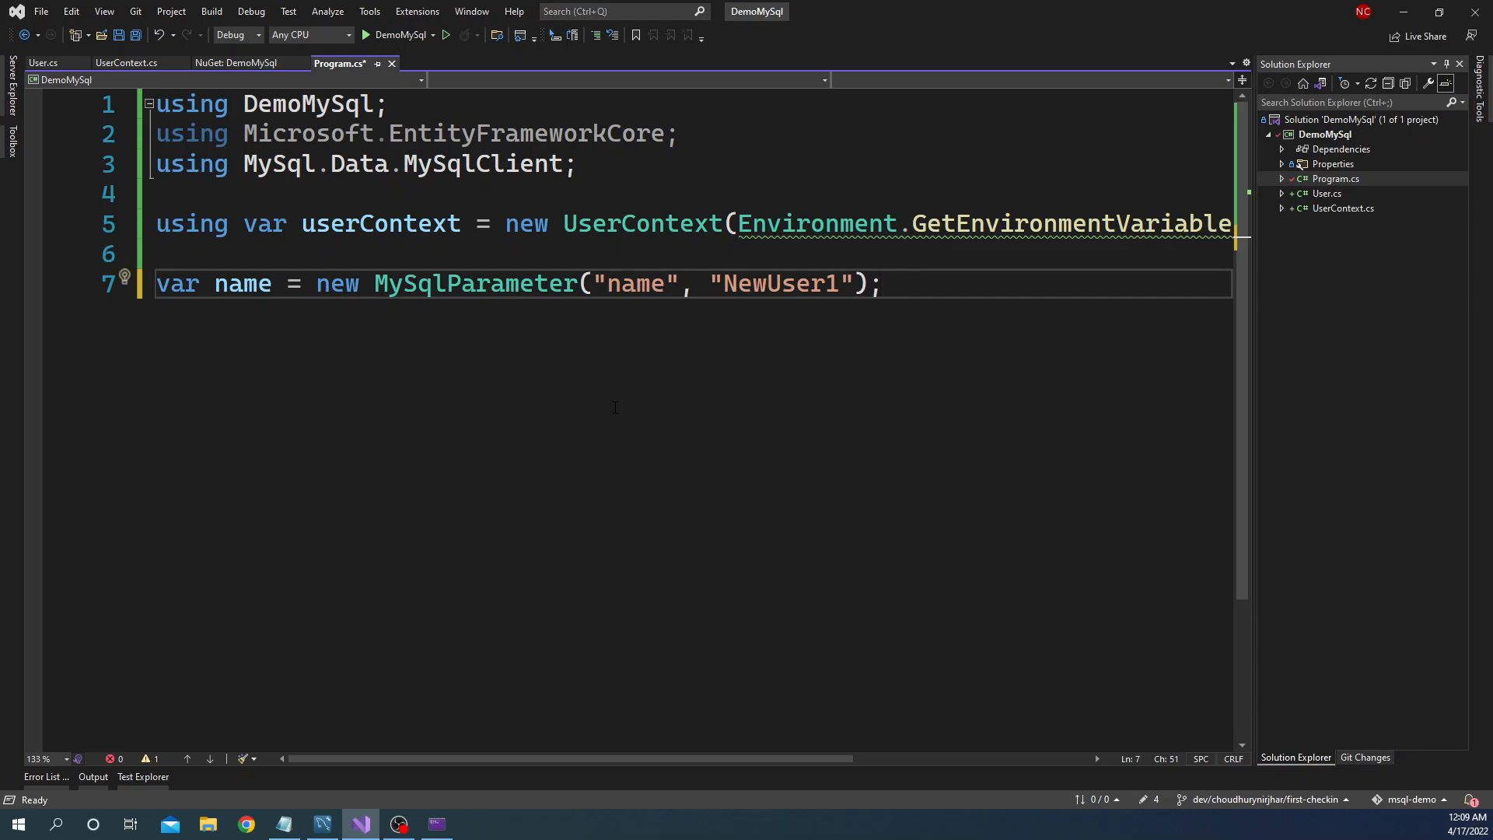
text(var age = new MySqlParameter()
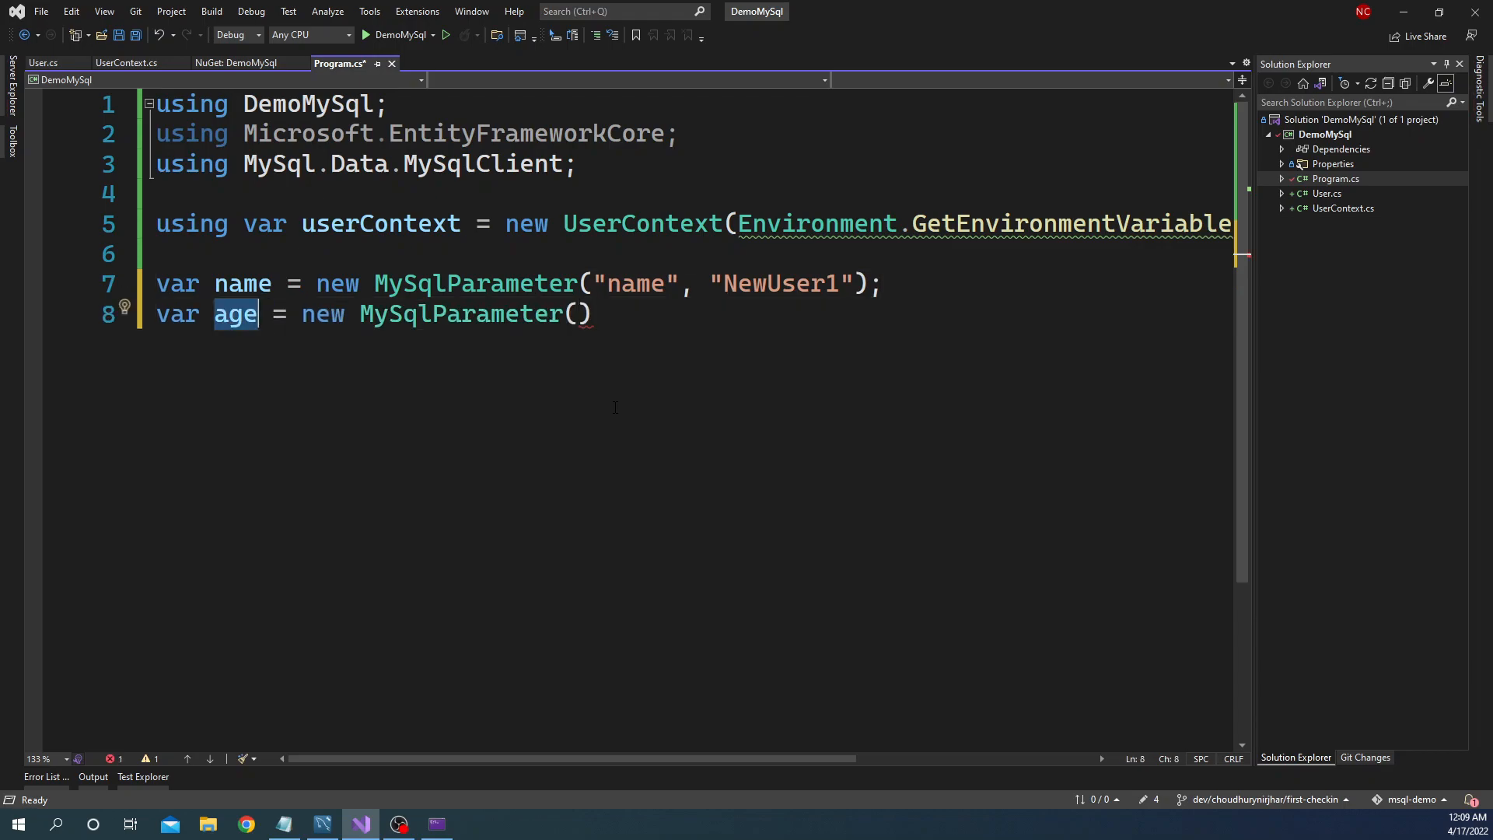
text(email)
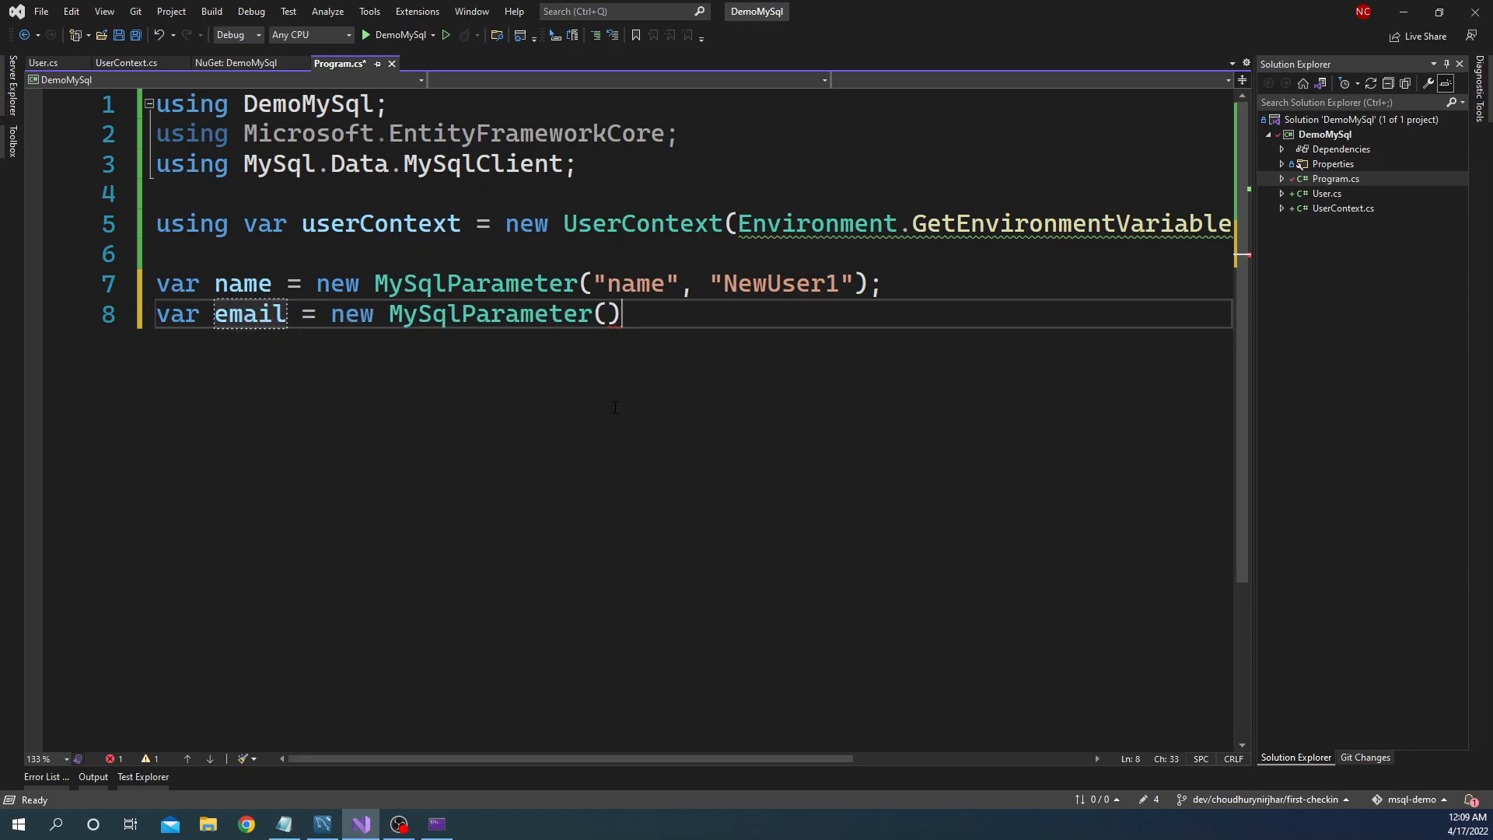
text("e)
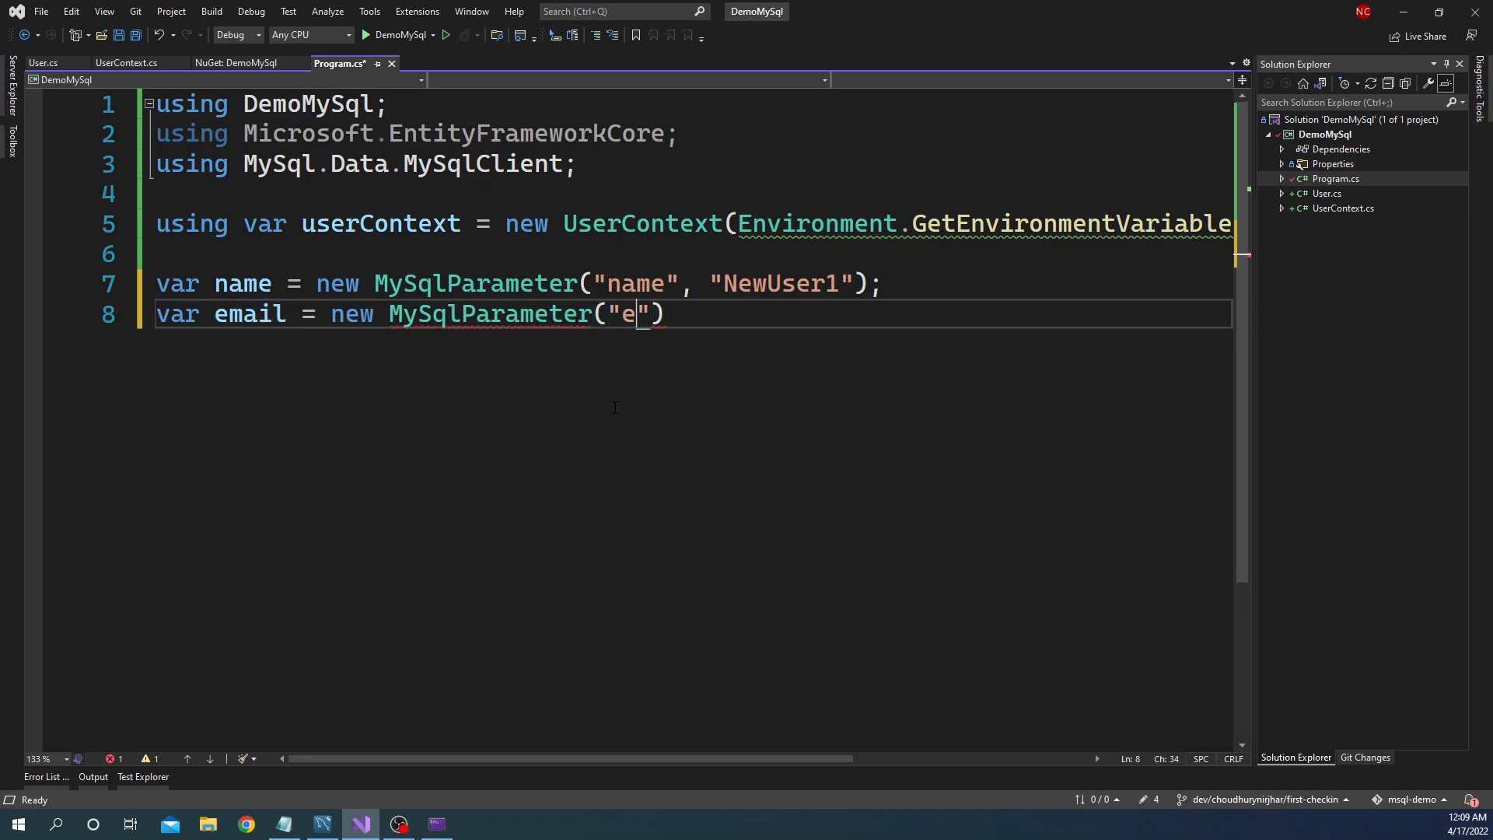
text(mail", "New)
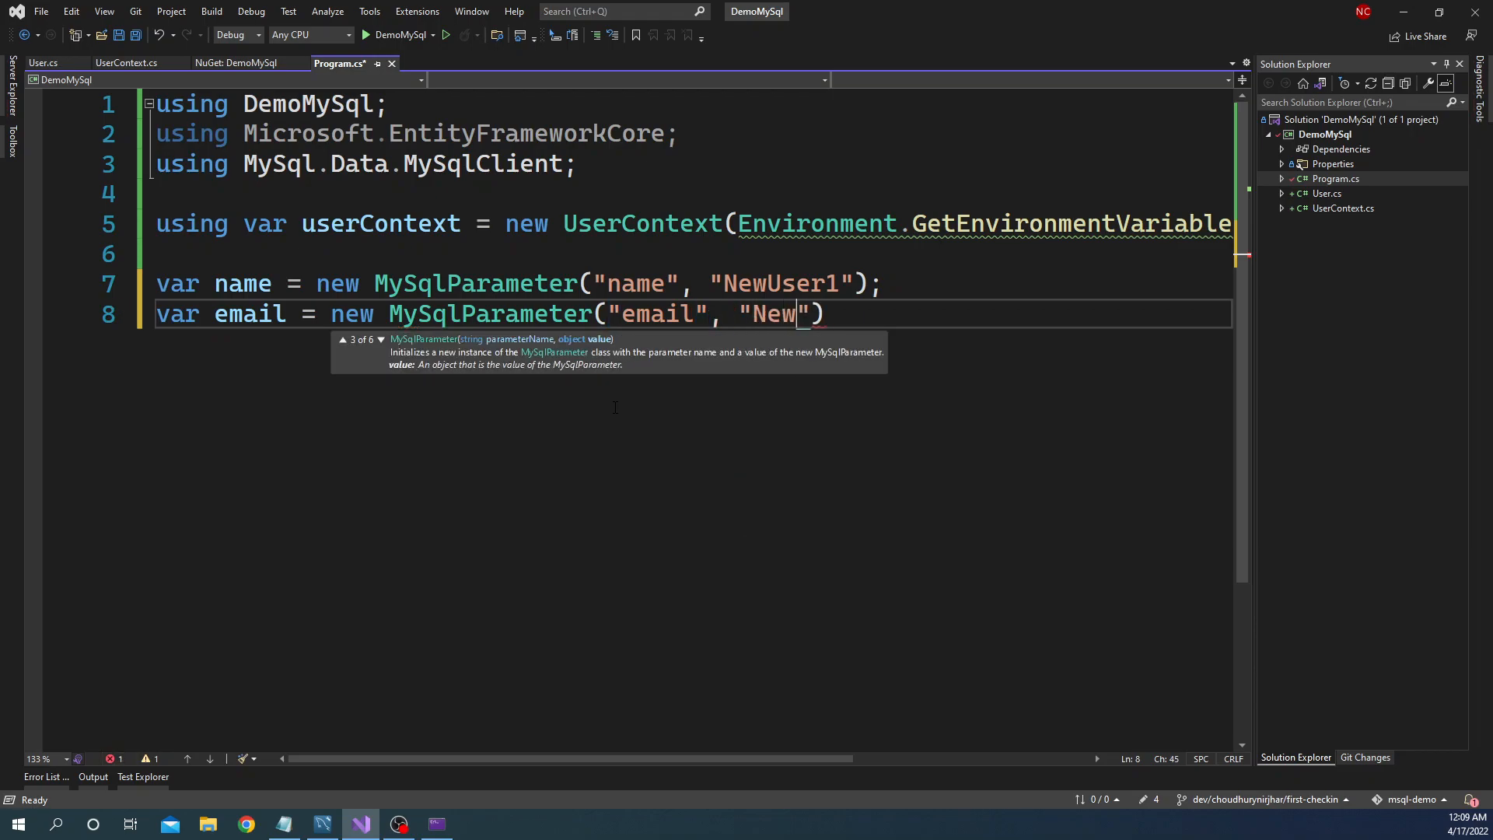
text(User1@)
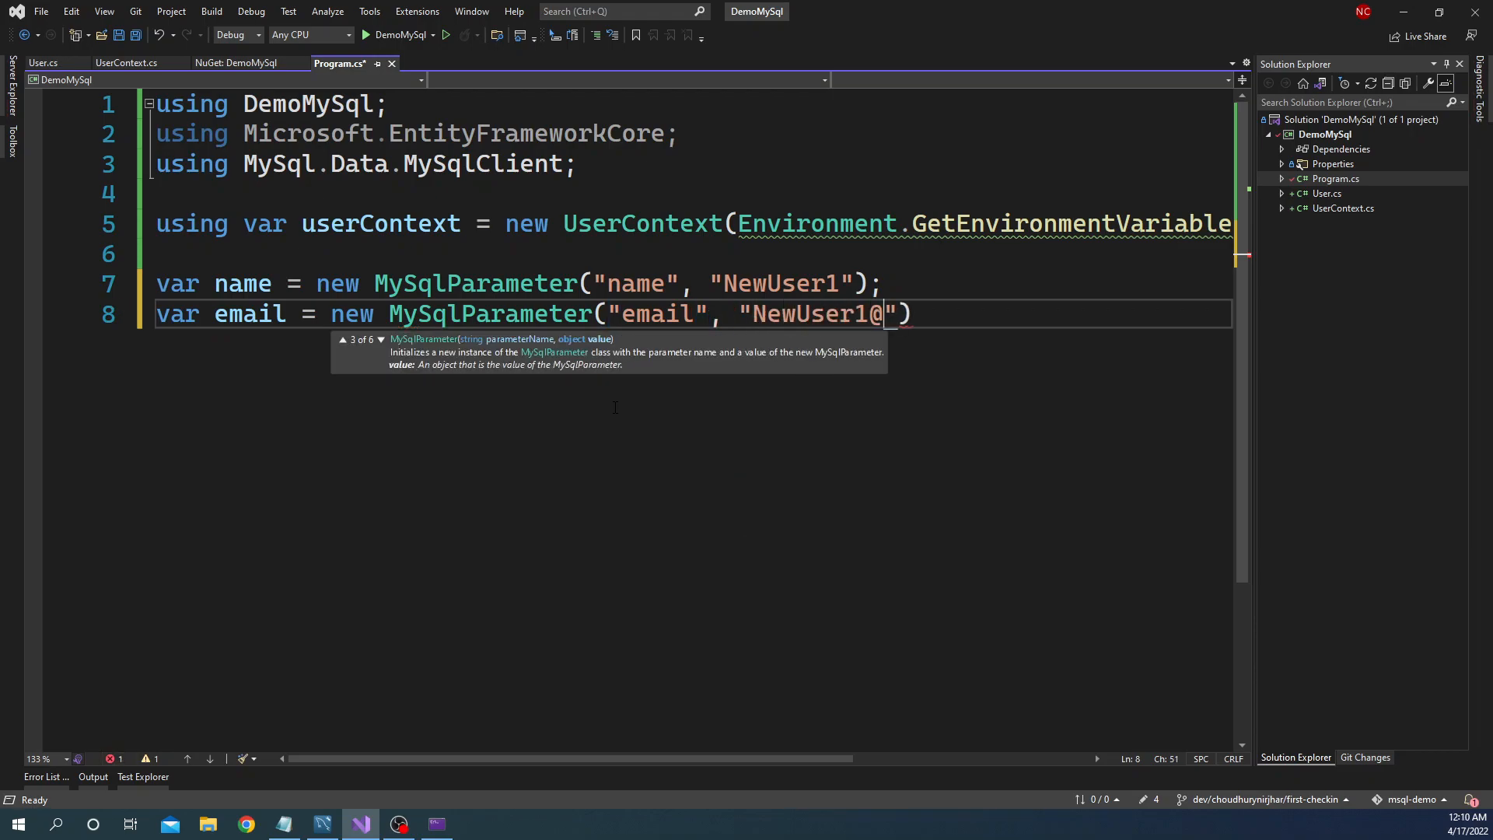
text(email.com)
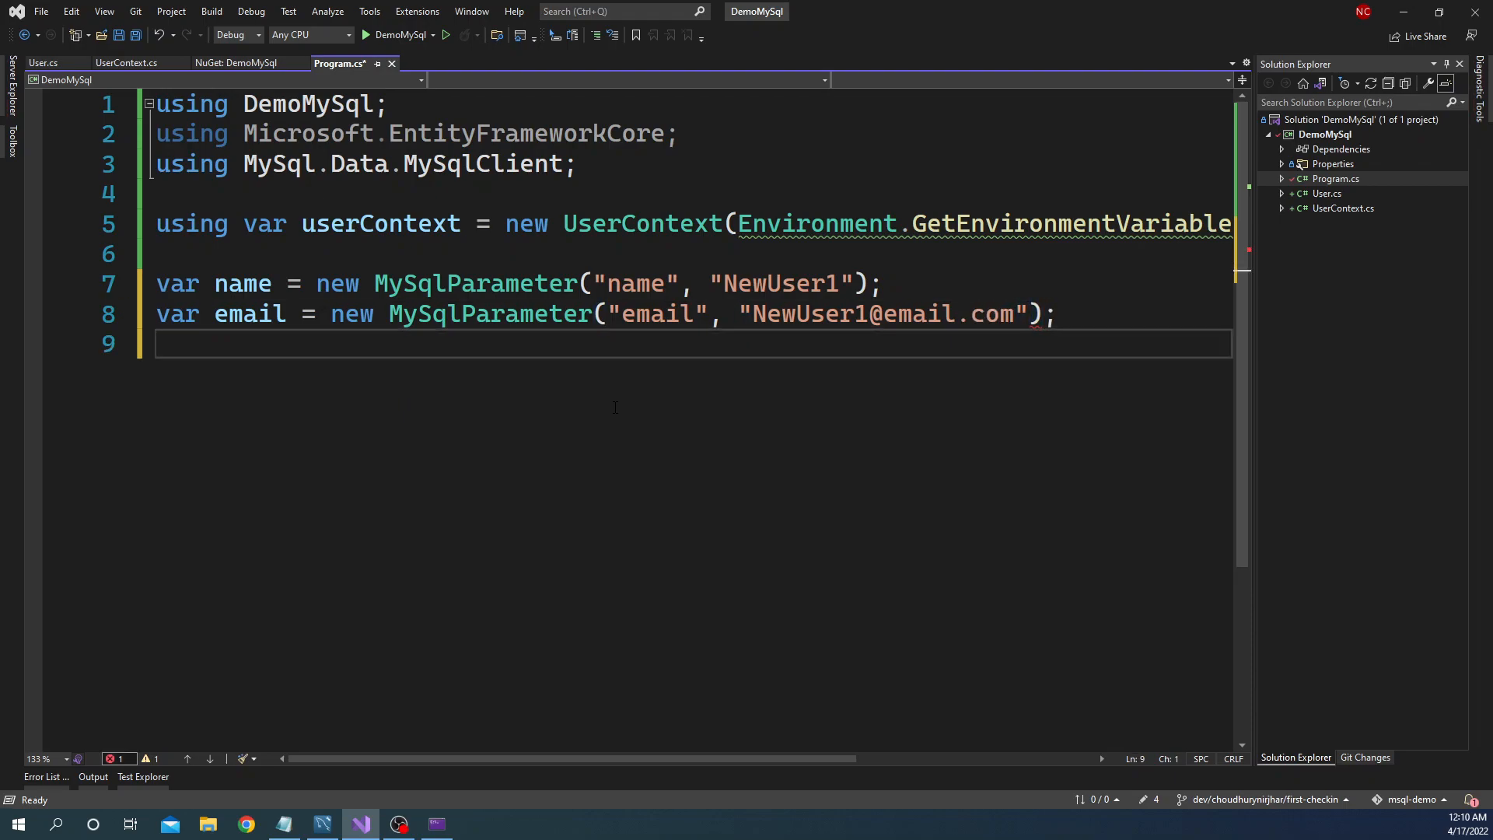
Declare the address MySqlParameter with value "456 Street" and start a new line
text(var)
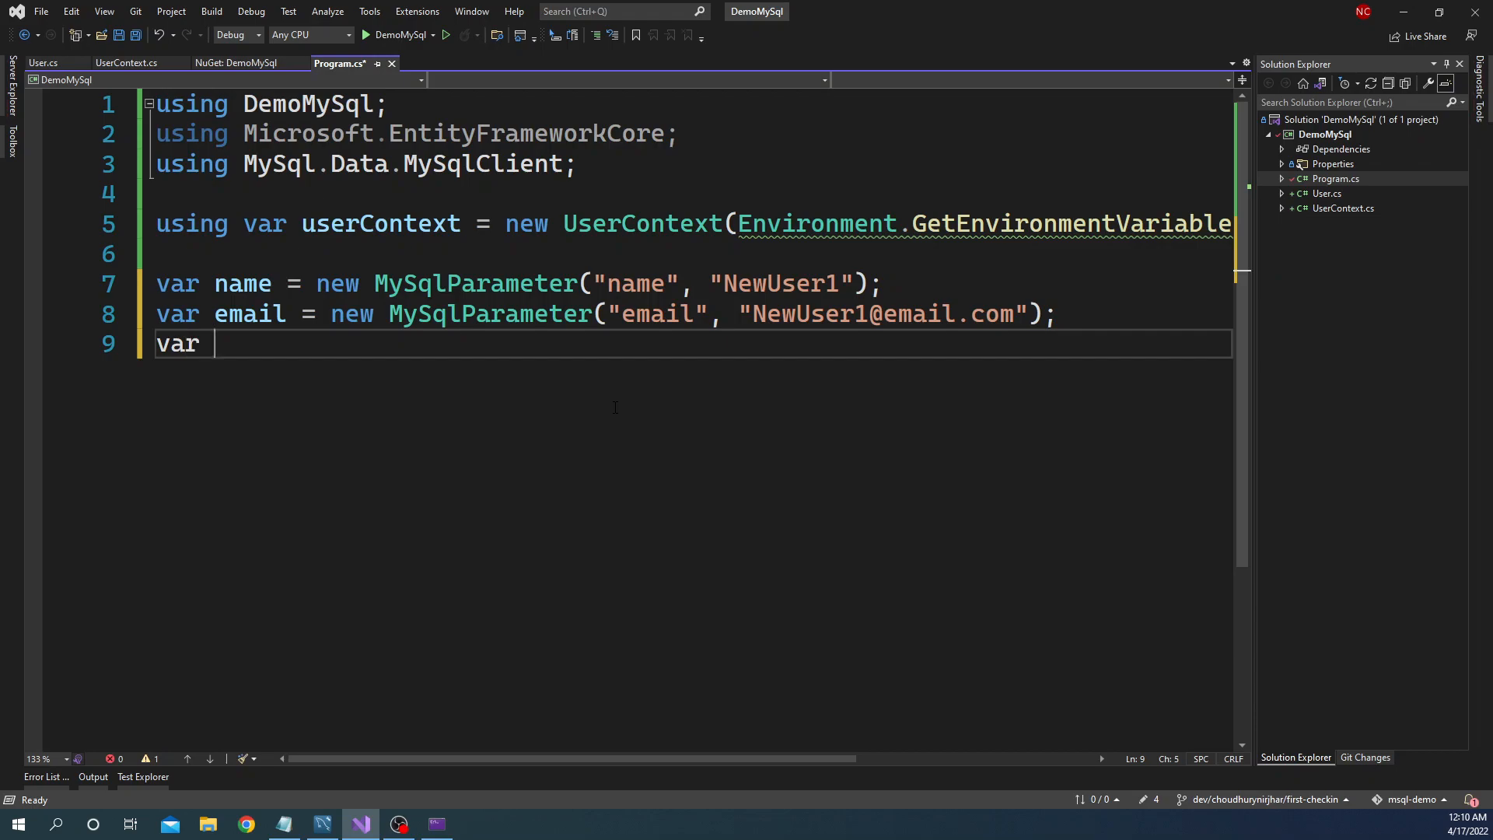
text(address = new MySqlParameter("address",)
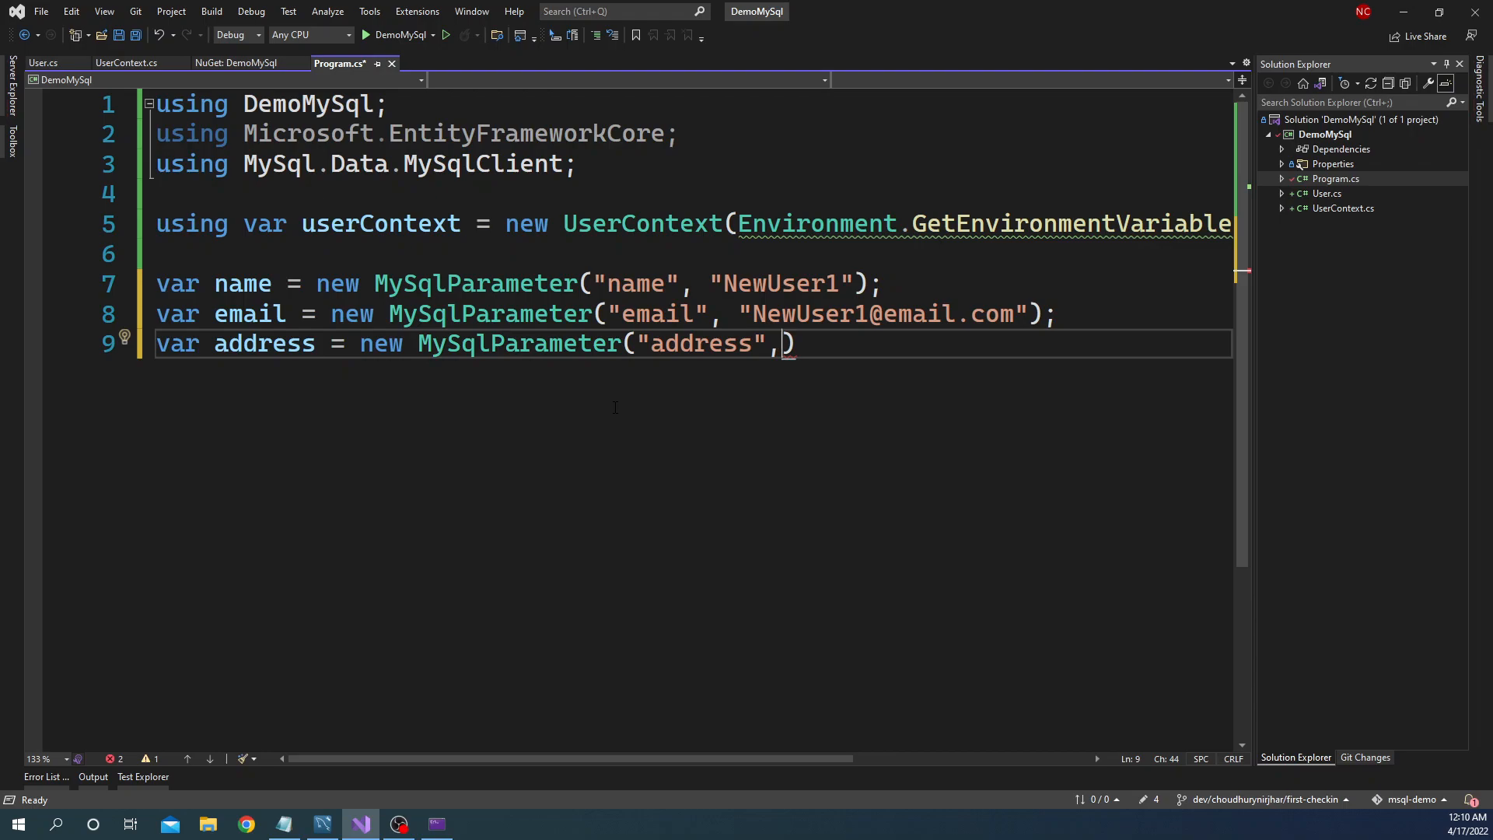
text(")
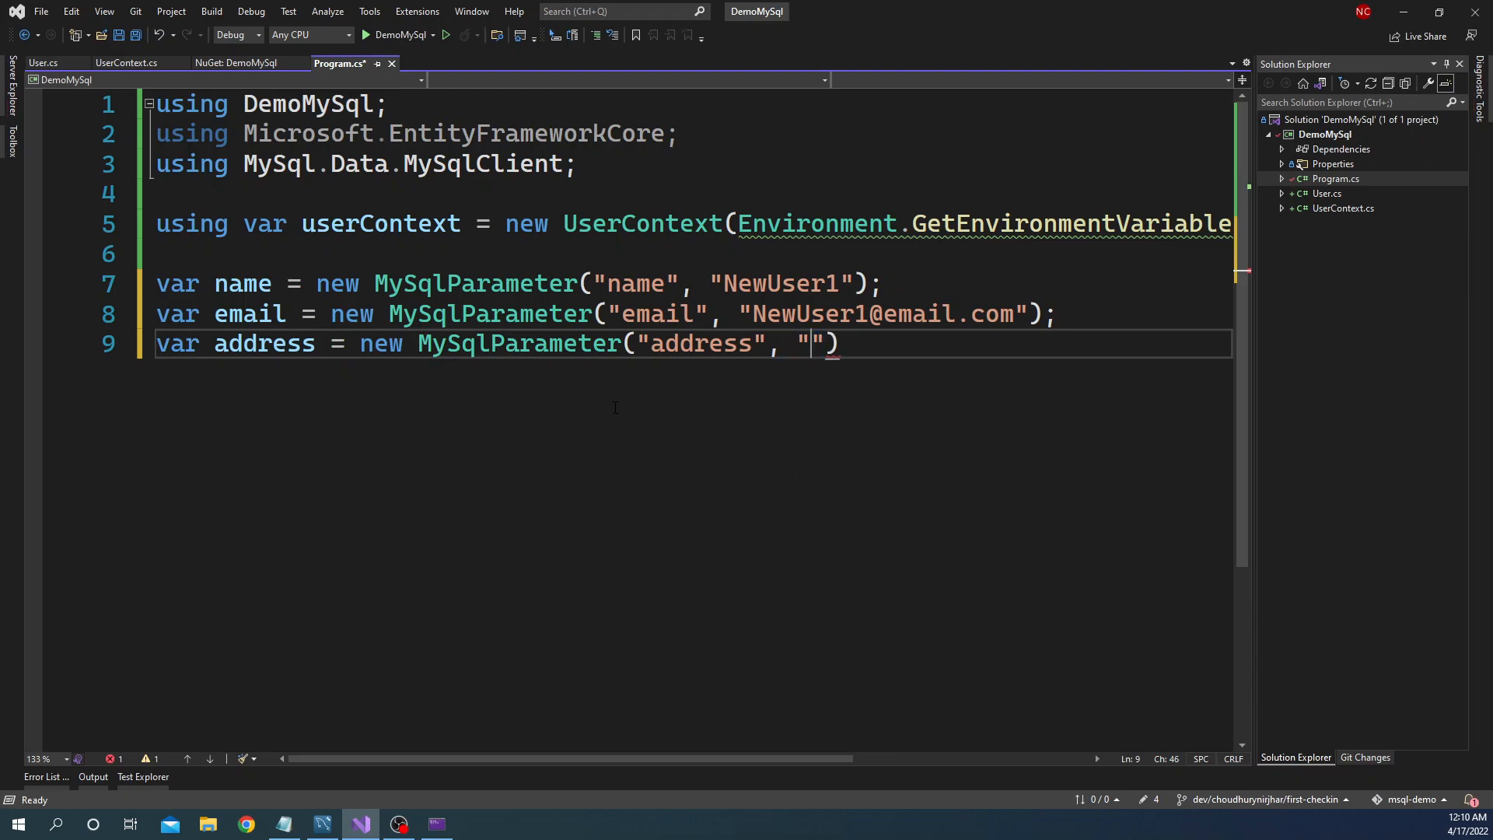
text(456)
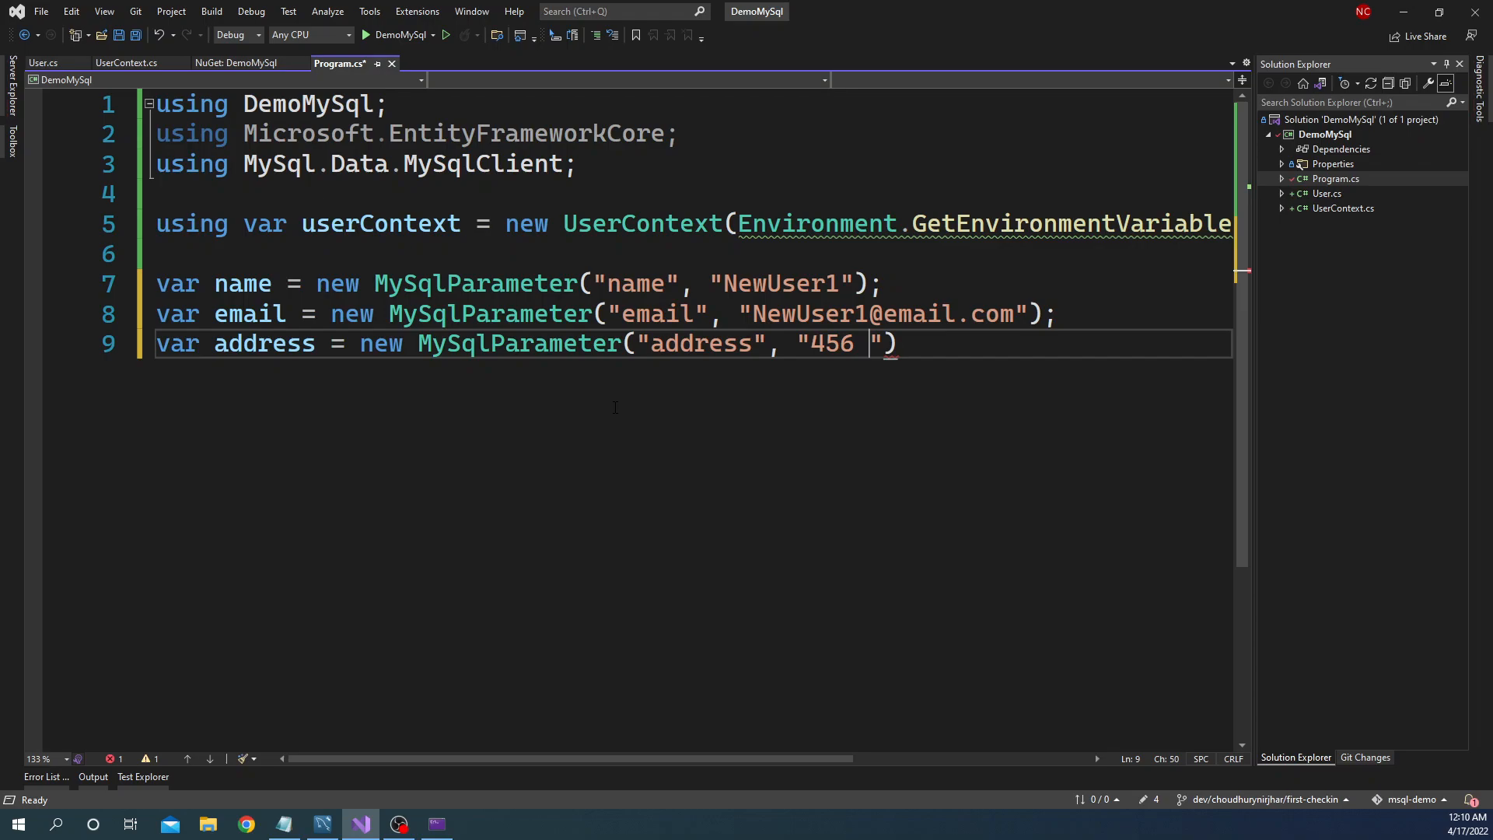
text(Street)
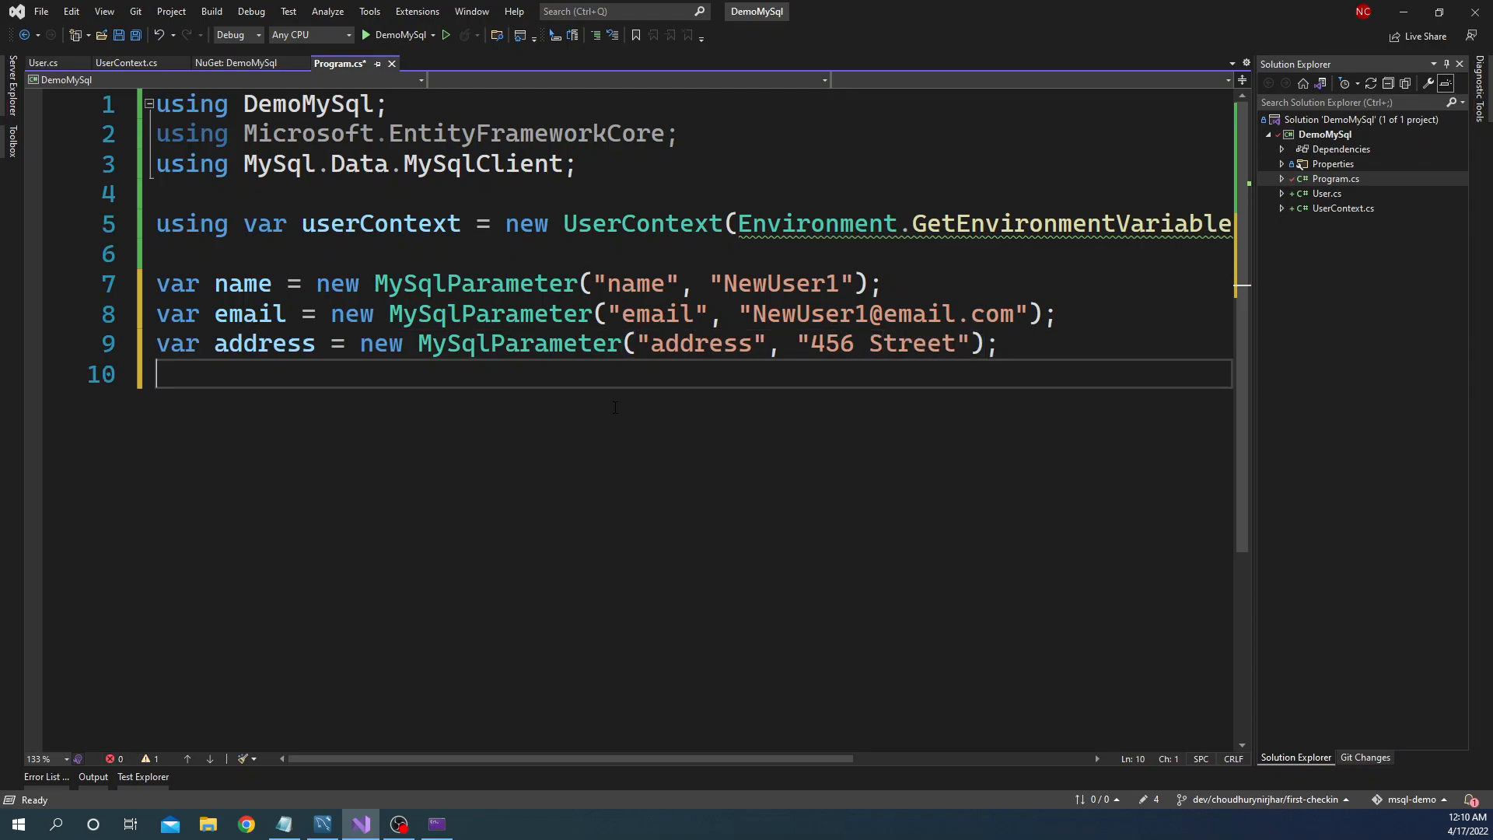
key(enter)
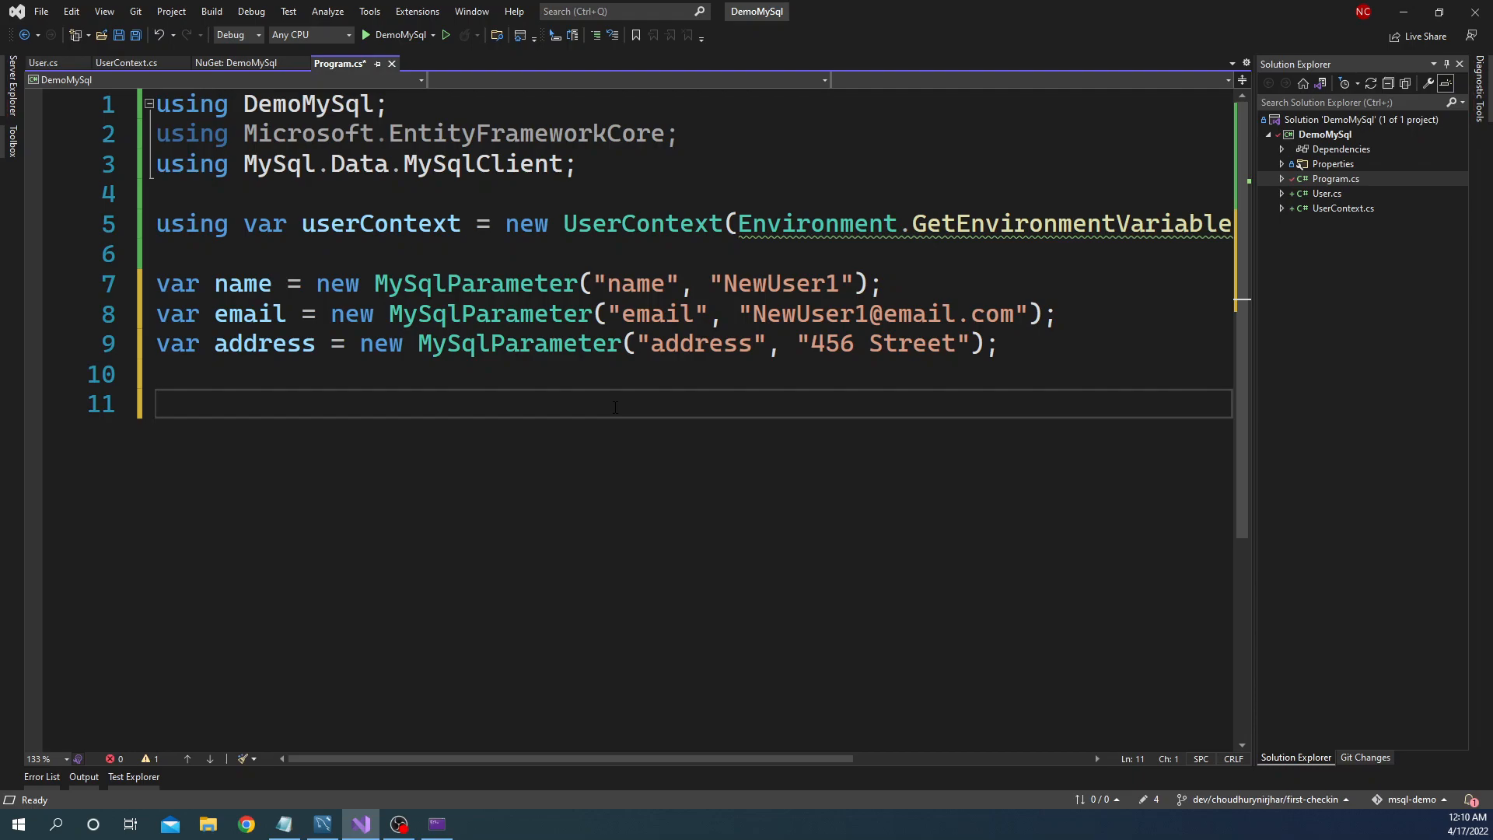
Begin a userContext.Database.ExecuteSqlRaw call
text(user)
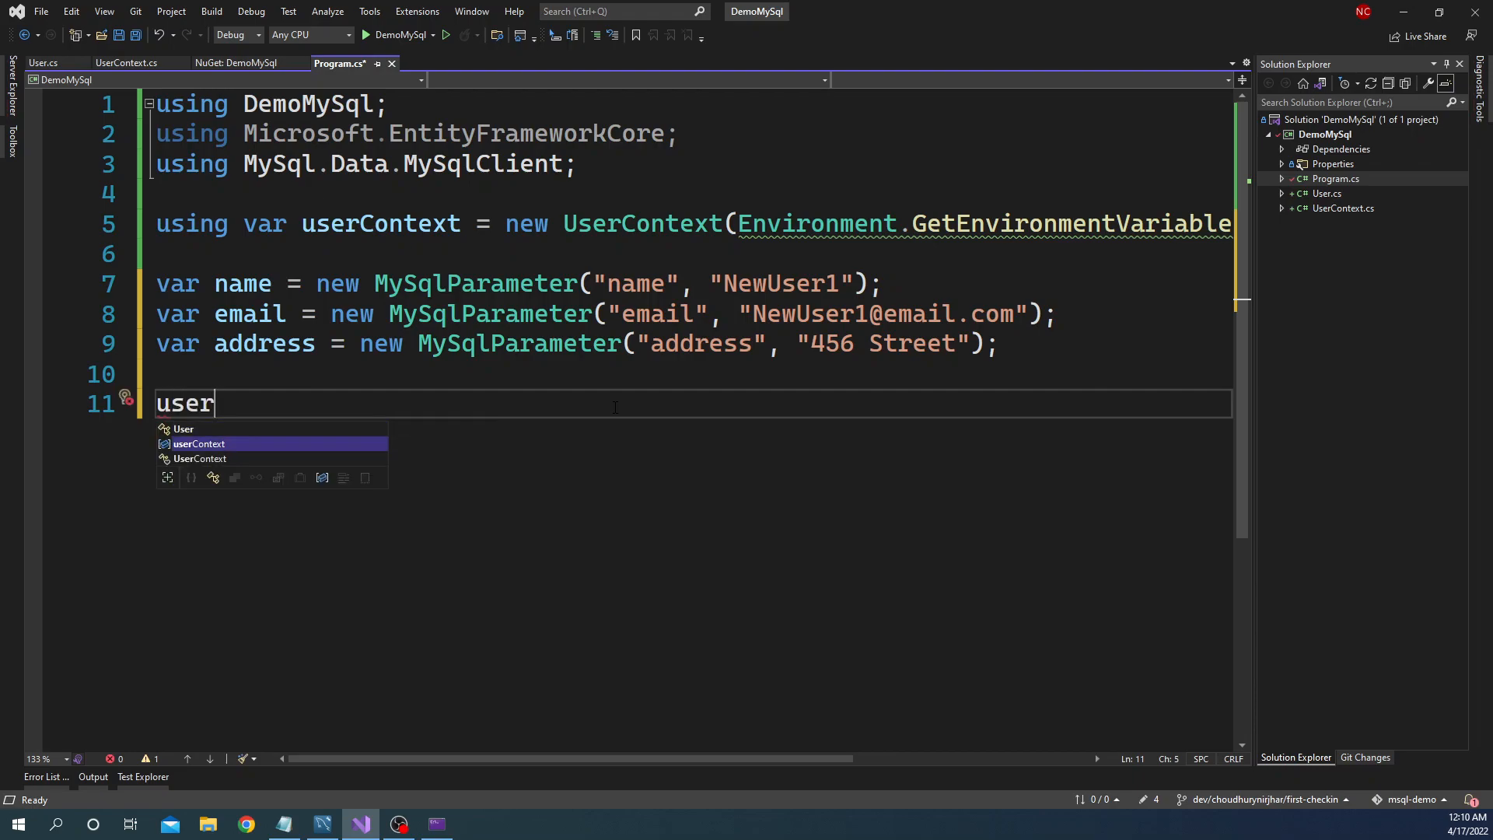
key(Tab)
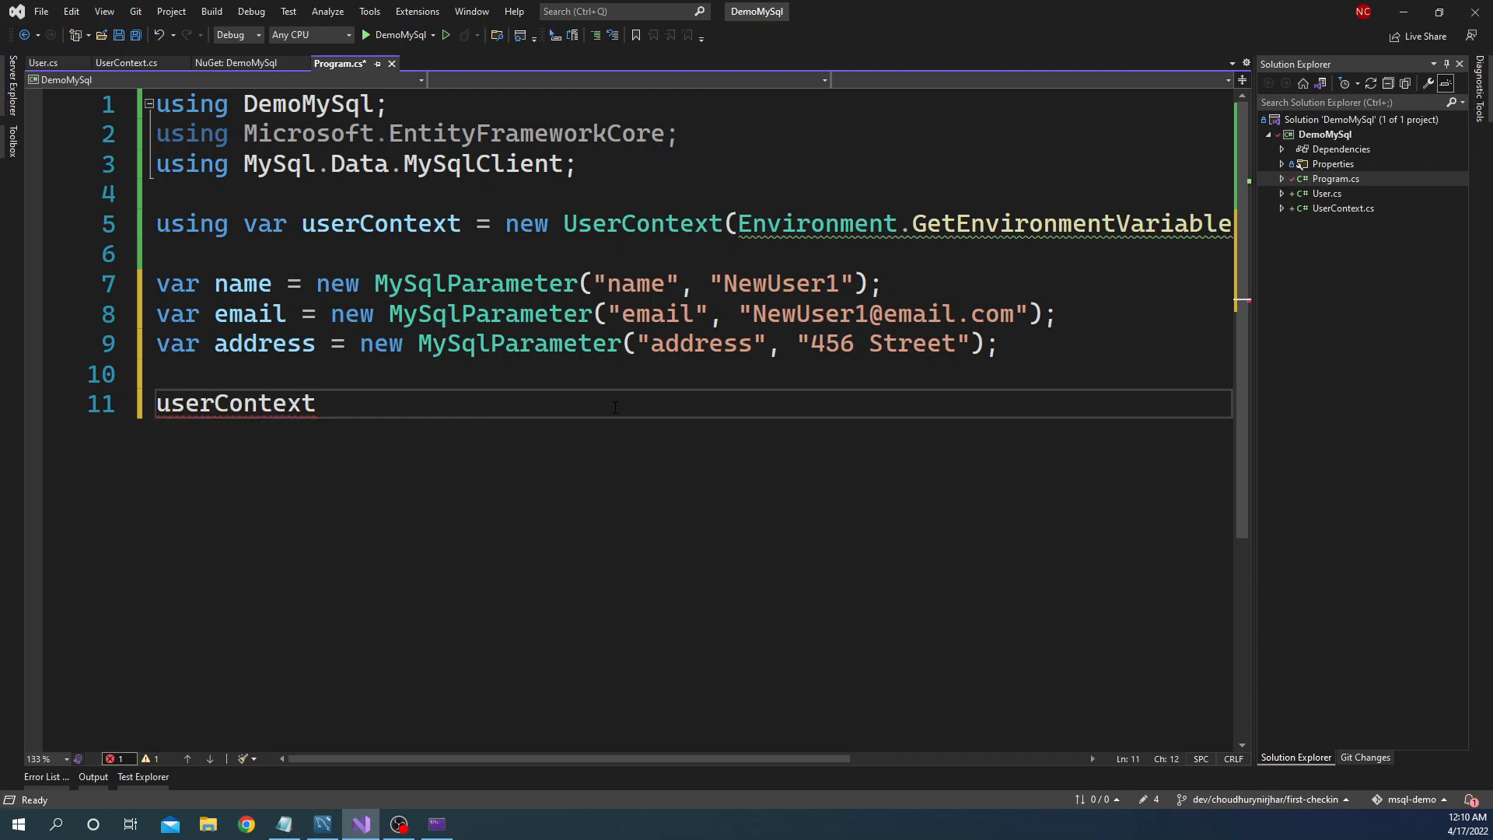
text(.Database)
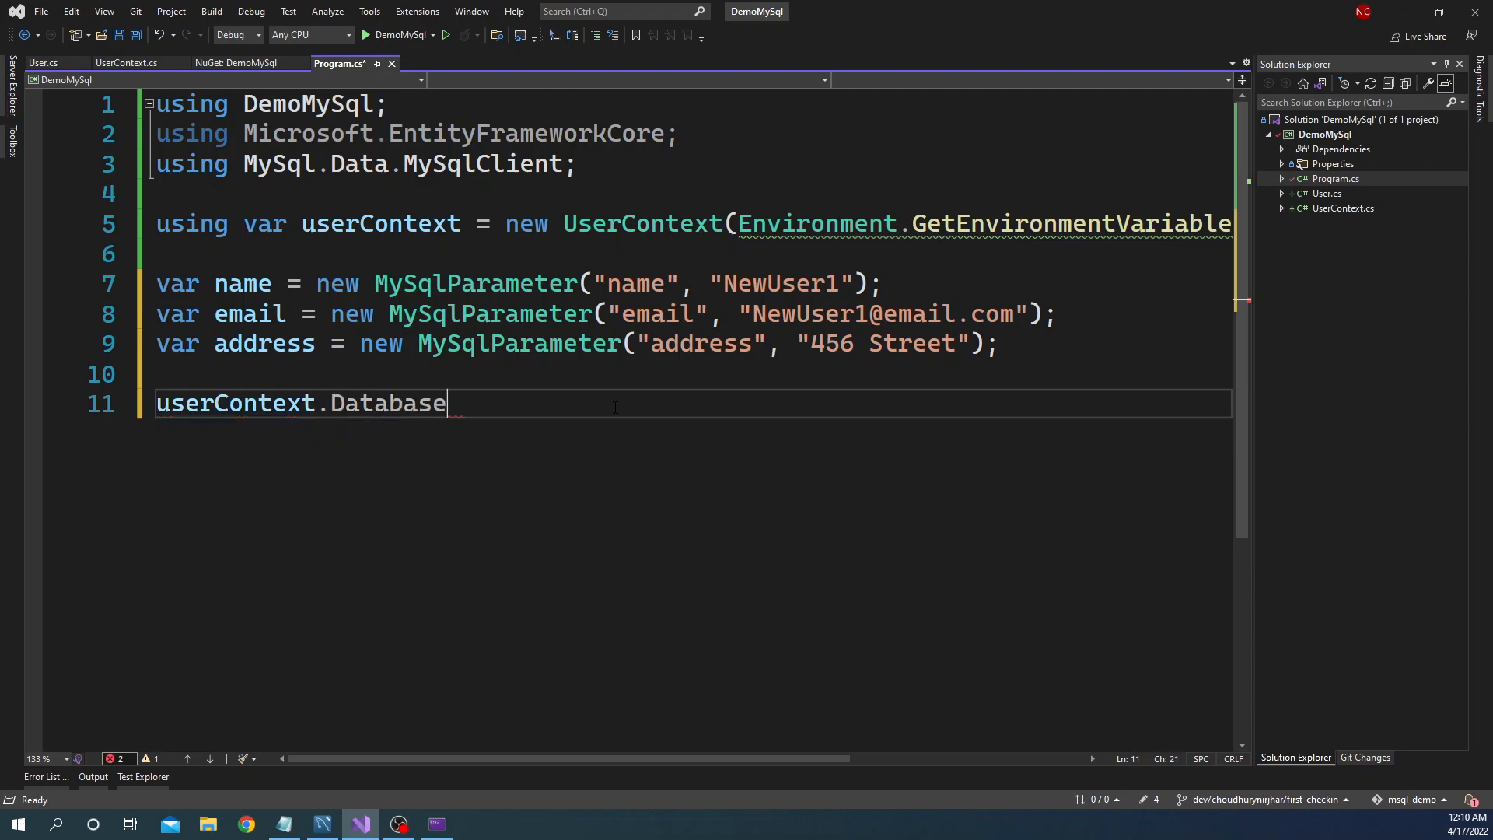
text(.)
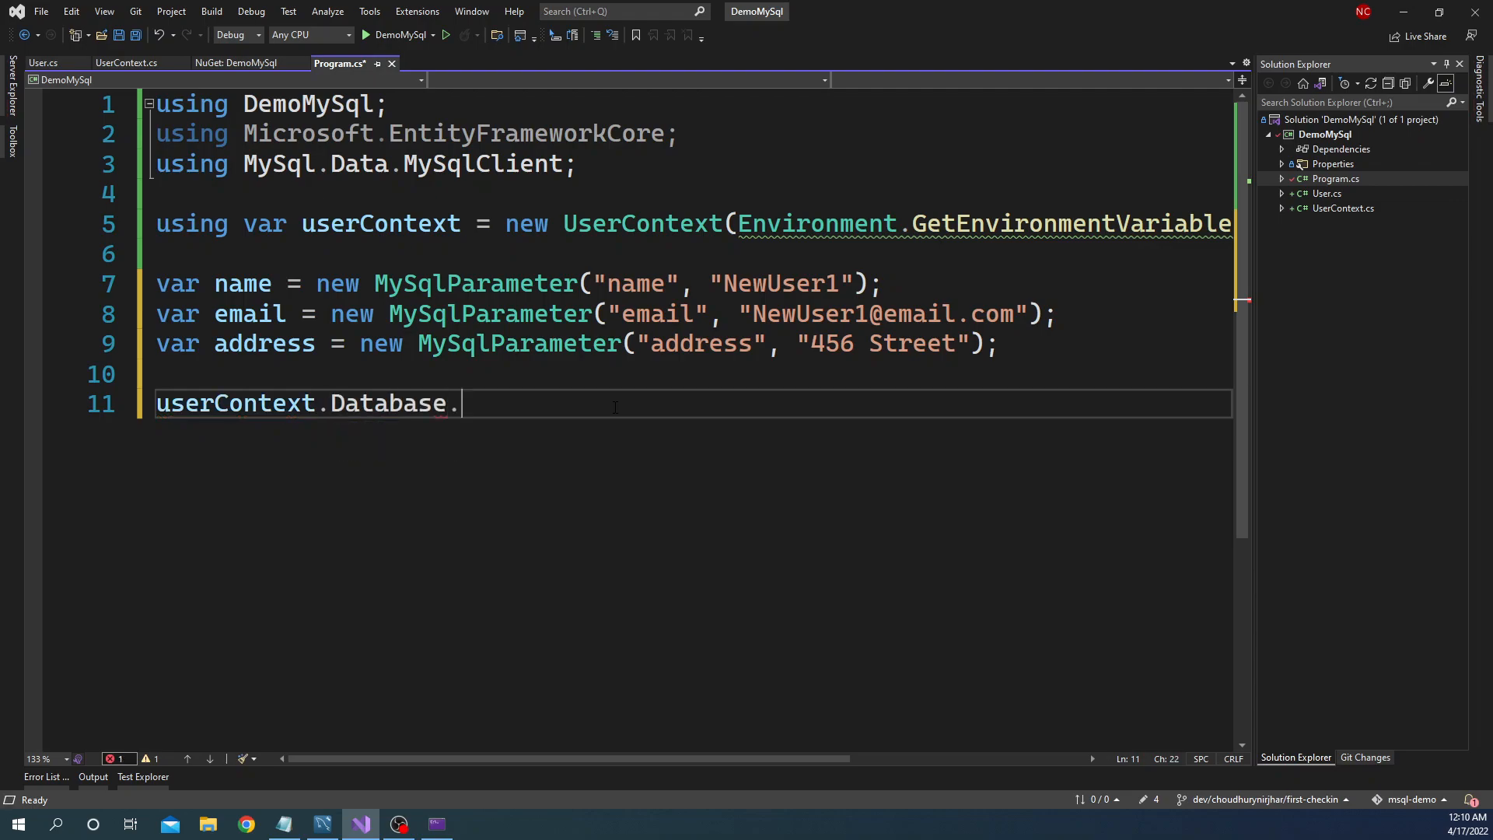
text(ex)
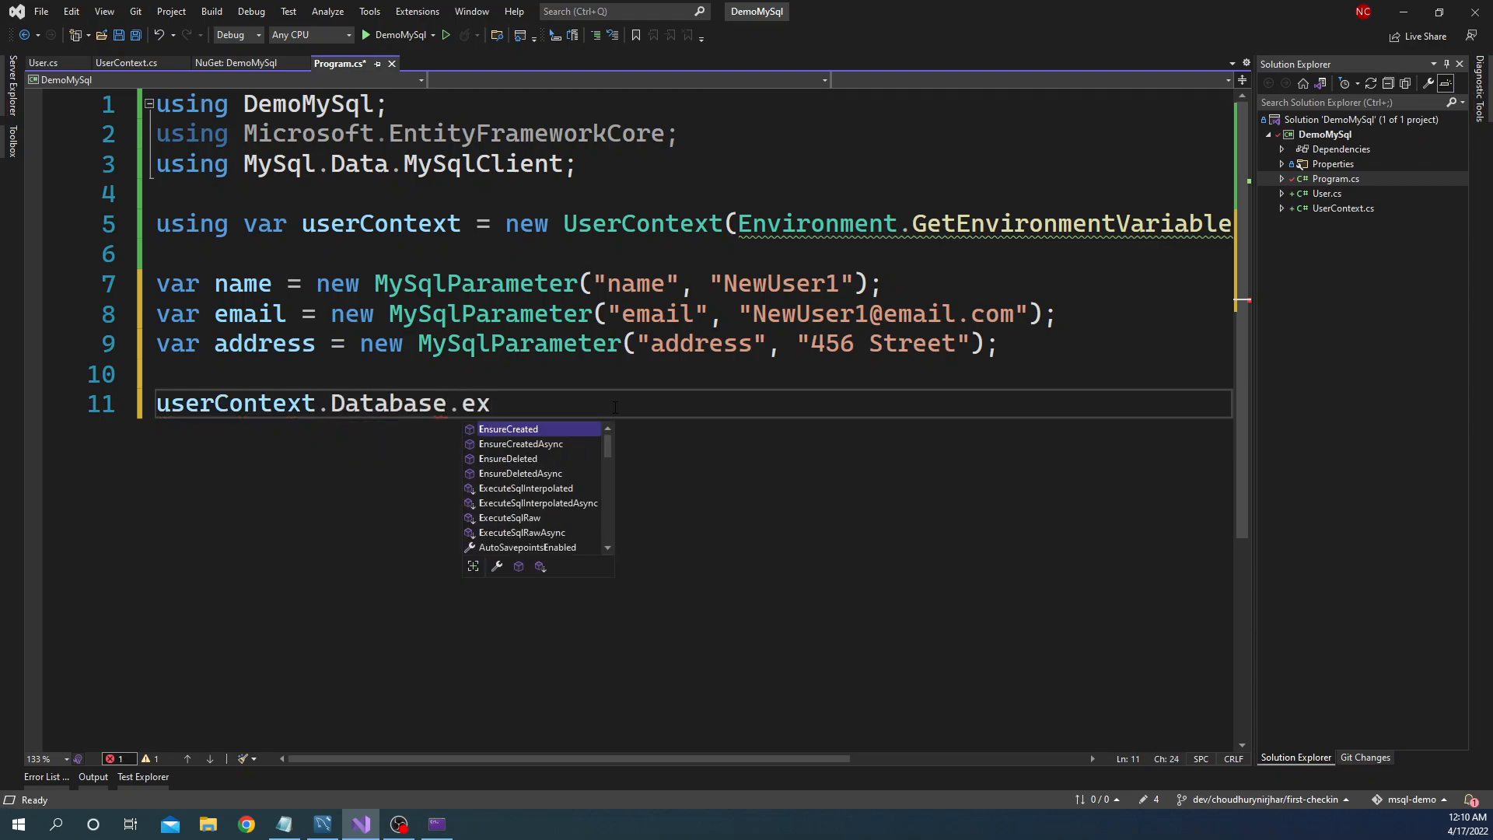
text(e)
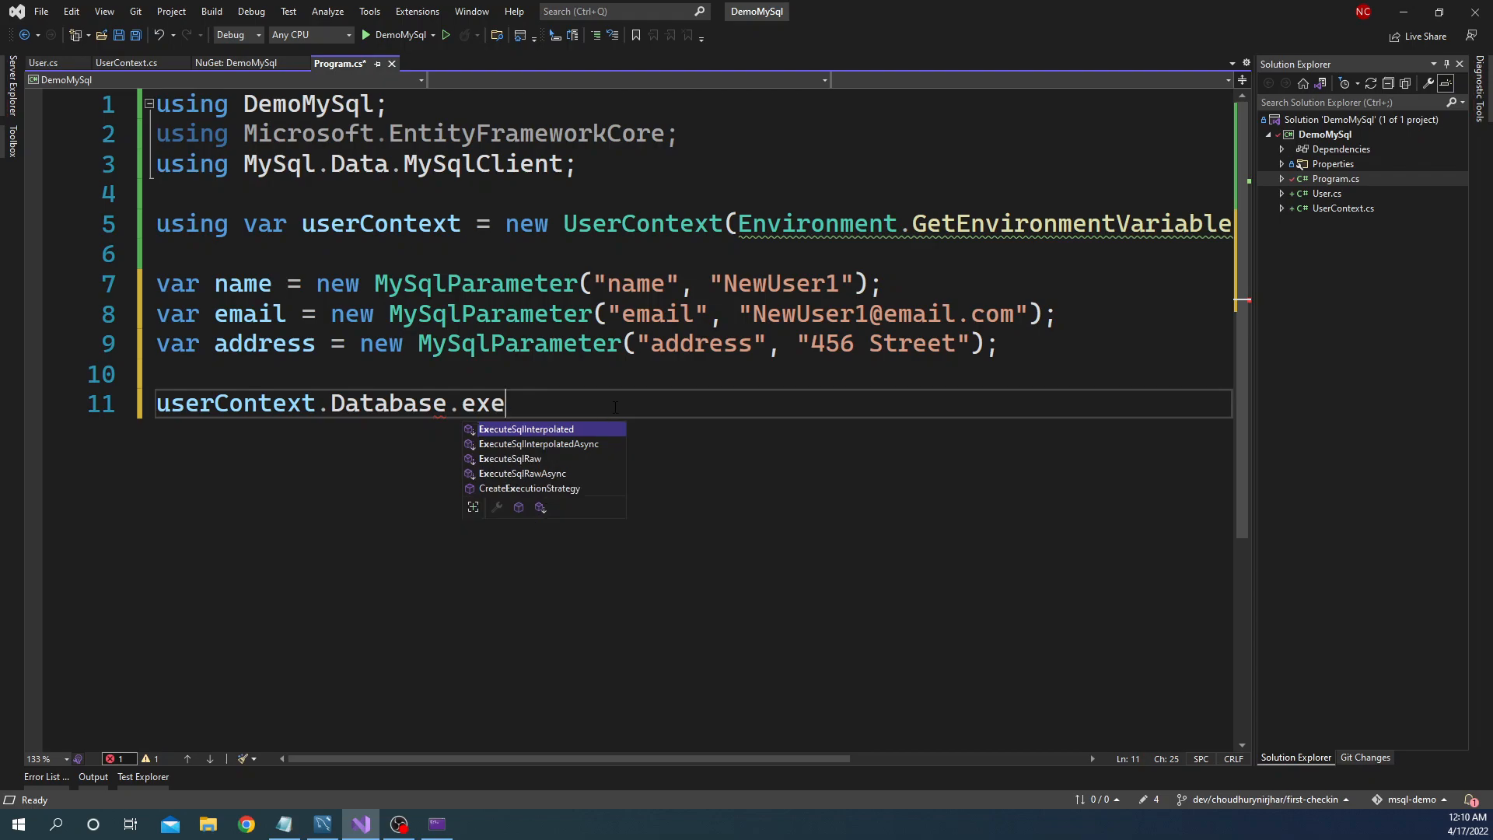
text(cuteSqlRaw(")
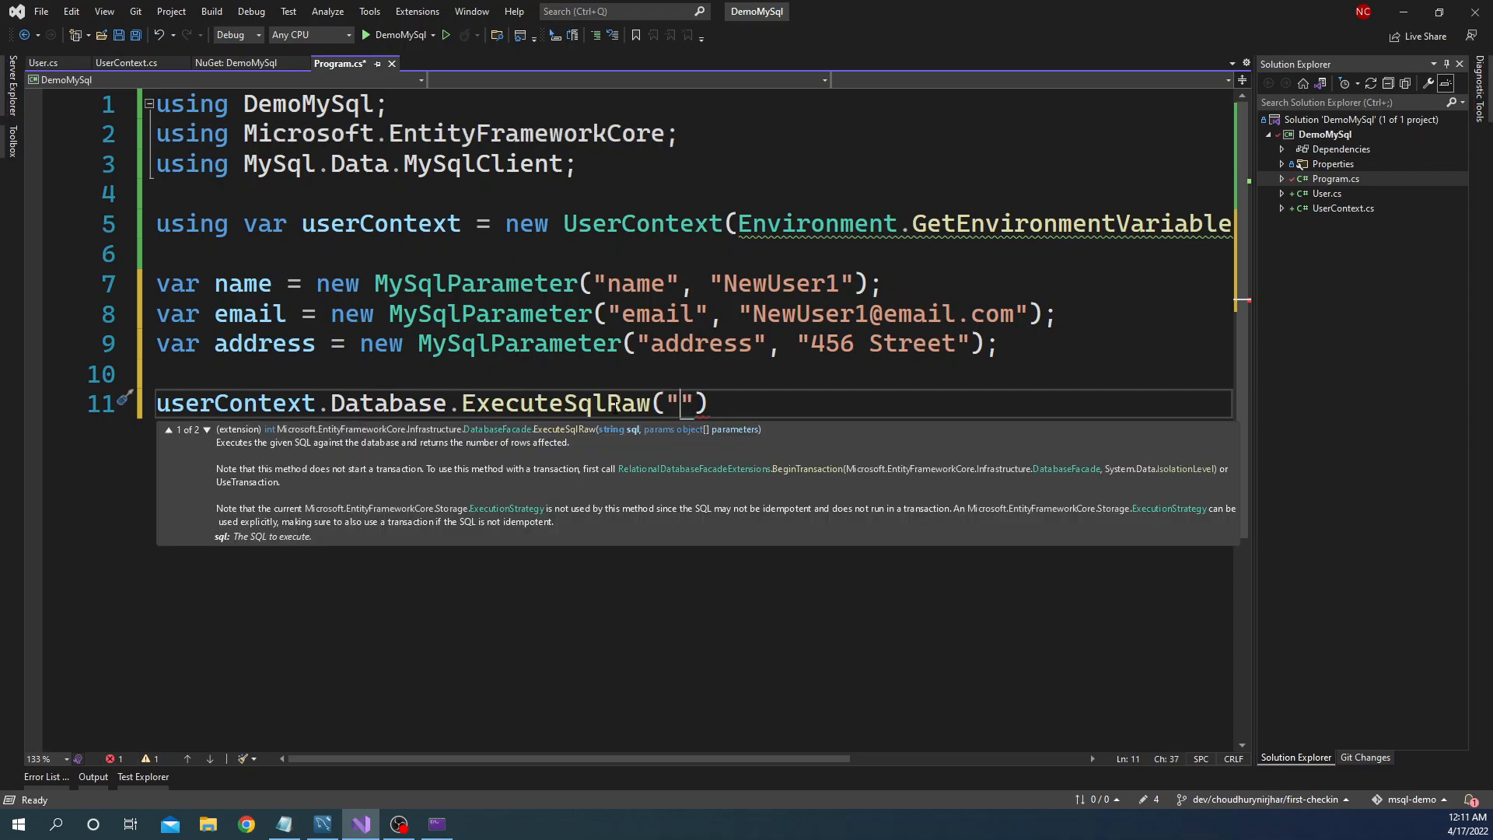
text(CALL)
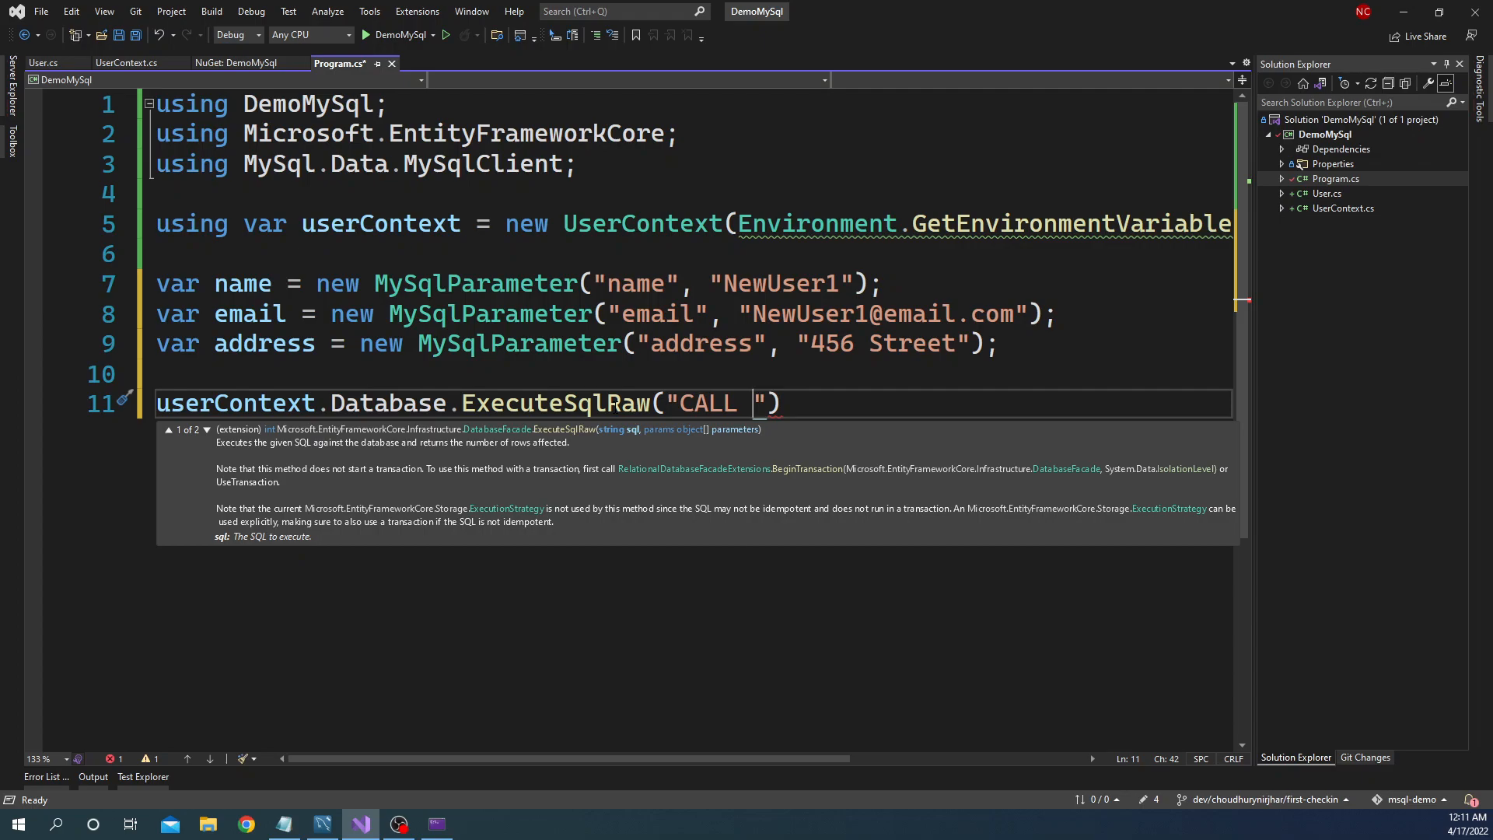
text(CreateUser())
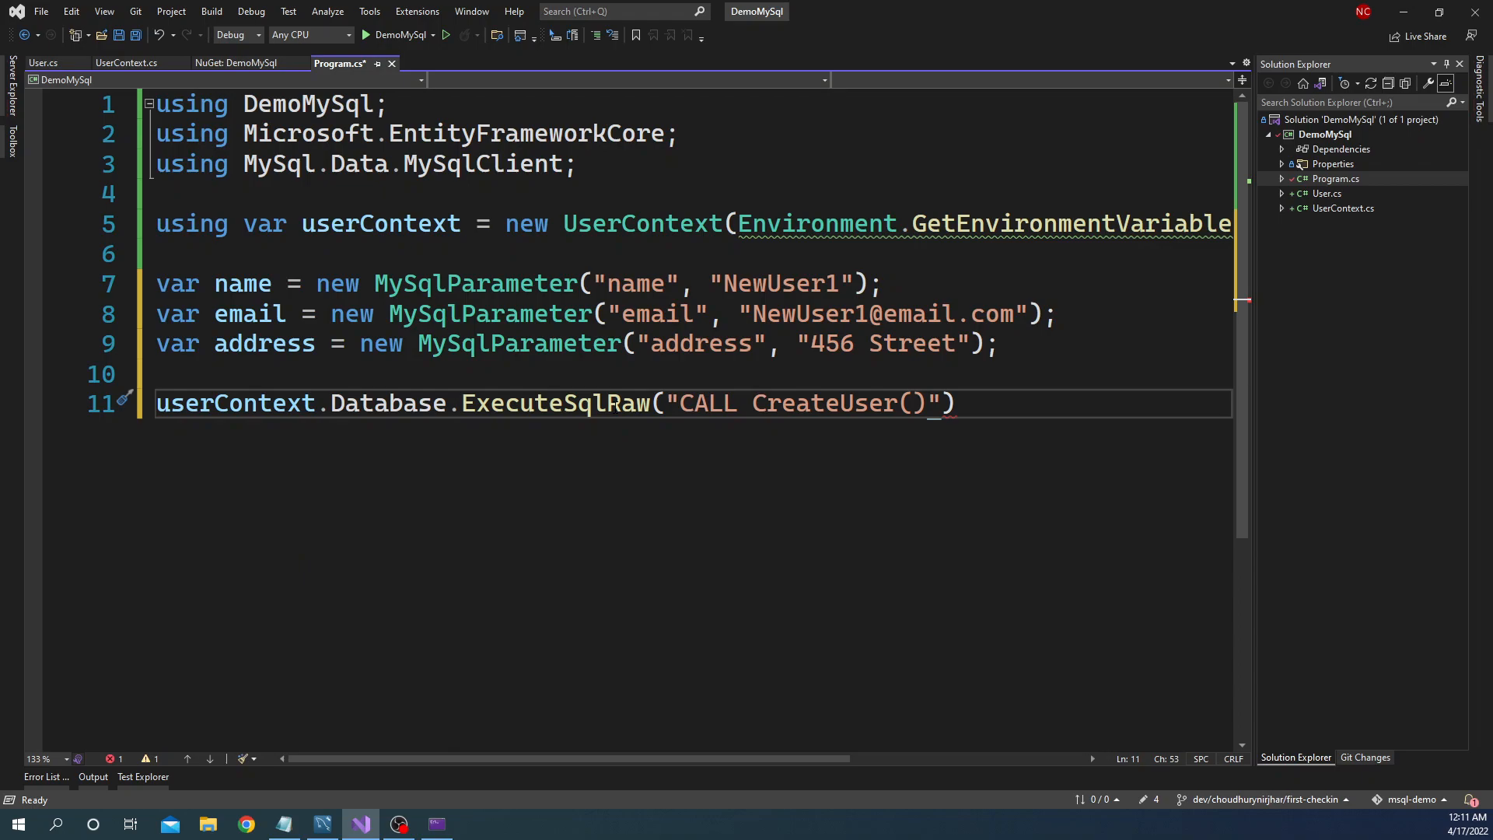
text(@name, @)
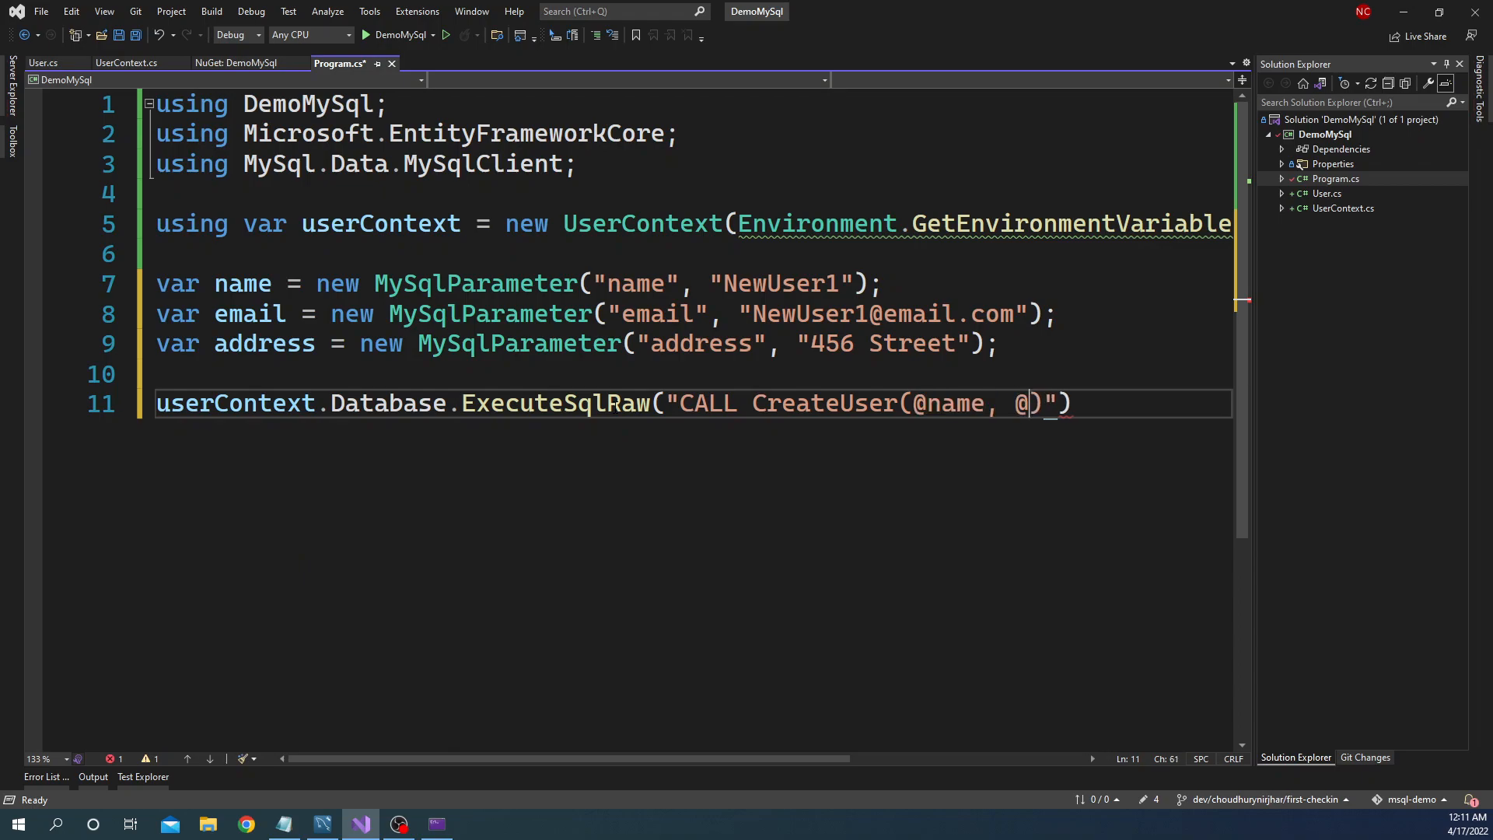
text(email,)
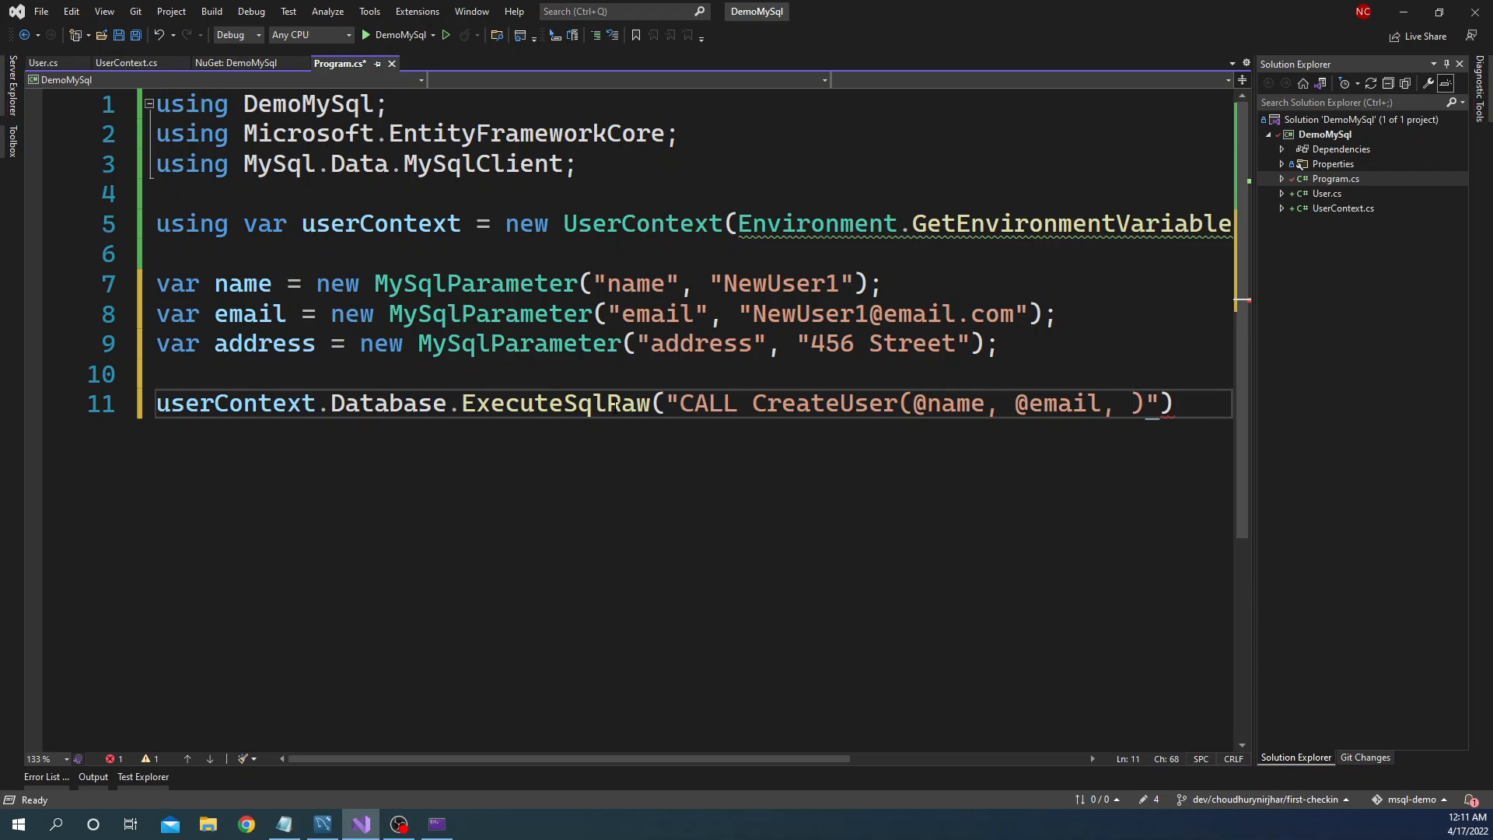
text(@address)
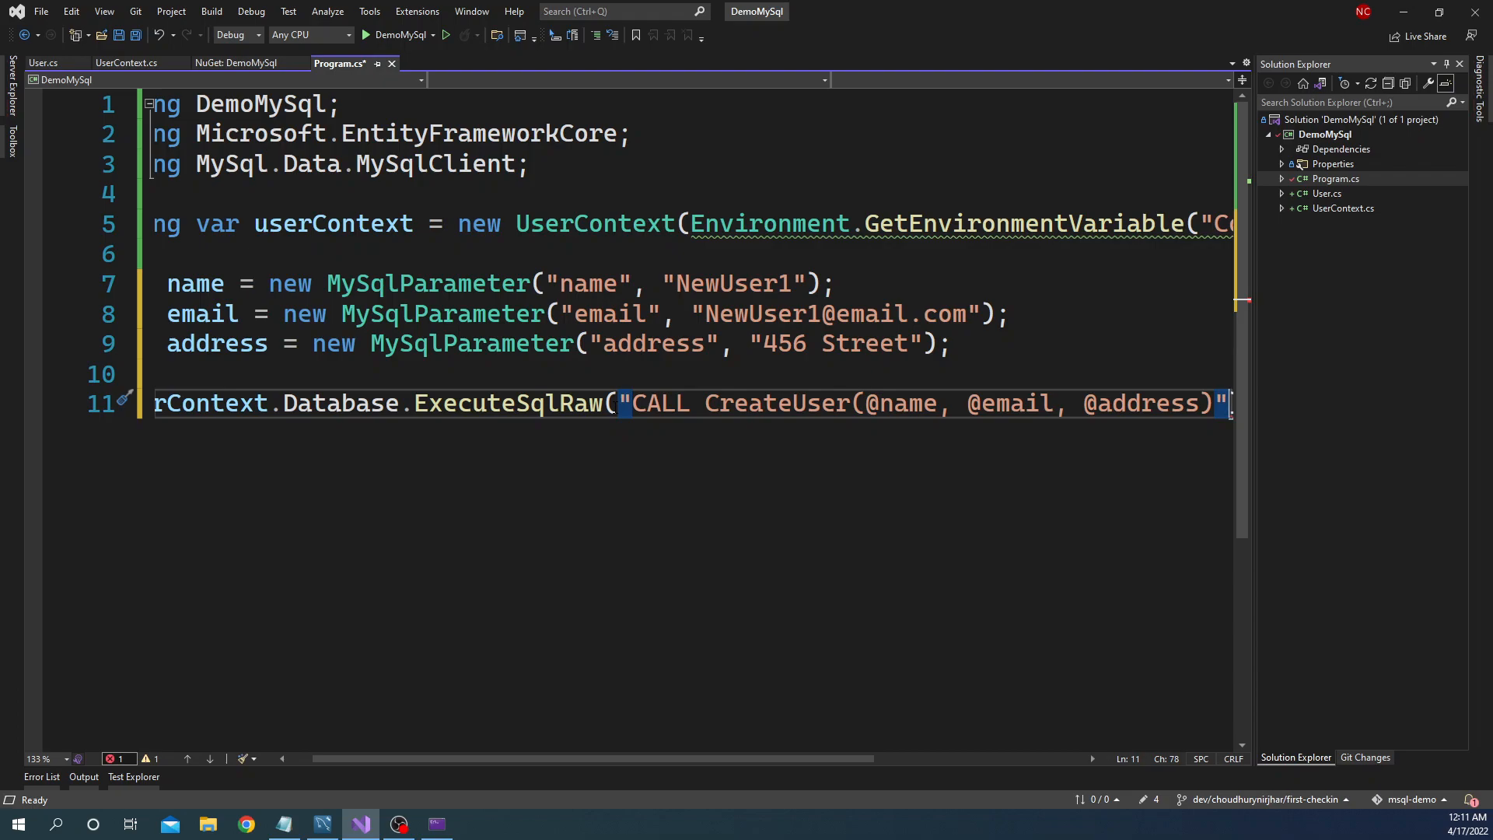
Add parameters: new[] { name, email, address } as the second ExecuteSqlRaw argument
text(,)
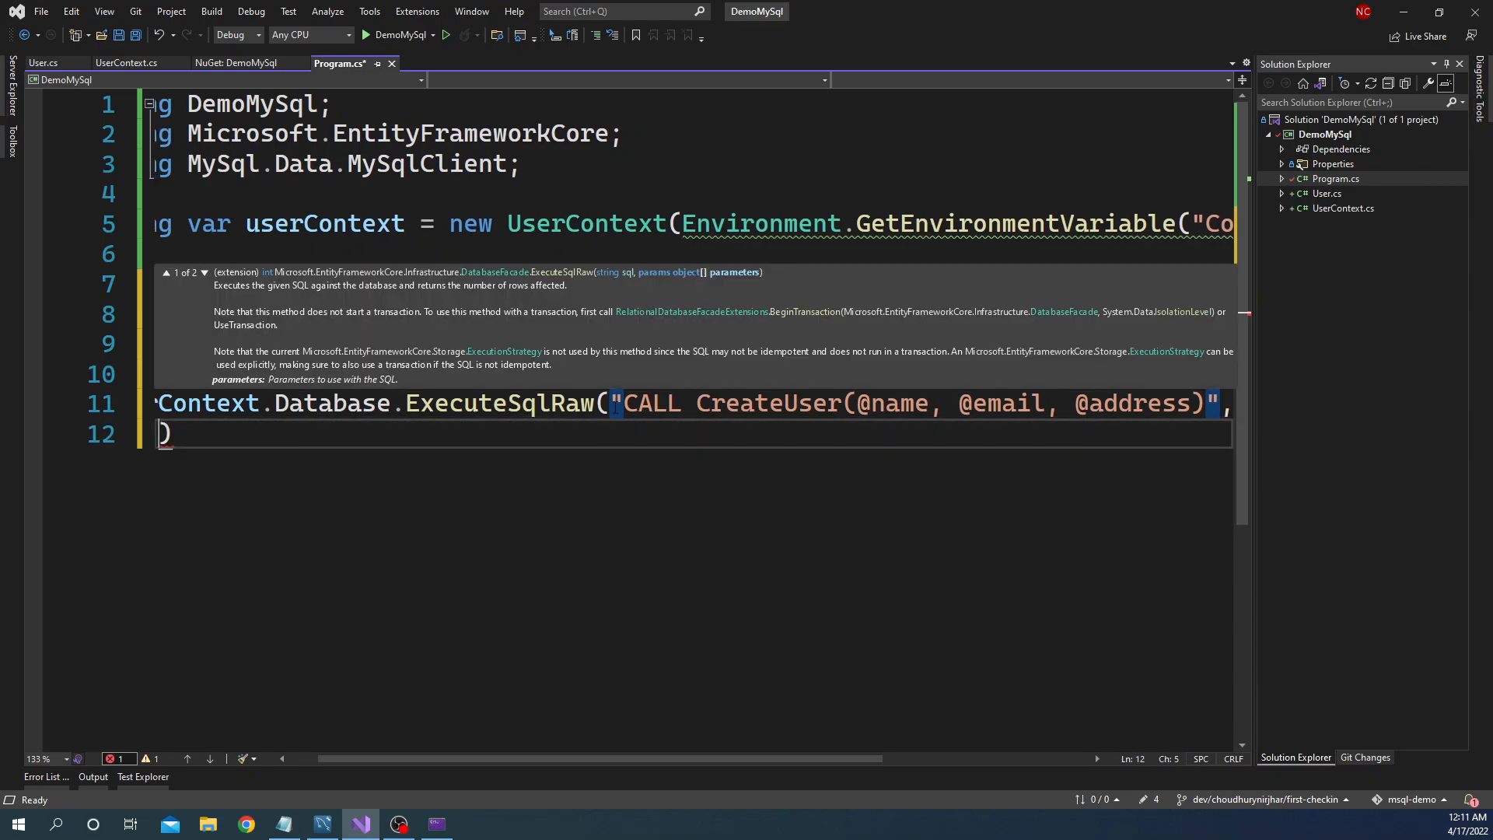
text(parameters: new[] {)
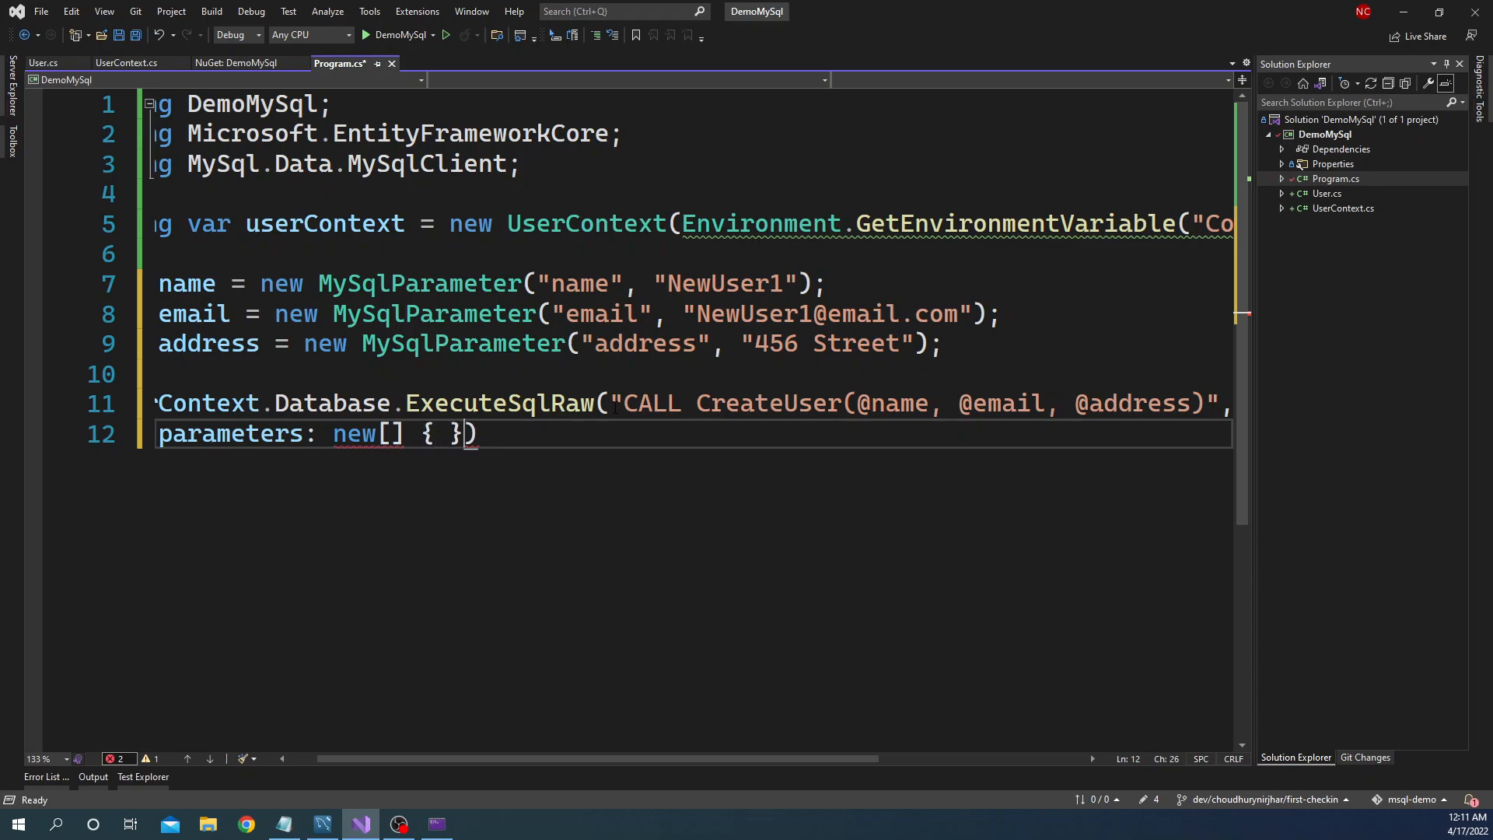
text(n)
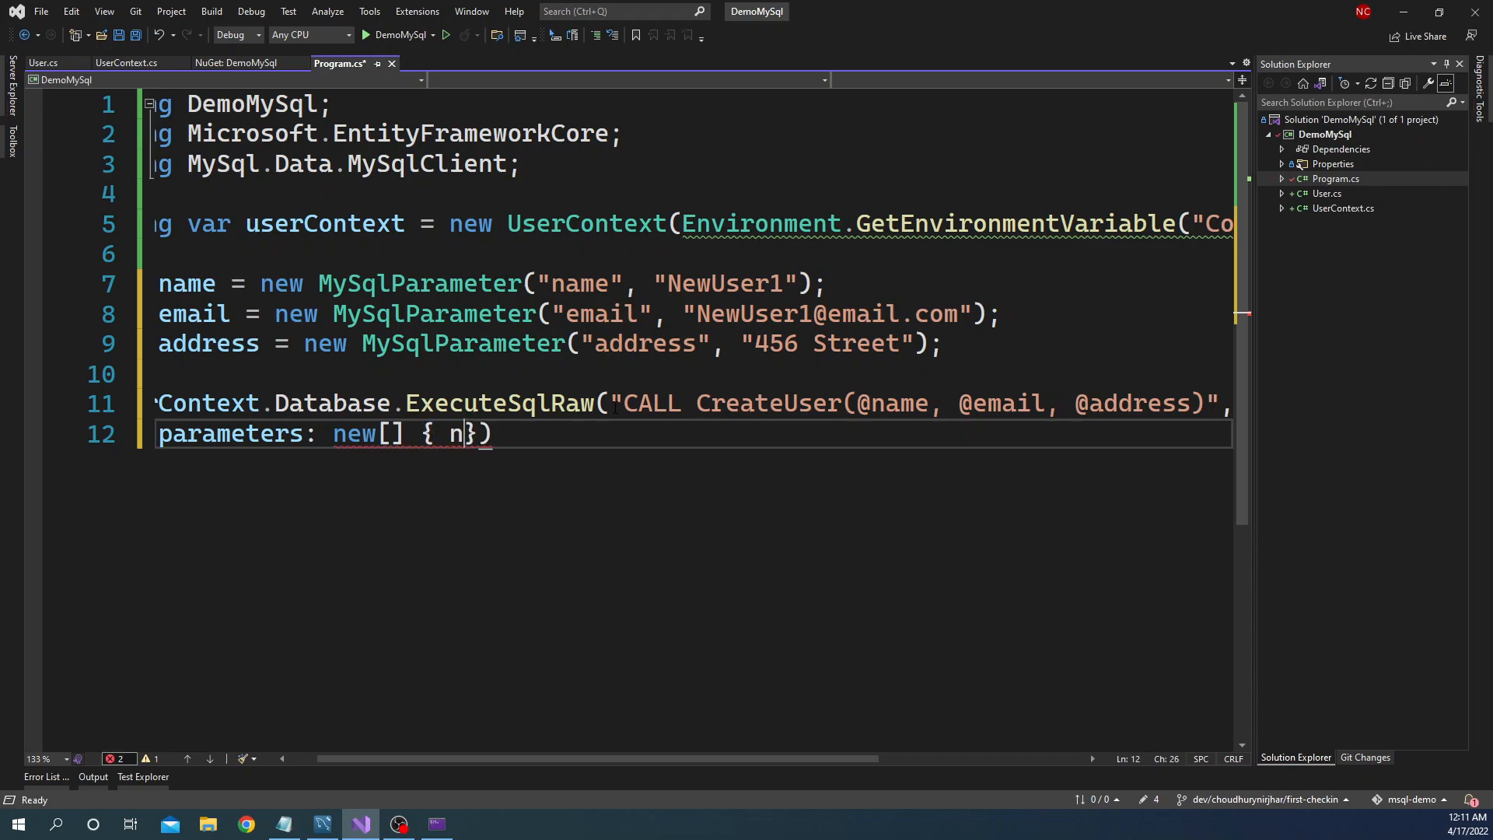
text(ame, email,)
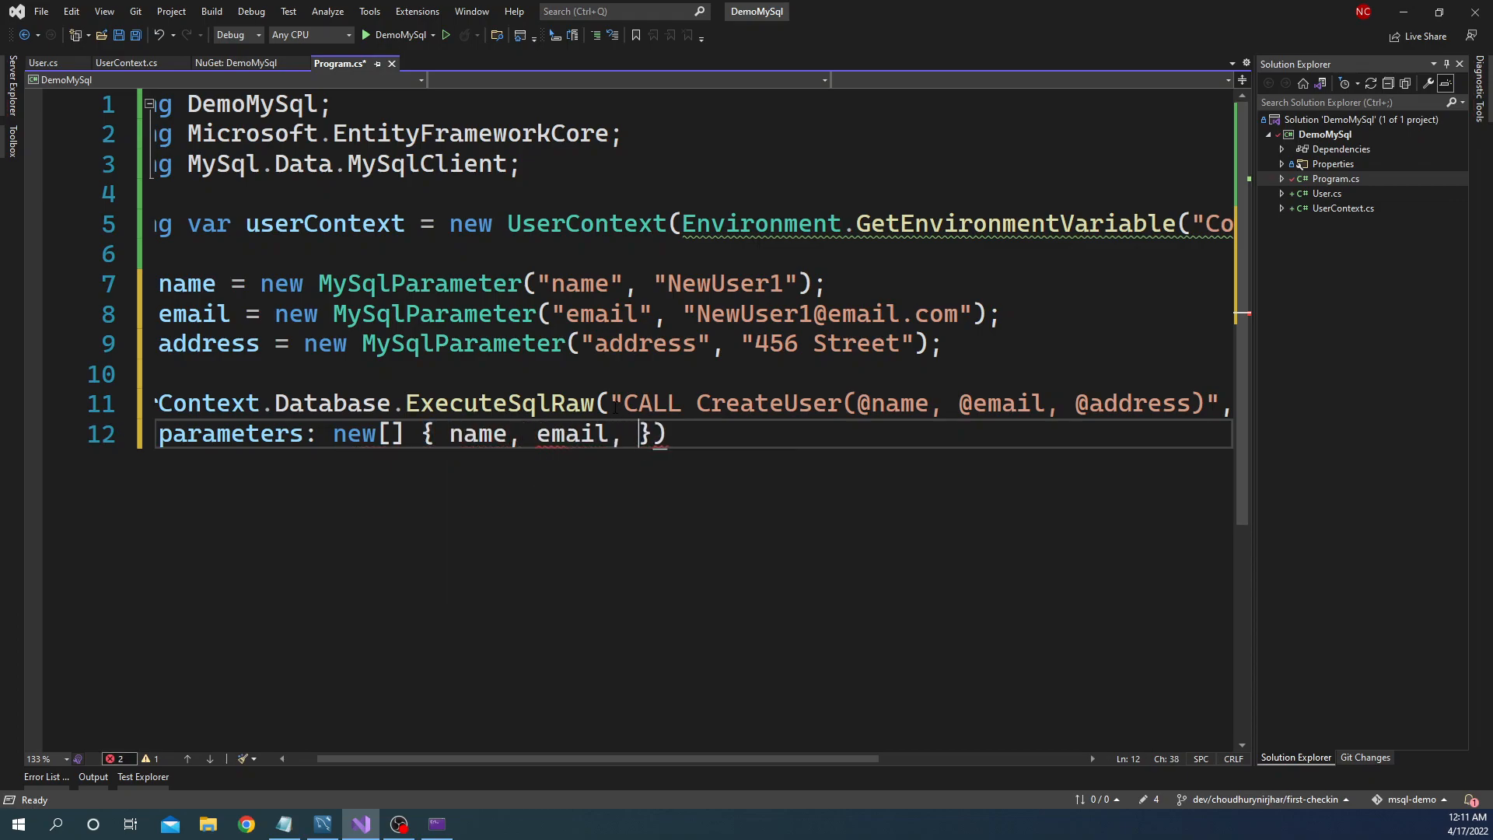
text(afd)
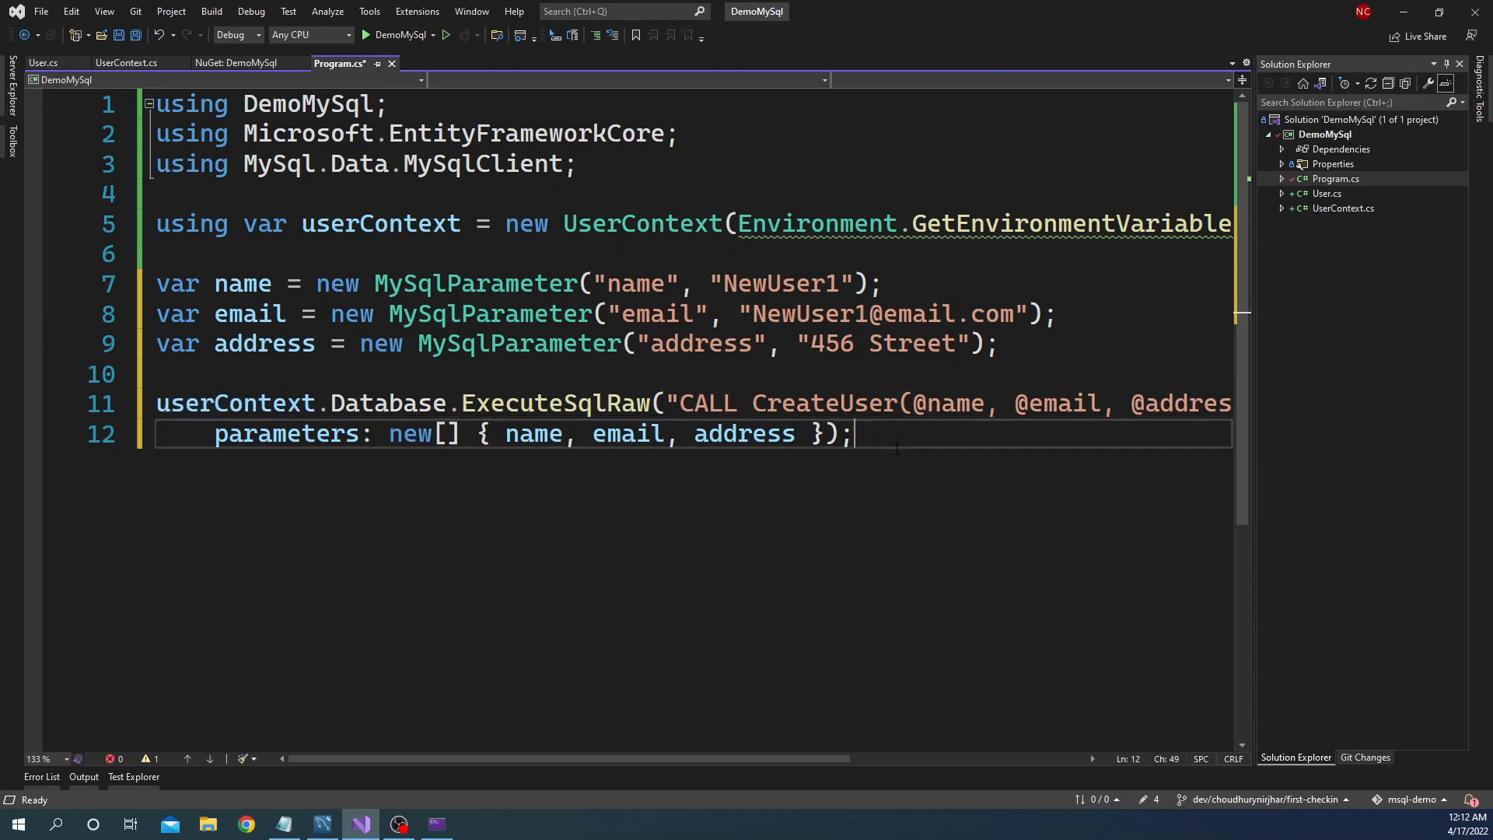
Save Program.cs, run DemoMySql to create the user (exit code 0), then switch to MySQL Workbench
key(ctrl+s)
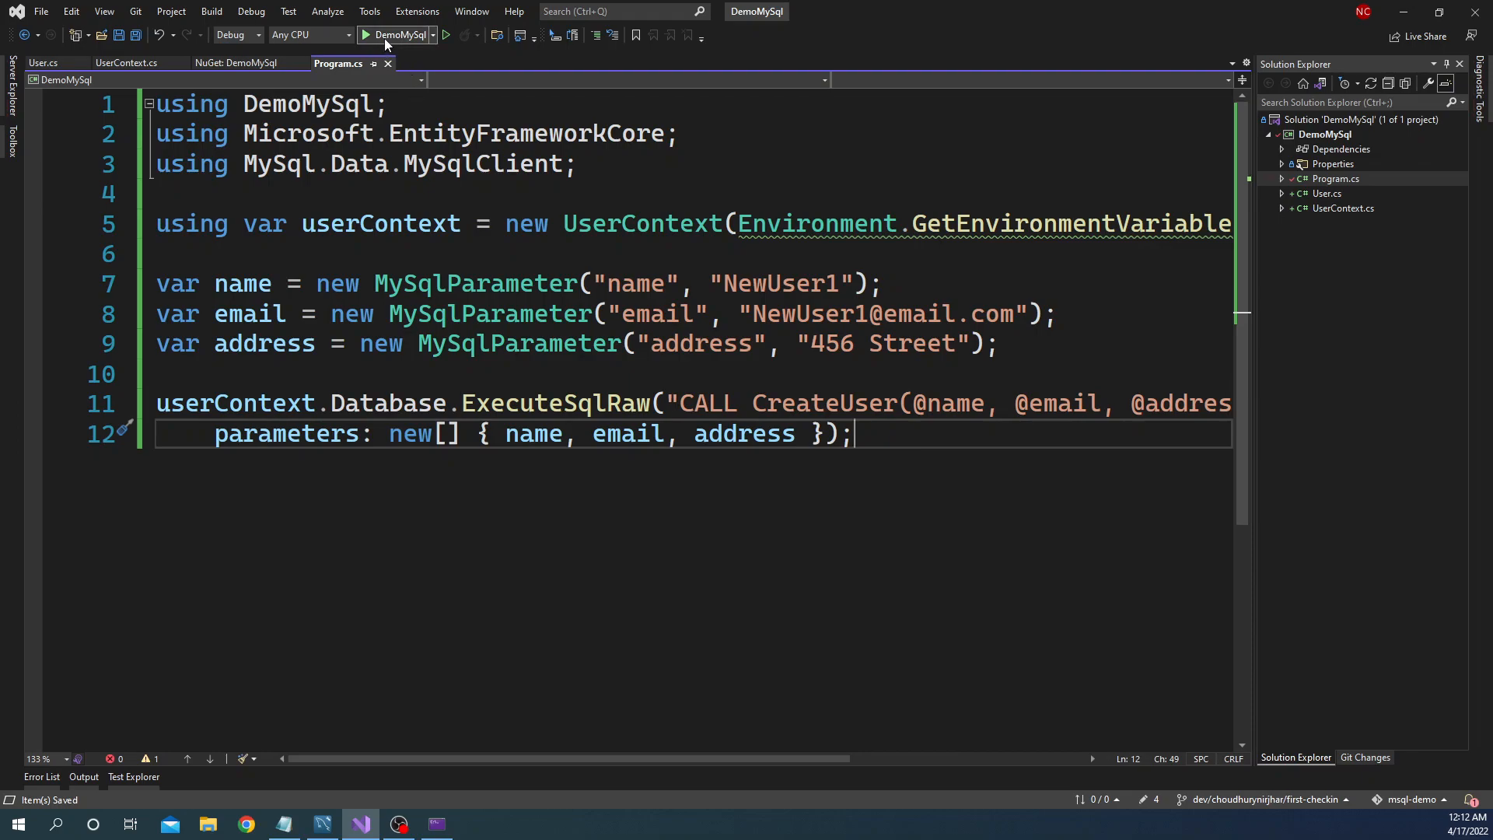
click(400, 36)
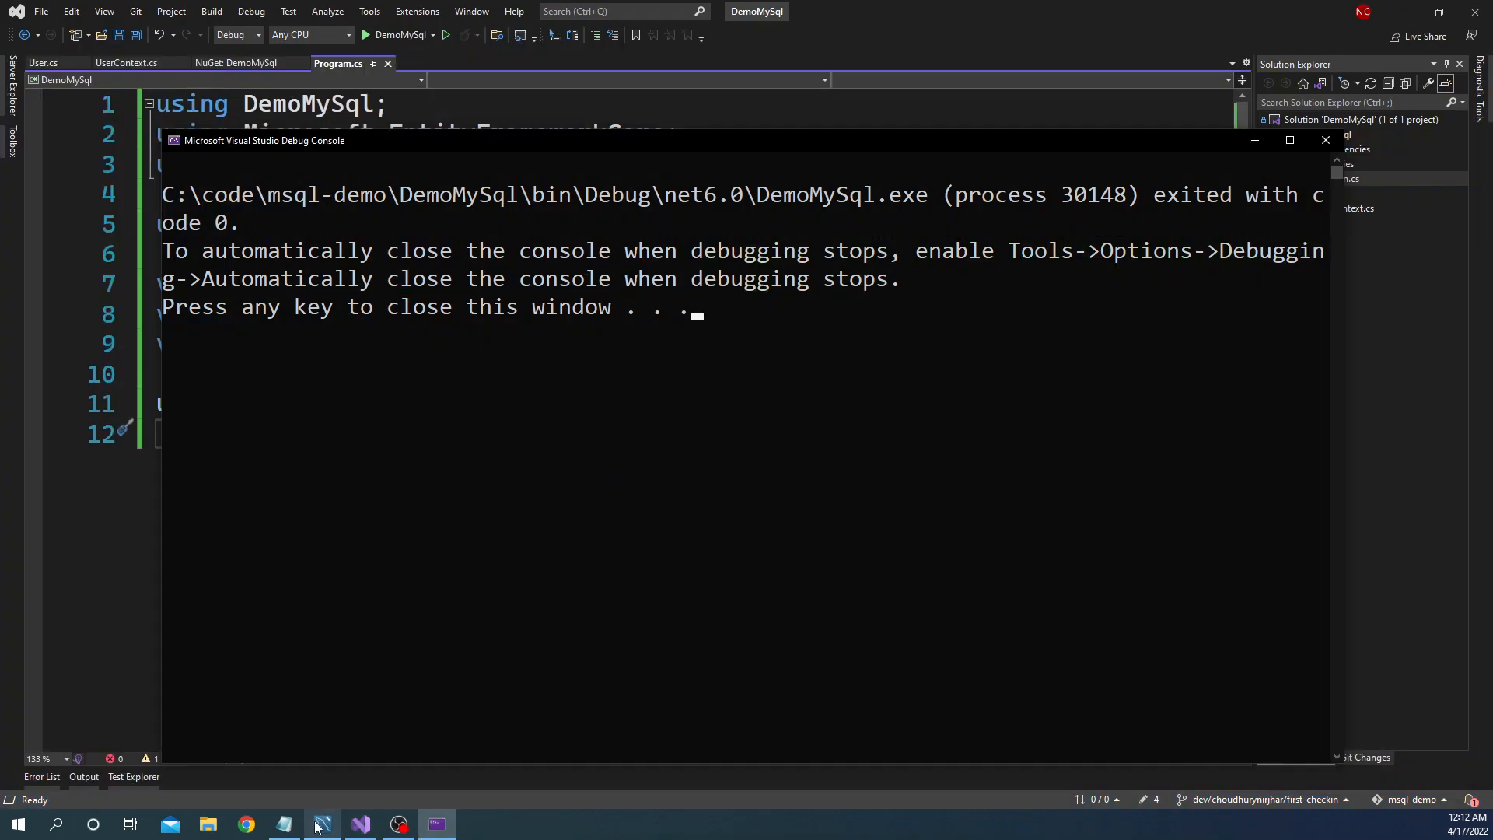
click(322, 824)
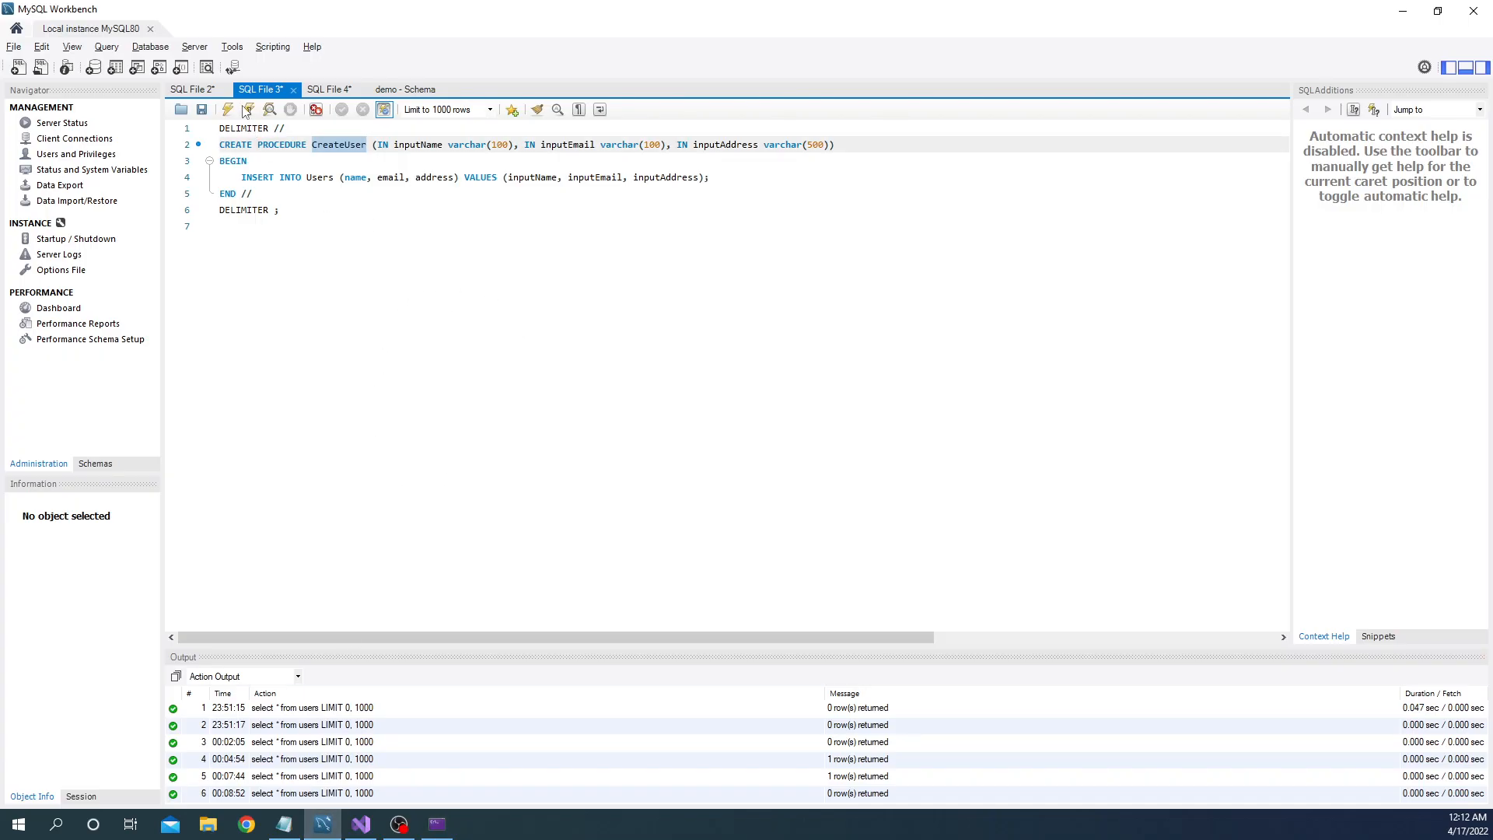
Re-execute select * from users in the SQL File 2 tab to see the newly created user
click(191, 89)
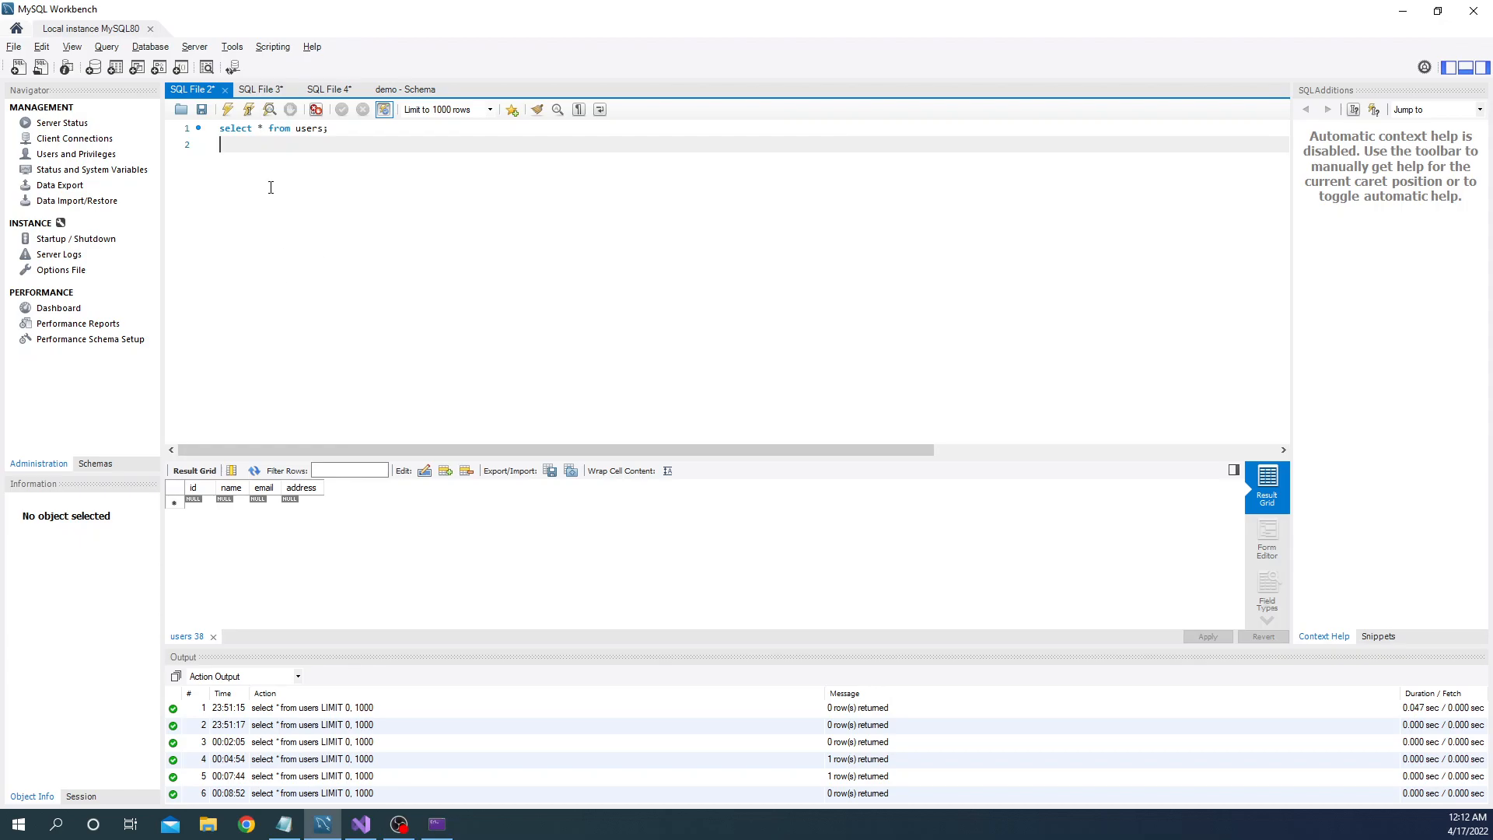
click(227, 108)
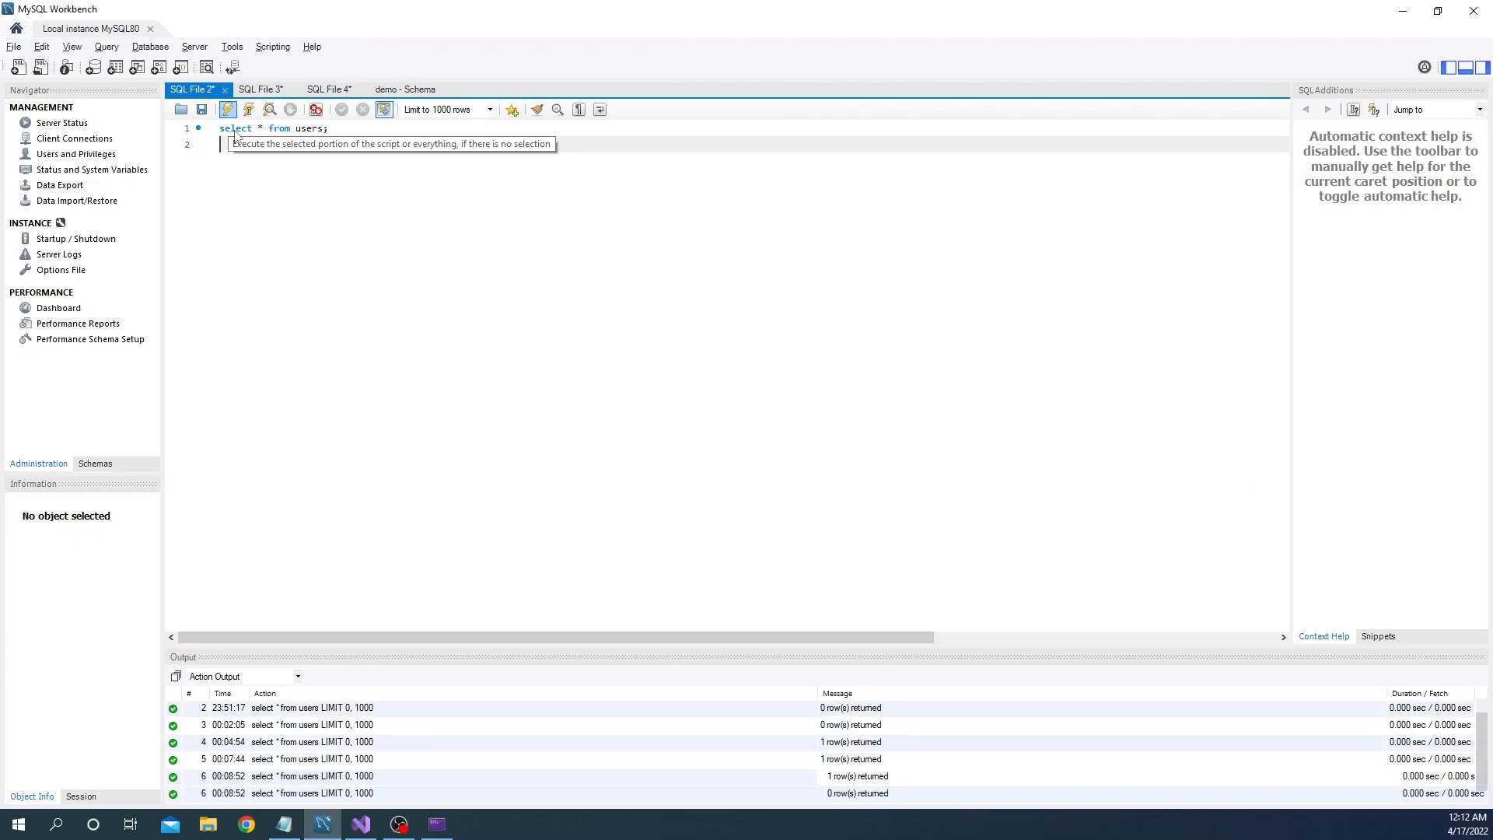
click(227, 108)
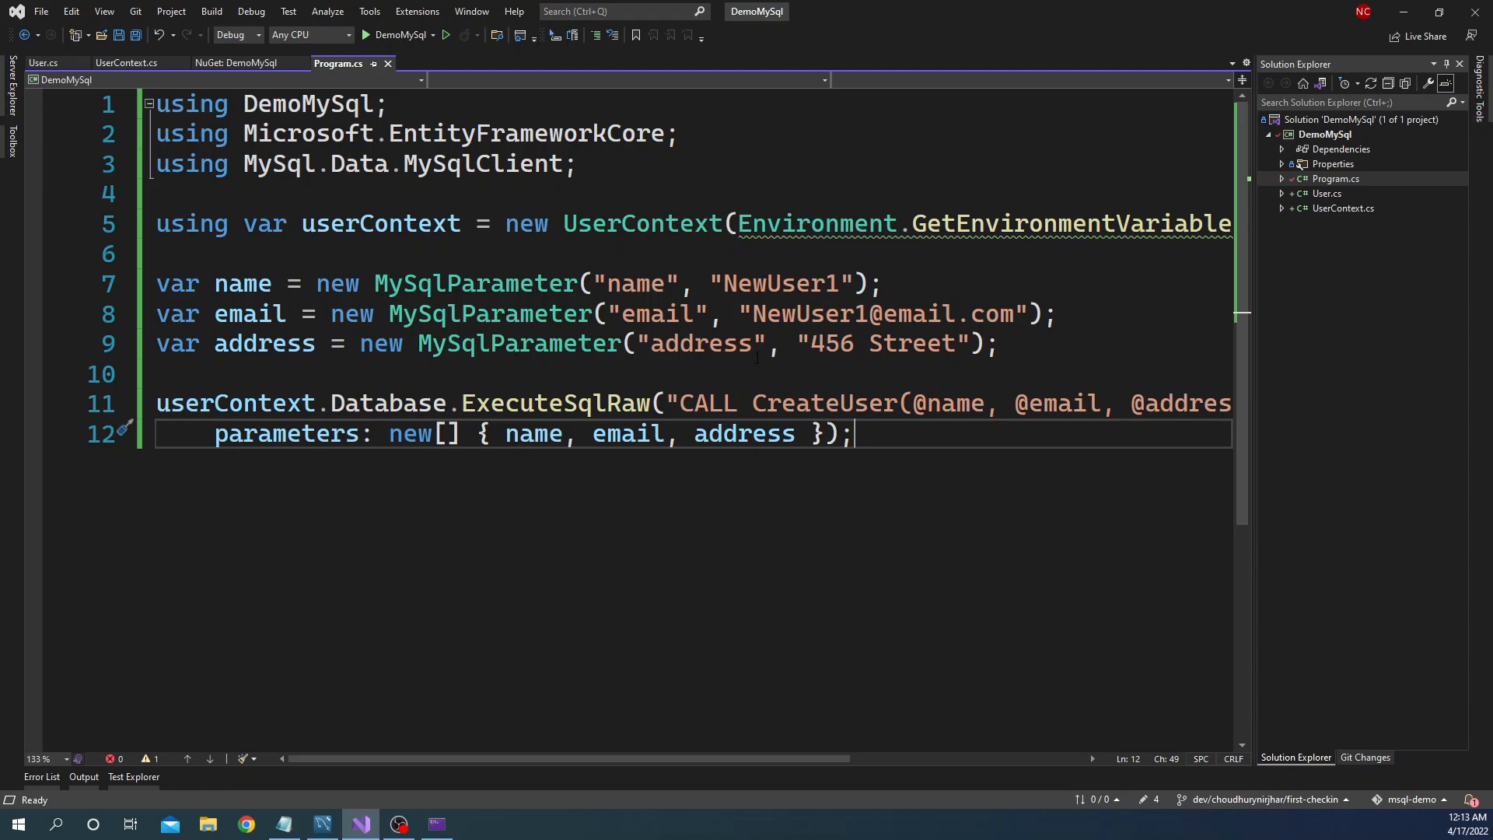
text(D)
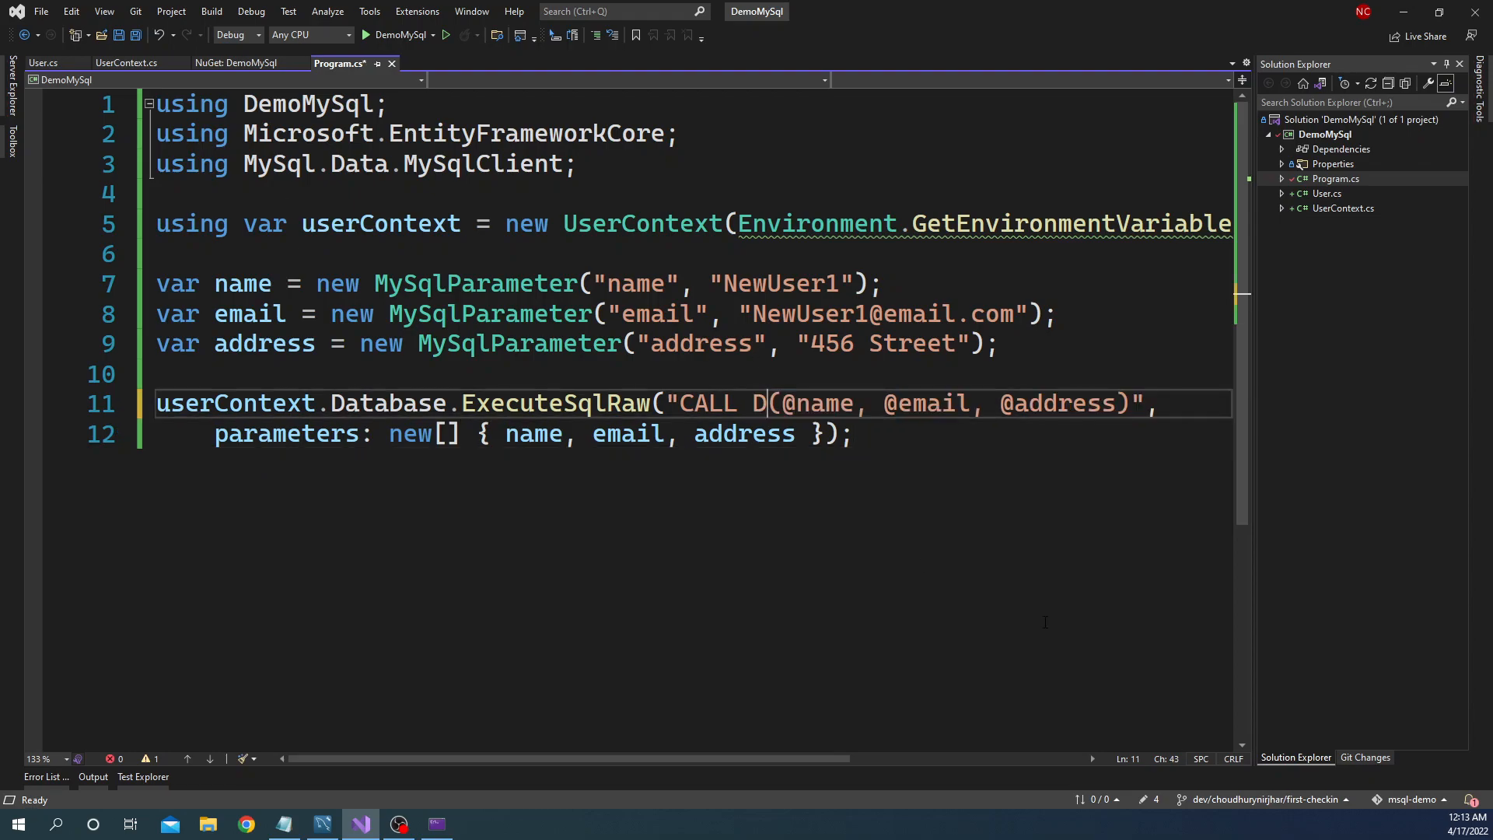
text(eleteUse)
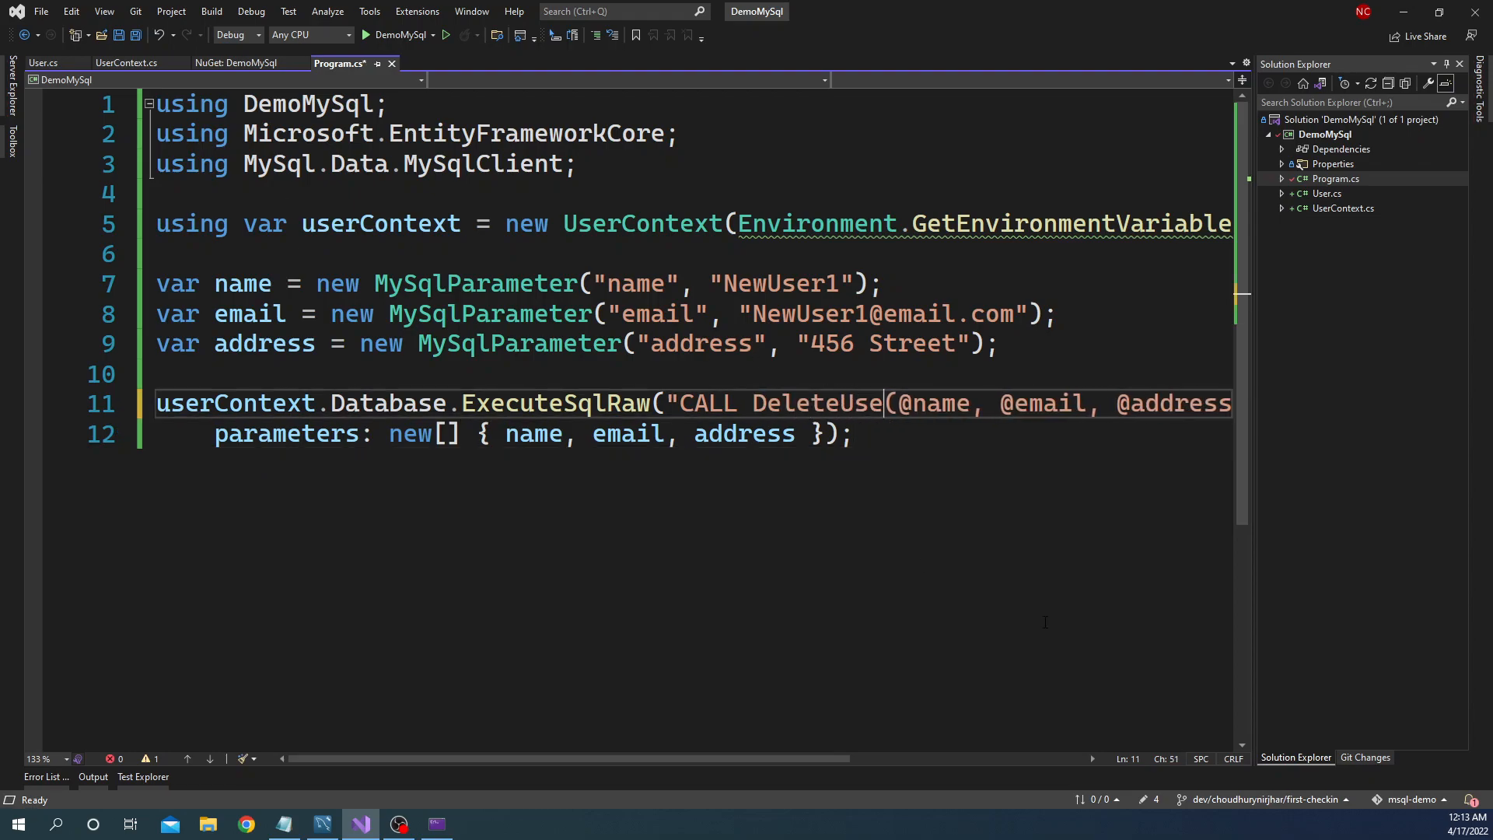
double_click(949, 402)
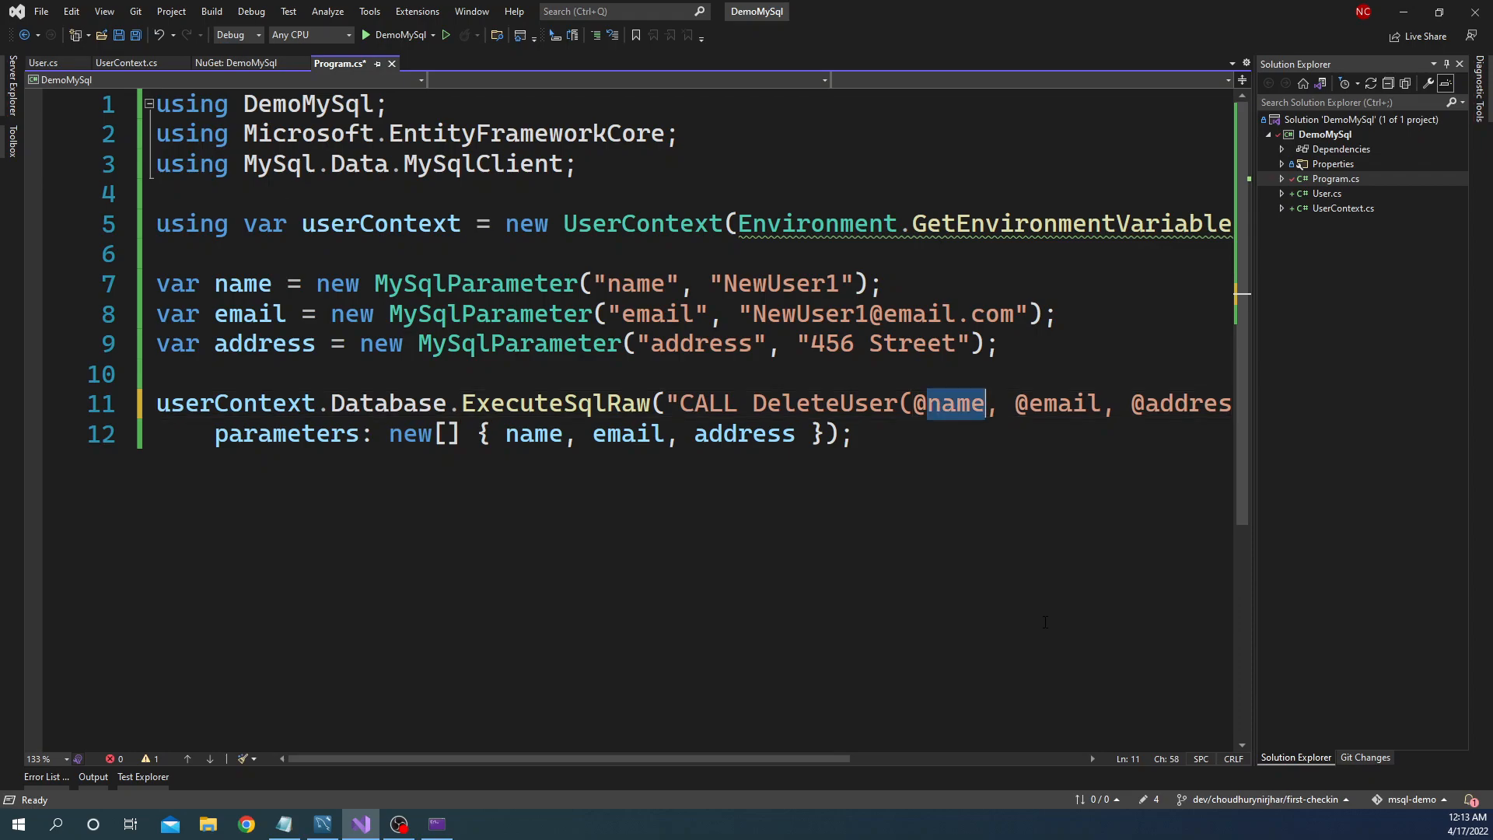
text(identifier)
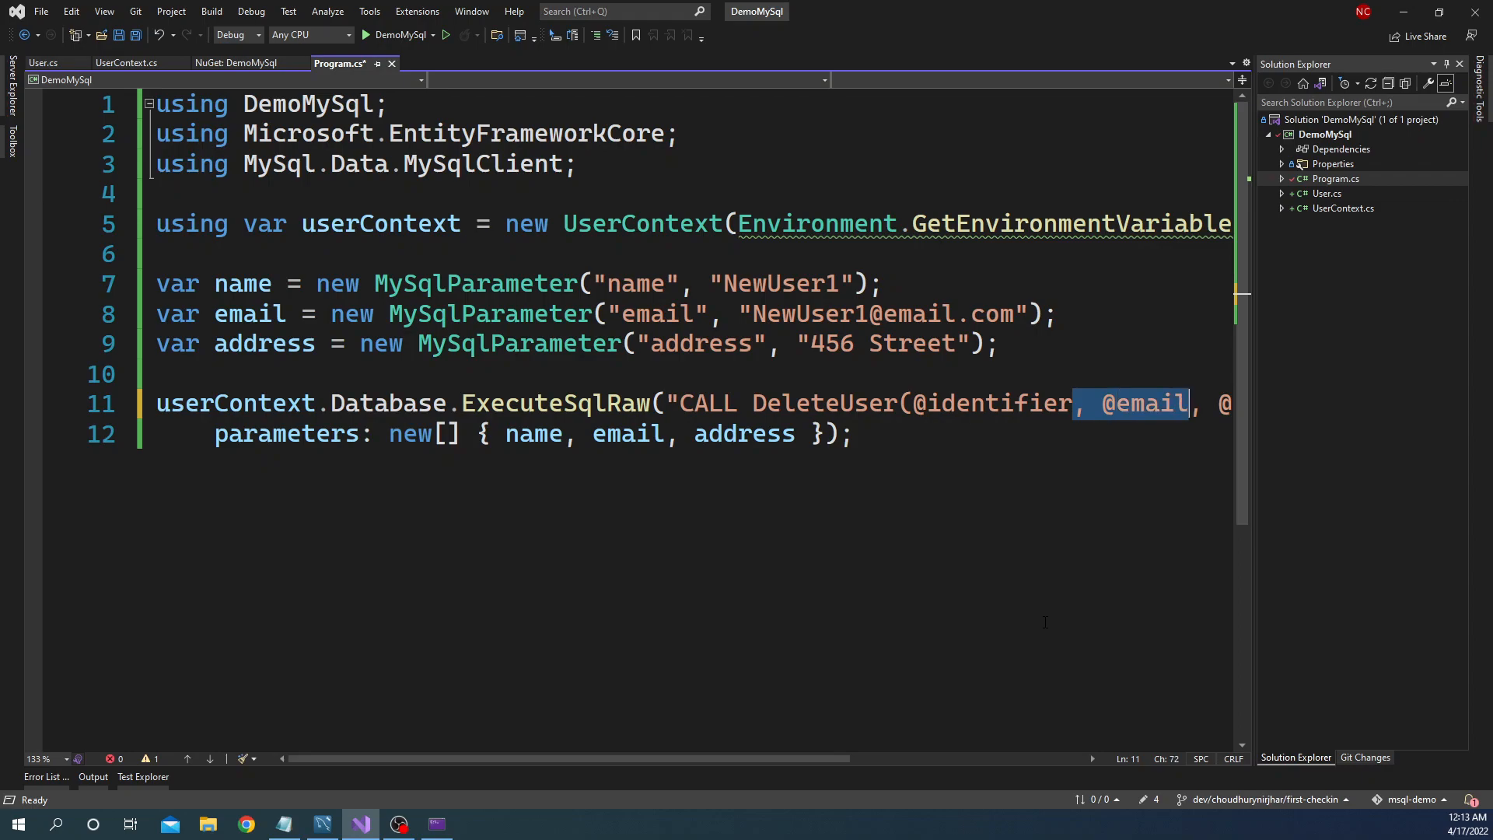
text(@address)
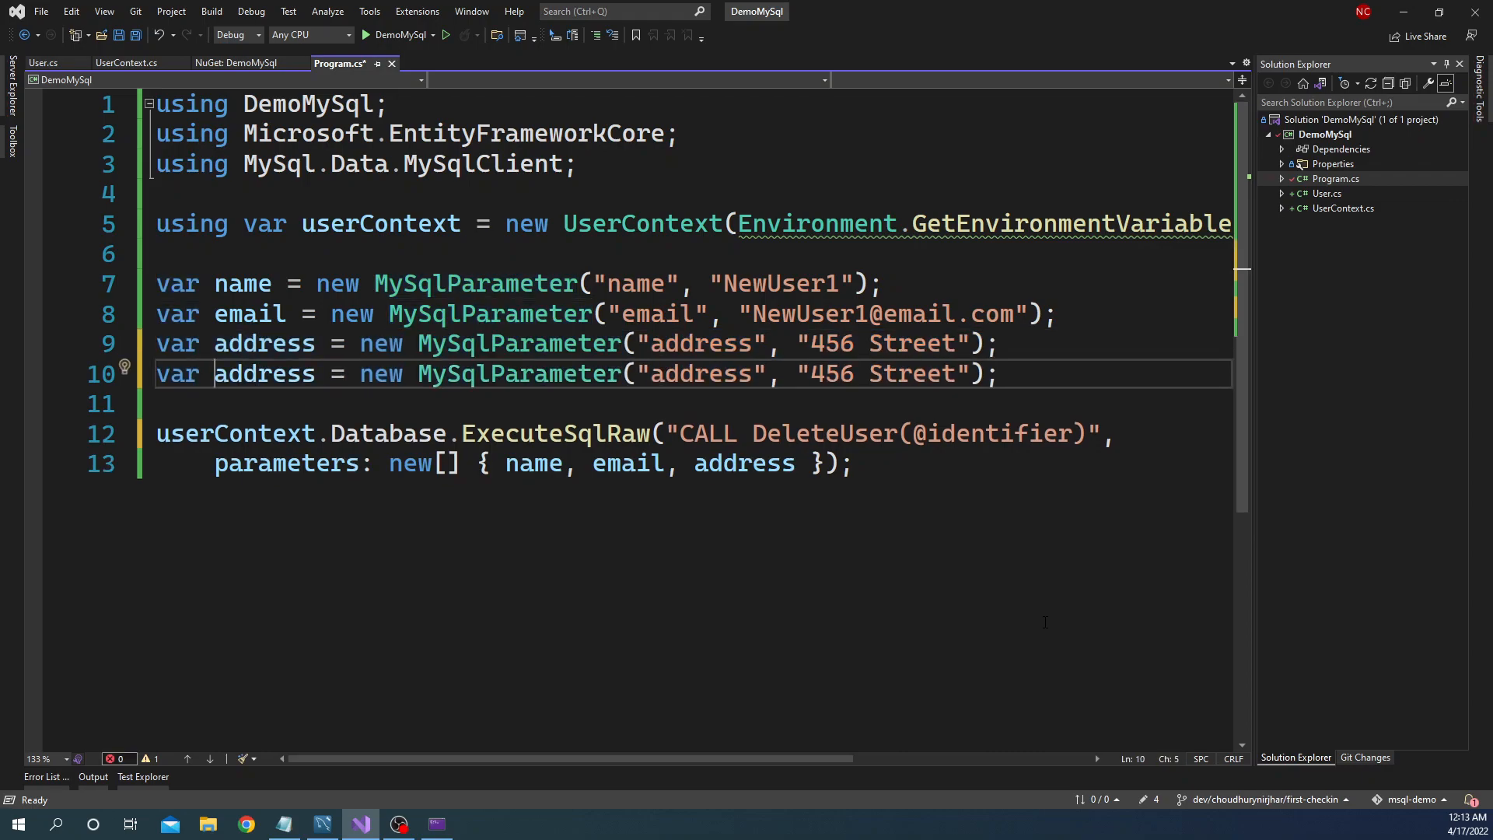
Add var identifier = new MySqlParameter("identifier", 2) and pass identifier as the argument
text(identifie)
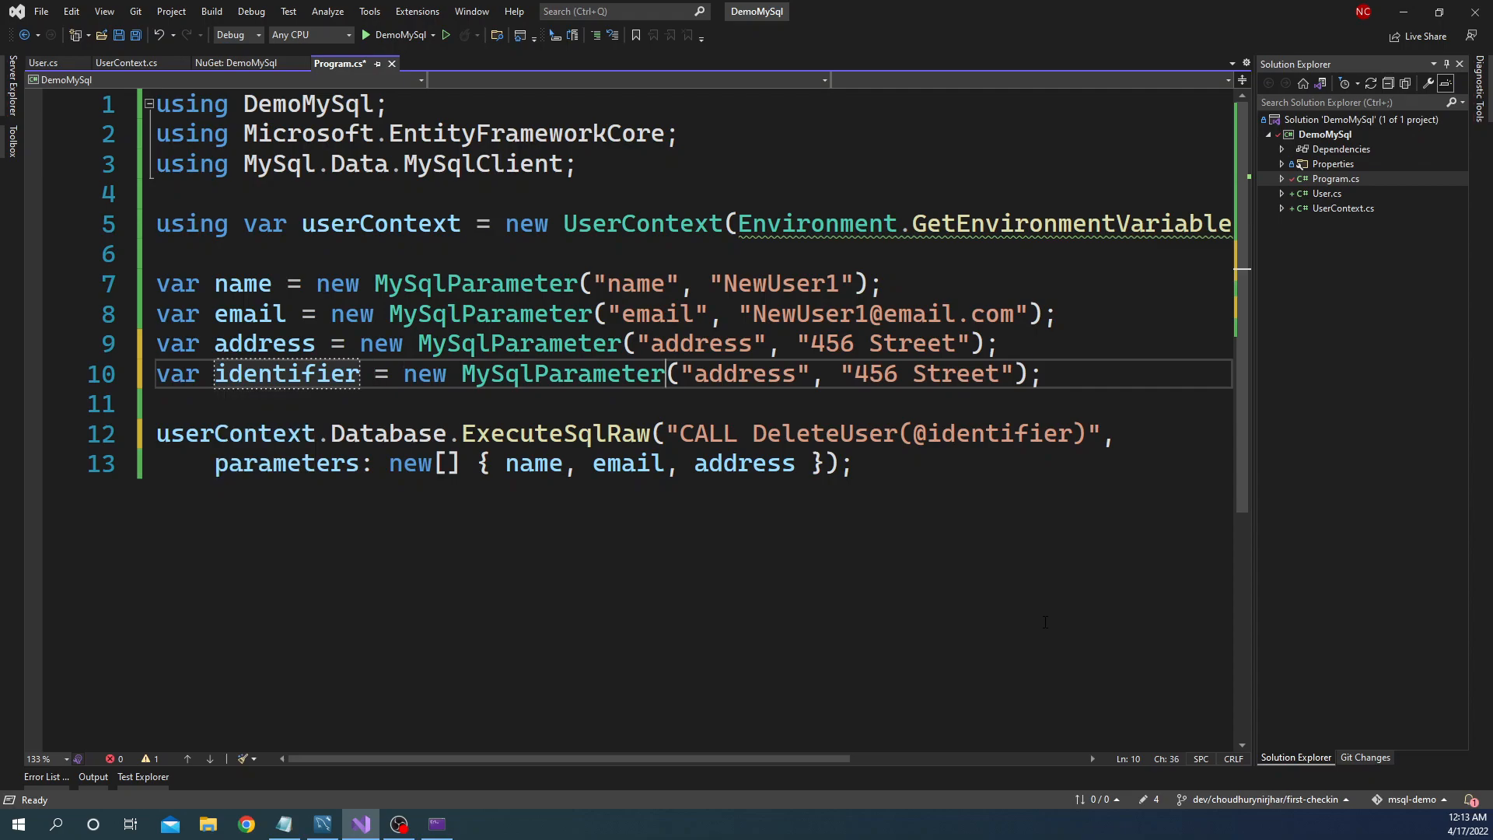
text(iden)
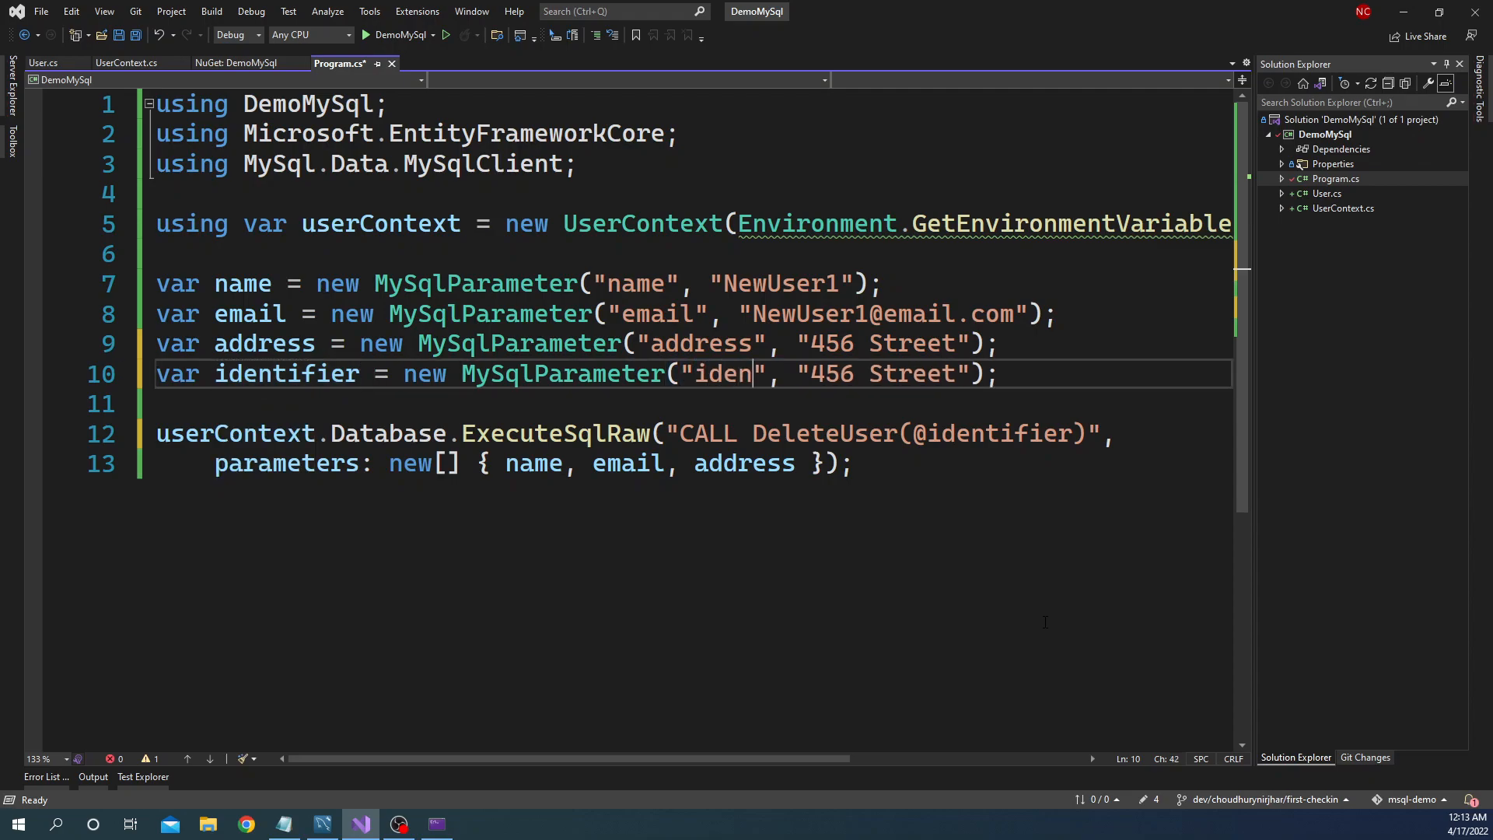
text(tifier)
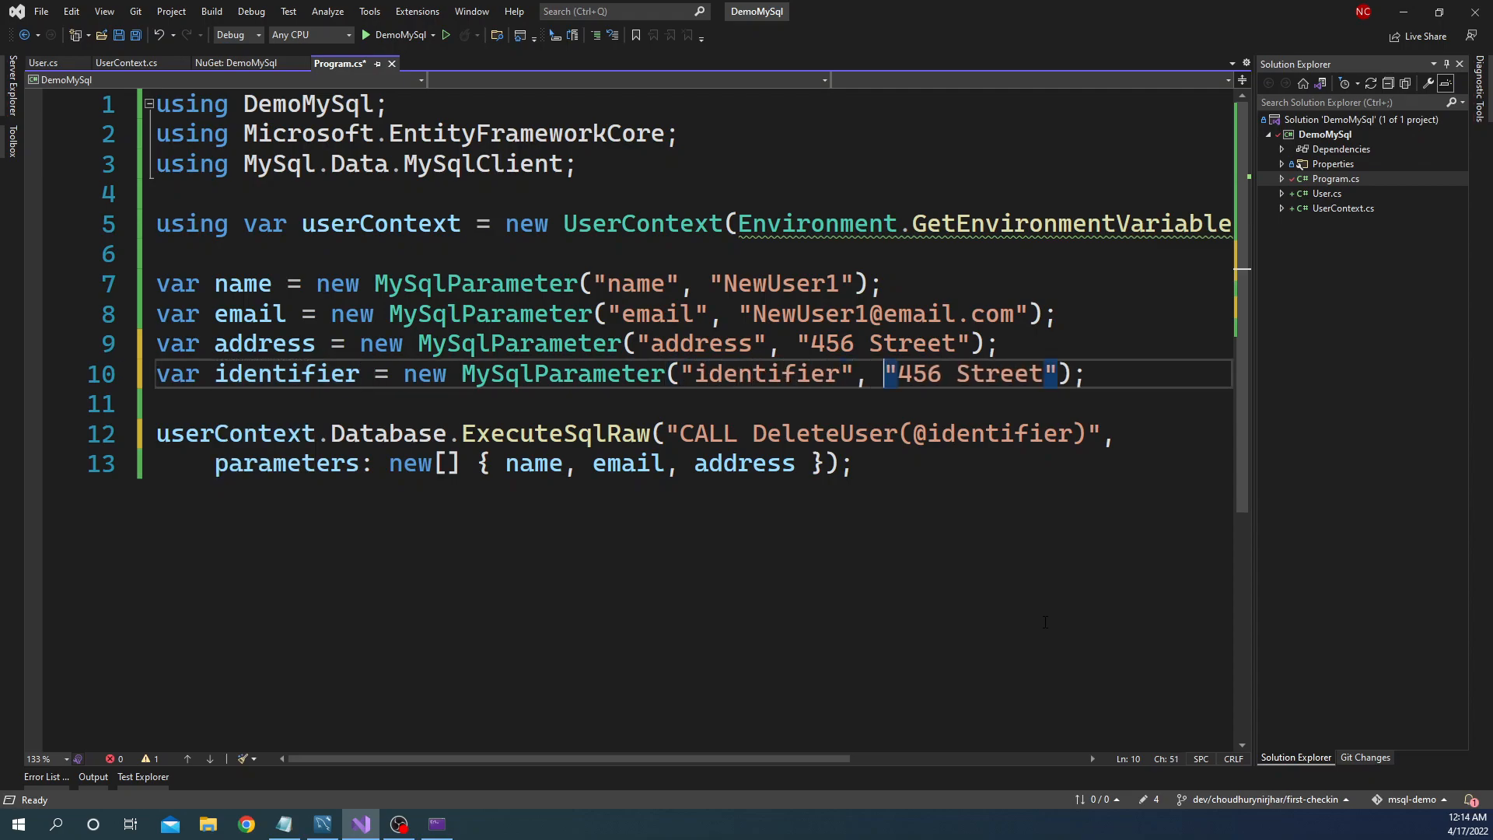
text(2)
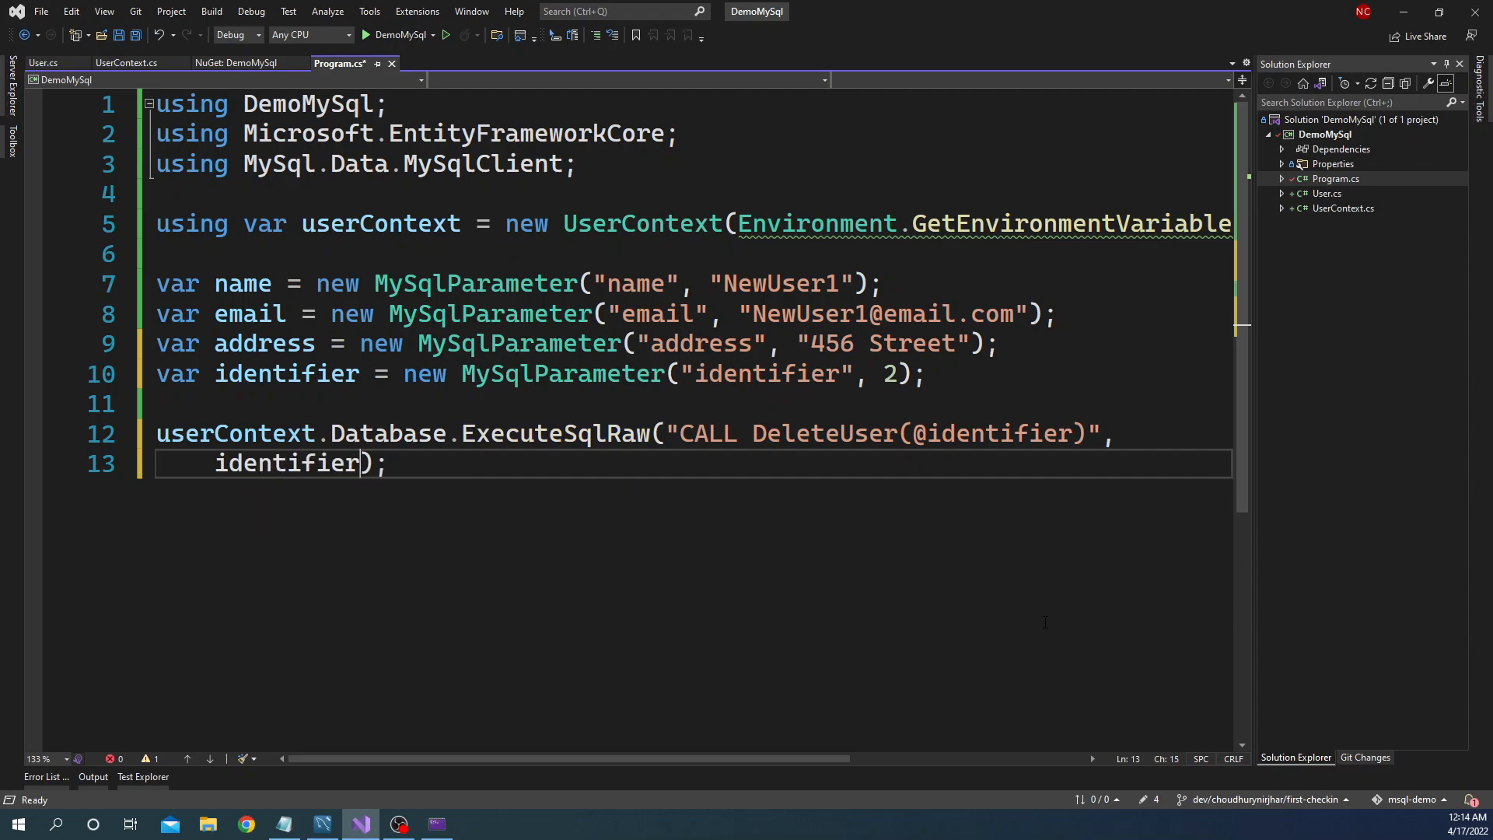
Save the DeleteUser version, run DemoMySql to exit code 0, then switch to MySQL Workbench
key(ctrl+s)
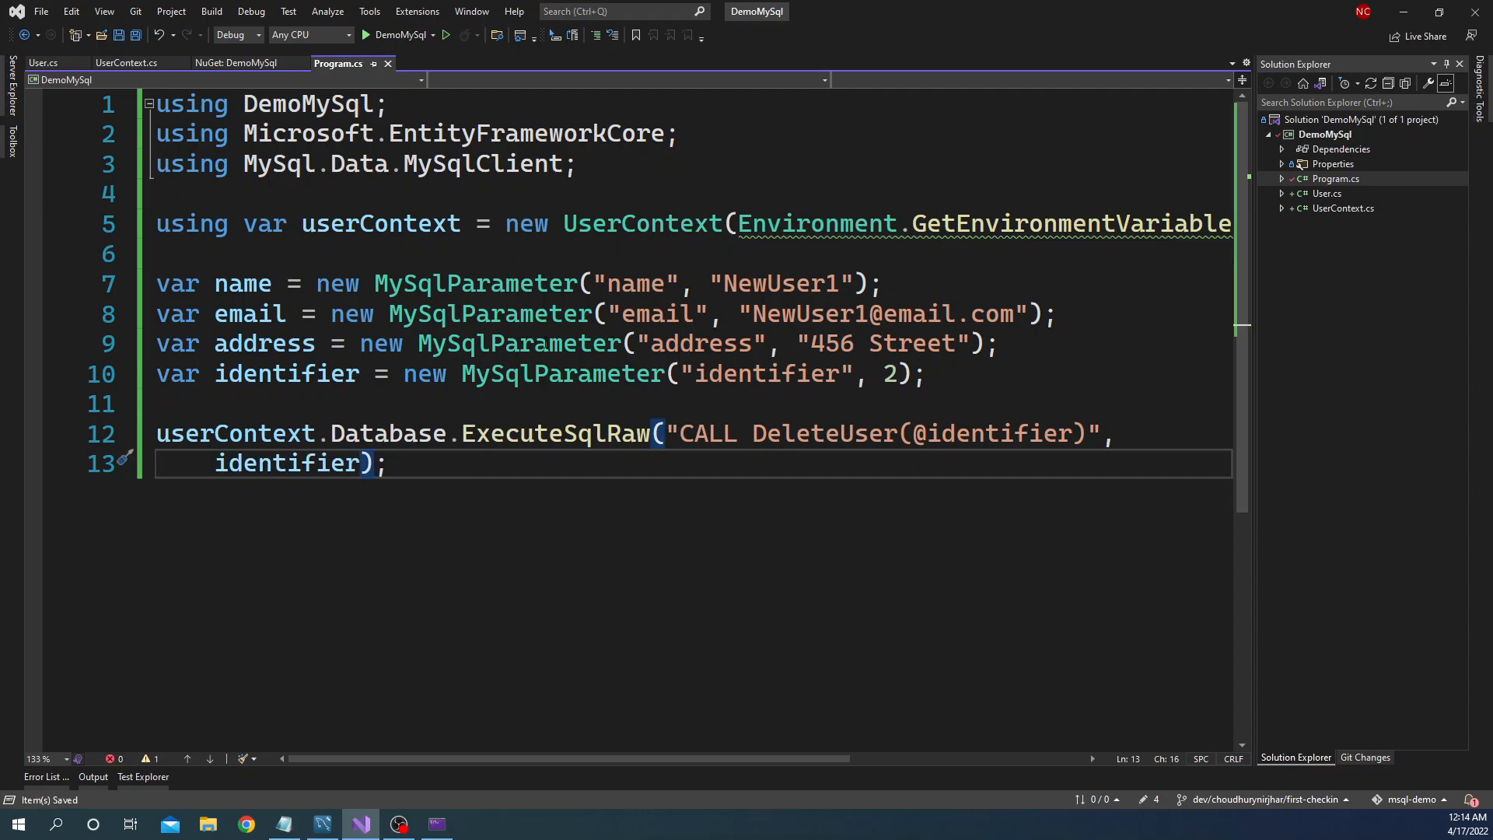
mouse_move(557, 433)
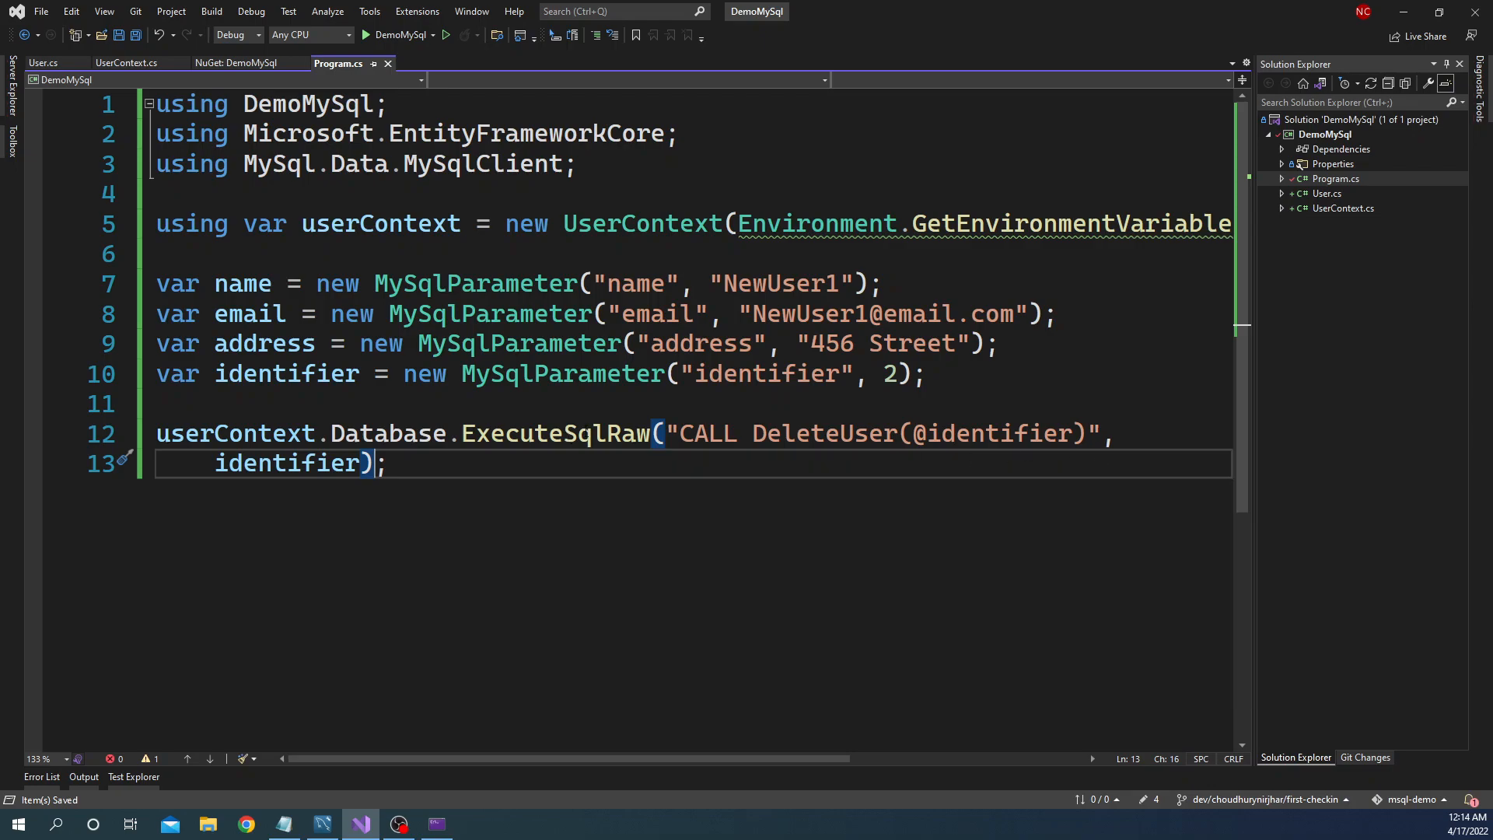
click(390, 463)
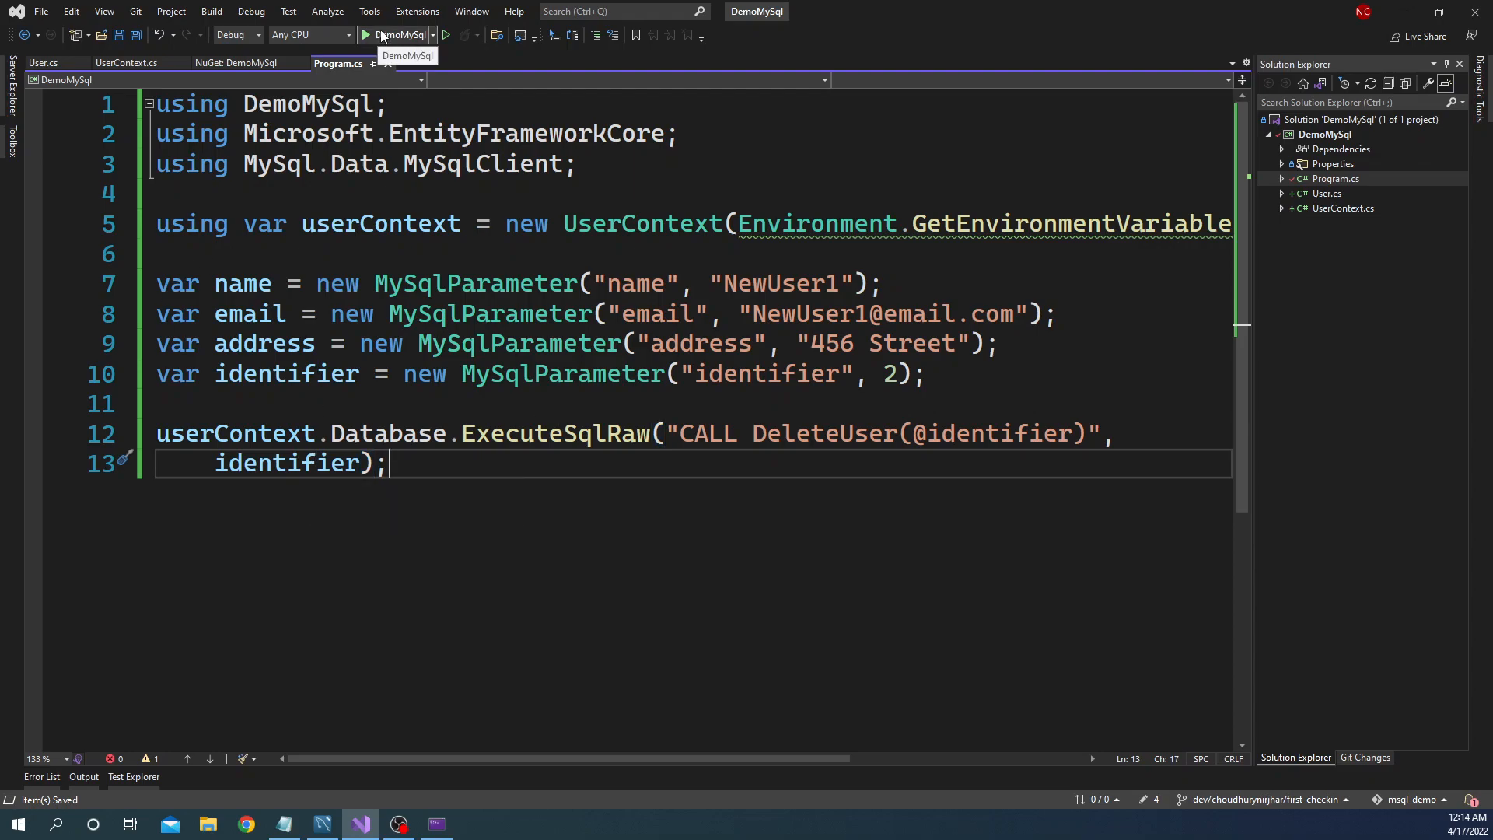
click(364, 36)
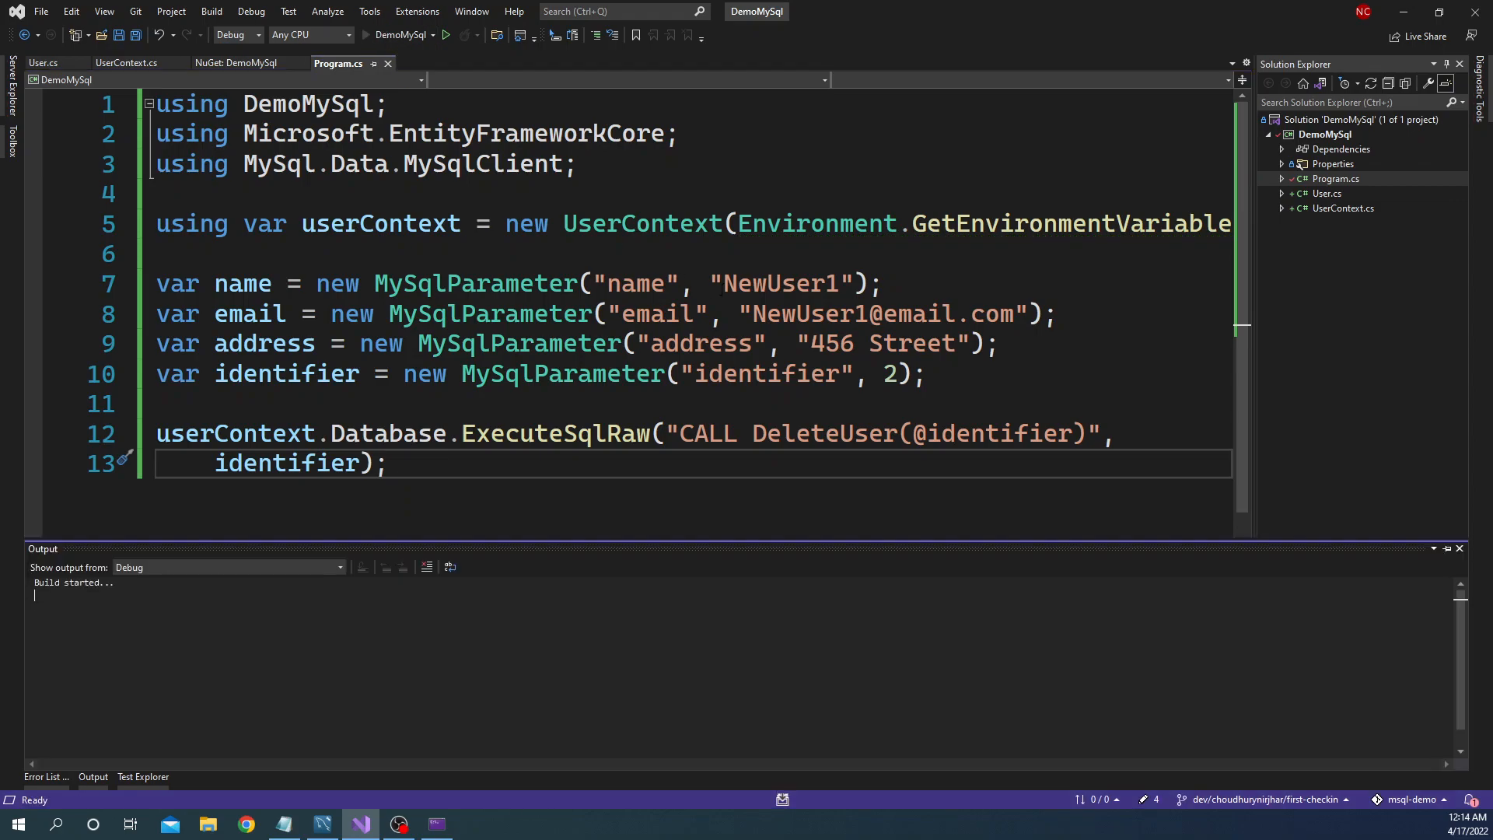
click(447, 36)
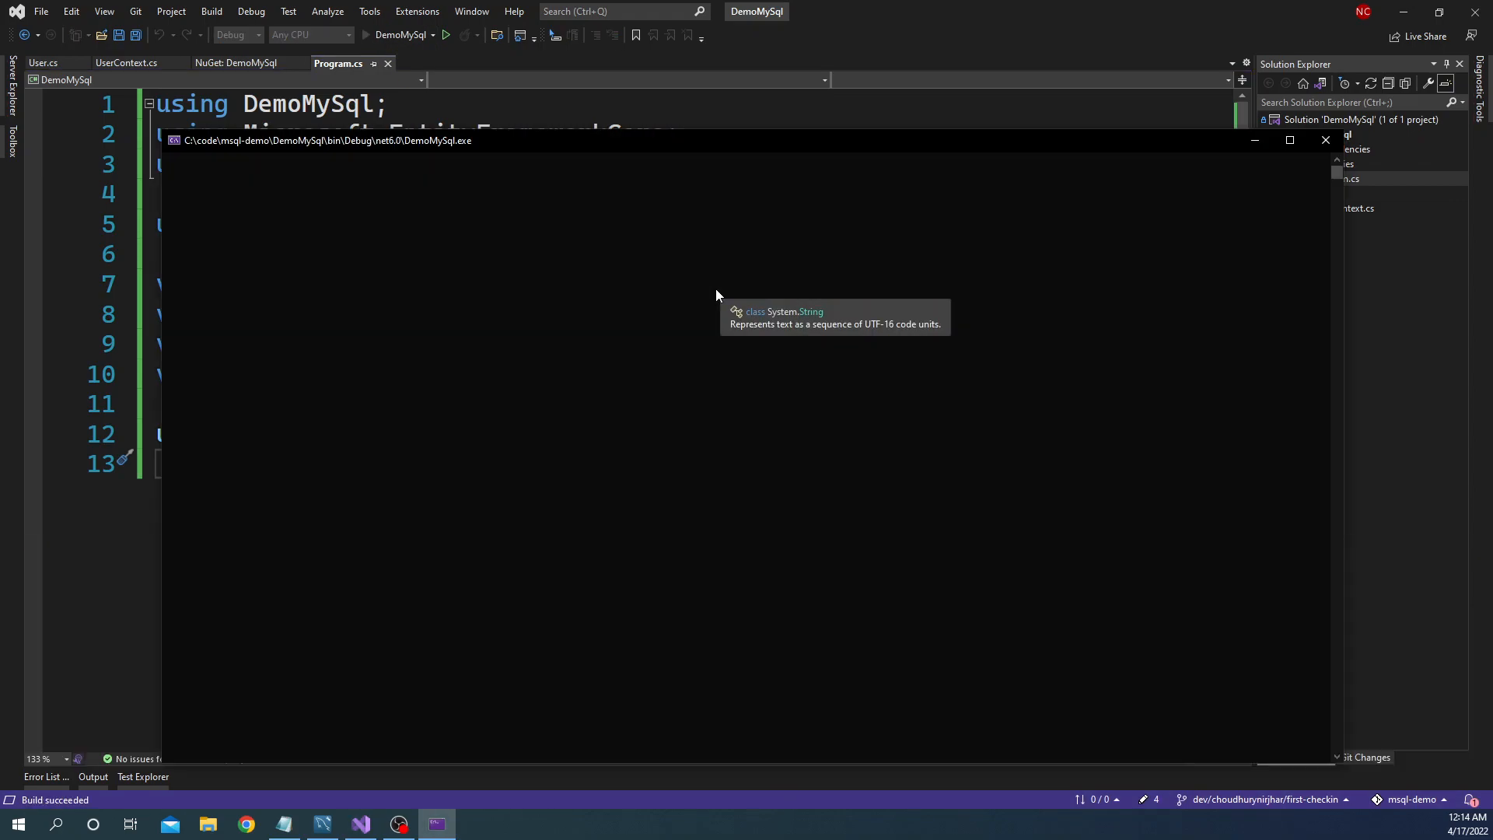
click(444, 36)
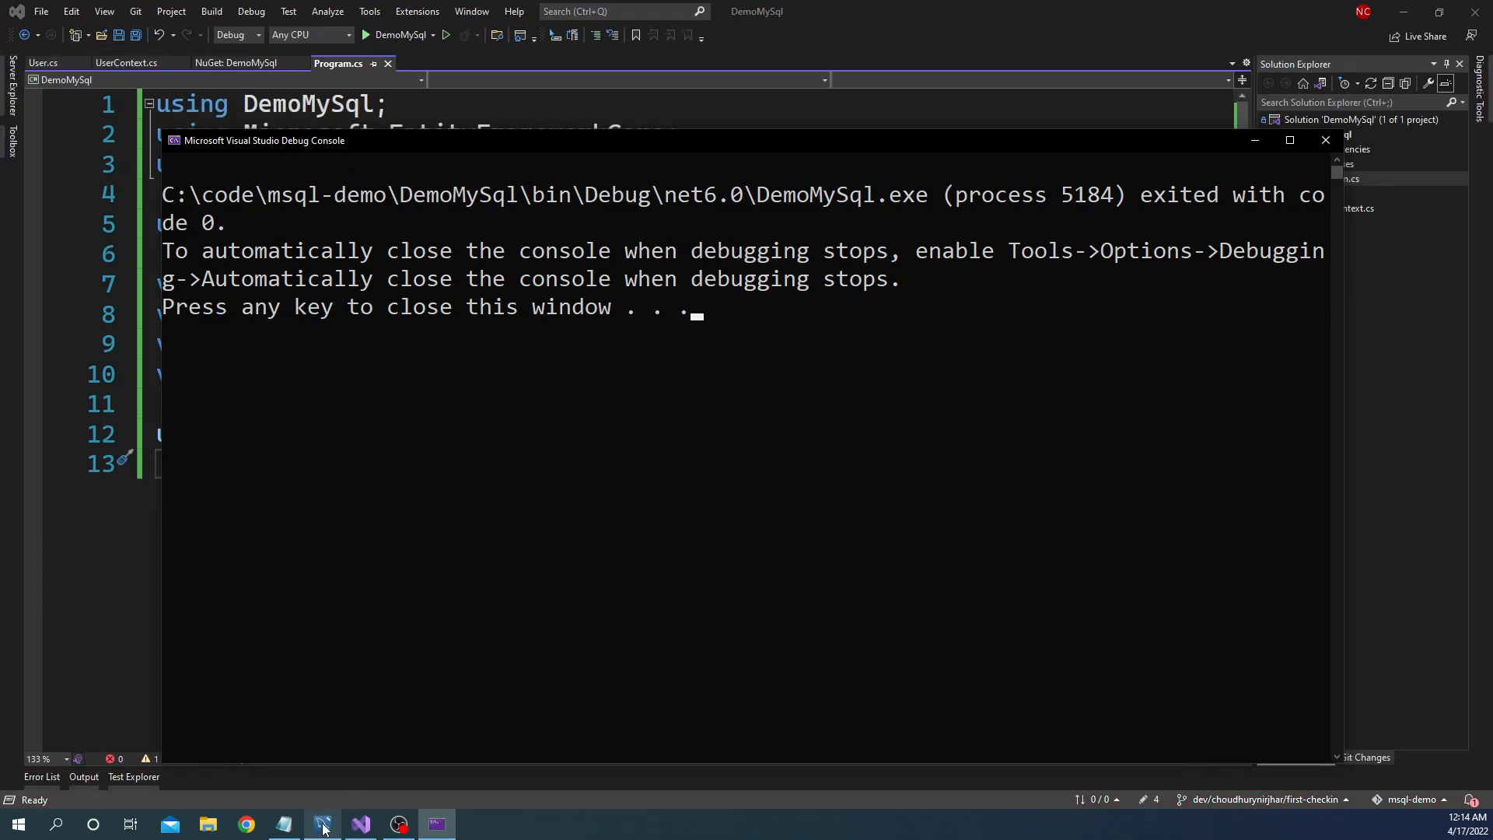
click(322, 824)
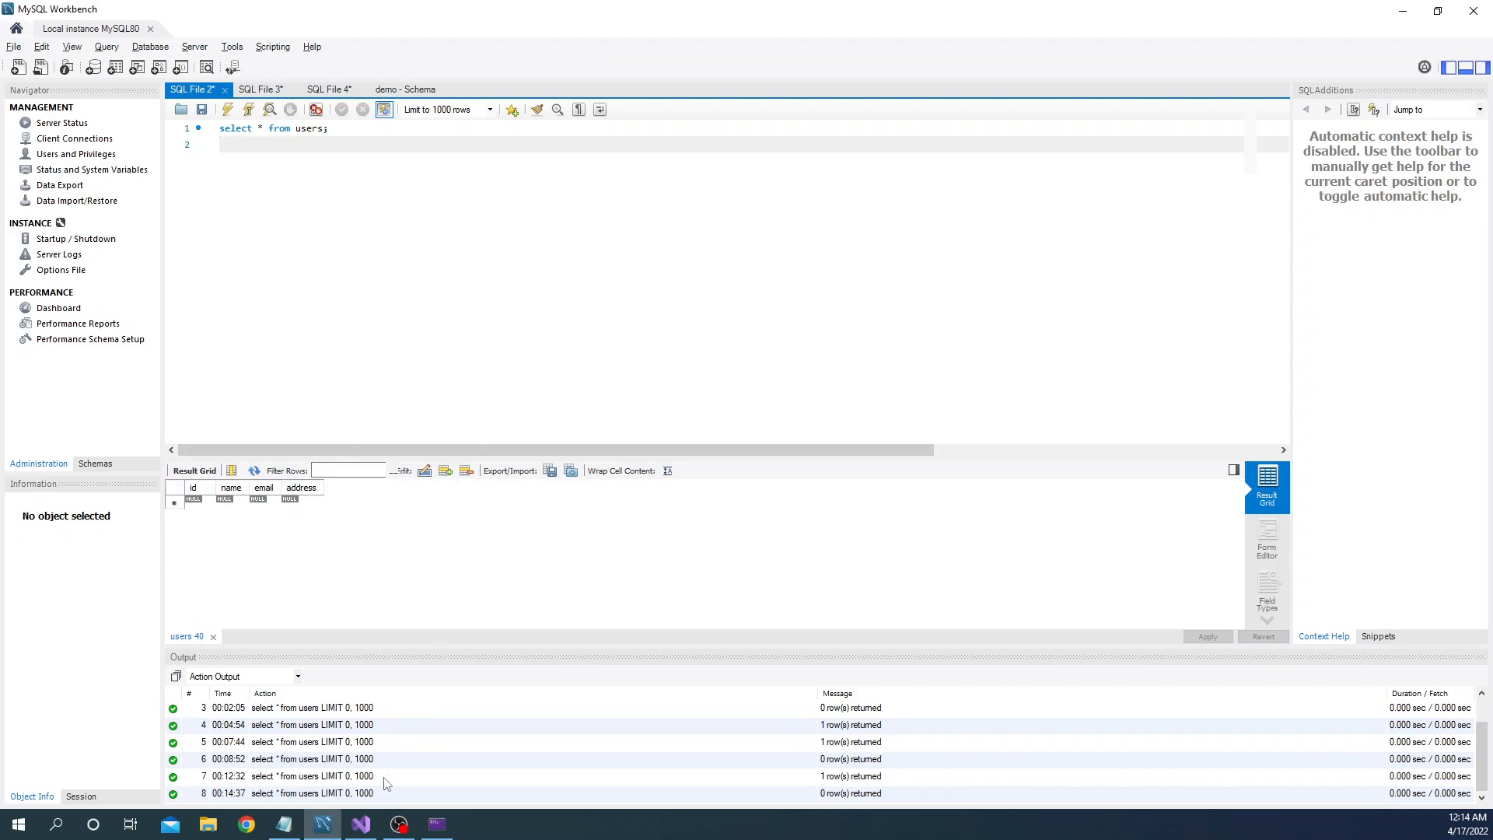
Return to the Program.cs code in Visual Studio after Workbench shows zero users
click(360, 824)
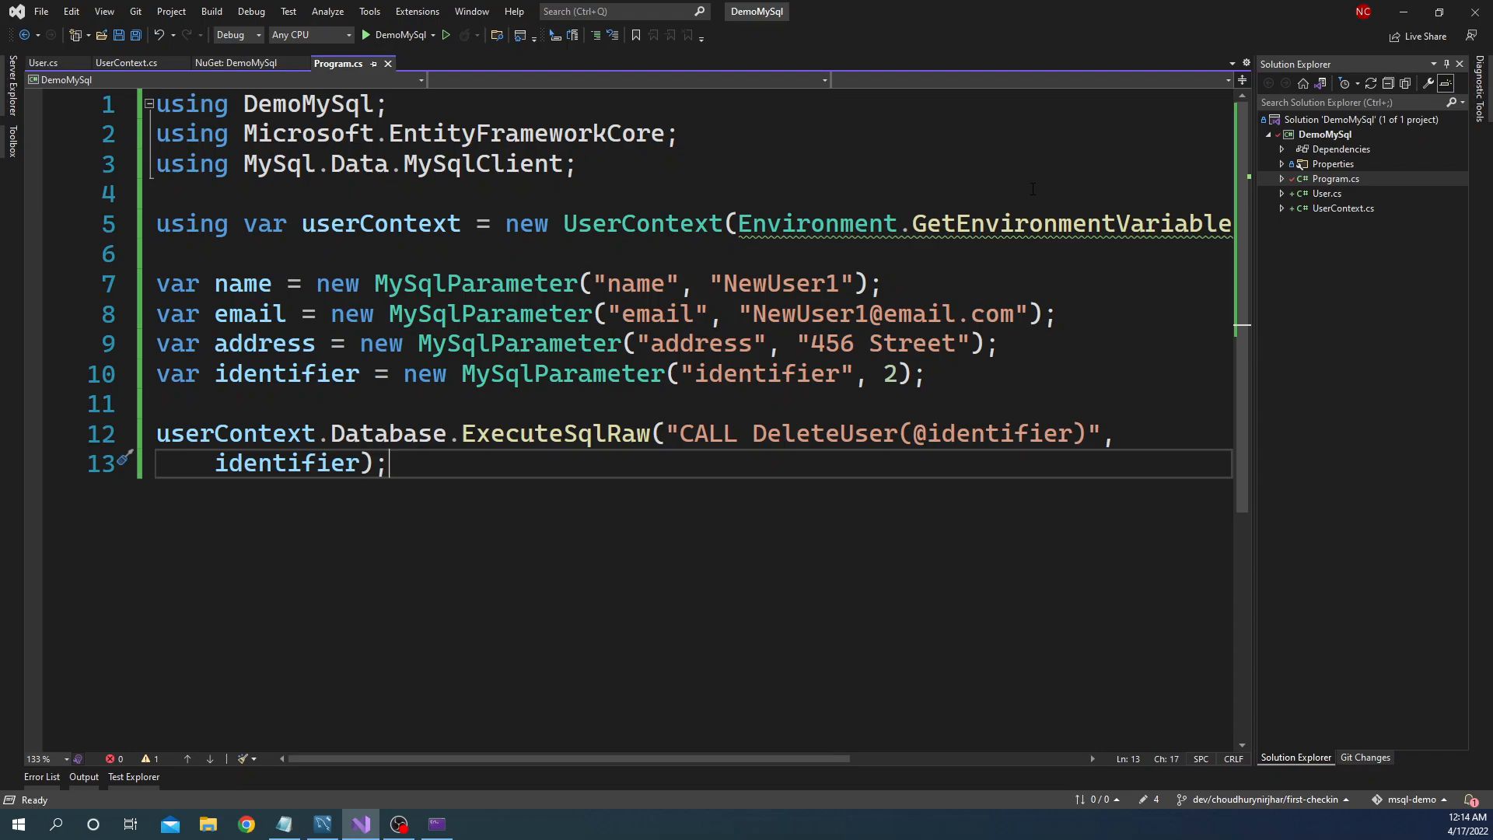
mouse_move(1323, 213)
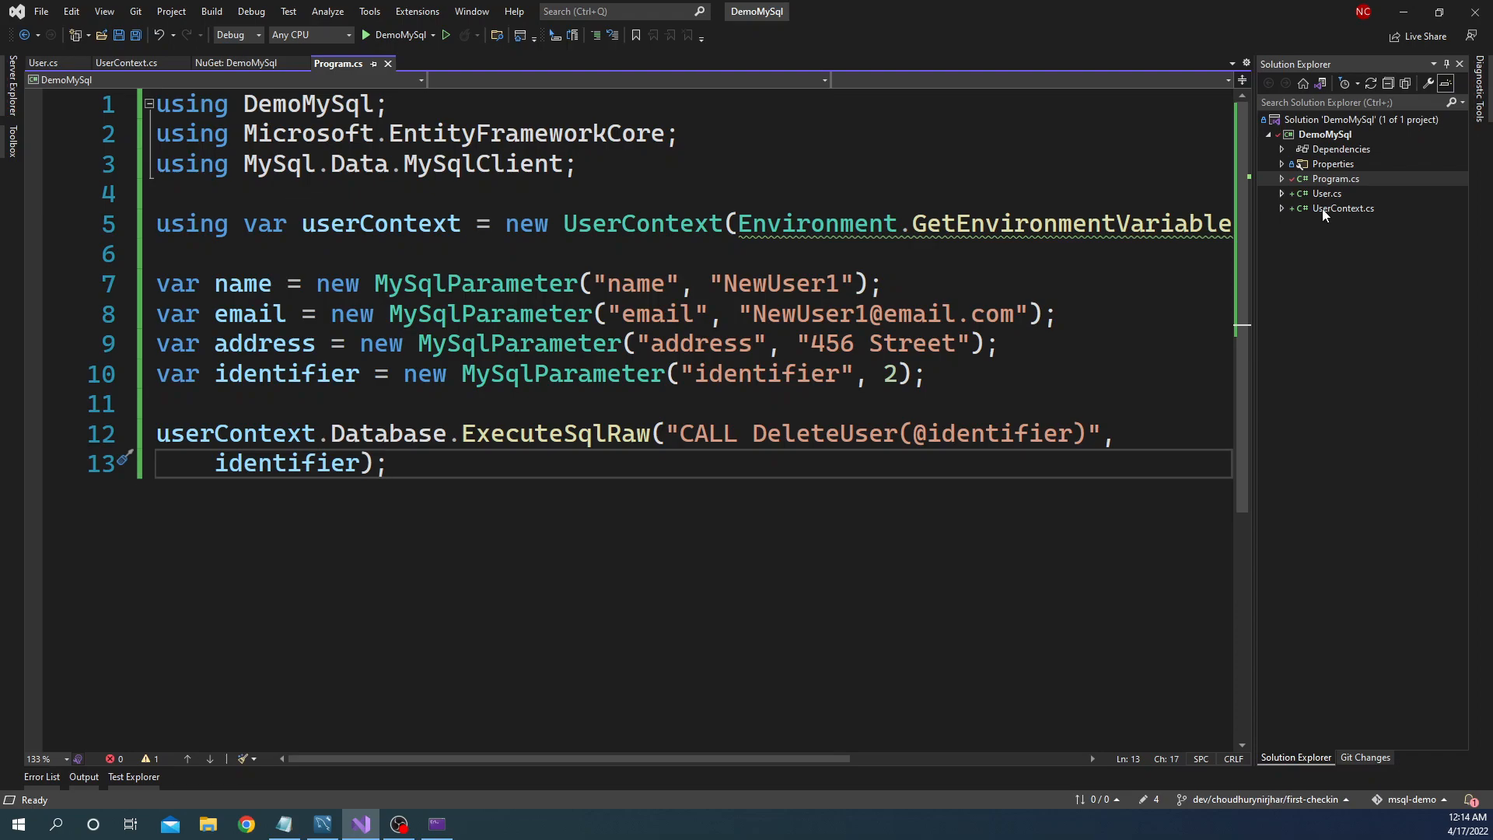